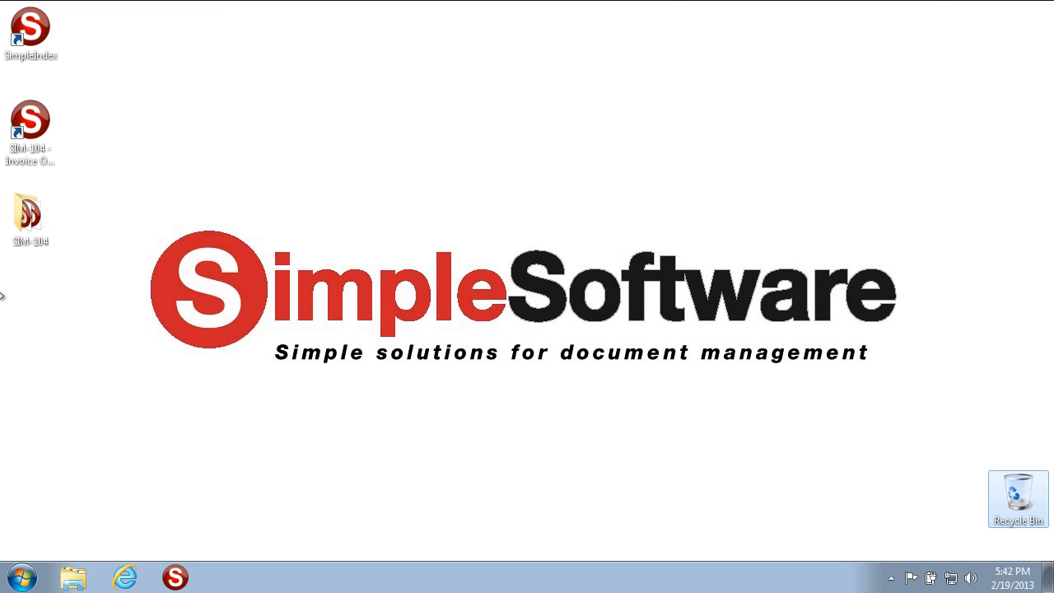
mouse_move(156, 336)
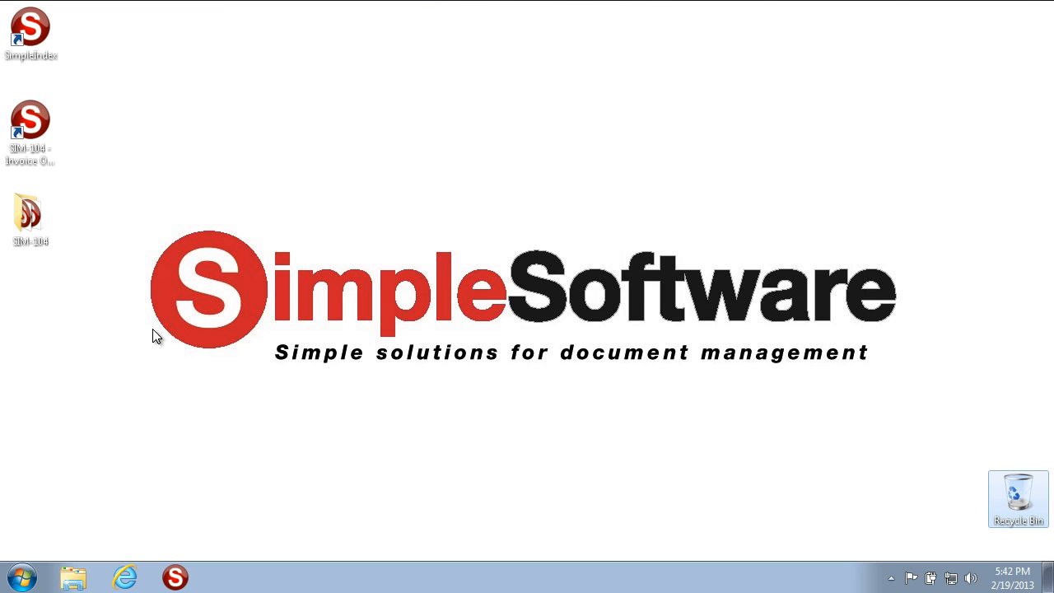
Step: Preview the first sample invoice in the SIM-104 input images folder, then close it
click(30, 212)
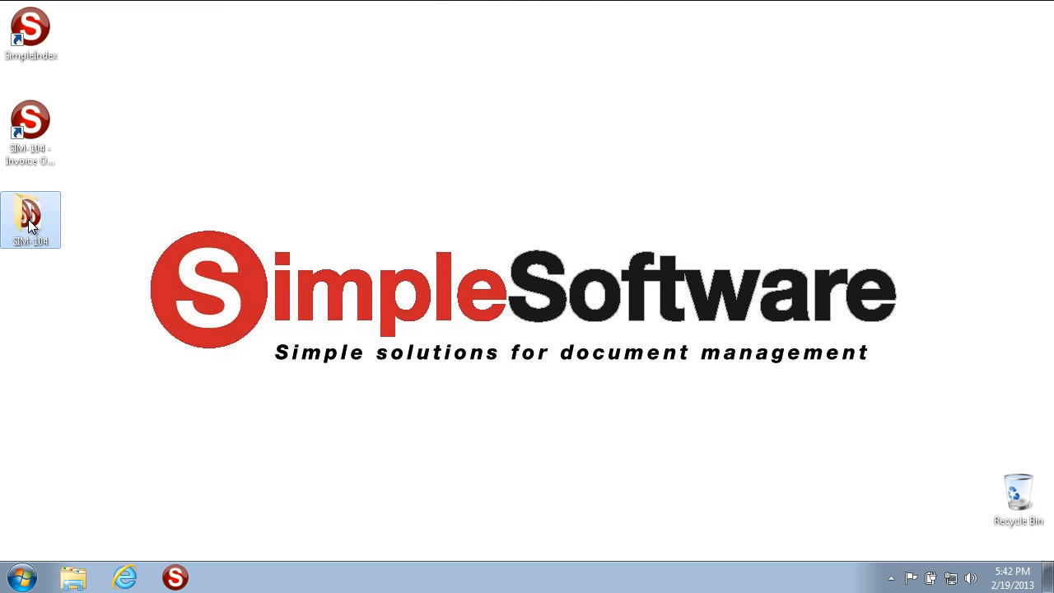
double_click(30, 212)
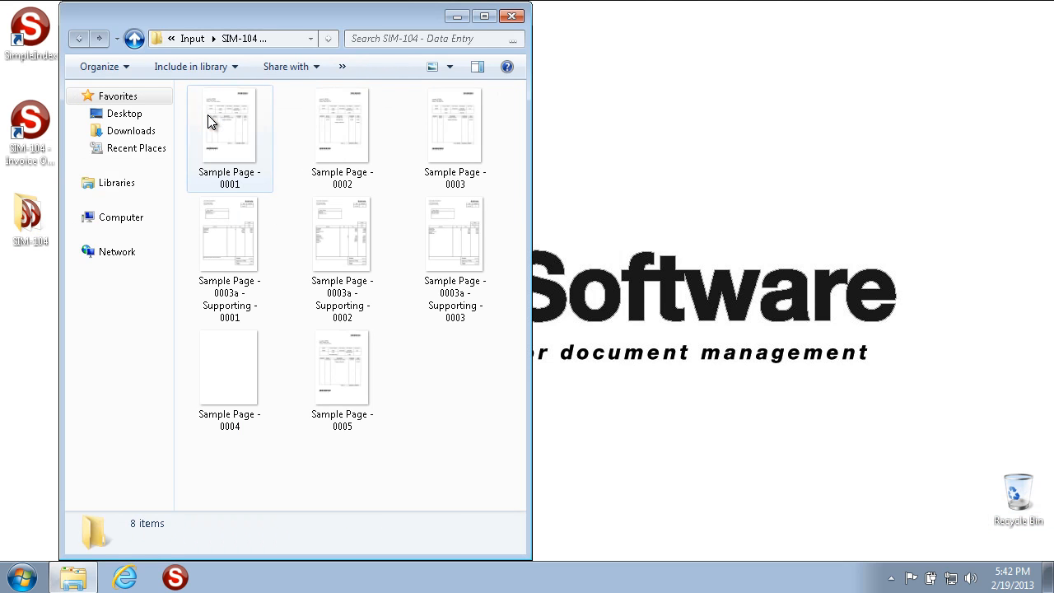
double_click(229, 124)
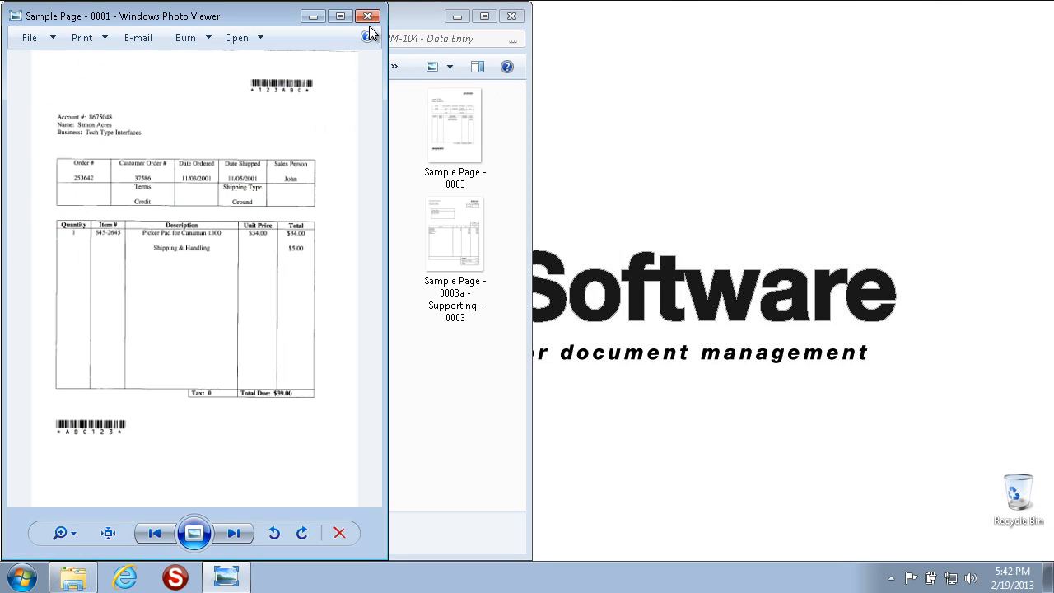
click(365, 14)
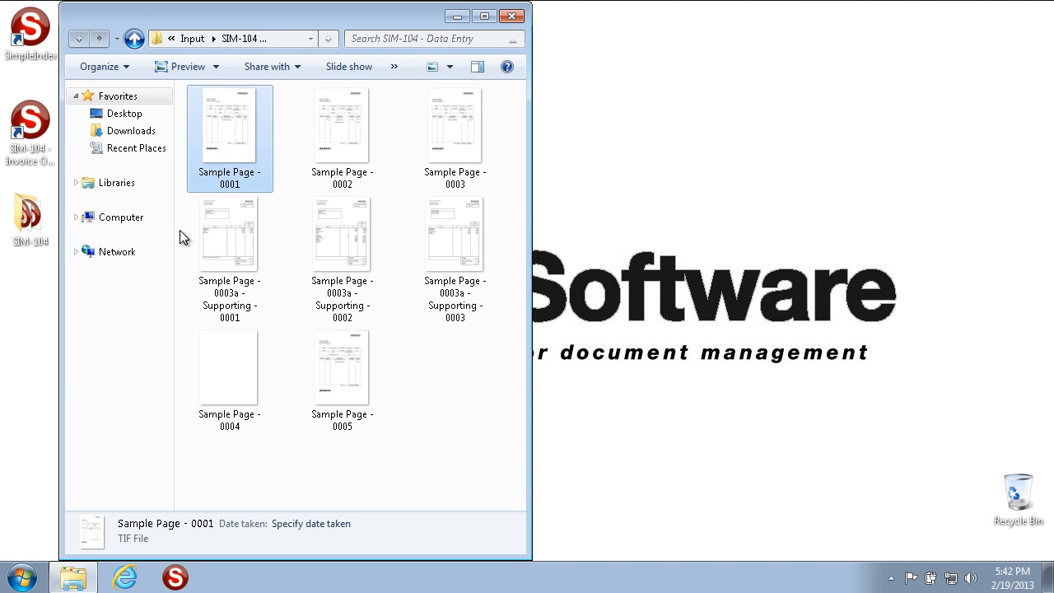
mouse_move(416, 340)
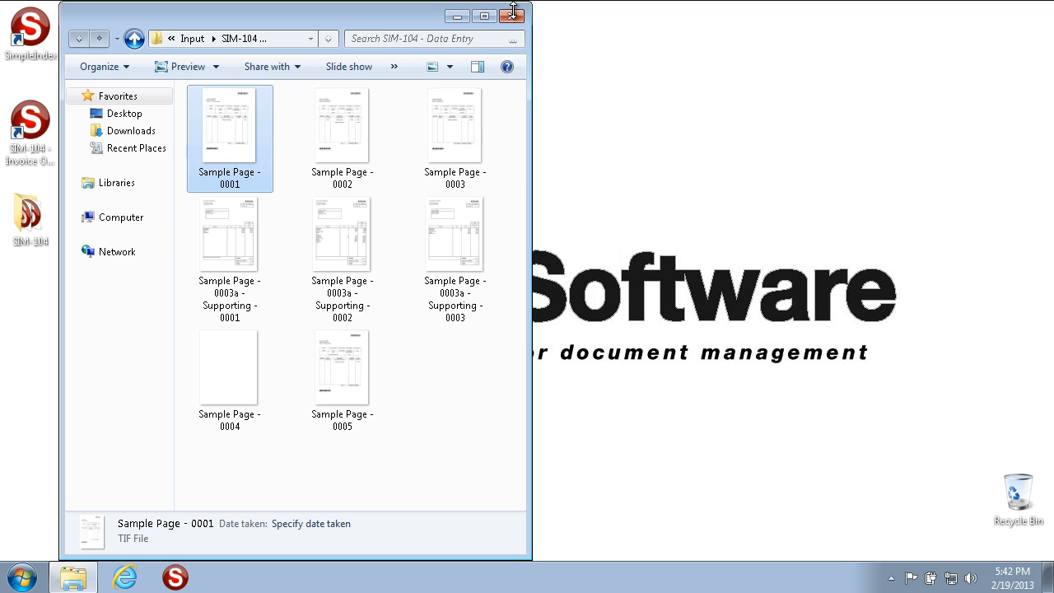
click(511, 14)
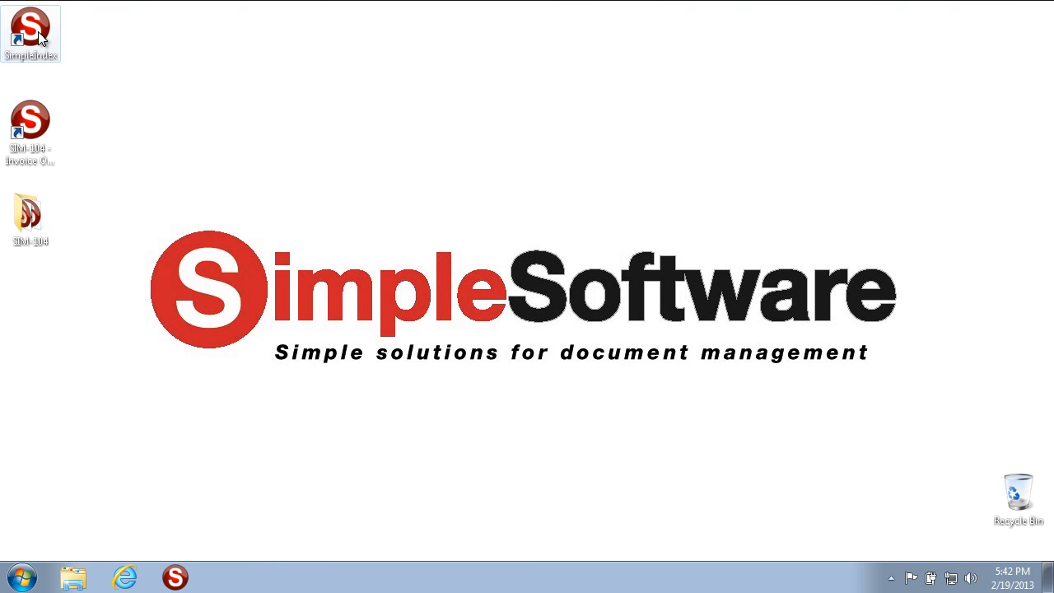
Step: Launch SimpleIndex from the desktop and open the SIM-104 - Data Entry job
double_click(31, 27)
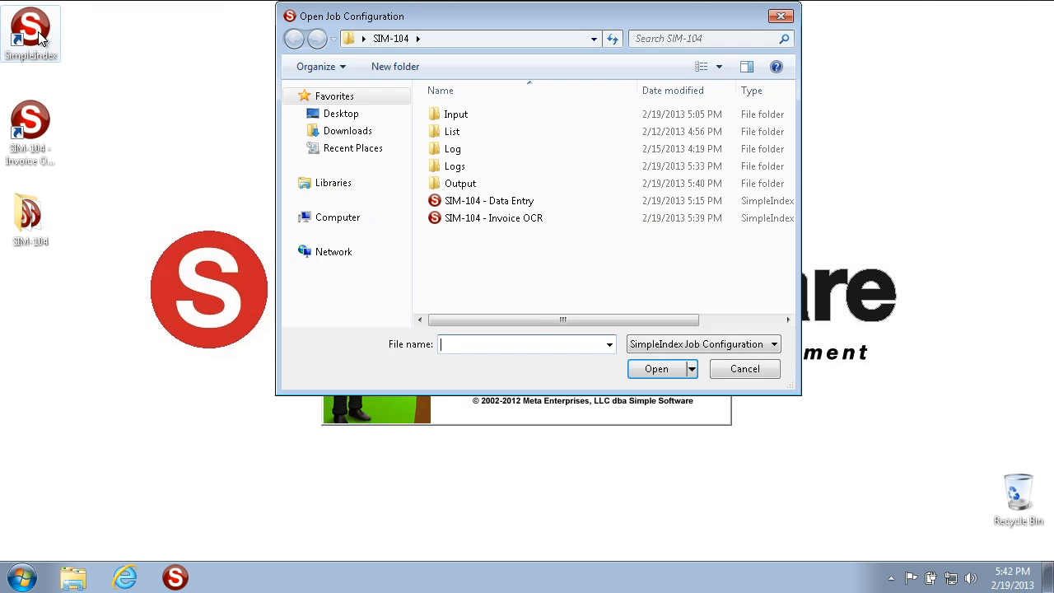
mouse_move(527, 286)
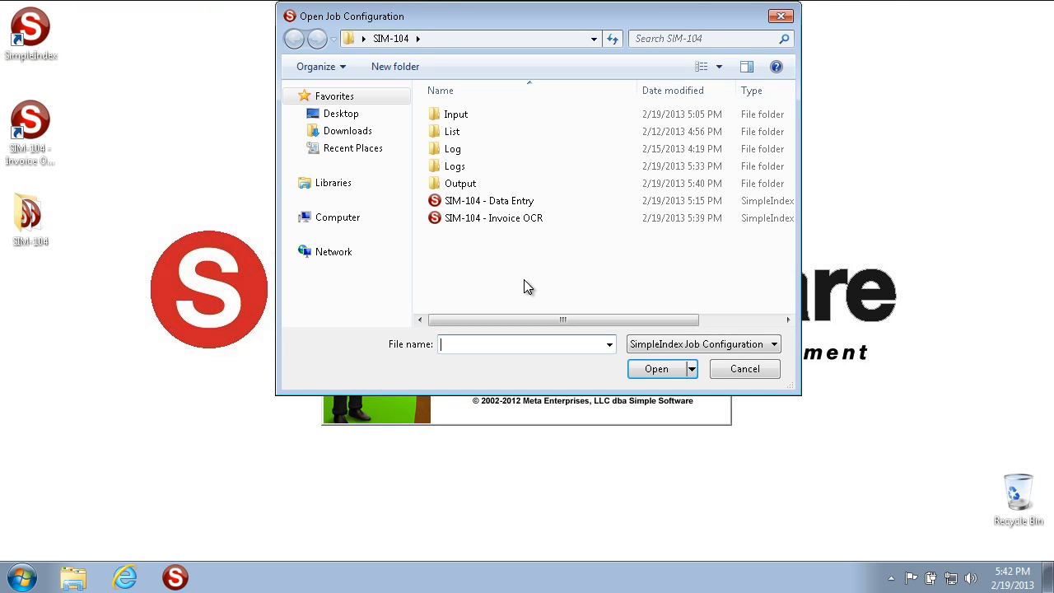
click(489, 200)
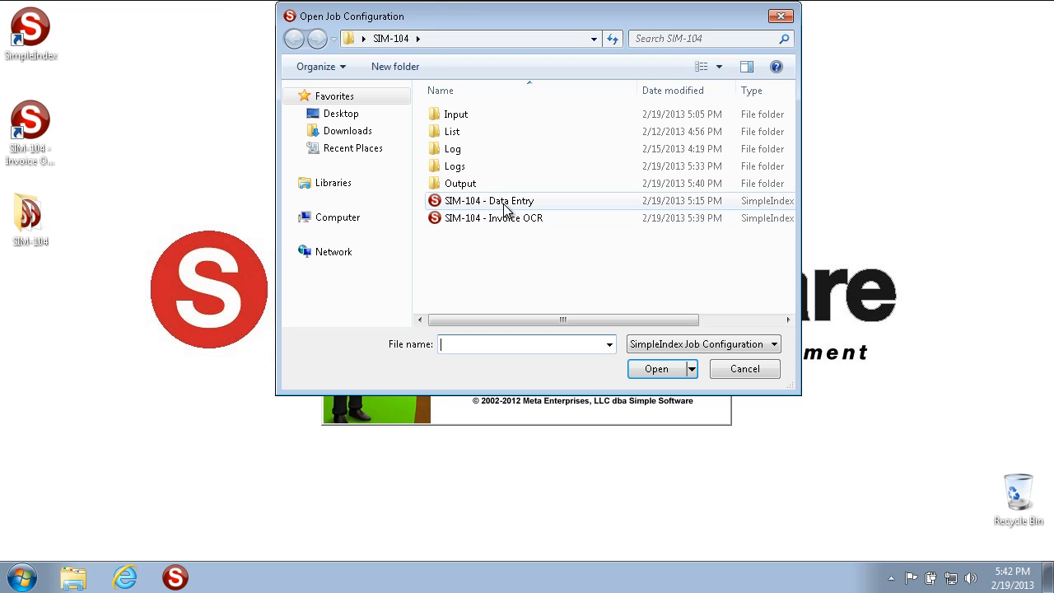
mouse_move(509, 211)
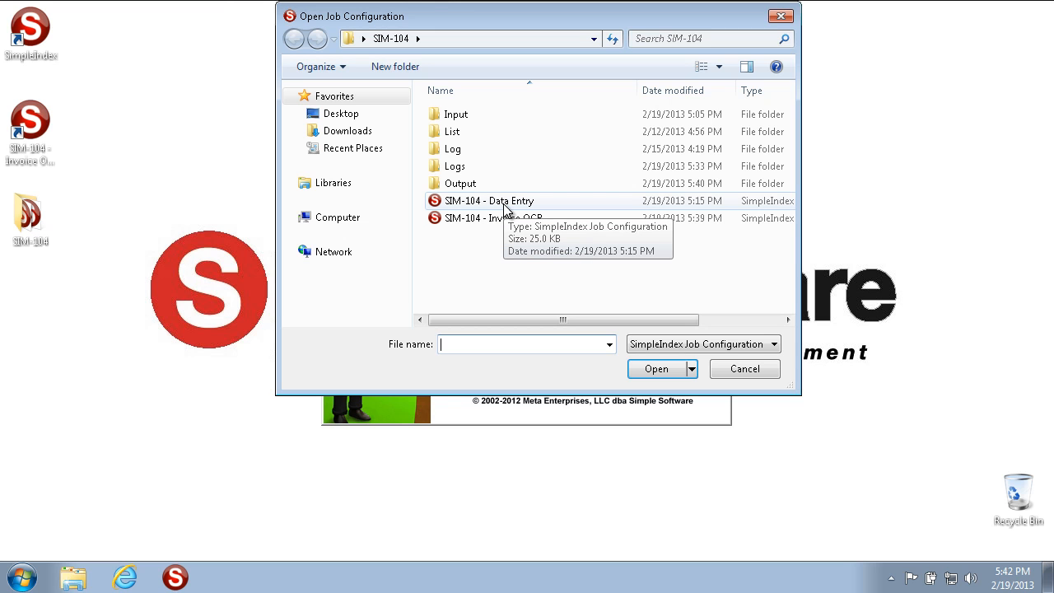
mouse_move(508, 262)
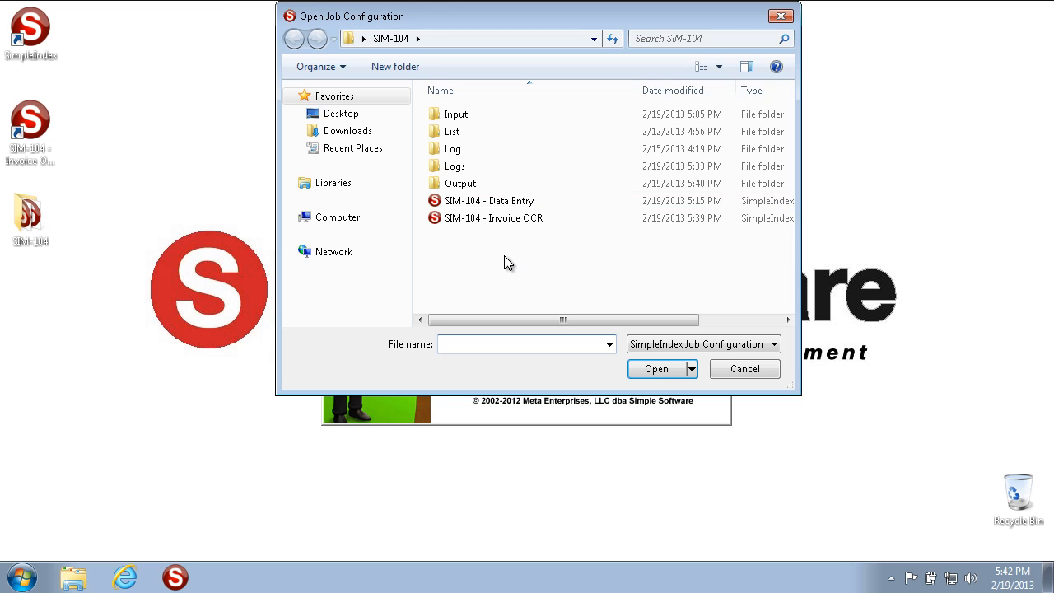
mouse_move(513, 263)
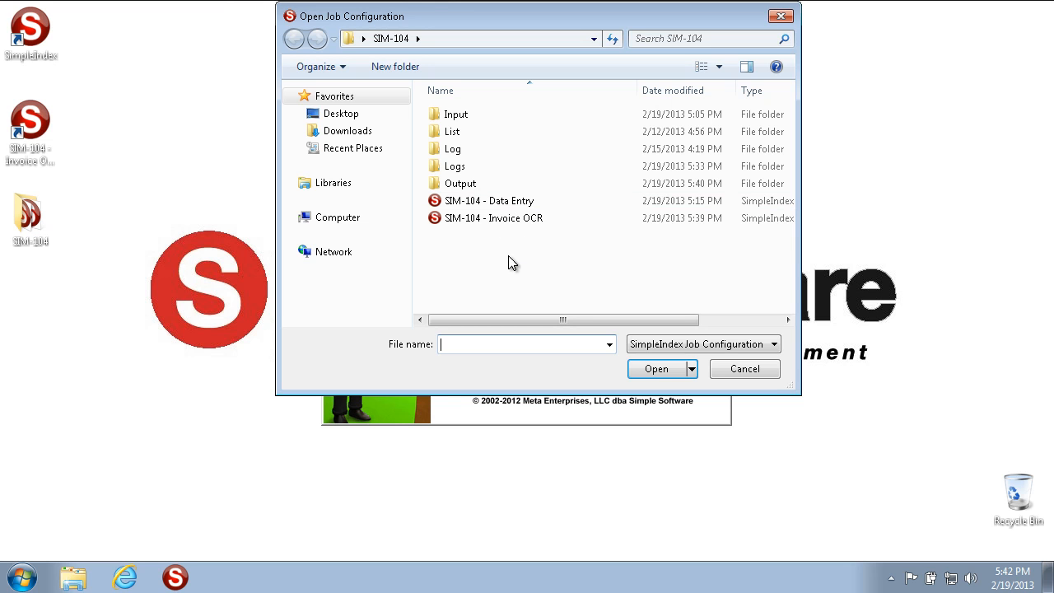
mouse_move(564, 262)
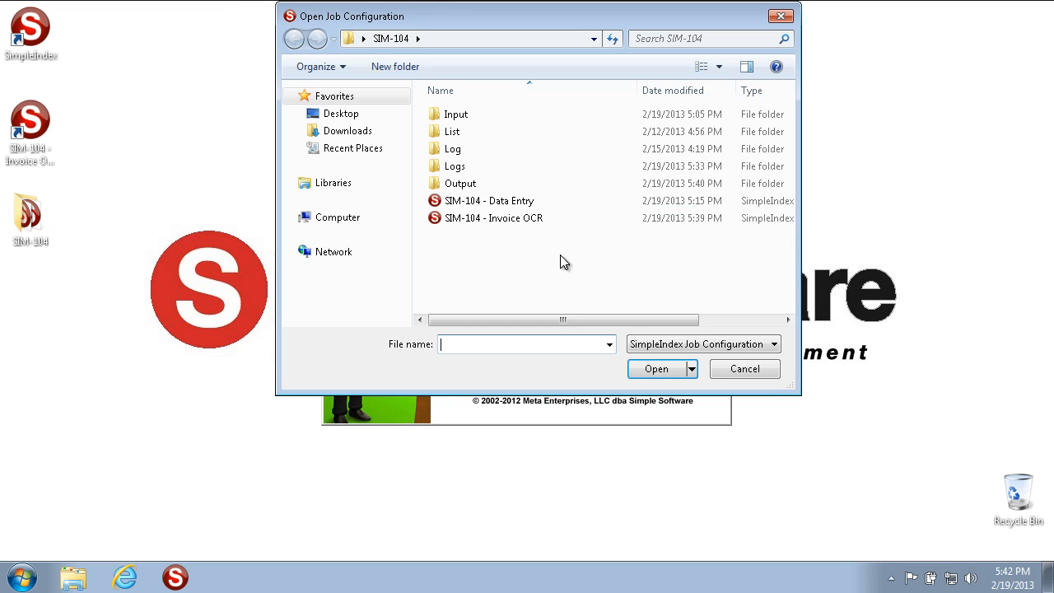
click(494, 217)
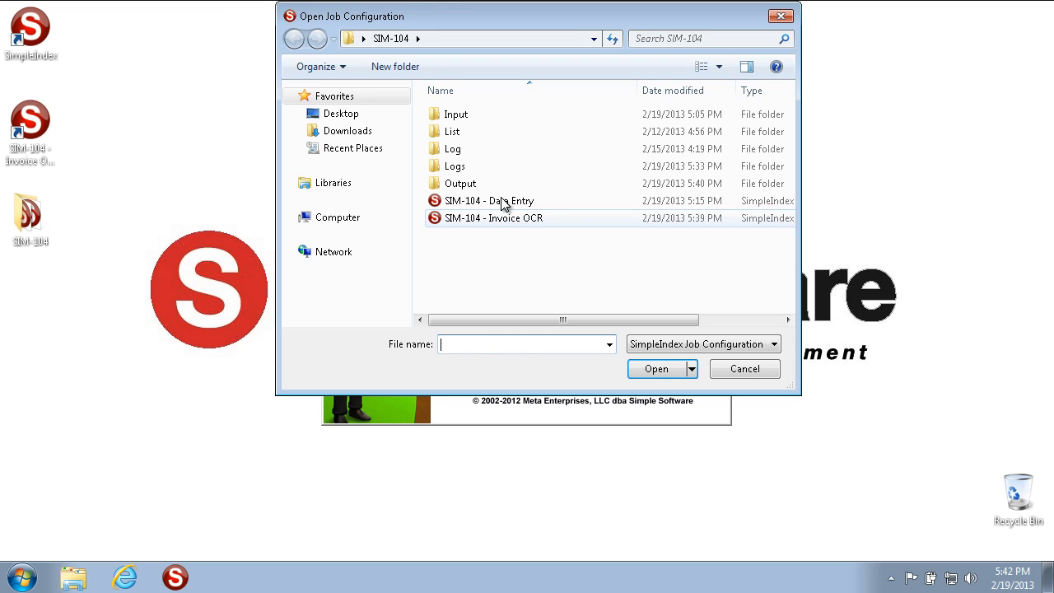
click(489, 200)
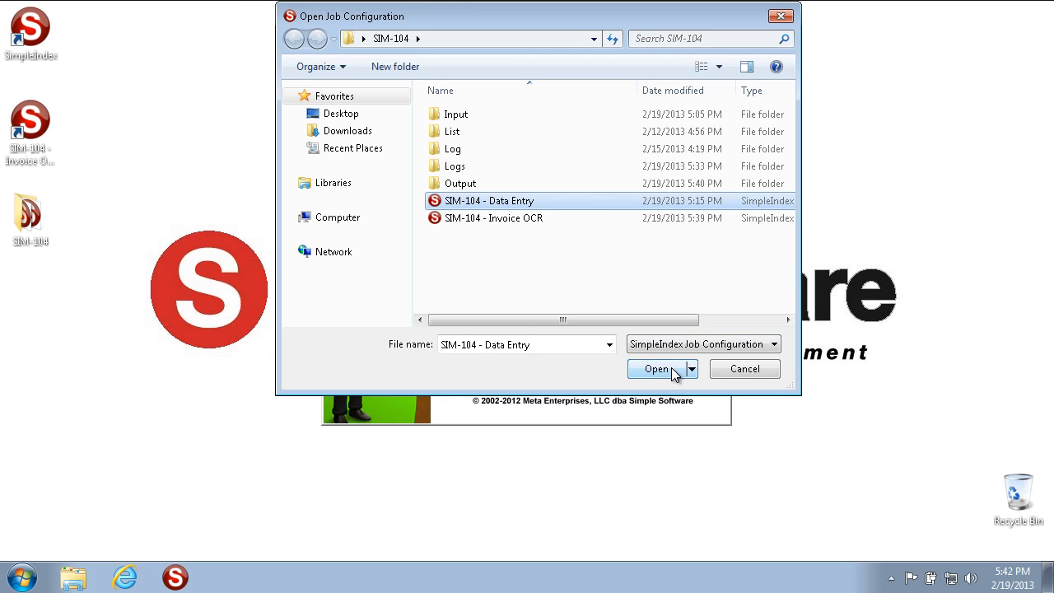
click(656, 368)
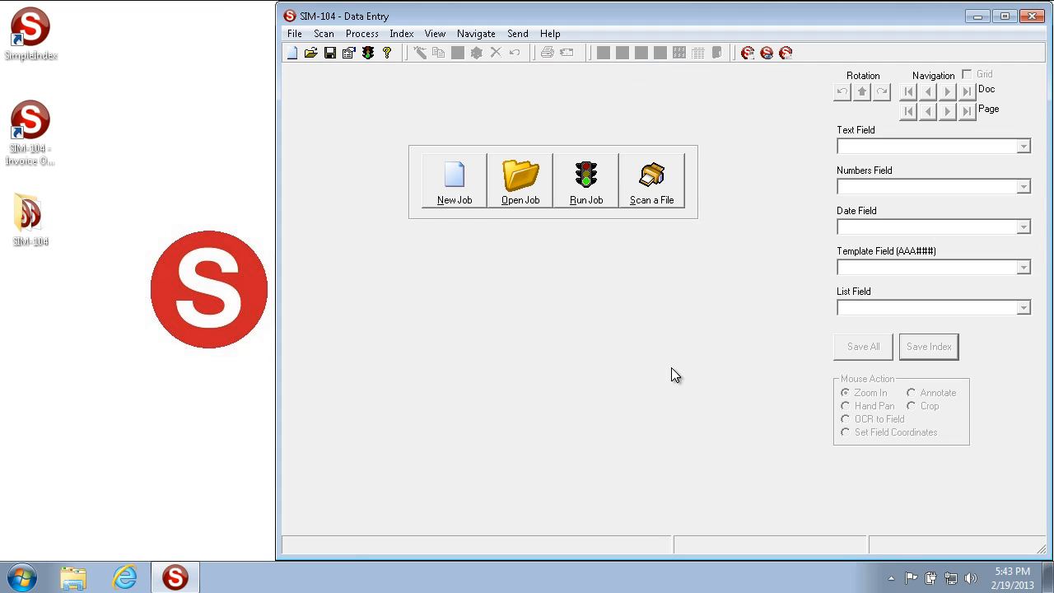
mouse_move(625, 323)
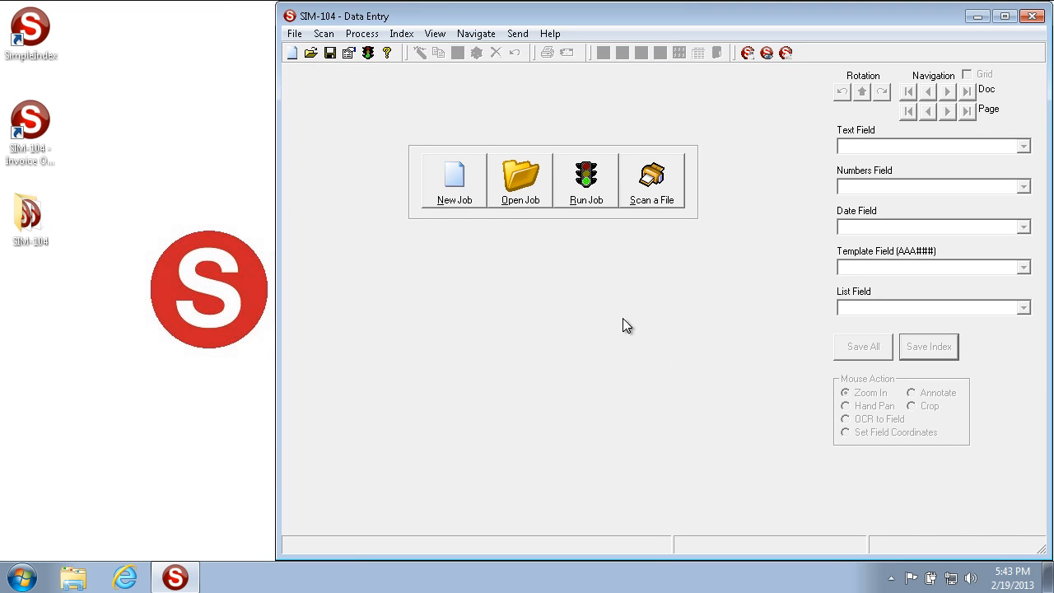
mouse_move(285, 10)
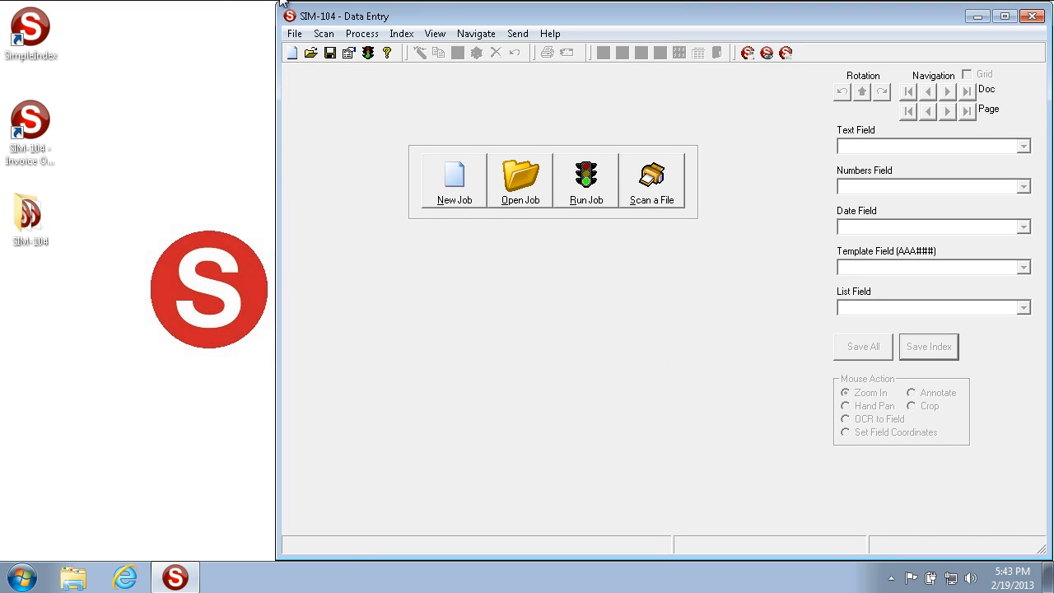
mouse_move(308, 39)
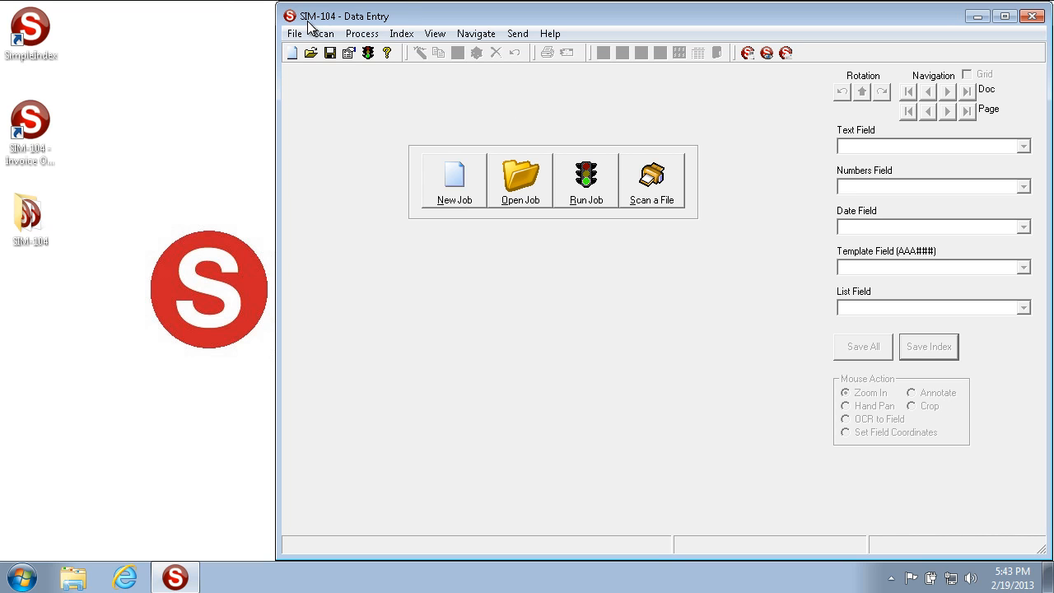
mouse_move(377, 21)
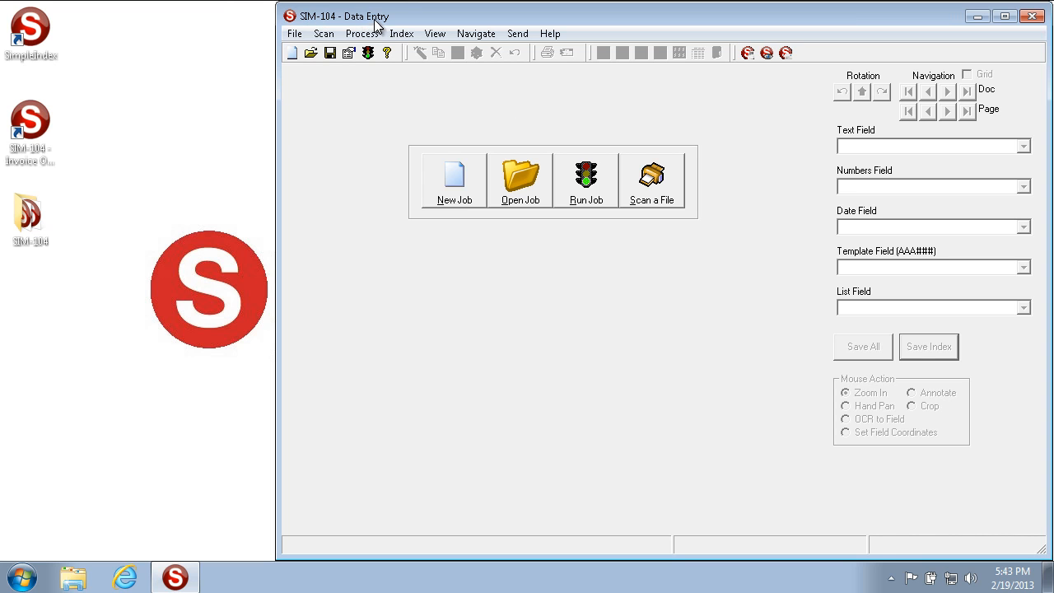
mouse_move(540, 16)
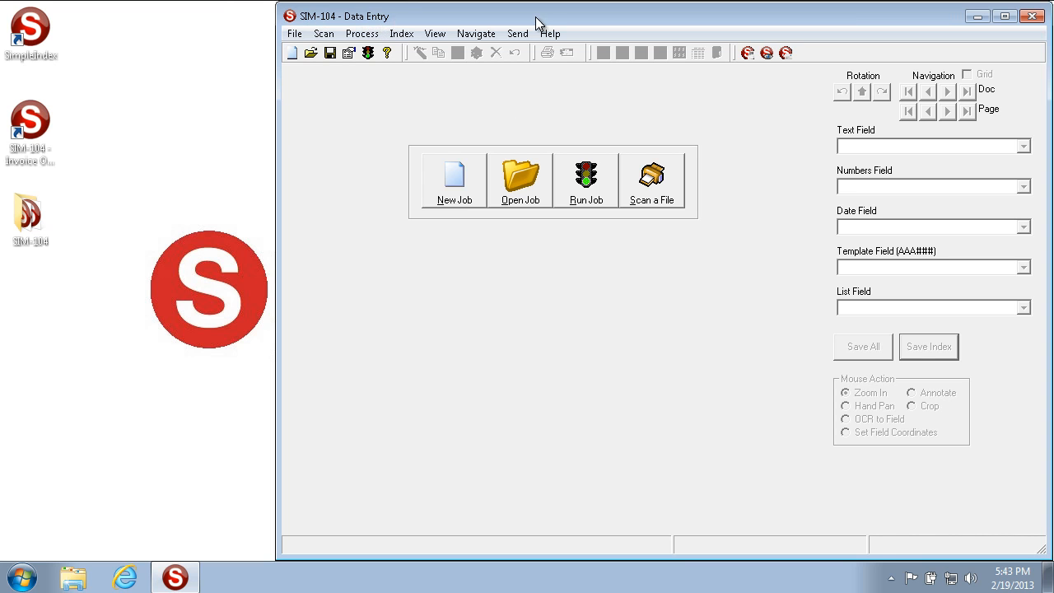
mouse_move(774, 161)
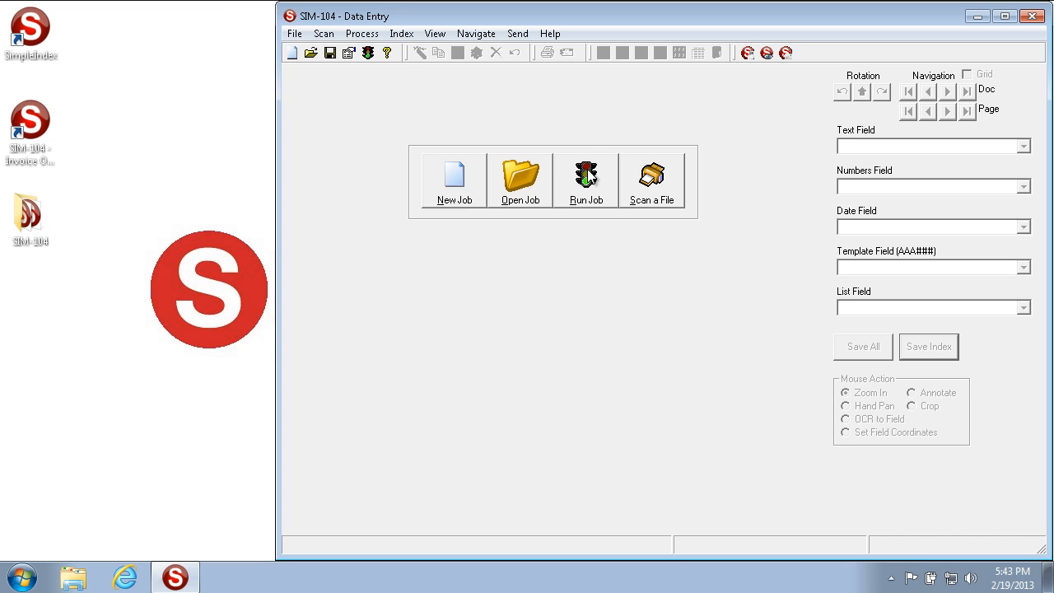
click(586, 174)
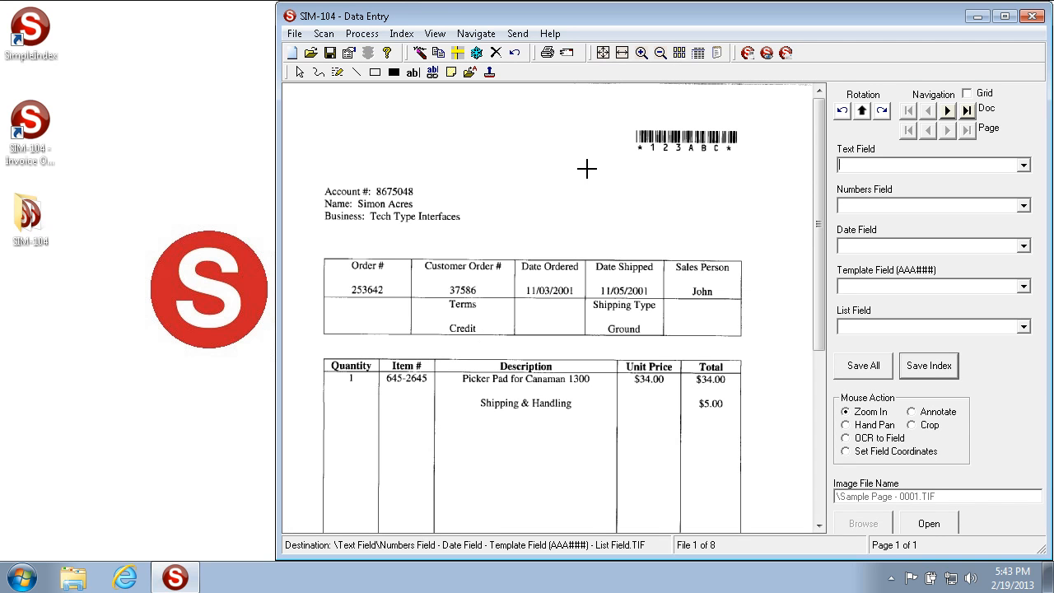
mouse_move(567, 165)
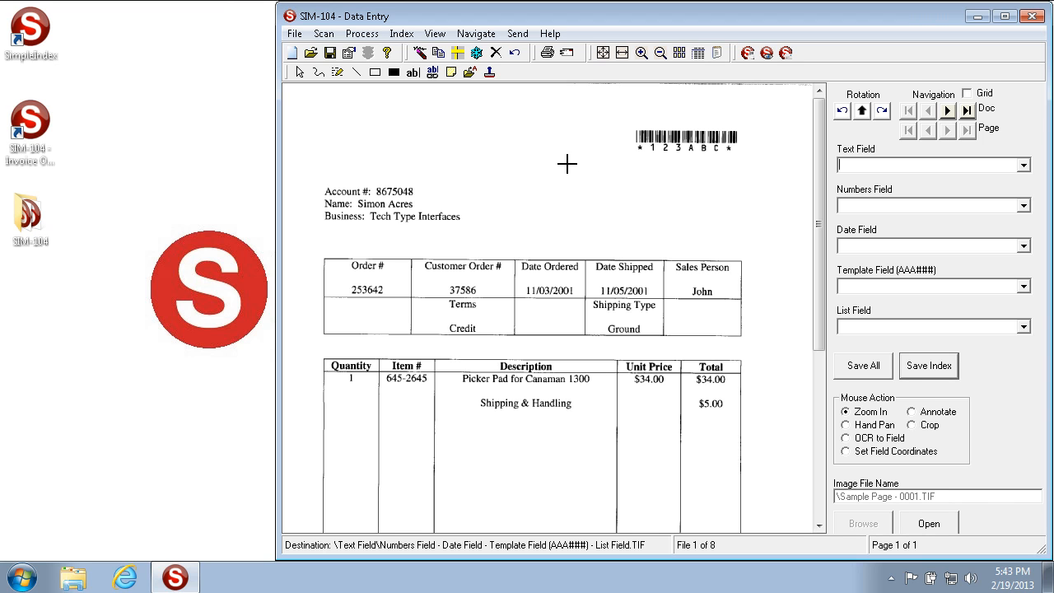
mouse_move(885, 490)
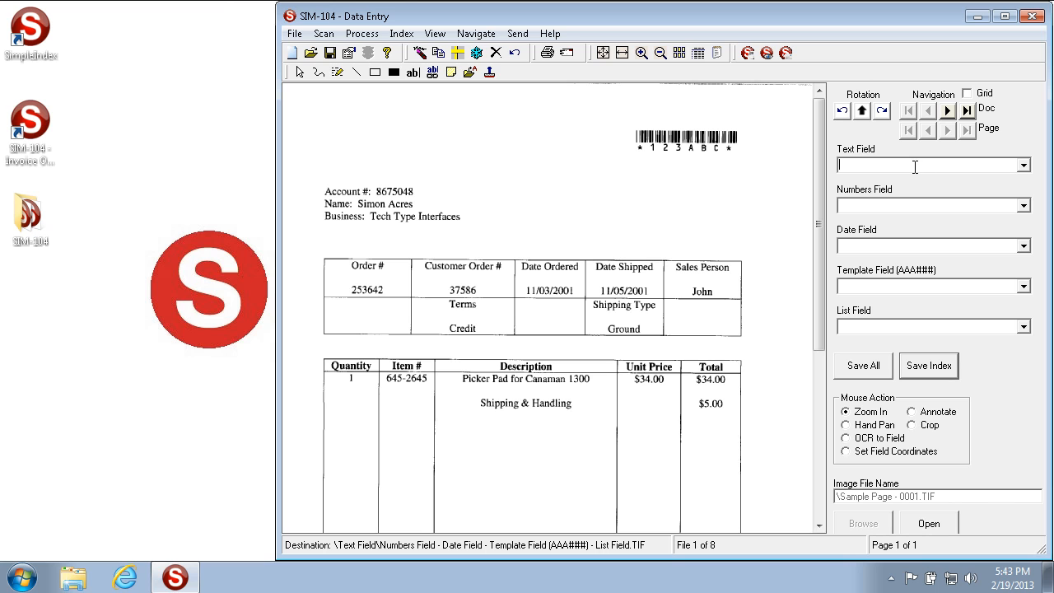
mouse_move(912, 166)
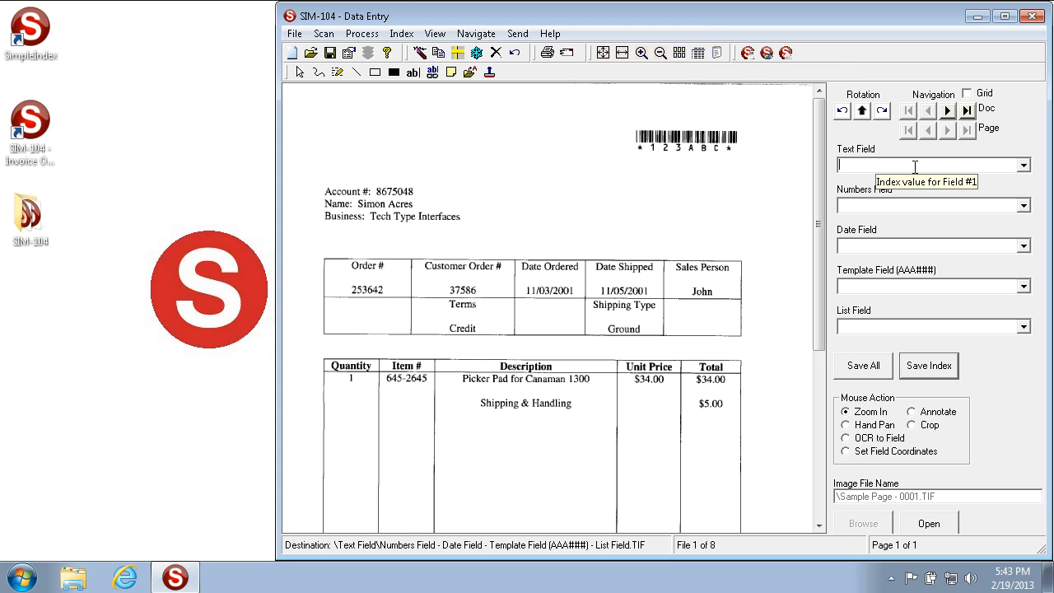
text(S)
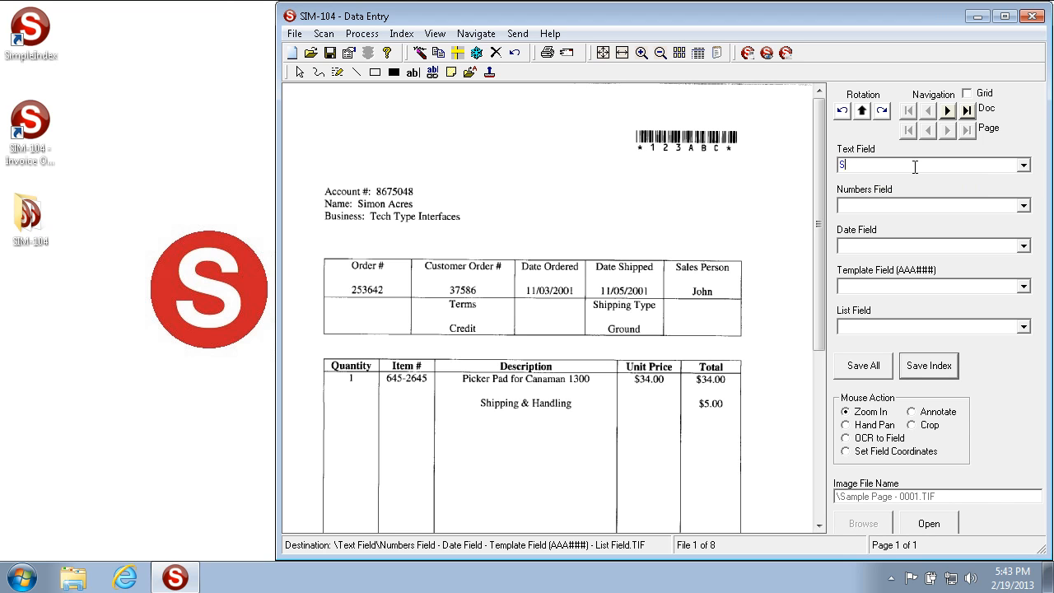
text(imon Acres)
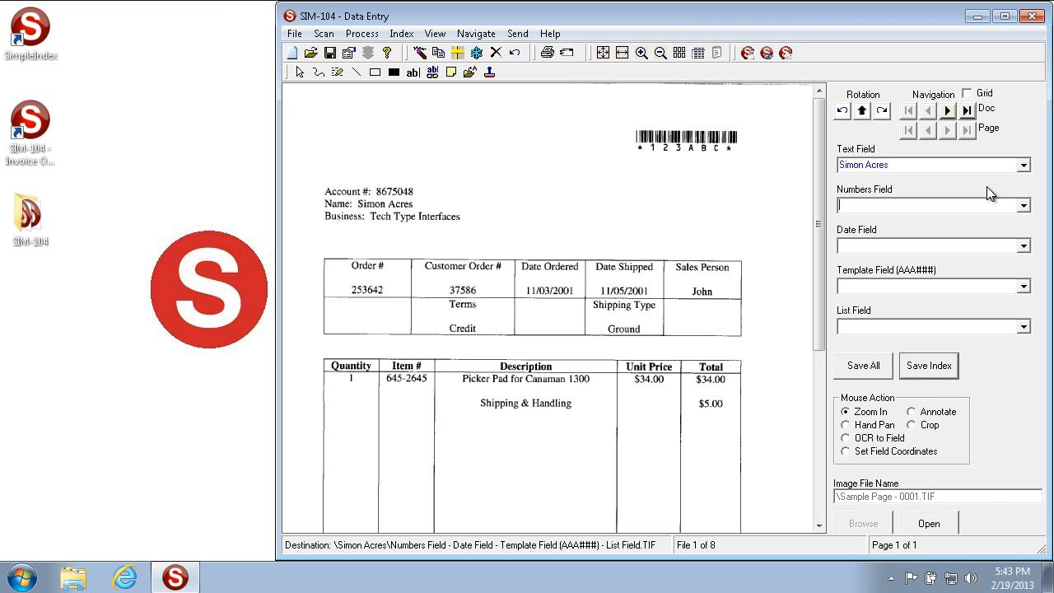
text(8675048)
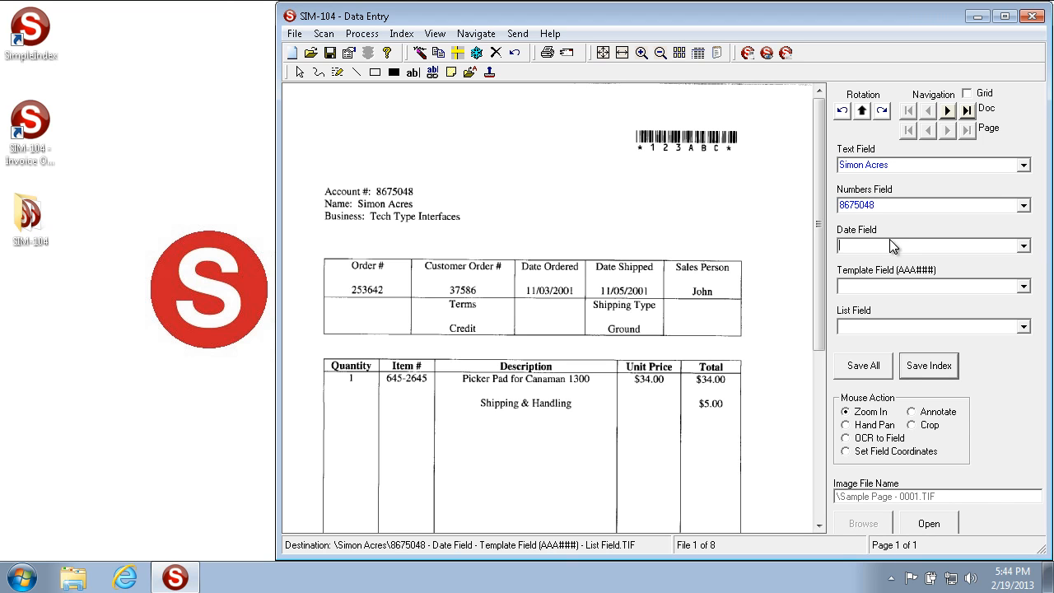
mouse_move(891, 245)
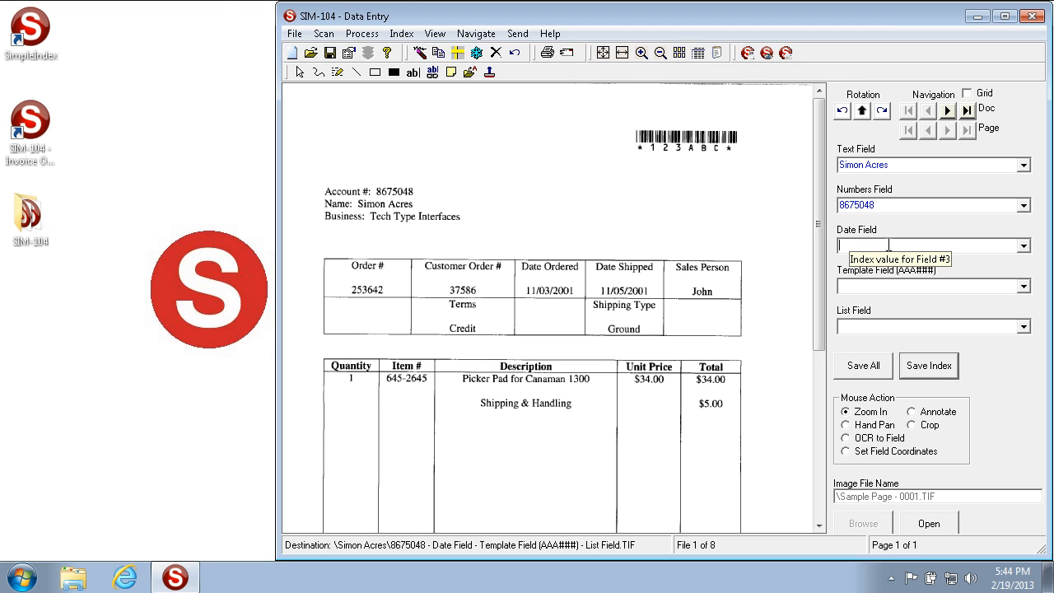
text(1-1)
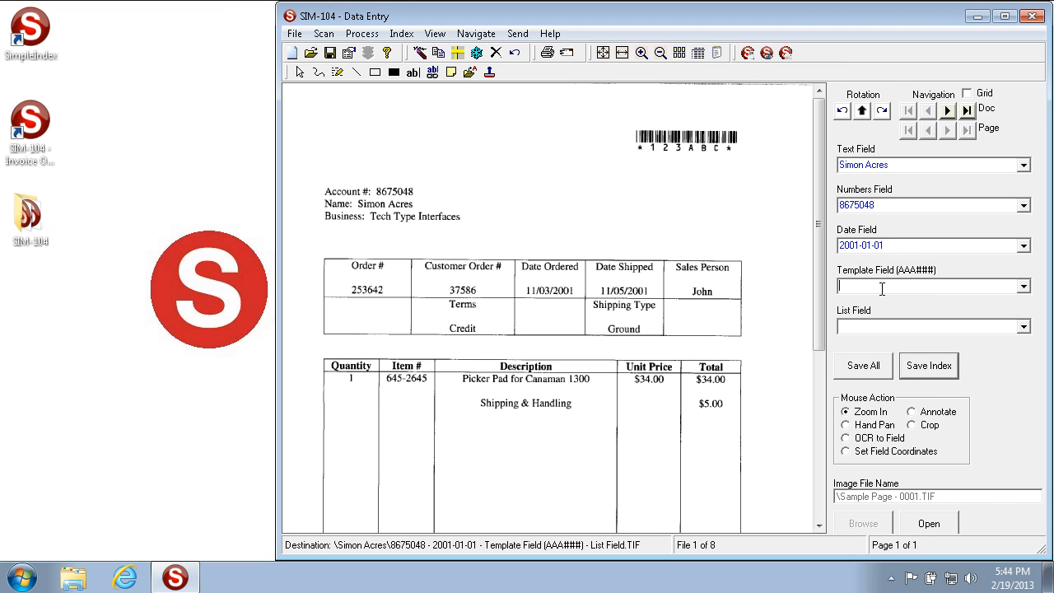
click(1021, 245)
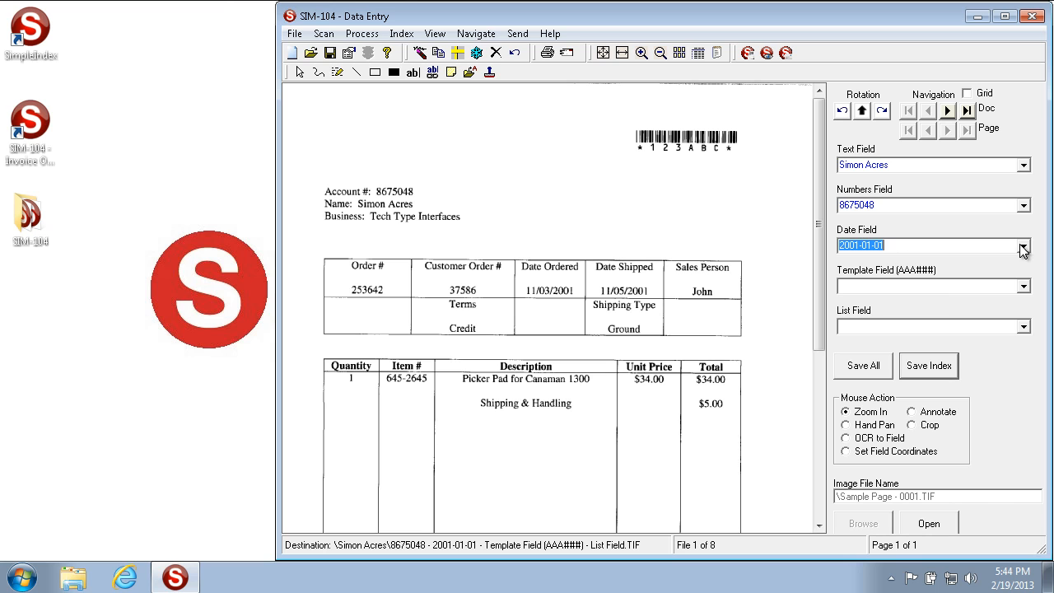
mouse_move(1021, 249)
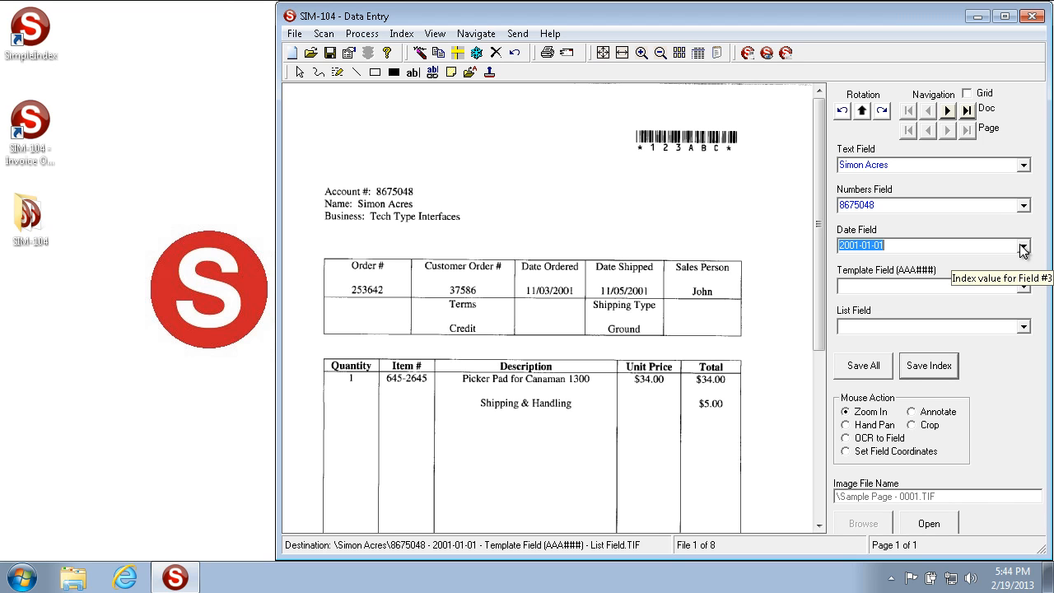
mouse_move(997, 223)
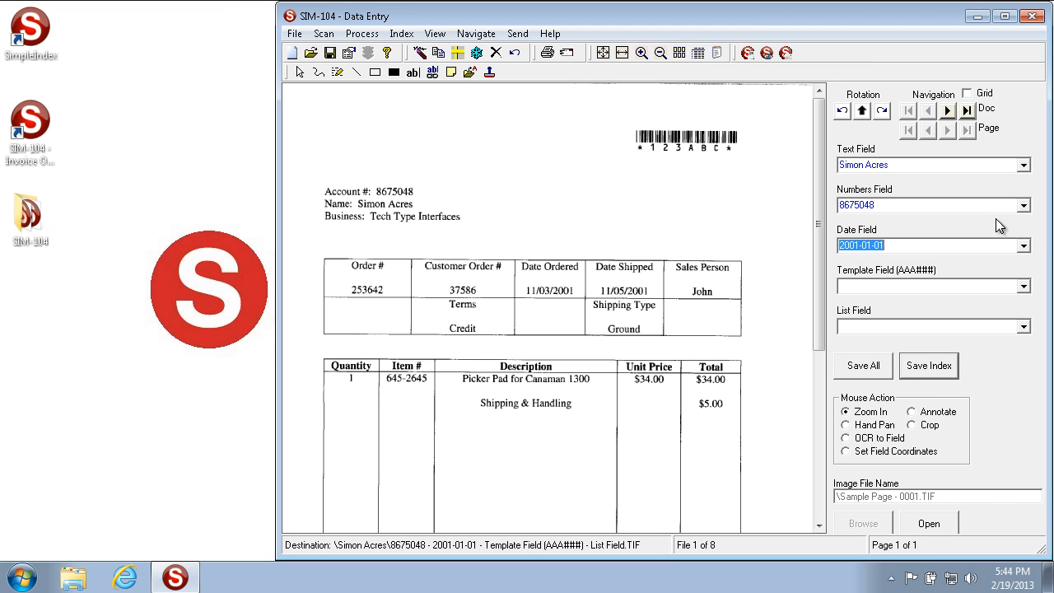
mouse_move(997, 237)
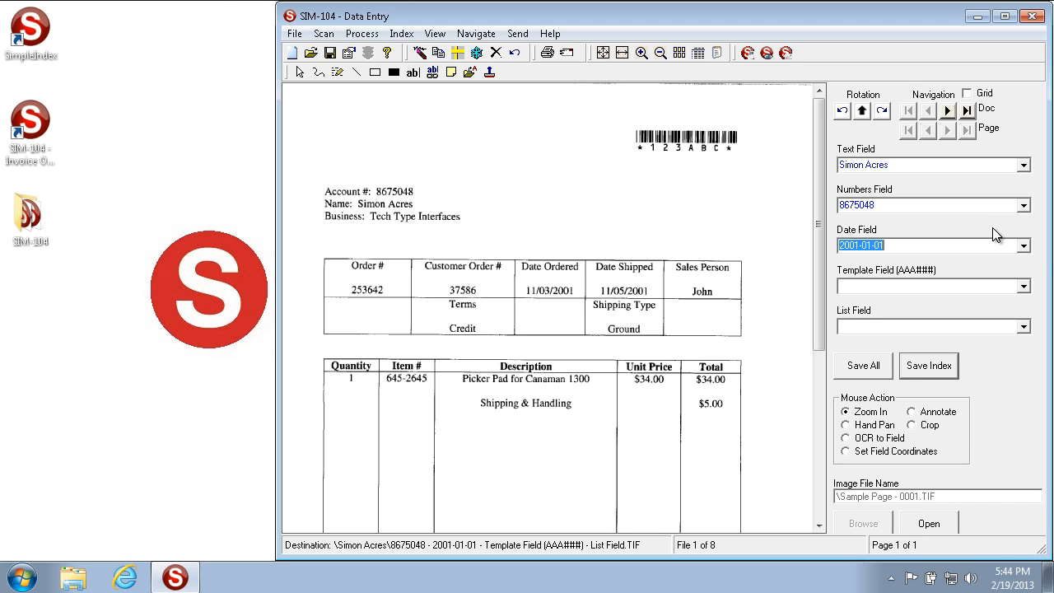
mouse_move(833, 315)
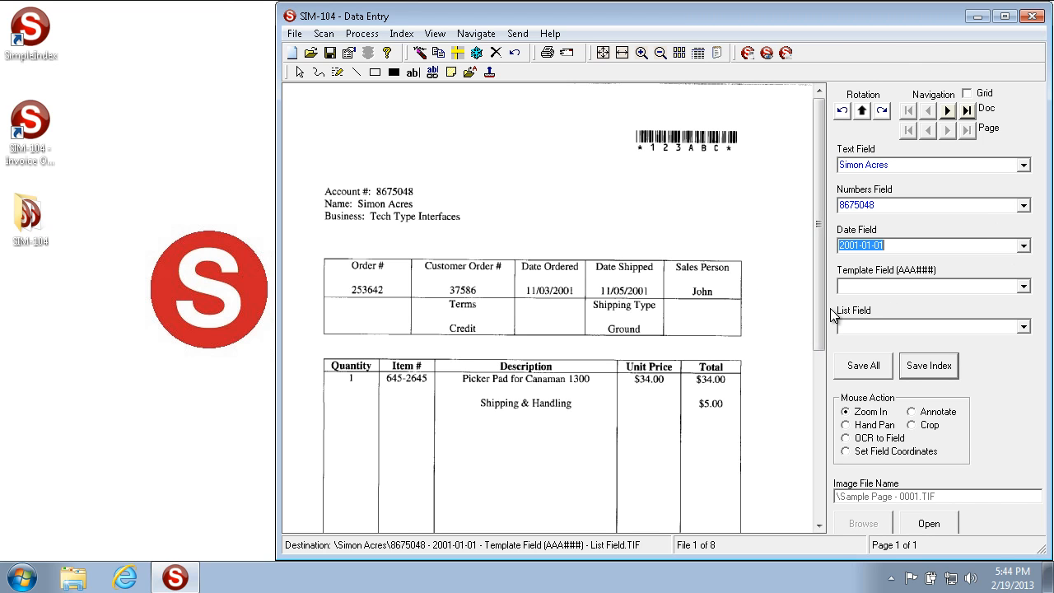
click(926, 286)
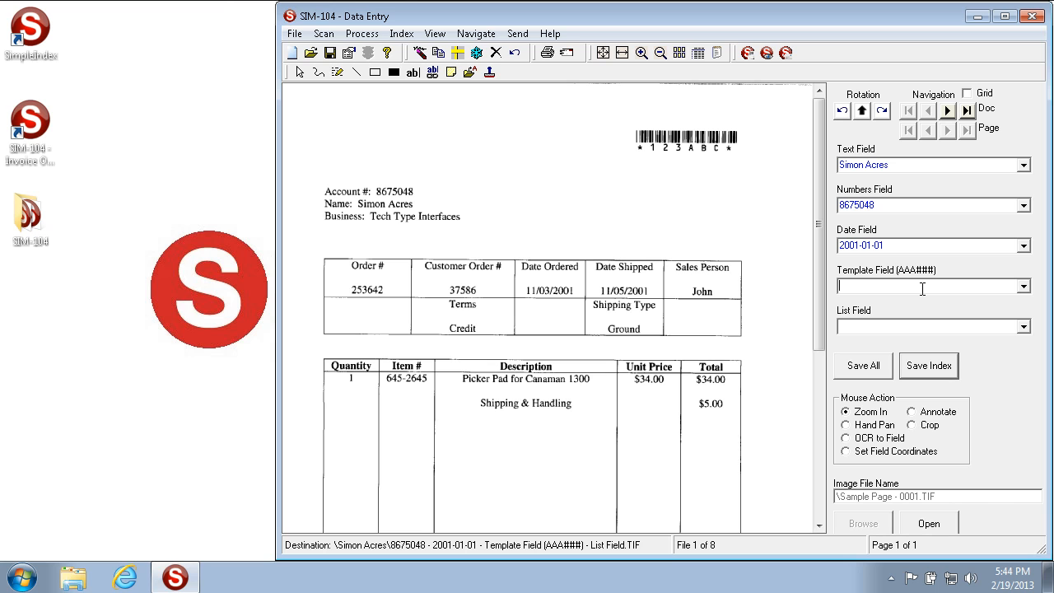
mouse_move(918, 280)
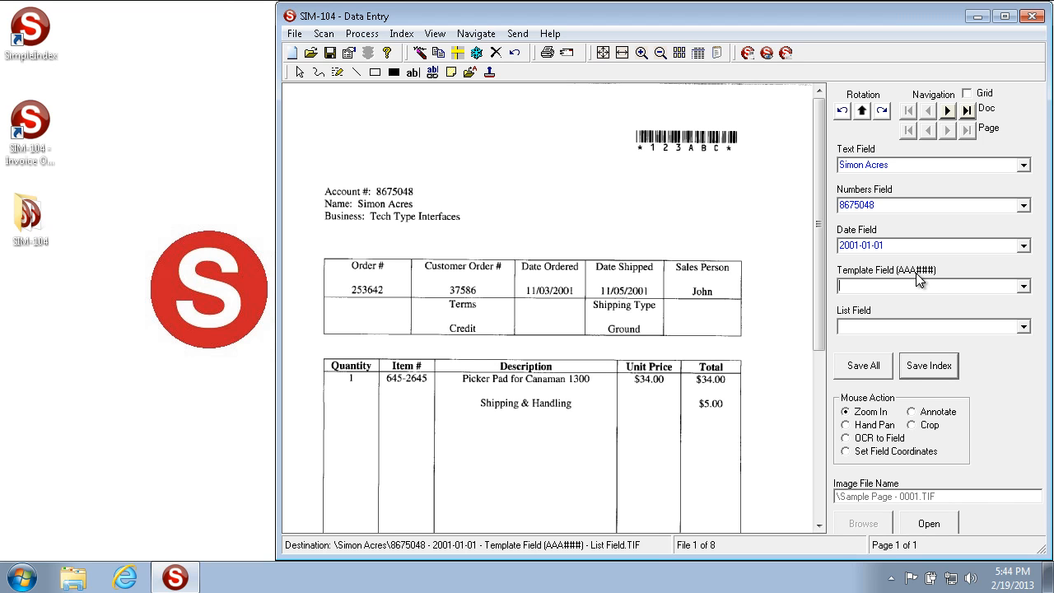
mouse_move(907, 279)
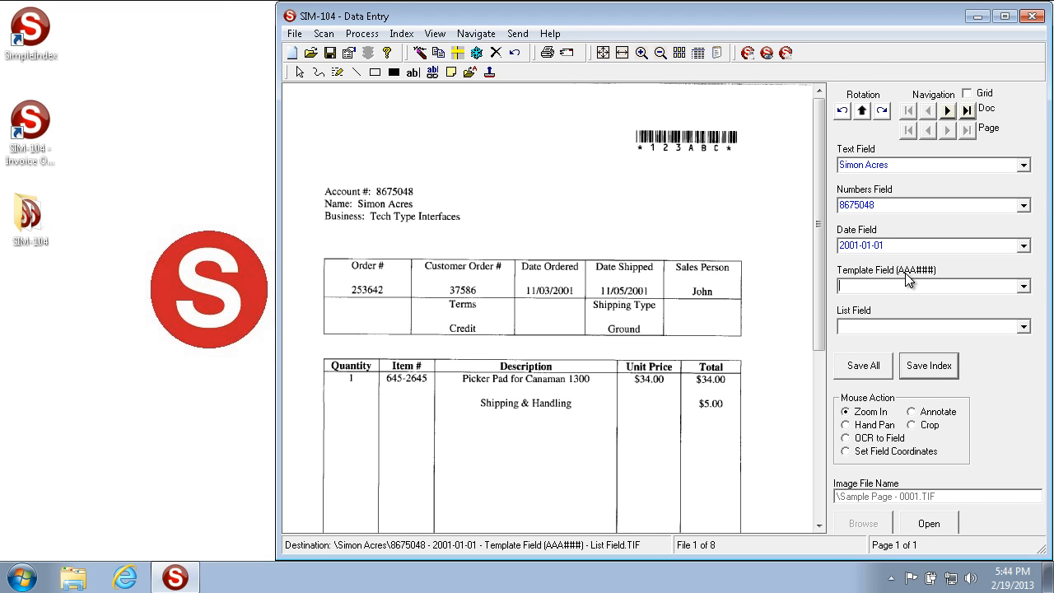
mouse_move(923, 265)
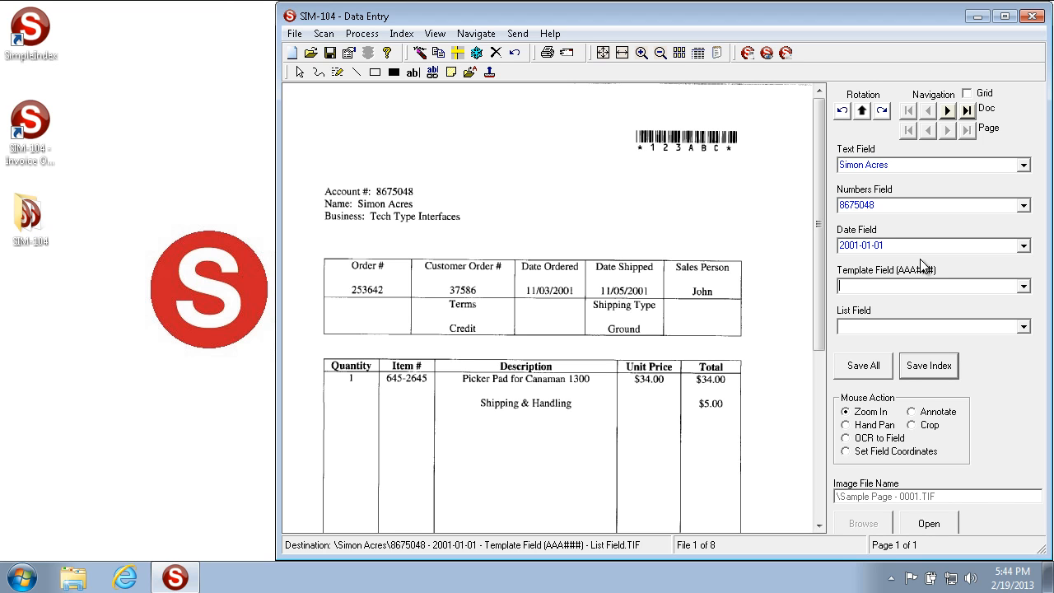
Step: Enter ABC123 in the AAA### Template Field, then edit characters to trigger red validation
text(ABC123)
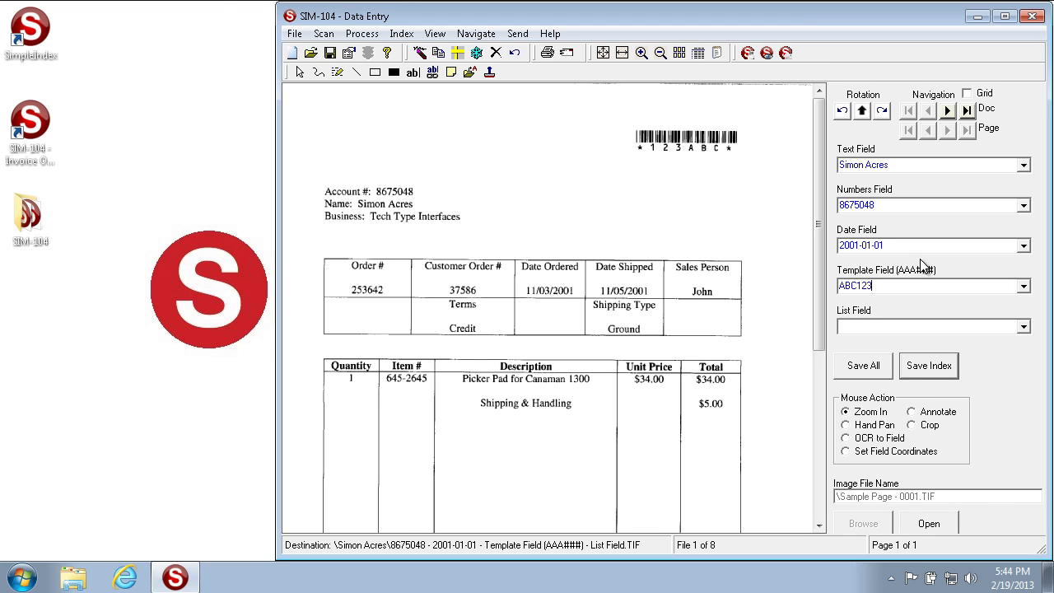
key(Backspace)
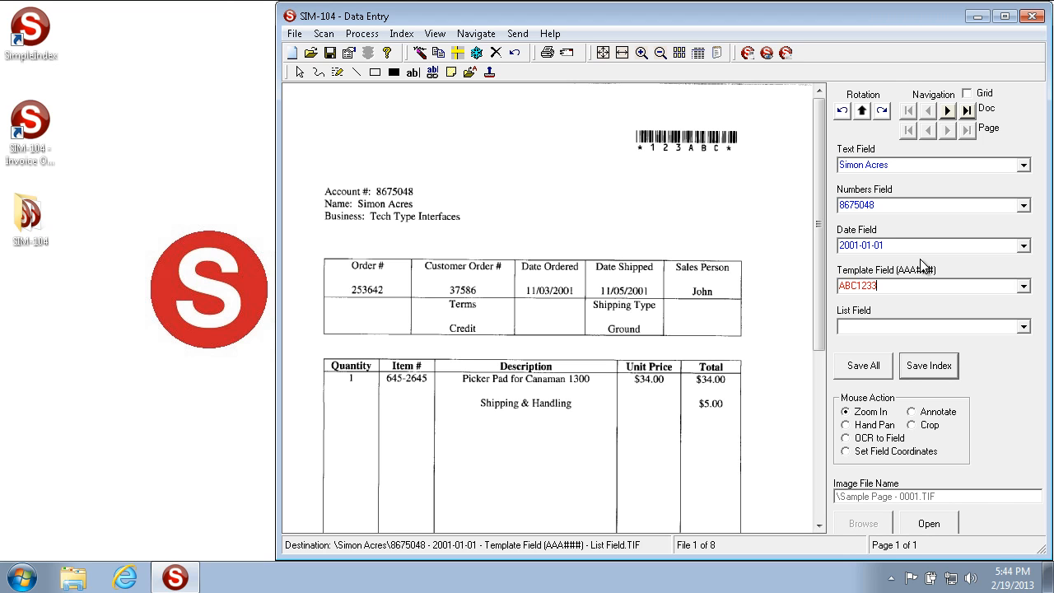
key(BackSpace)
text(A)
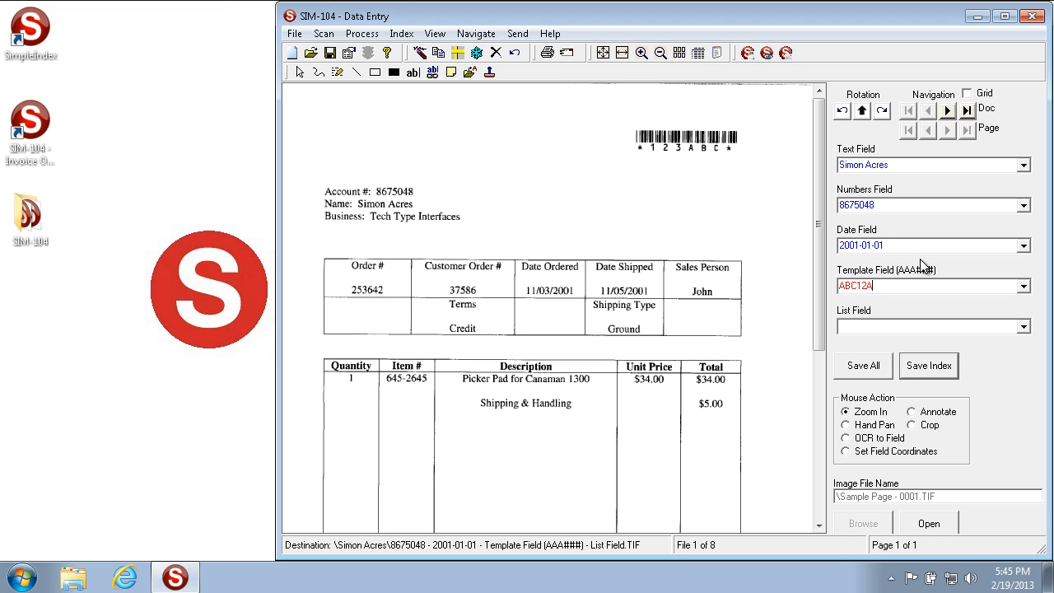
mouse_move(775, 200)
text(3)
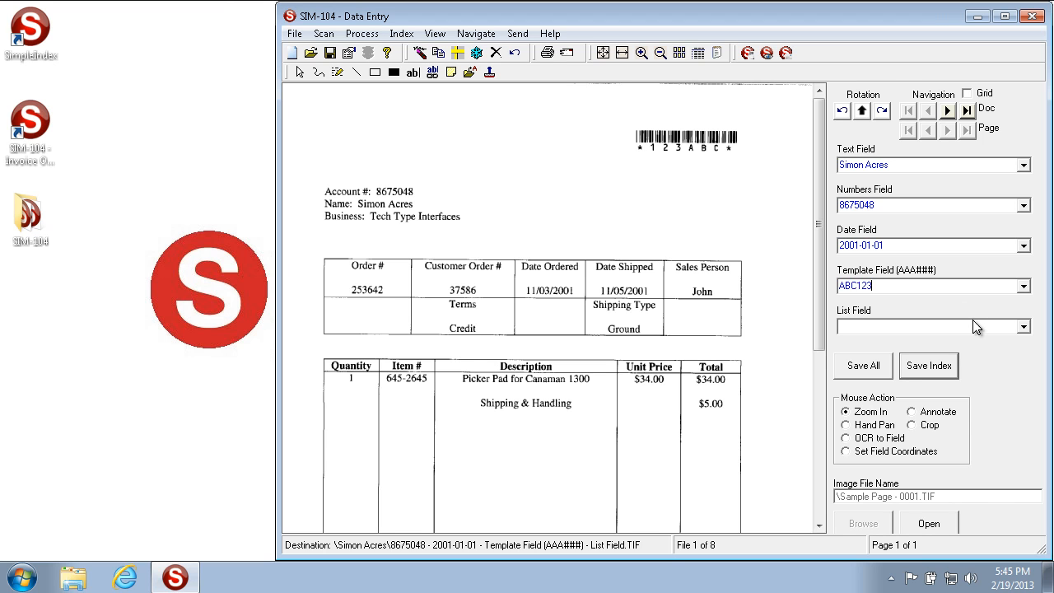
mouse_move(943, 346)
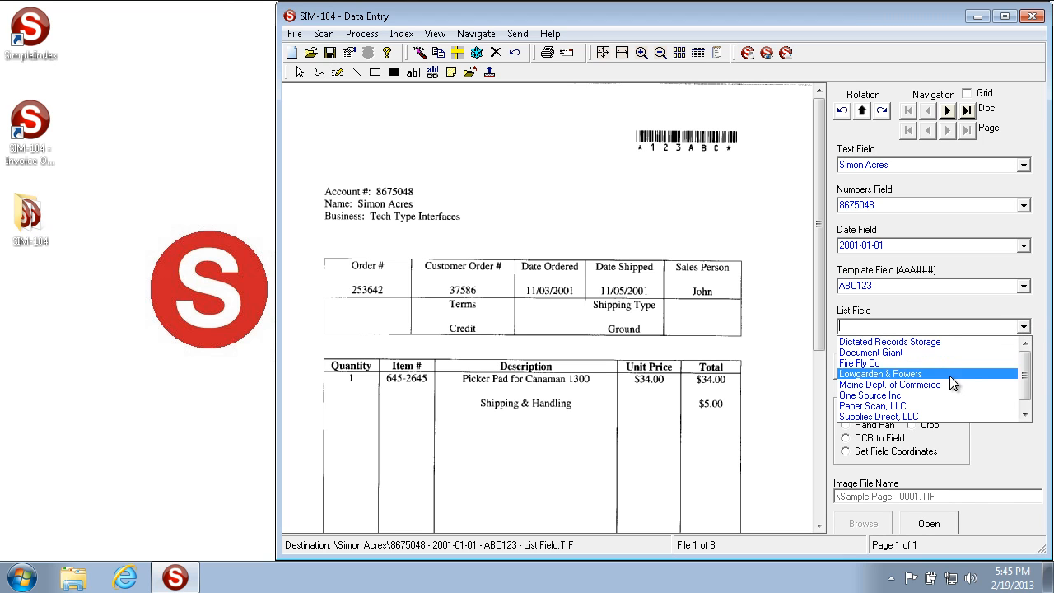
Step: Choose Dictated Records Storage from the List Field dropdown for the first invoice
click(889, 385)
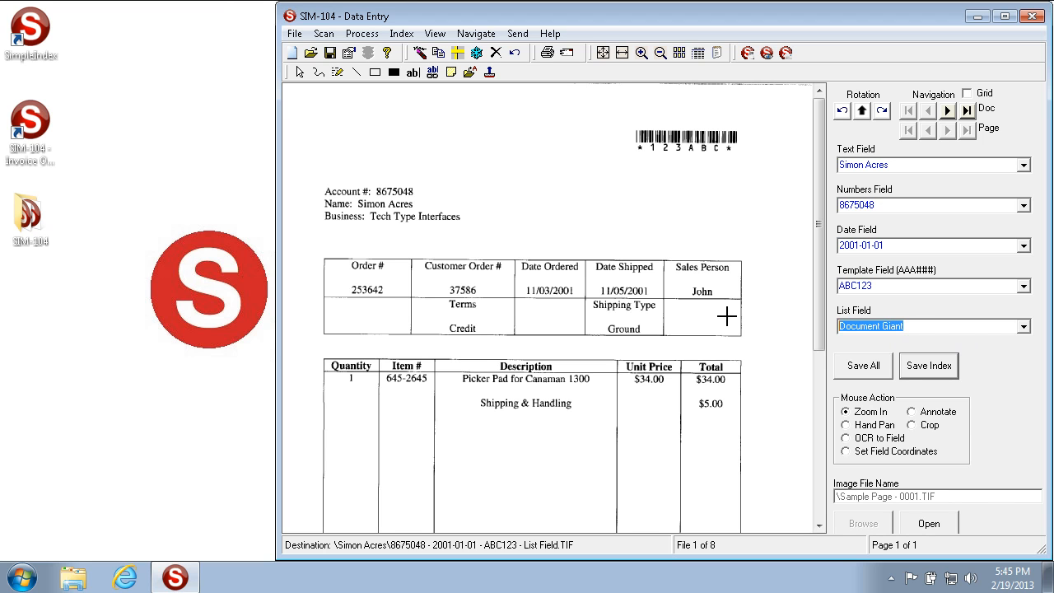
click(1022, 326)
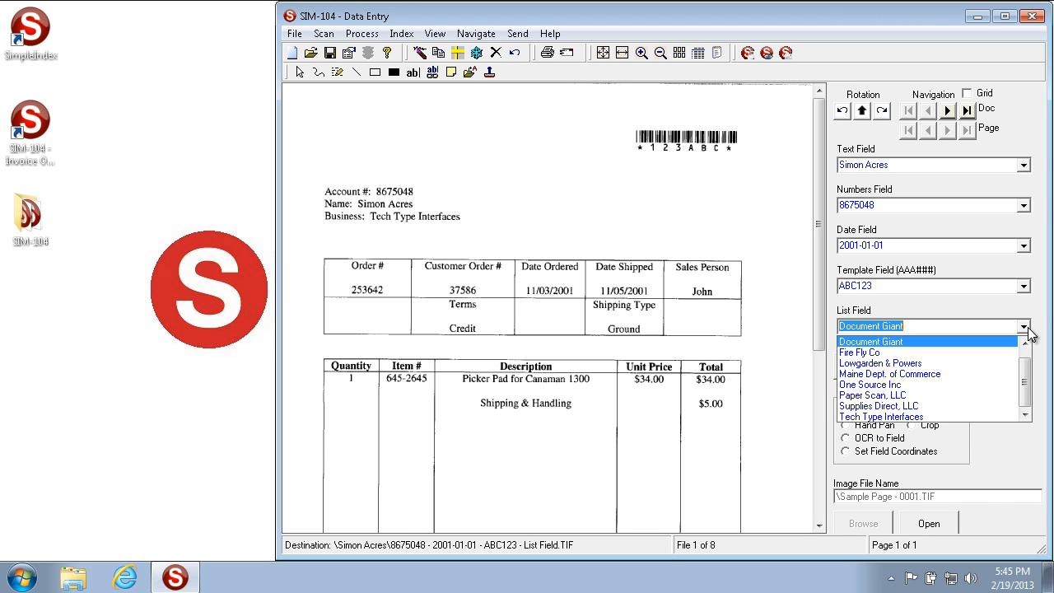
click(870, 341)
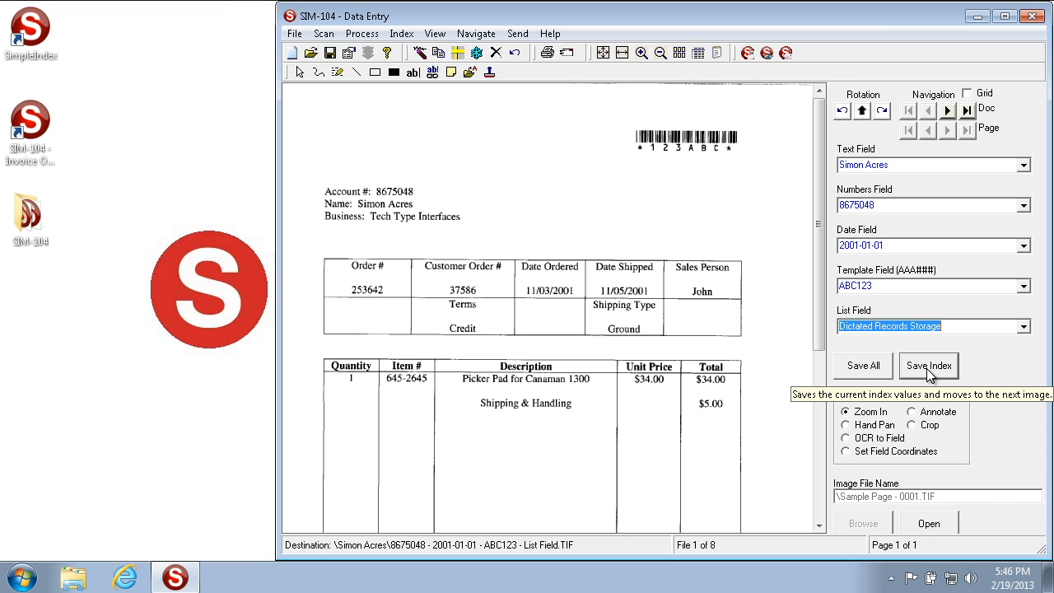
click(928, 366)
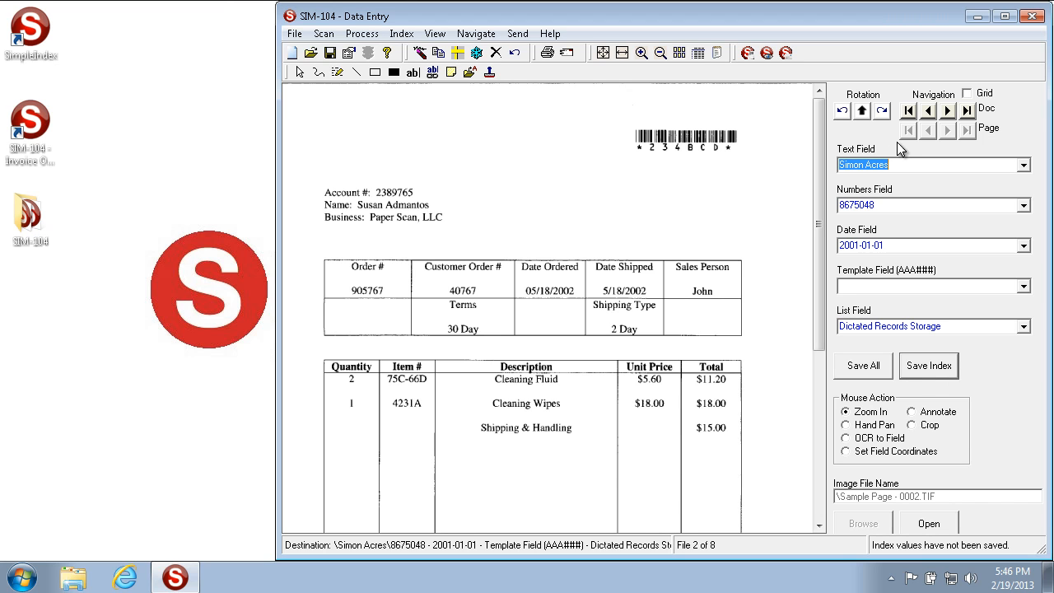
mouse_move(902, 148)
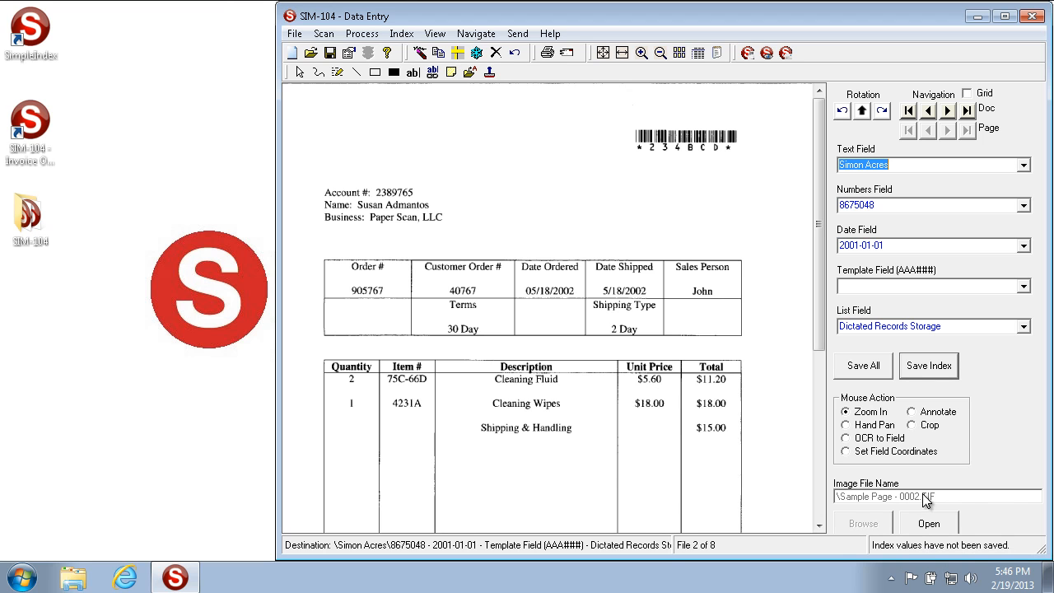
mouse_move(920, 182)
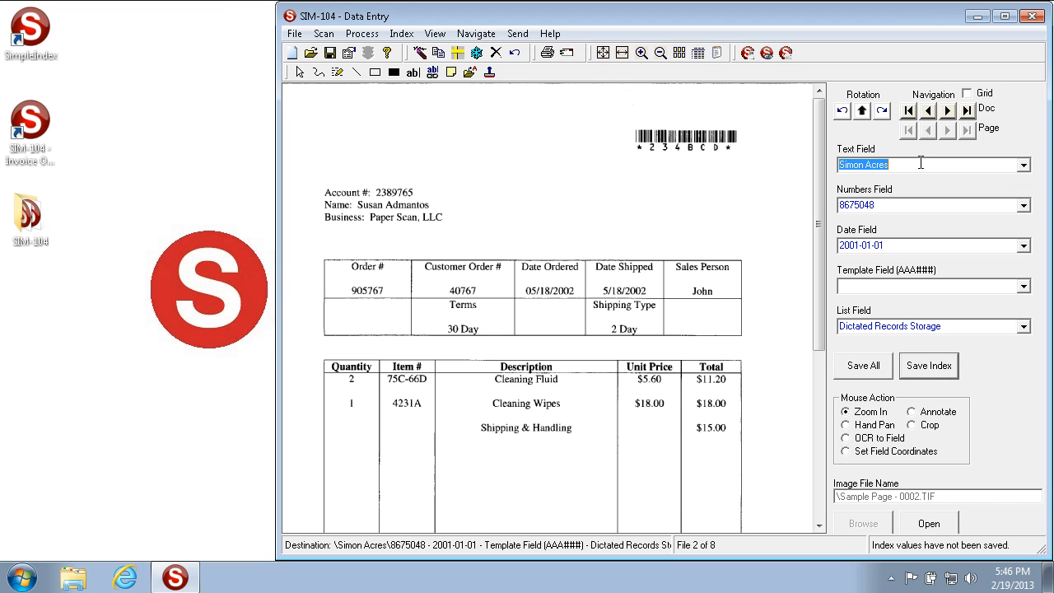
mouse_move(920, 164)
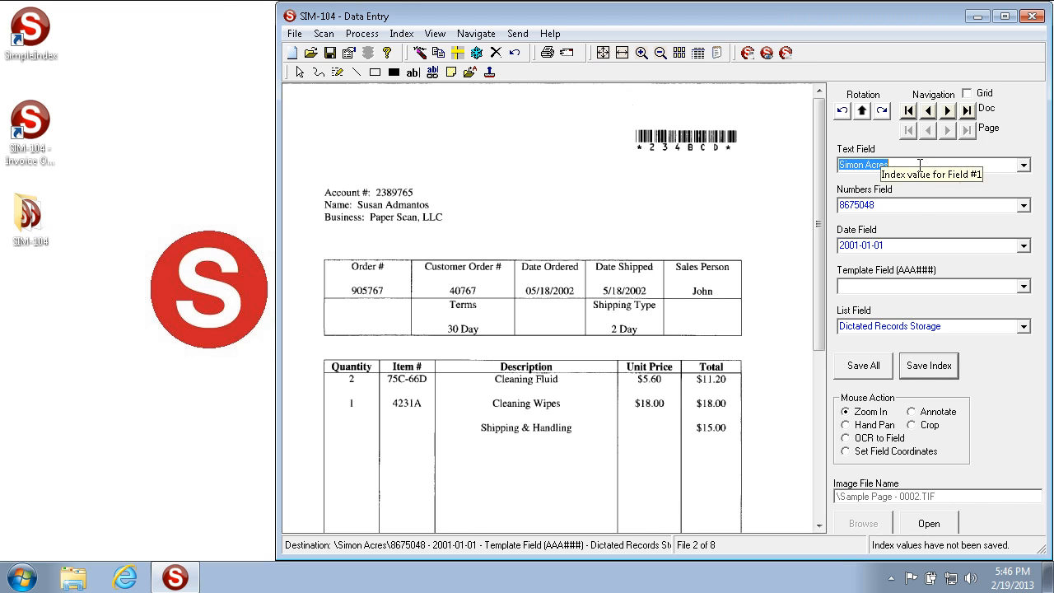
click(906, 245)
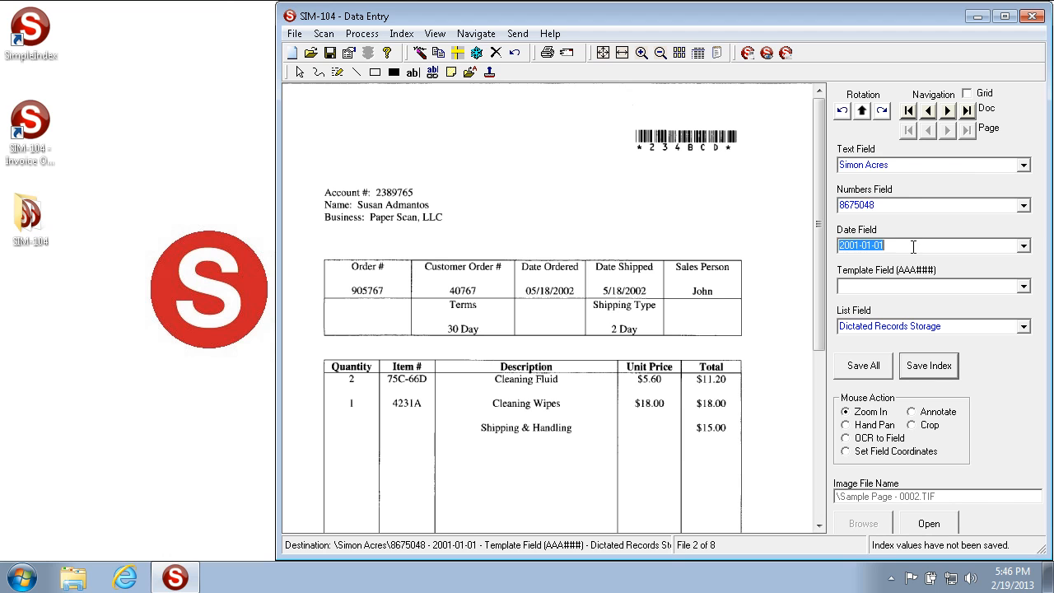
click(906, 164)
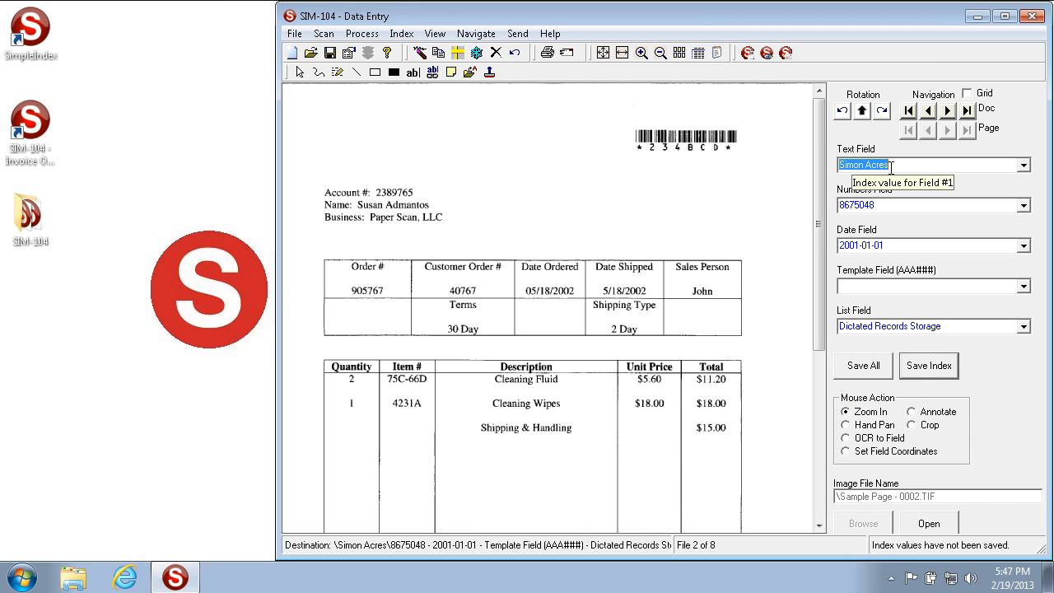
text(Susan Admantos)
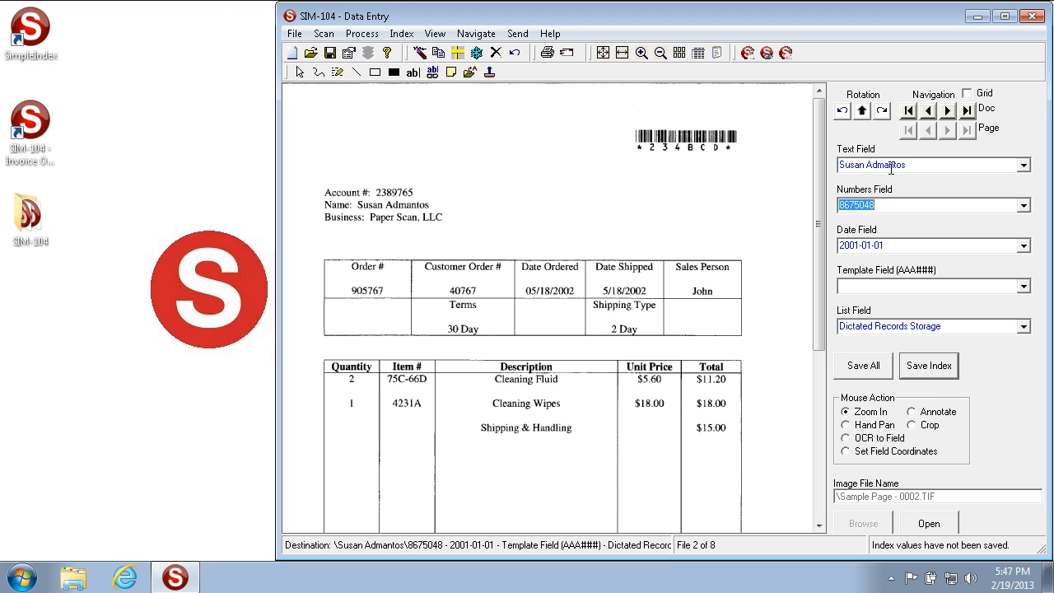
Step: Enter account 2389765, date 2002-02-02, template CBA321 and list value Document Giant
text(2389765)
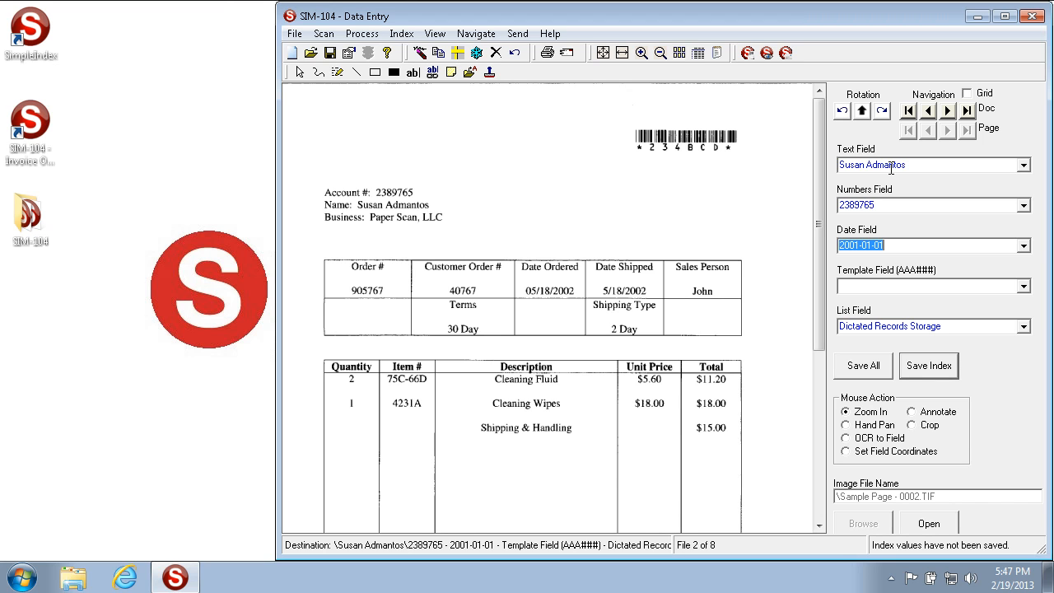
text(2-2)
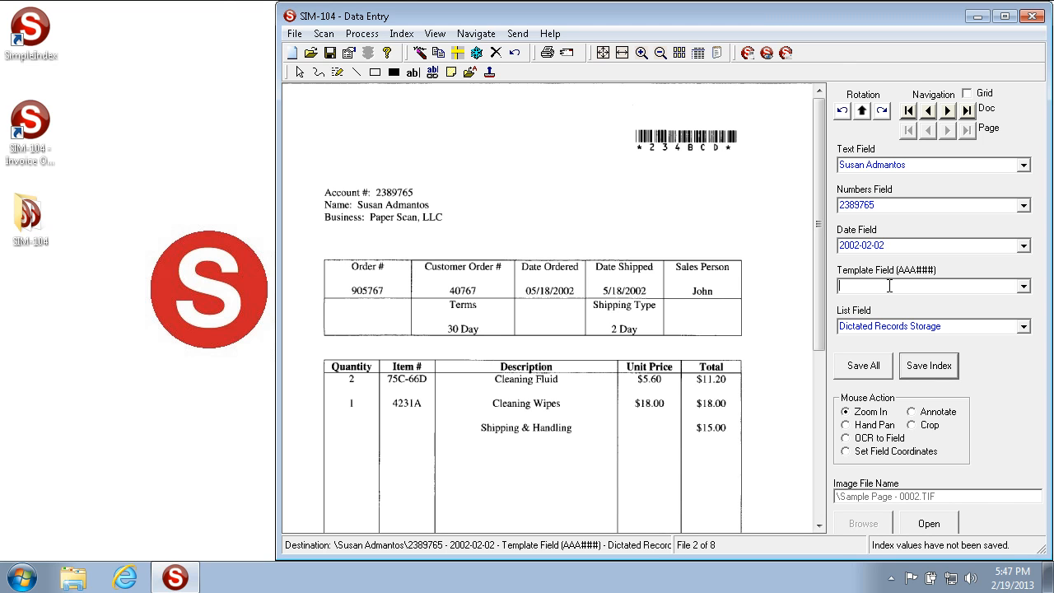
text(CBA321)
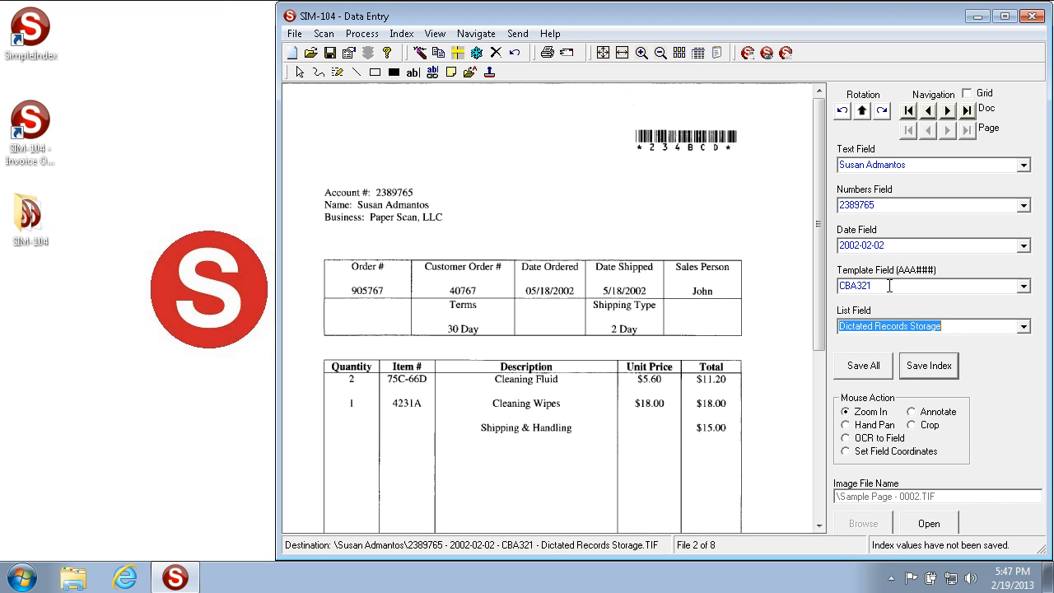
text(Document Giant)
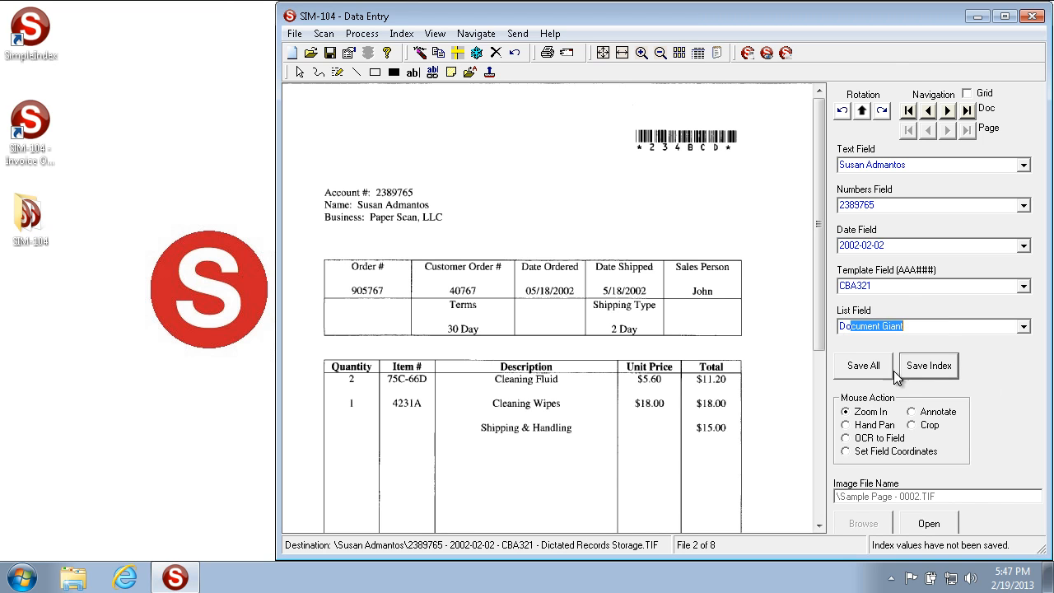
click(928, 365)
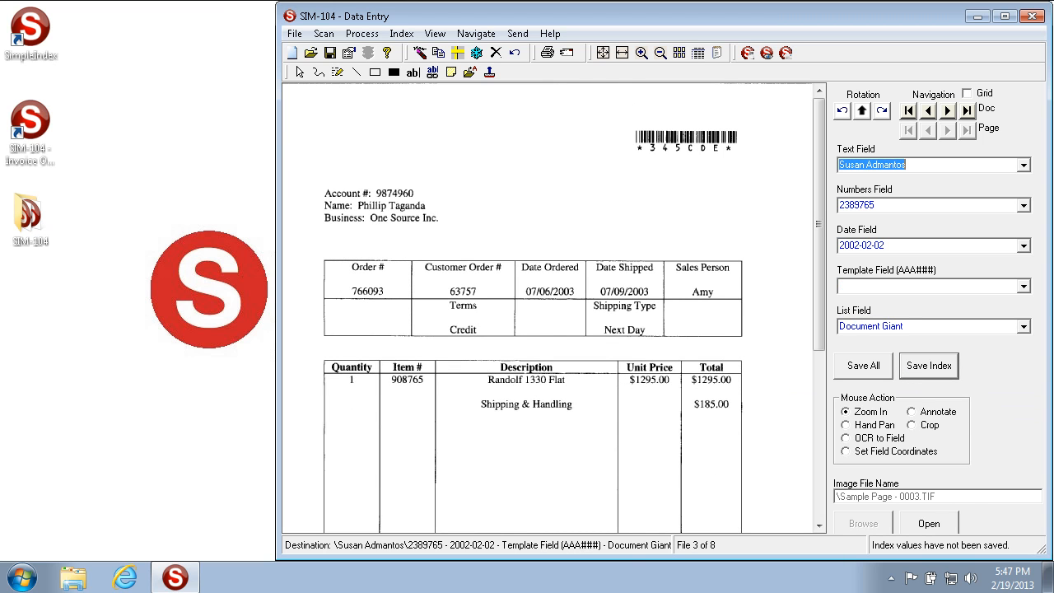
mouse_move(966, 97)
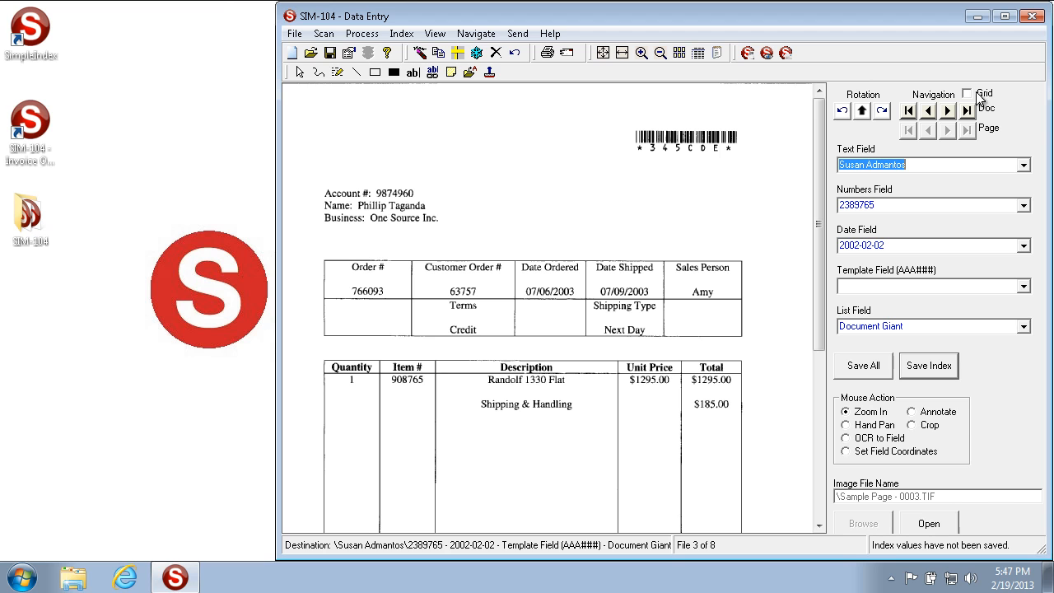
mouse_move(971, 99)
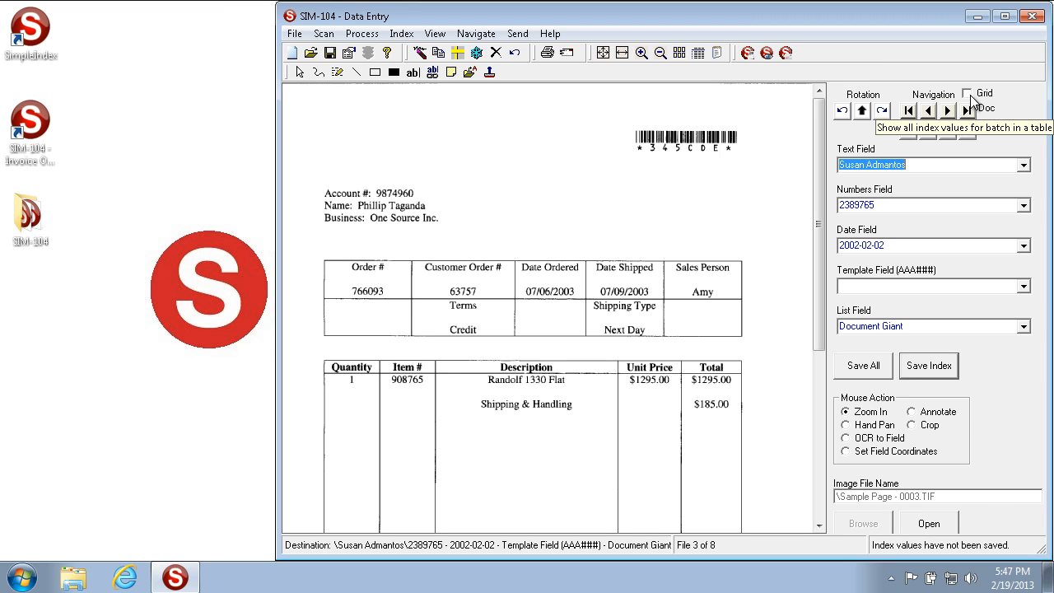
click(967, 96)
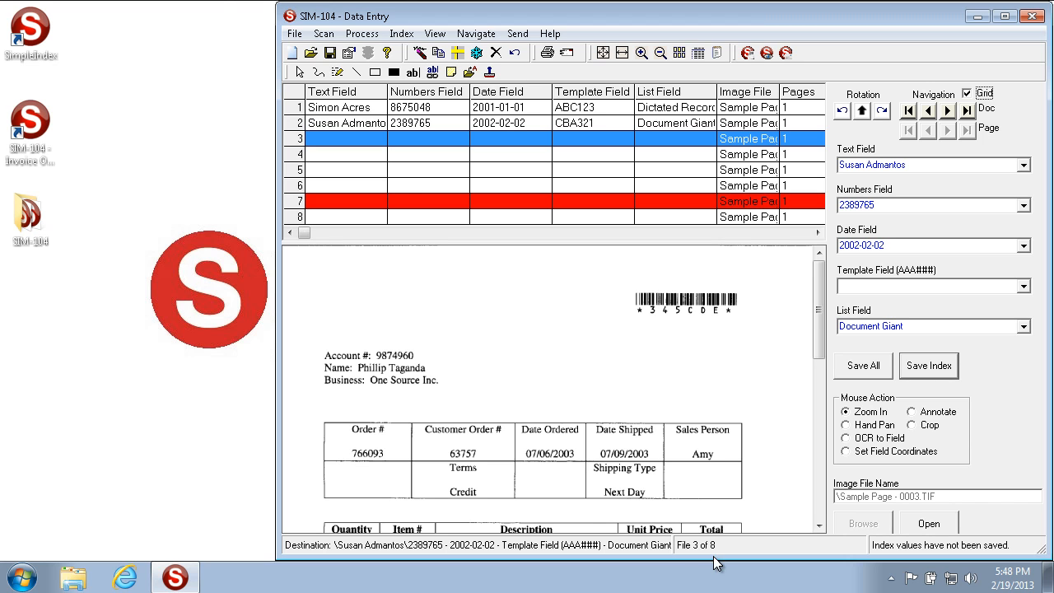
mouse_move(723, 561)
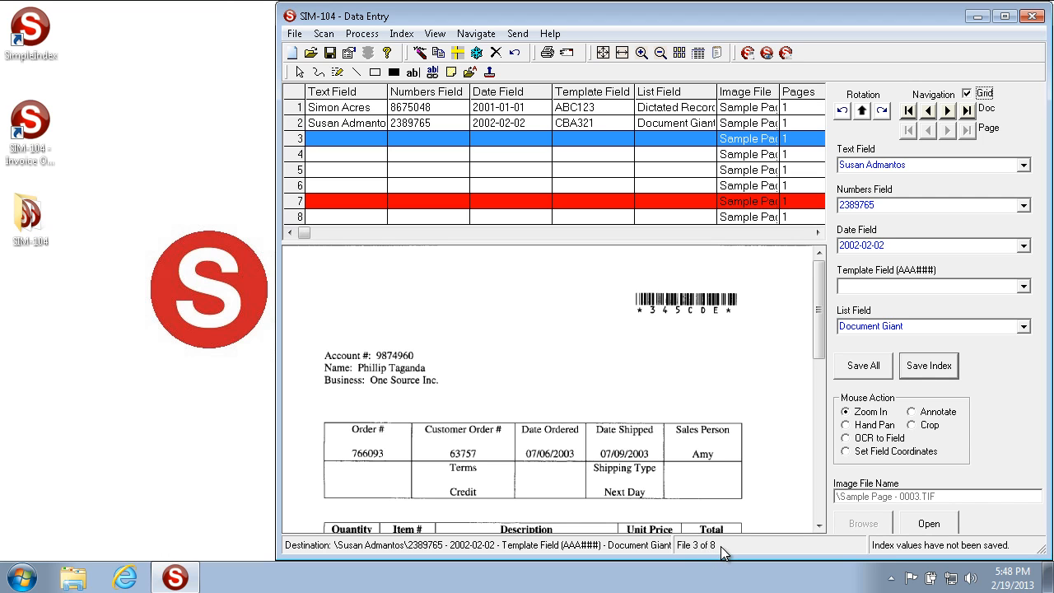
mouse_move(724, 563)
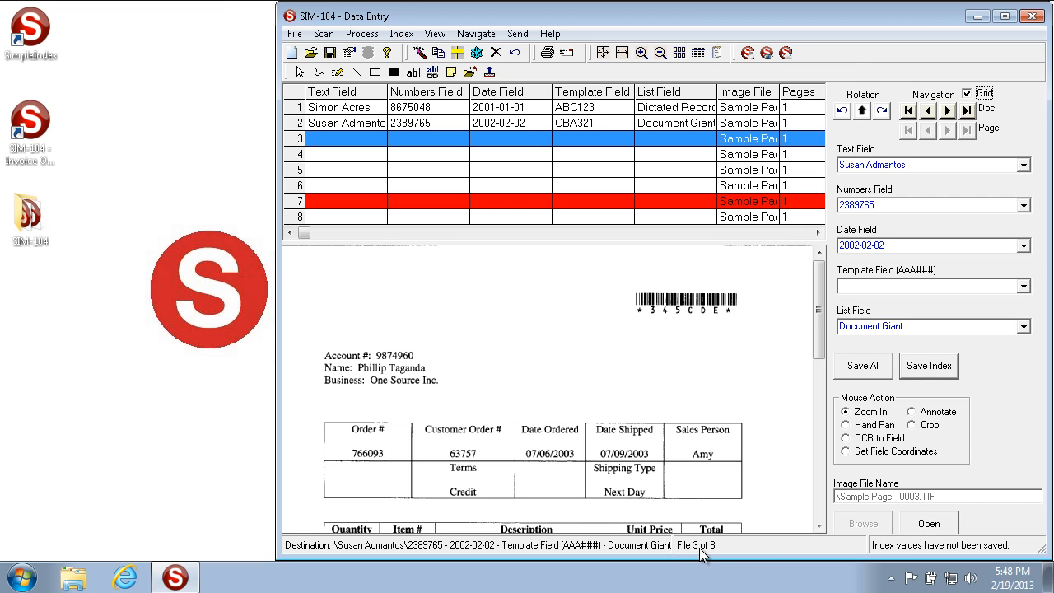
mouse_move(716, 564)
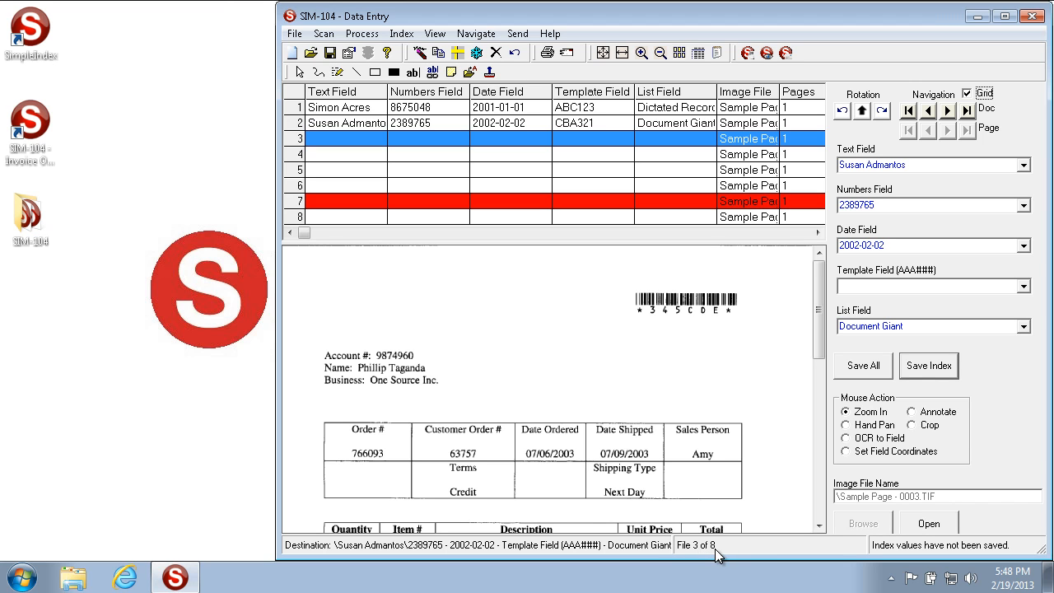
mouse_move(727, 564)
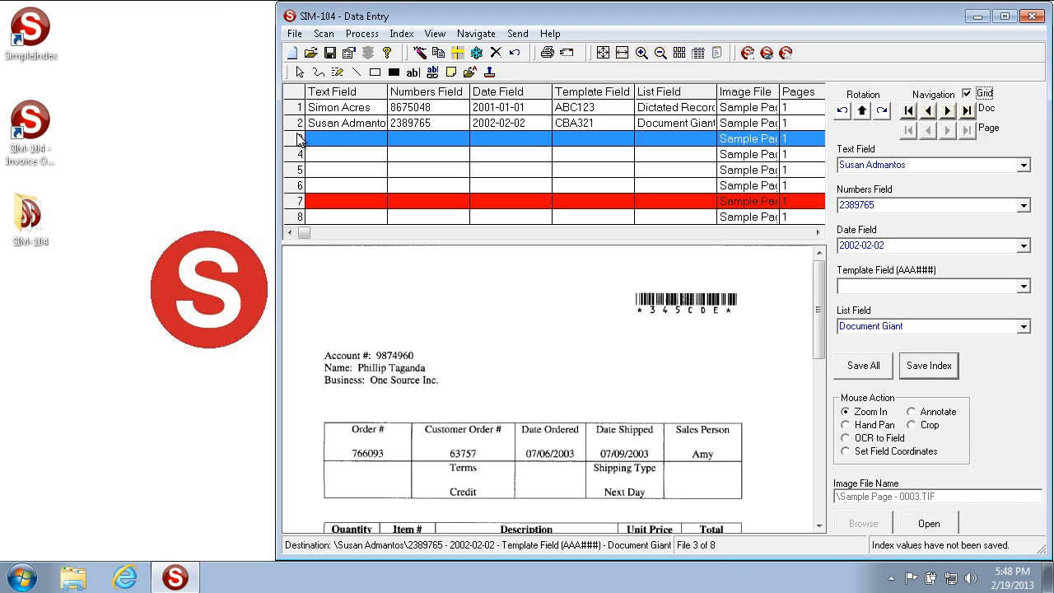
mouse_move(526, 145)
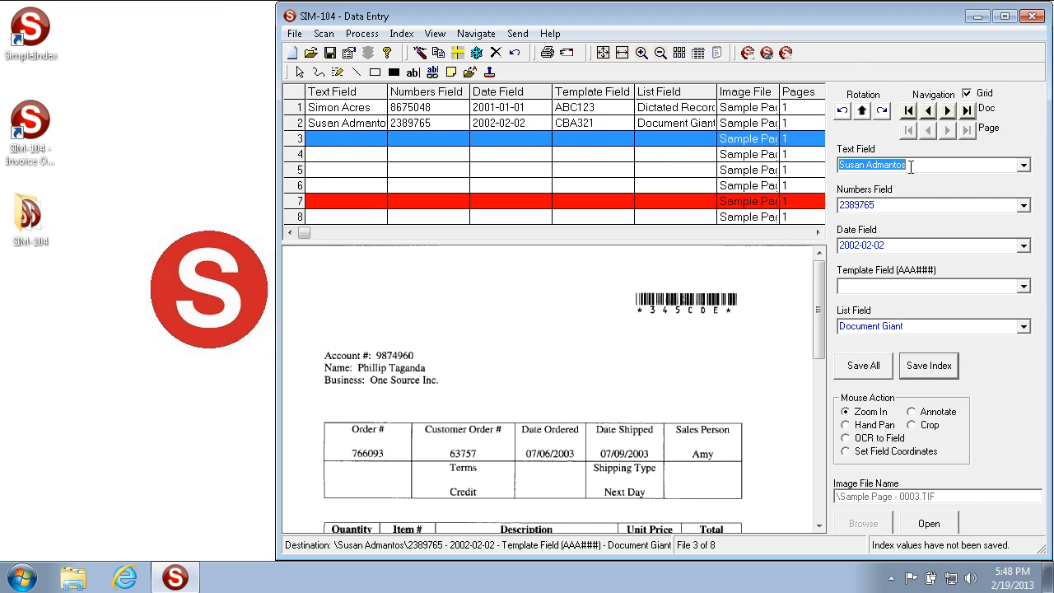
text(Phillip Taganda)
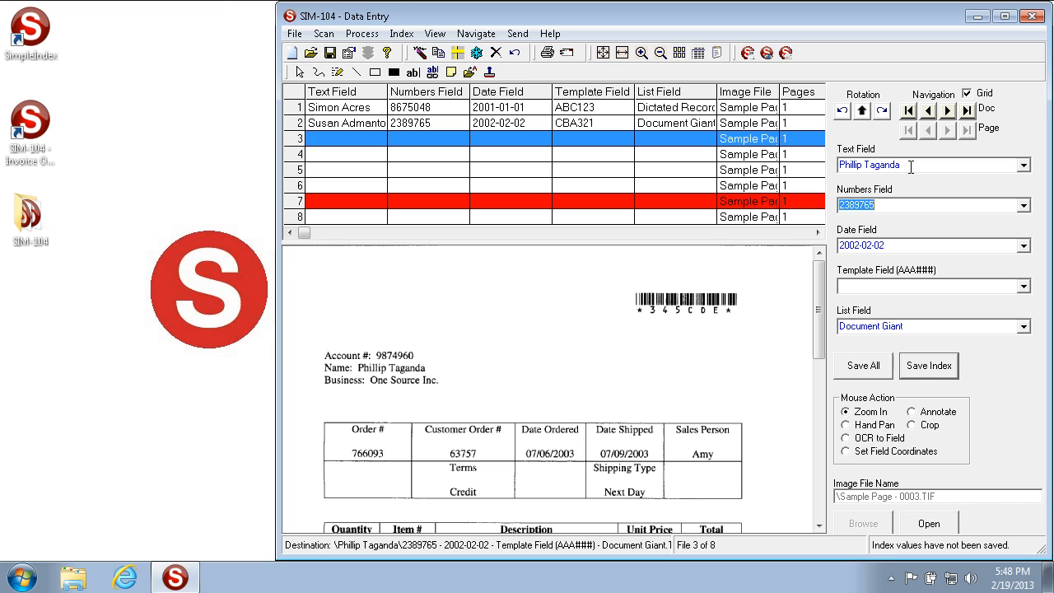
text(987496)
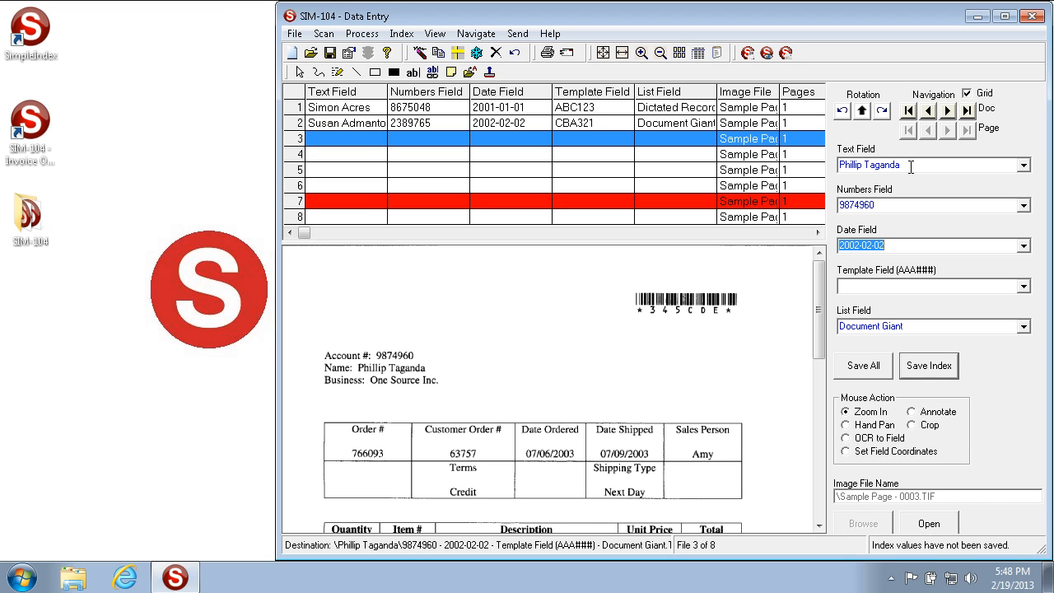
text(03)
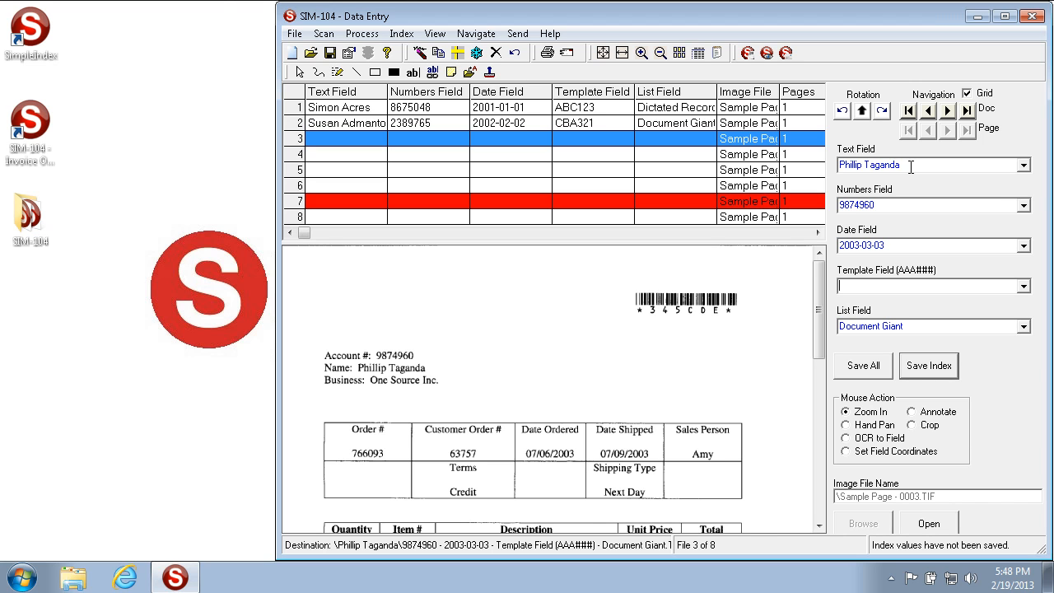
text(GHT)
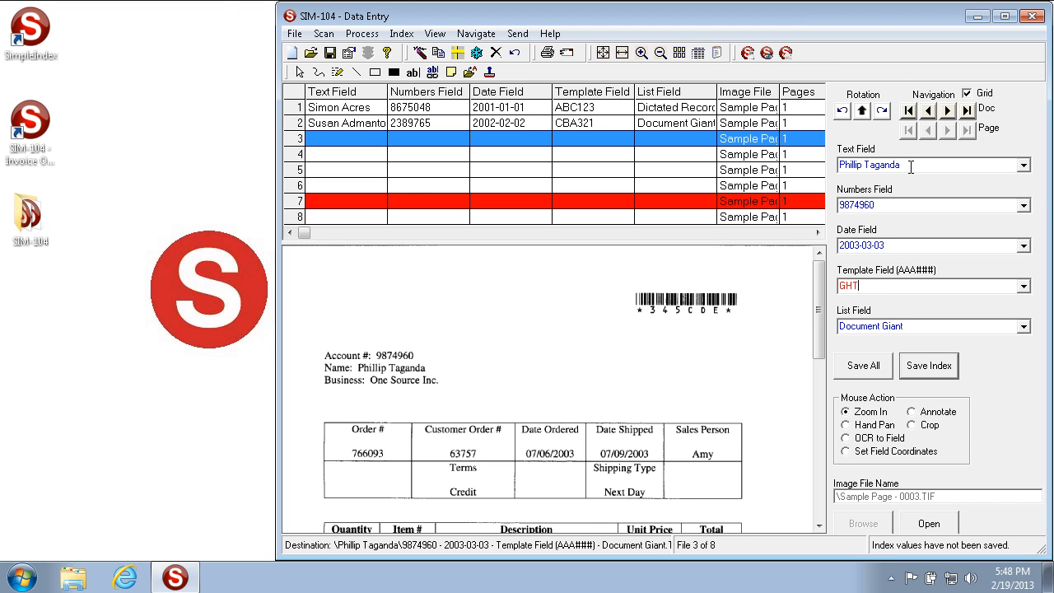
text(675)
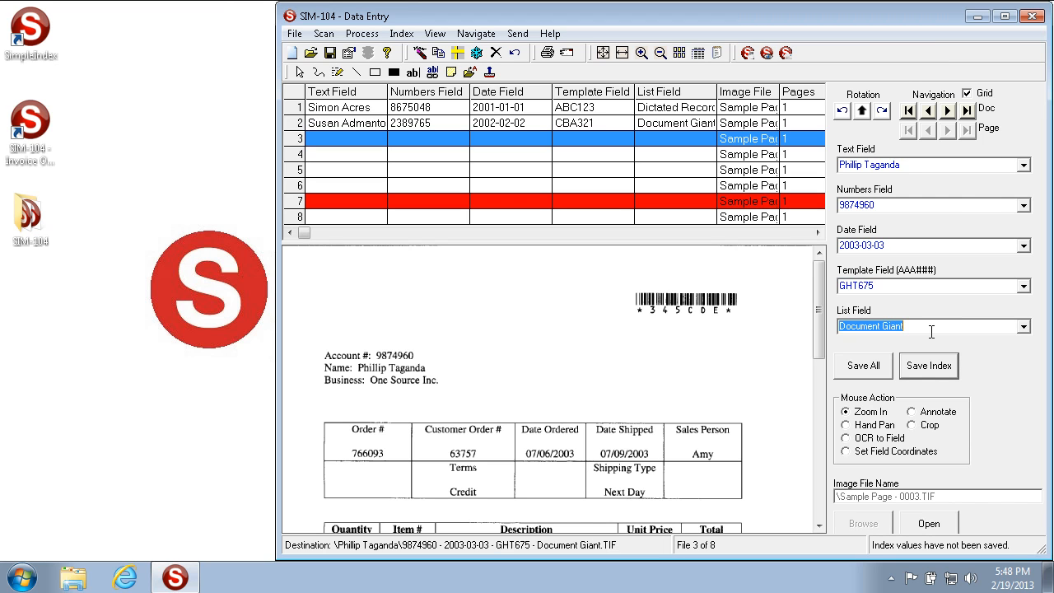
text(h)
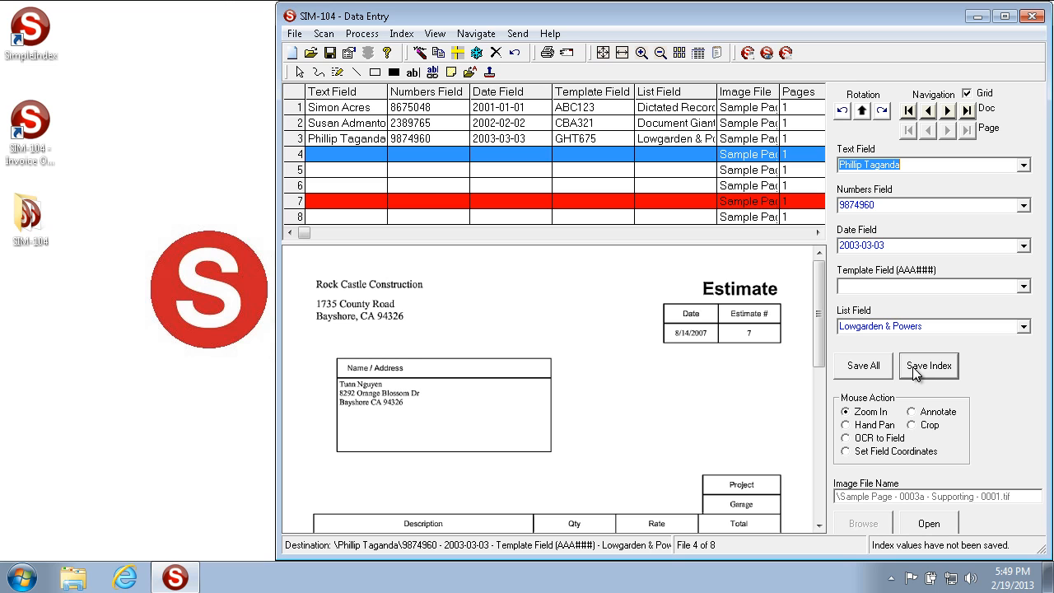
mouse_move(582, 343)
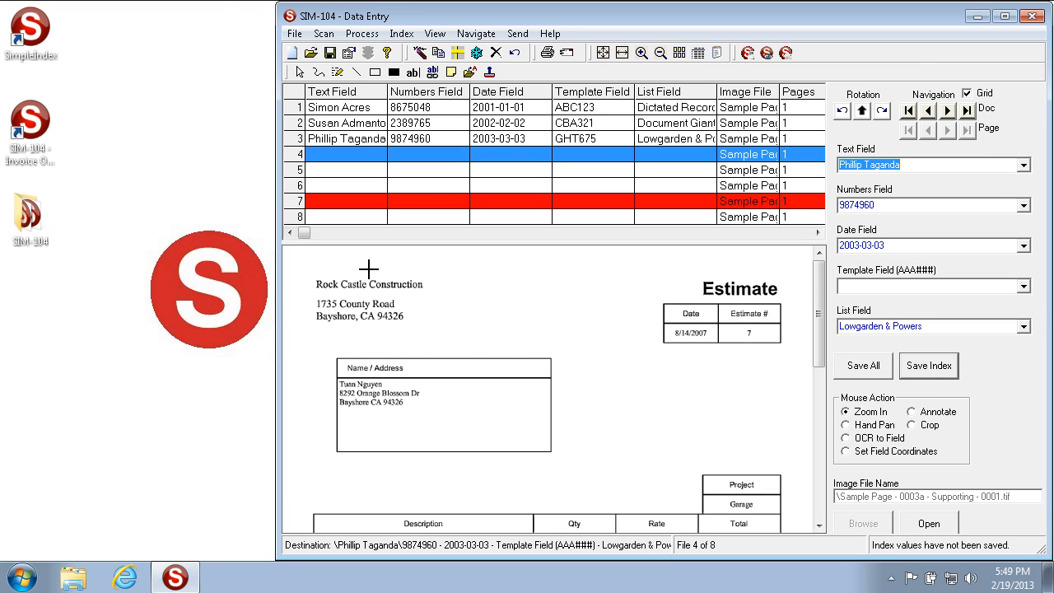
mouse_move(399, 270)
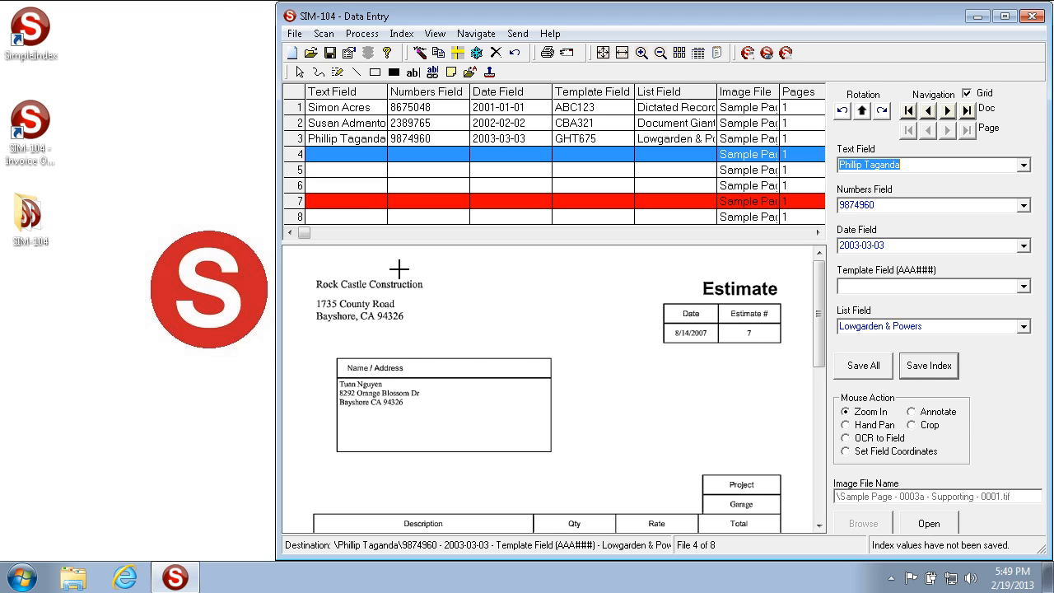
click(926, 285)
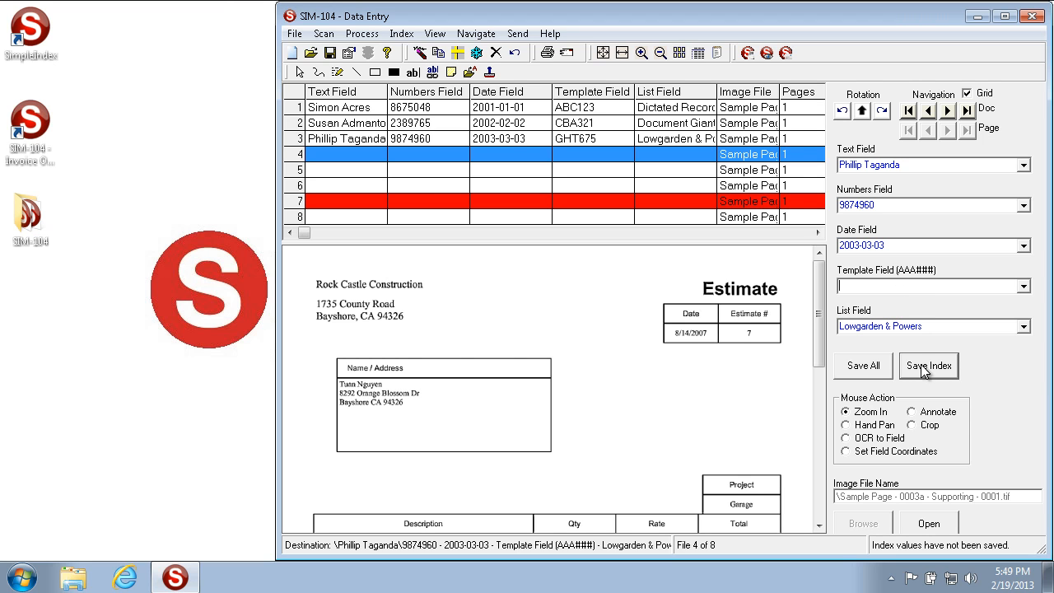
Step: Save index values for files 4, 5 and 6, then mark file 7 for deletion
click(928, 365)
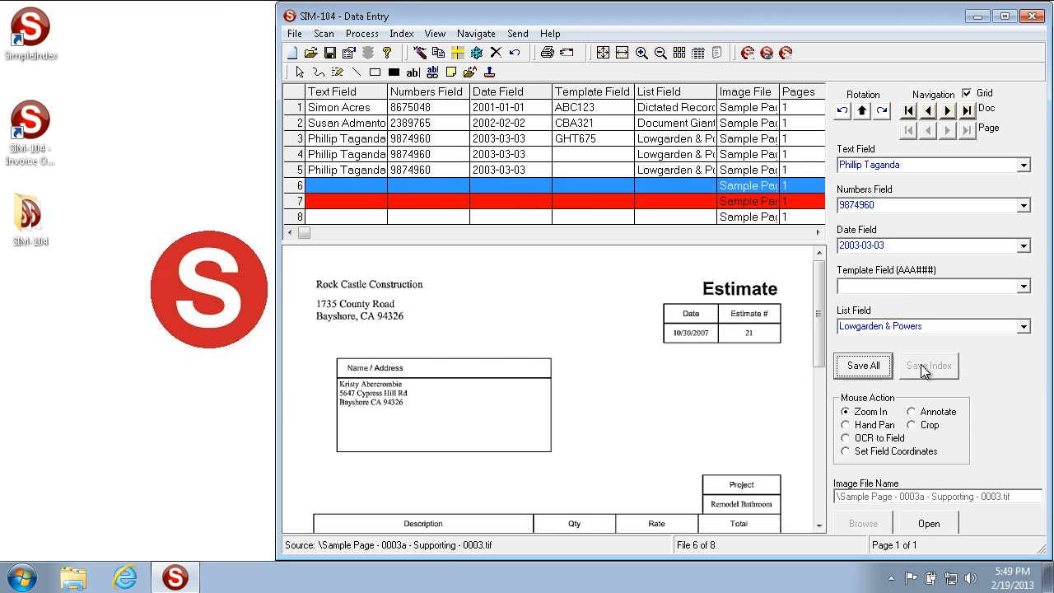
click(928, 366)
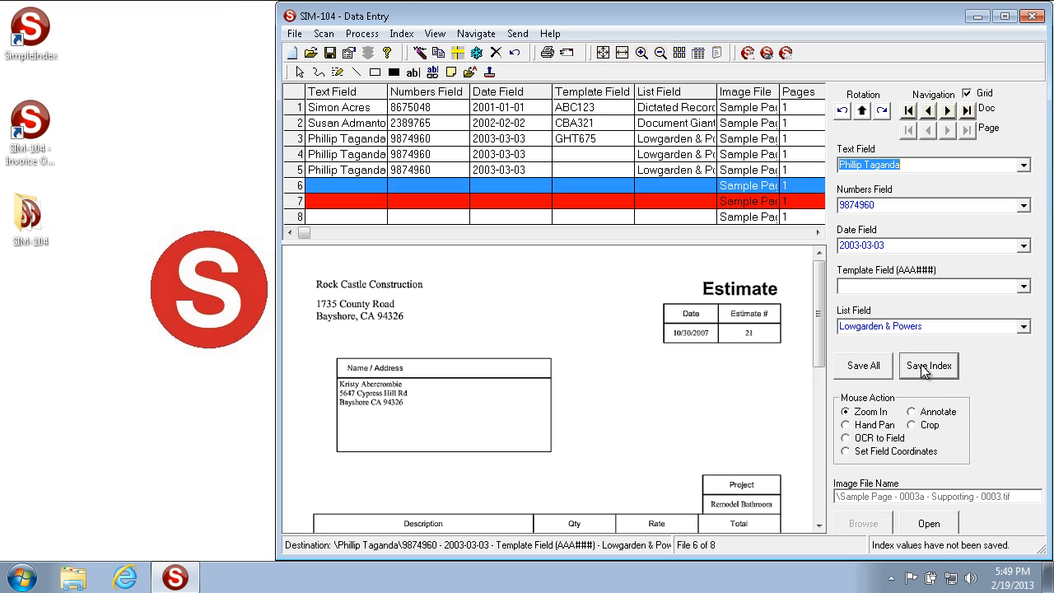
click(929, 366)
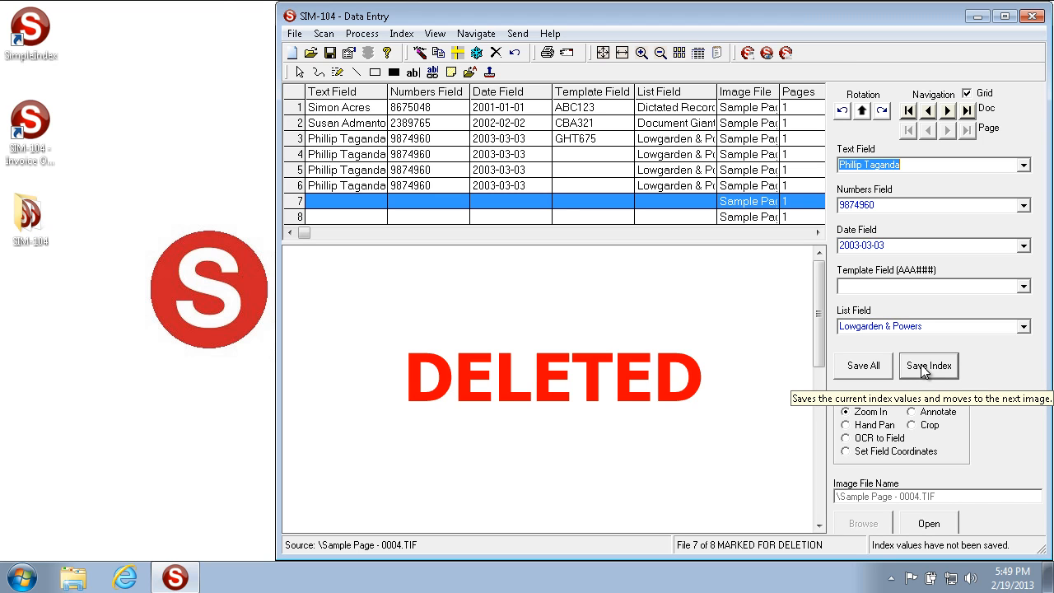
mouse_move(592, 378)
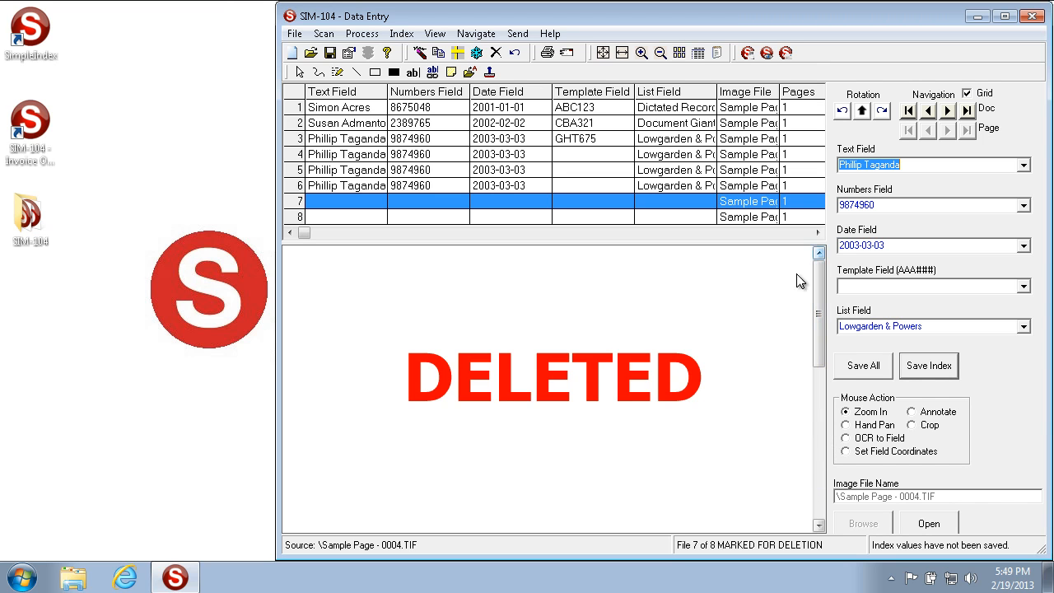
mouse_move(610, 326)
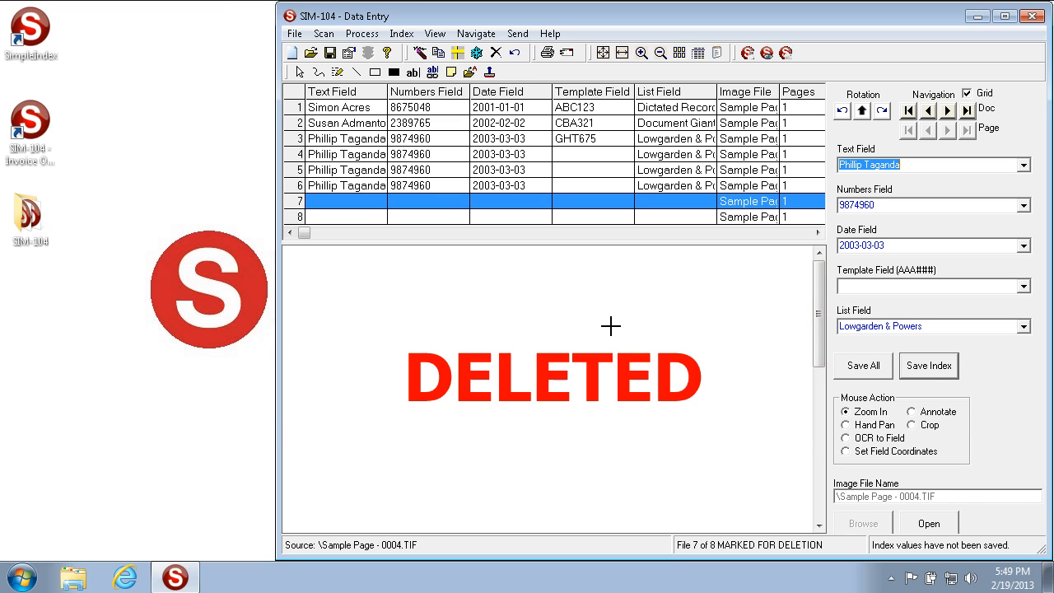
mouse_move(586, 396)
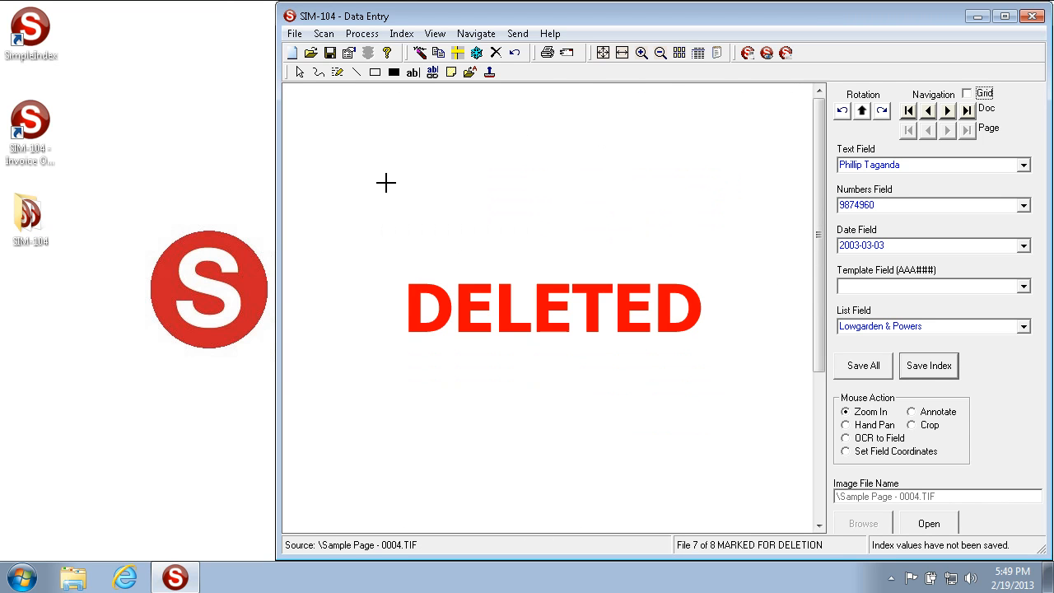
mouse_move(478, 93)
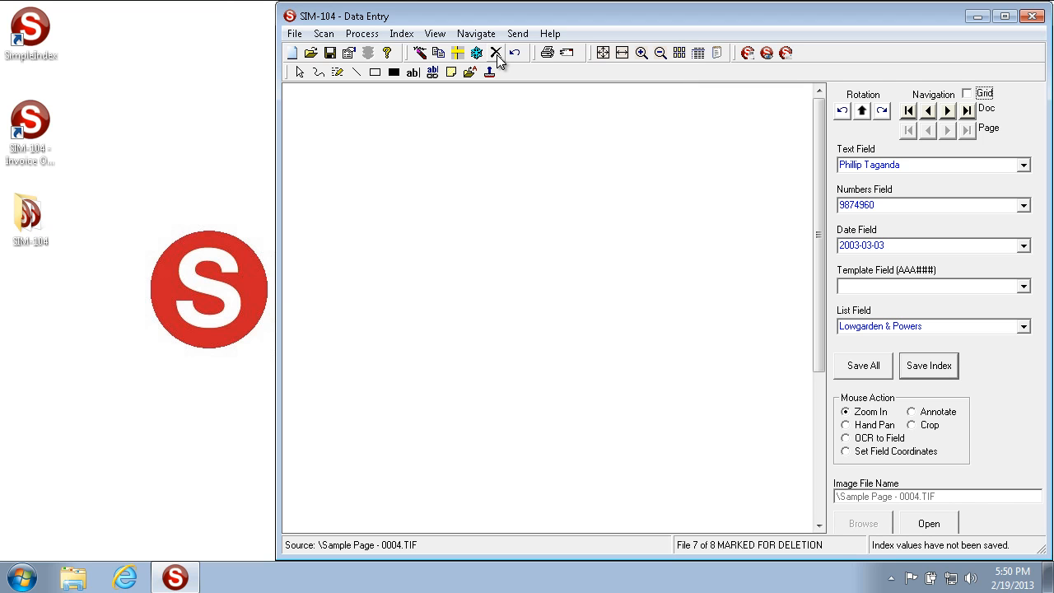
click(496, 52)
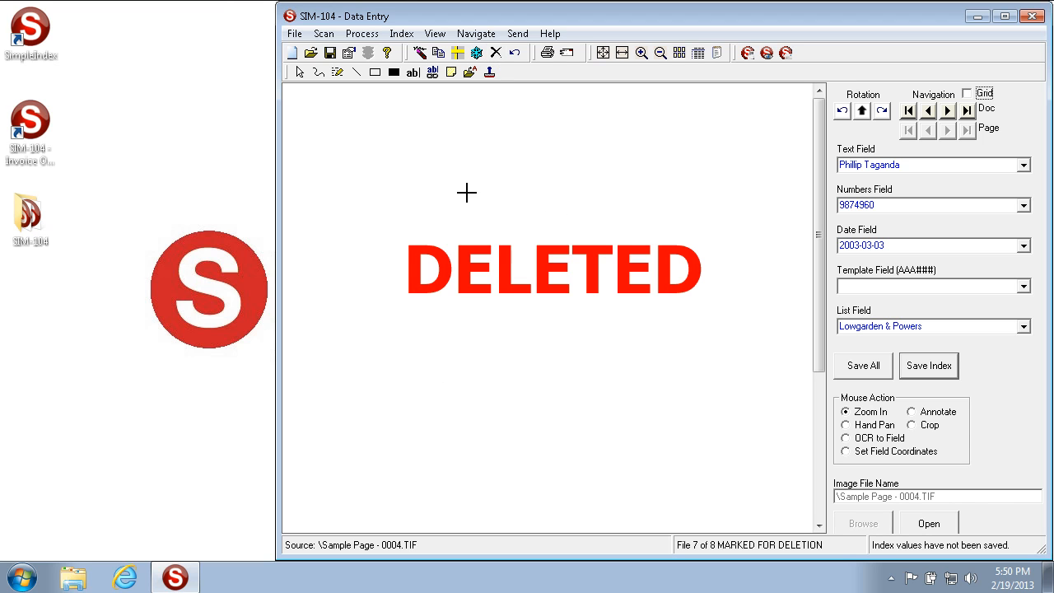
mouse_move(609, 248)
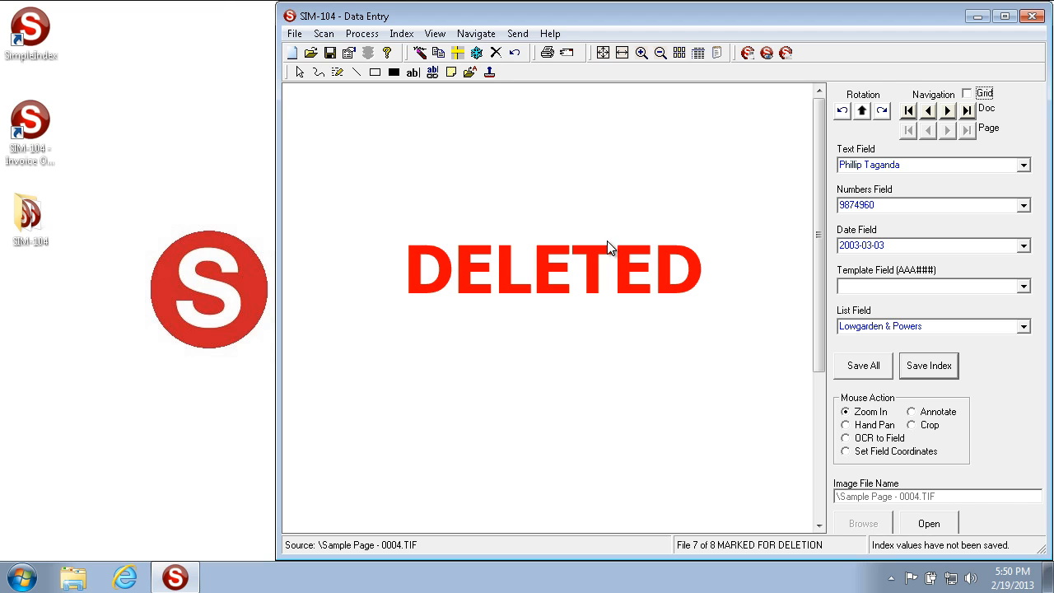
mouse_move(521, 53)
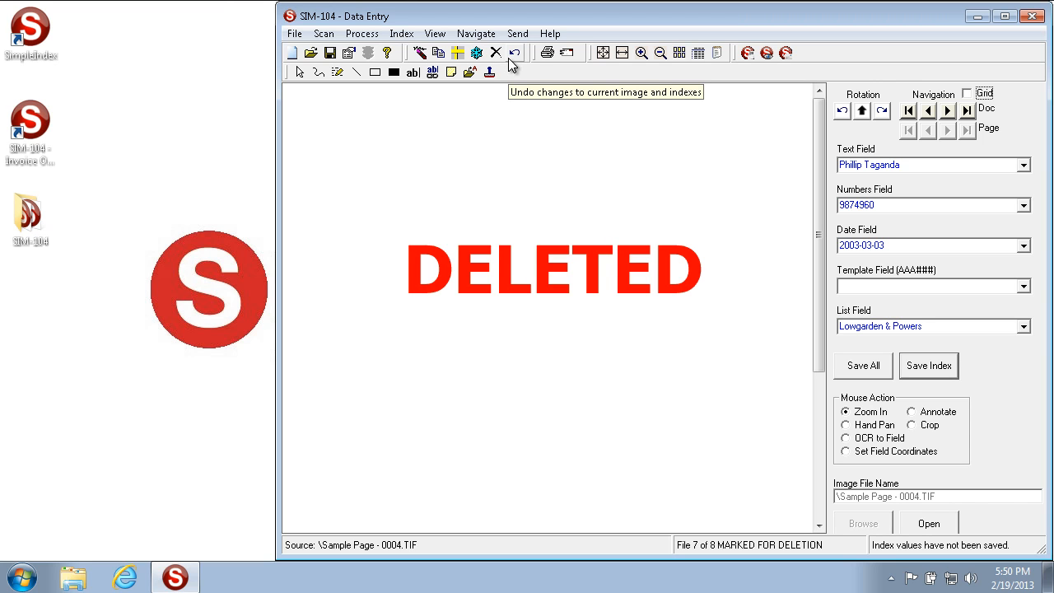
mouse_move(850, 180)
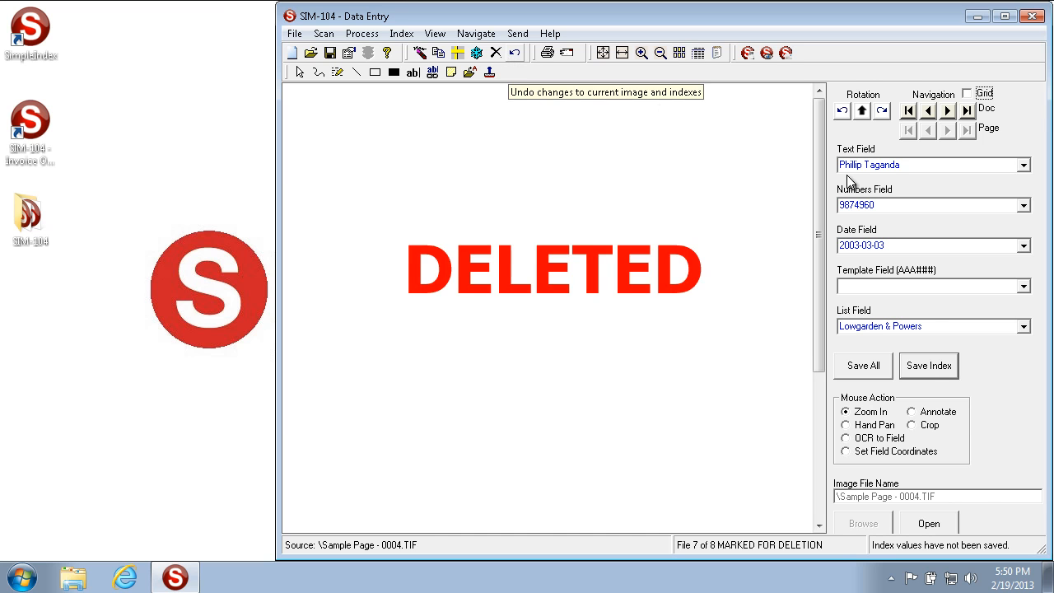
click(966, 112)
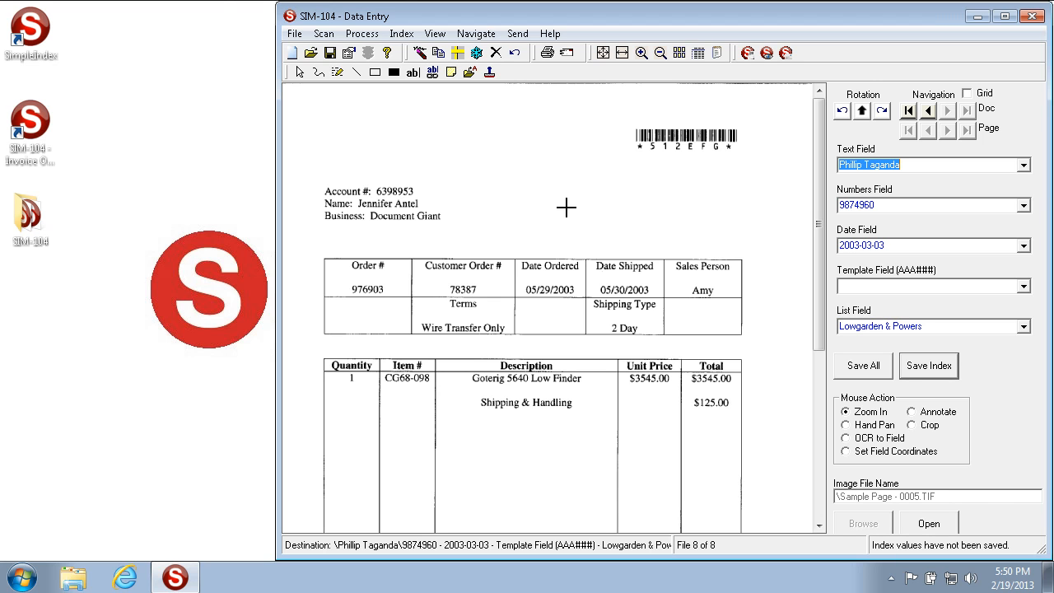
mouse_move(369, 125)
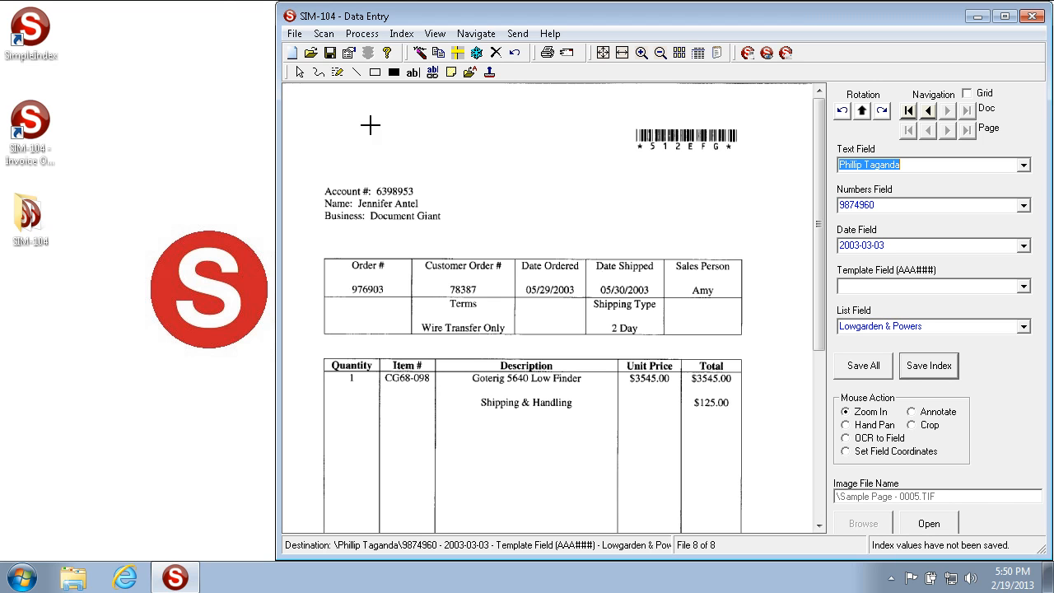
mouse_move(302, 150)
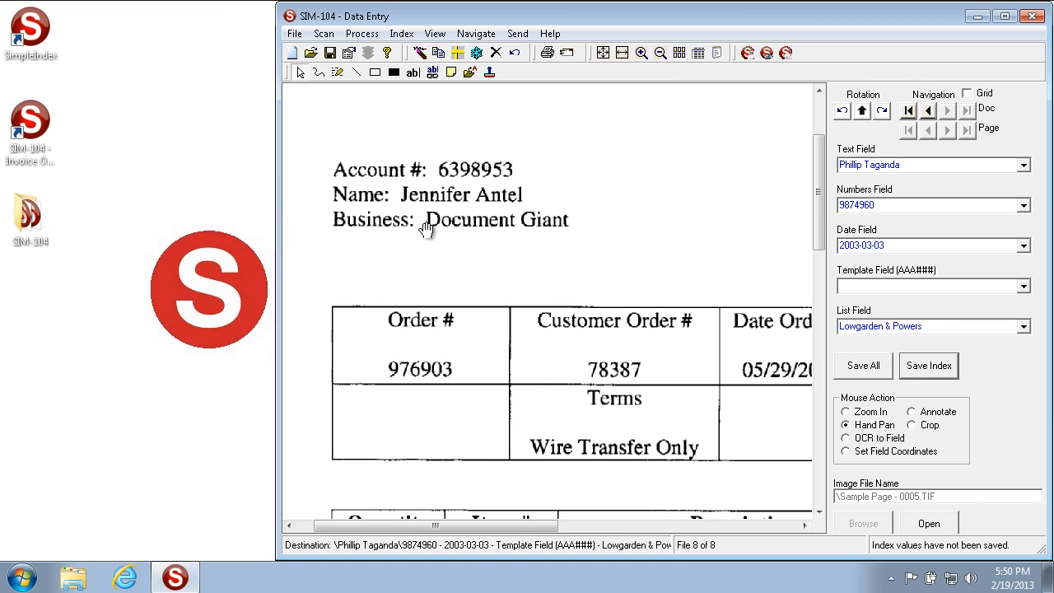
mouse_move(848, 413)
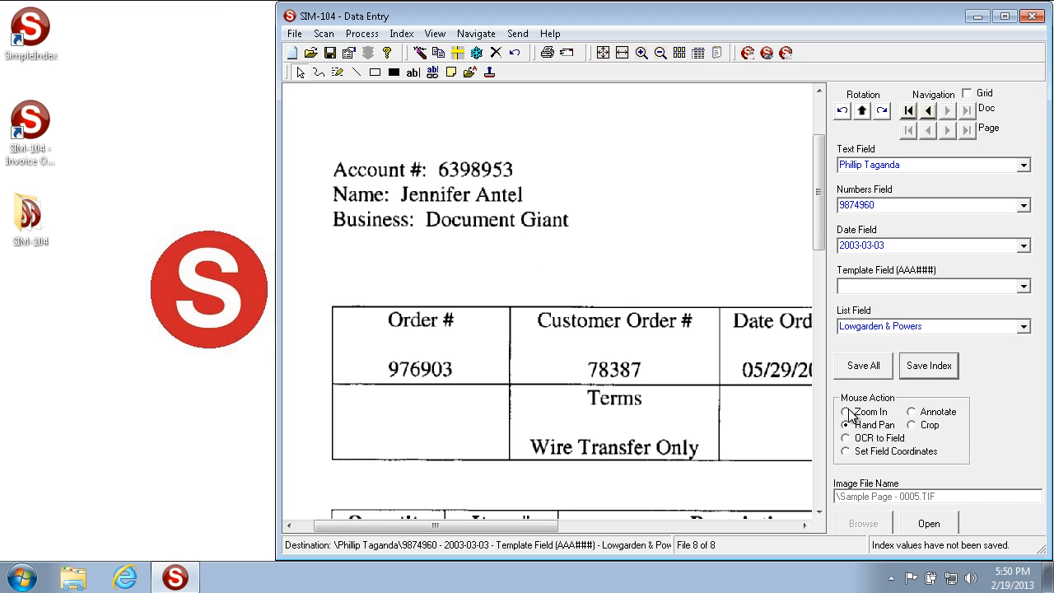
mouse_move(849, 414)
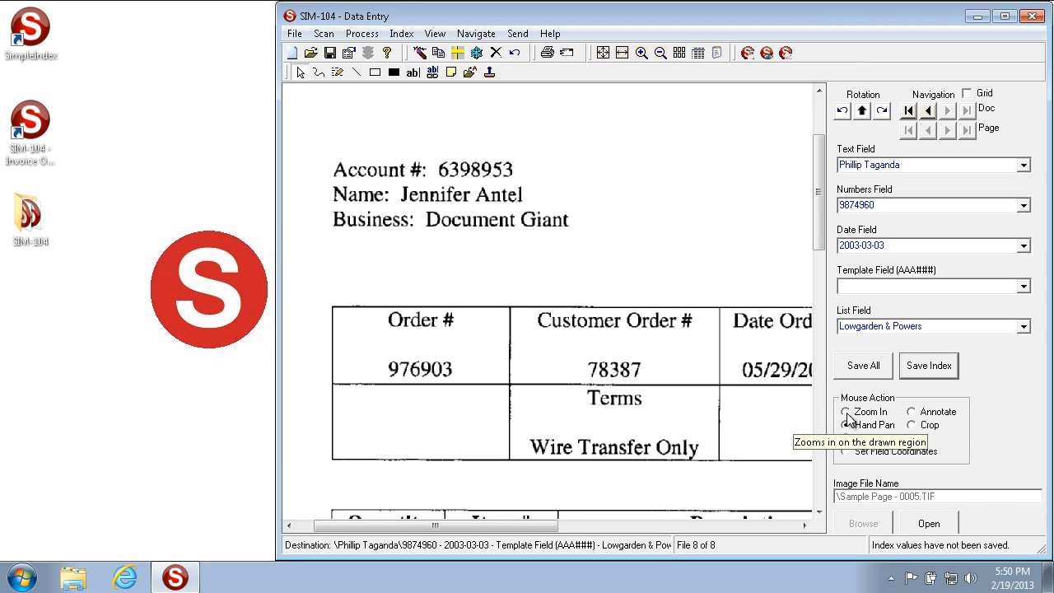
Step: Go to the eighth invoice and pan the enlarged image to its account and name details
click(847, 425)
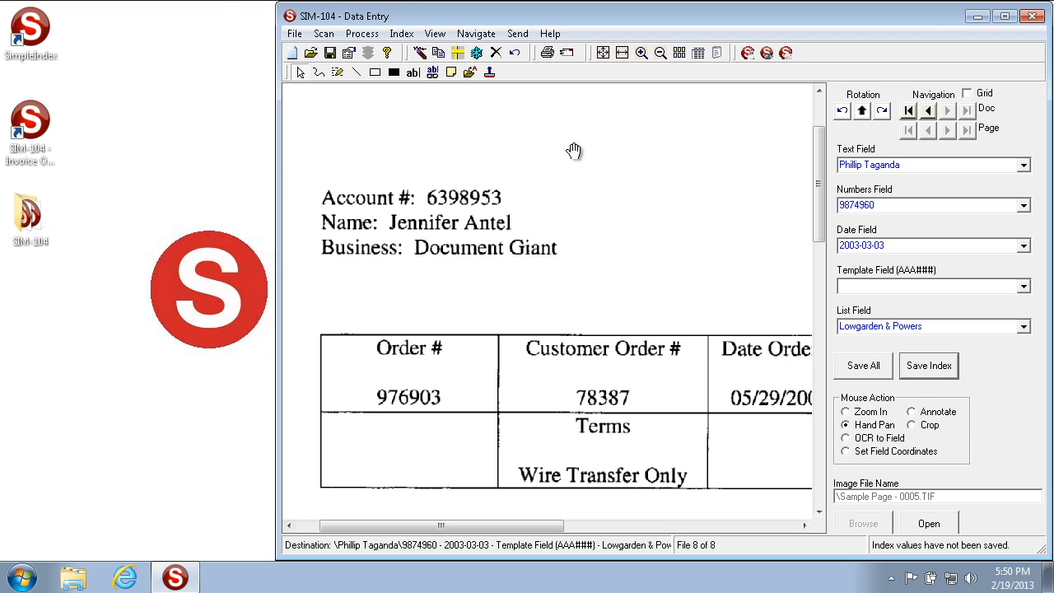
mouse_move(623, 56)
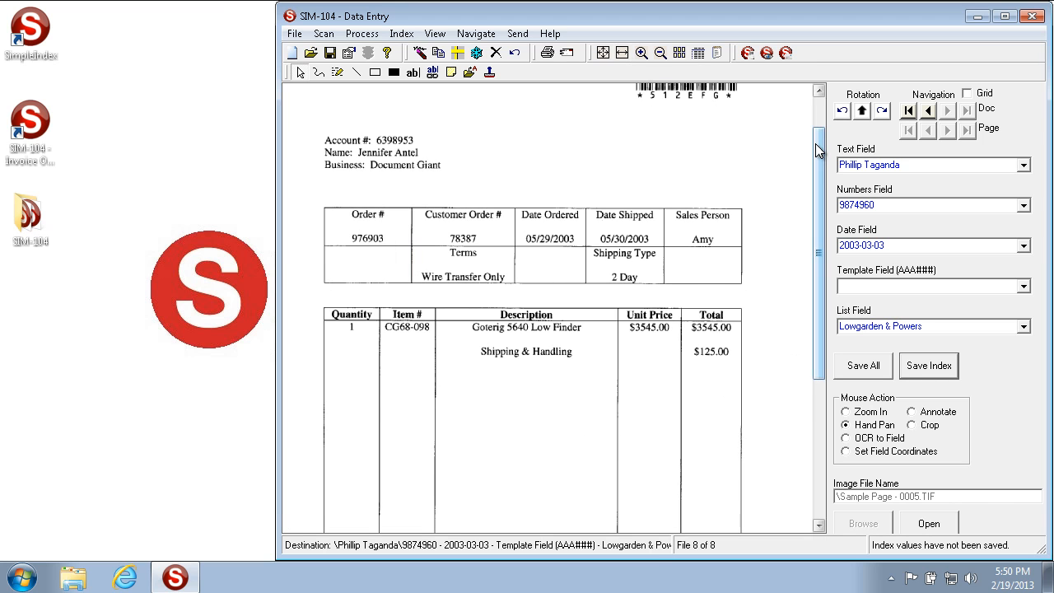
click(604, 53)
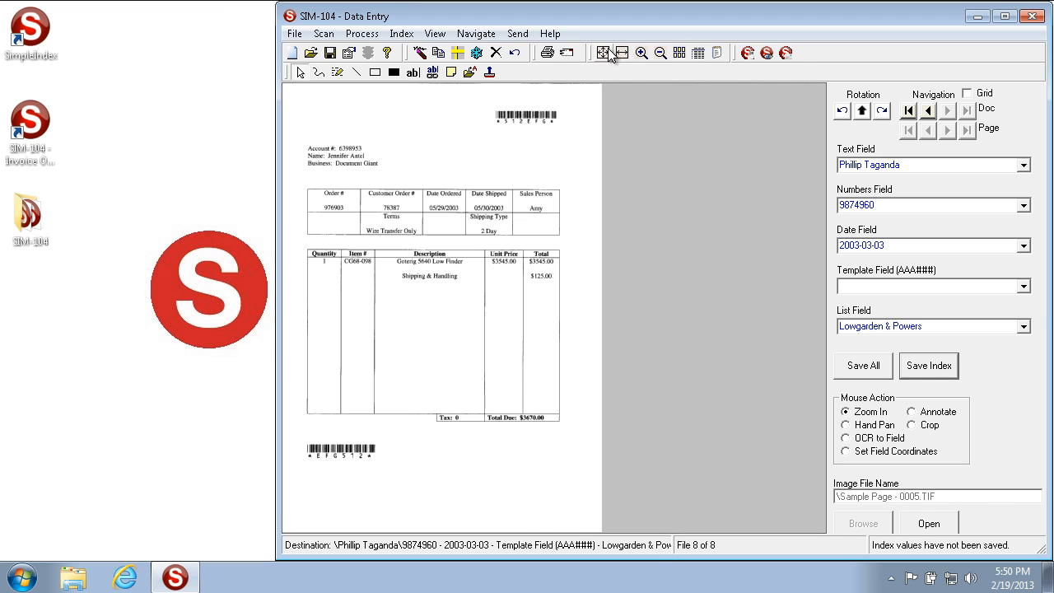
mouse_move(623, 53)
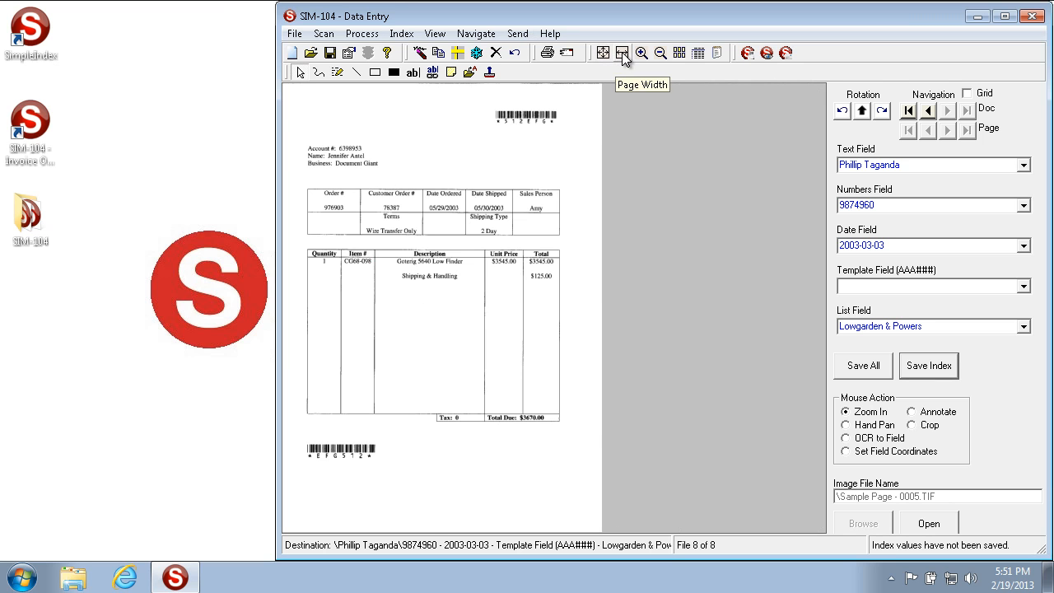
click(620, 53)
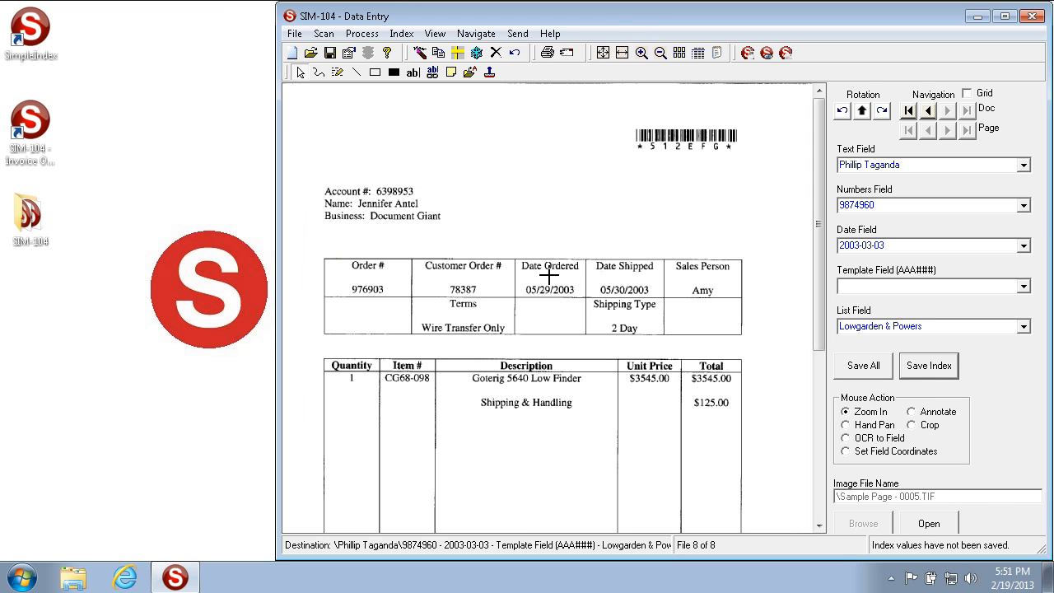
click(639, 53)
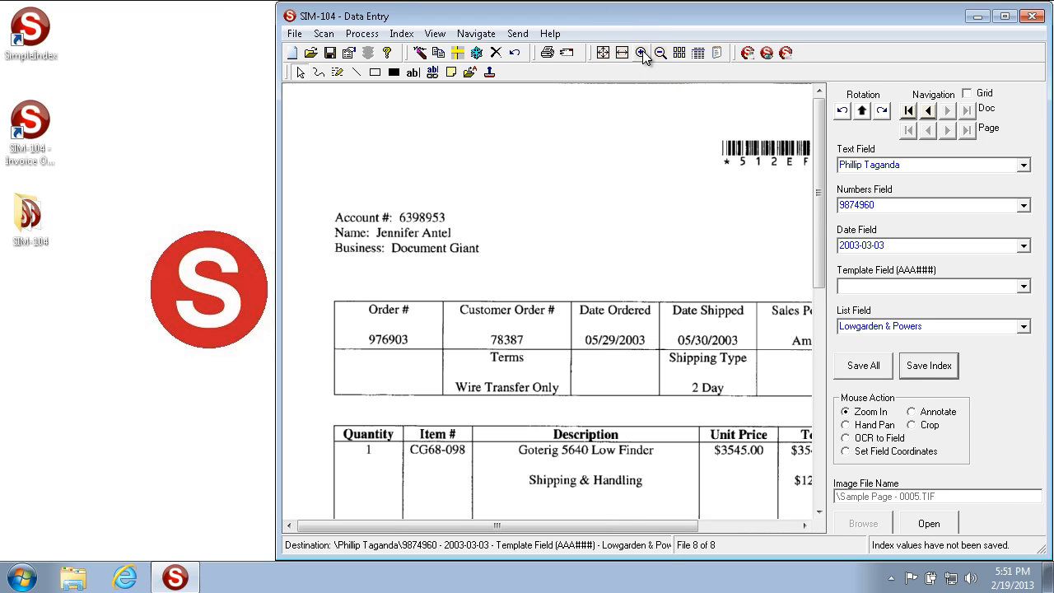
click(638, 53)
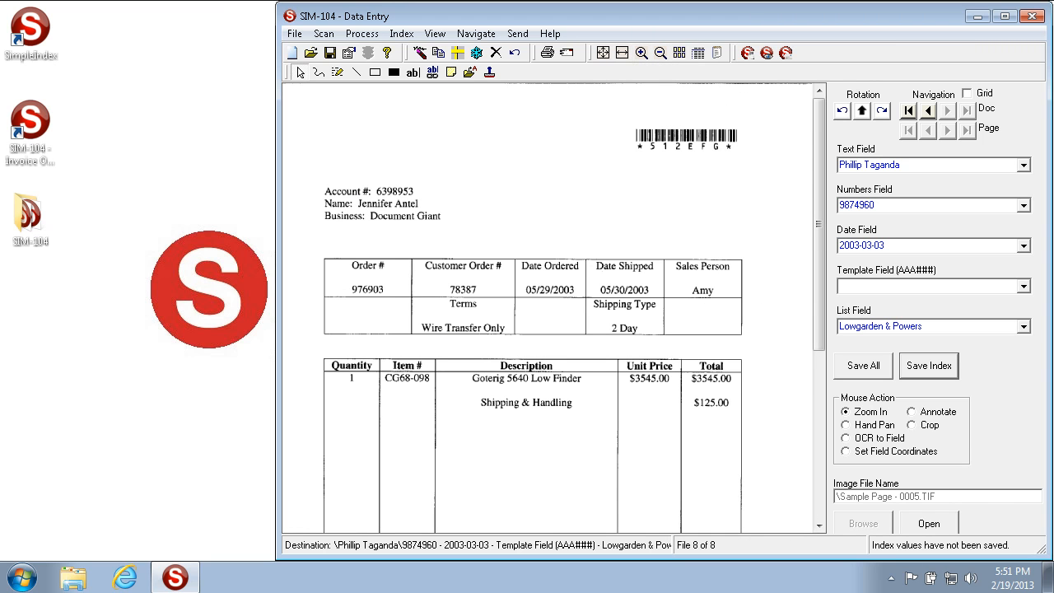
mouse_move(935, 425)
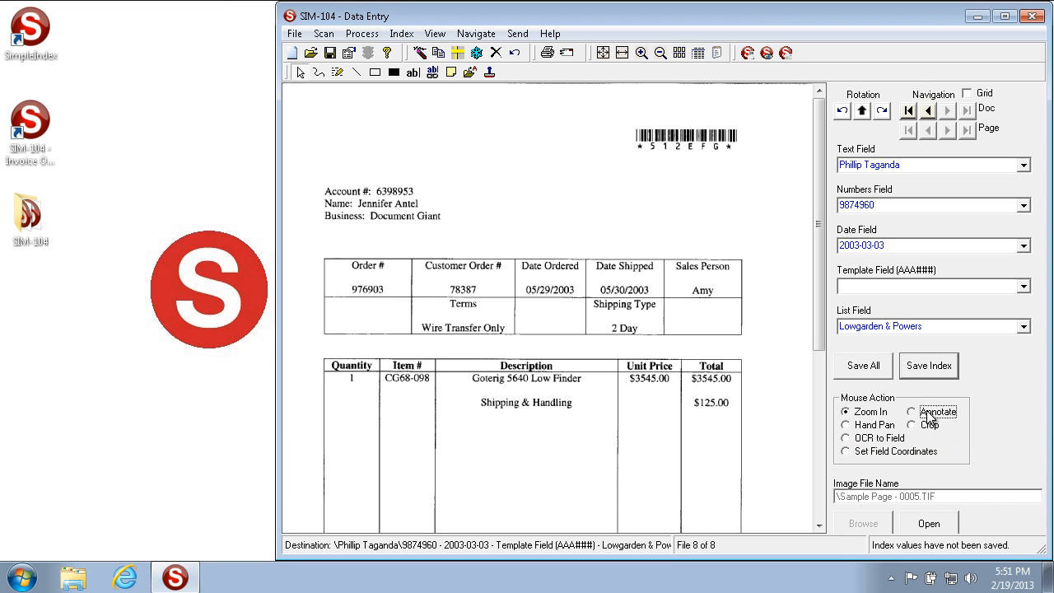
Step: Draw a sticky note box above the account details and type 'Sticky Note'
click(912, 412)
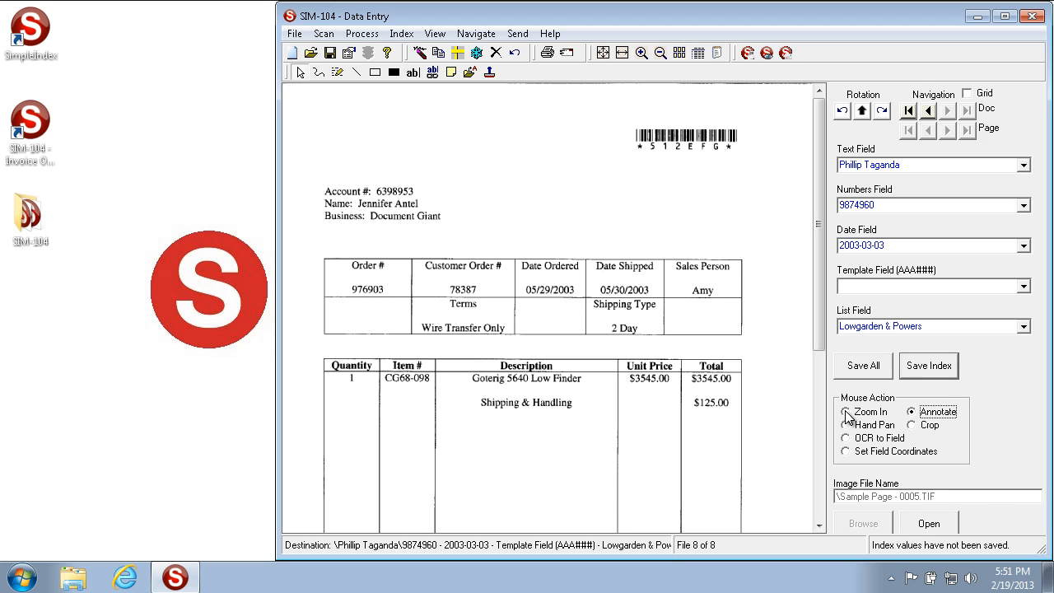
mouse_move(59, 188)
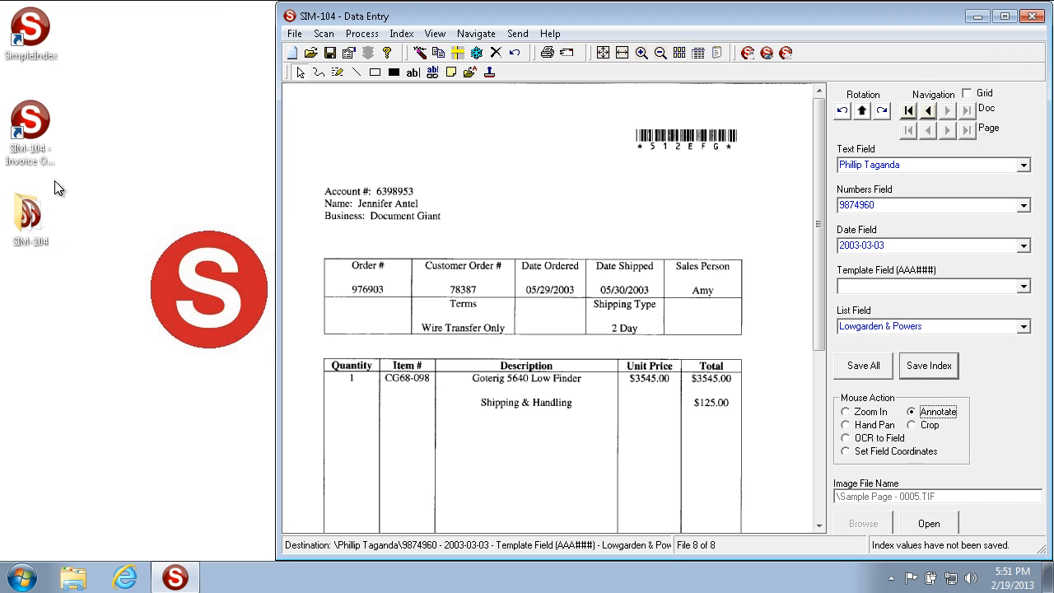
mouse_move(248, 140)
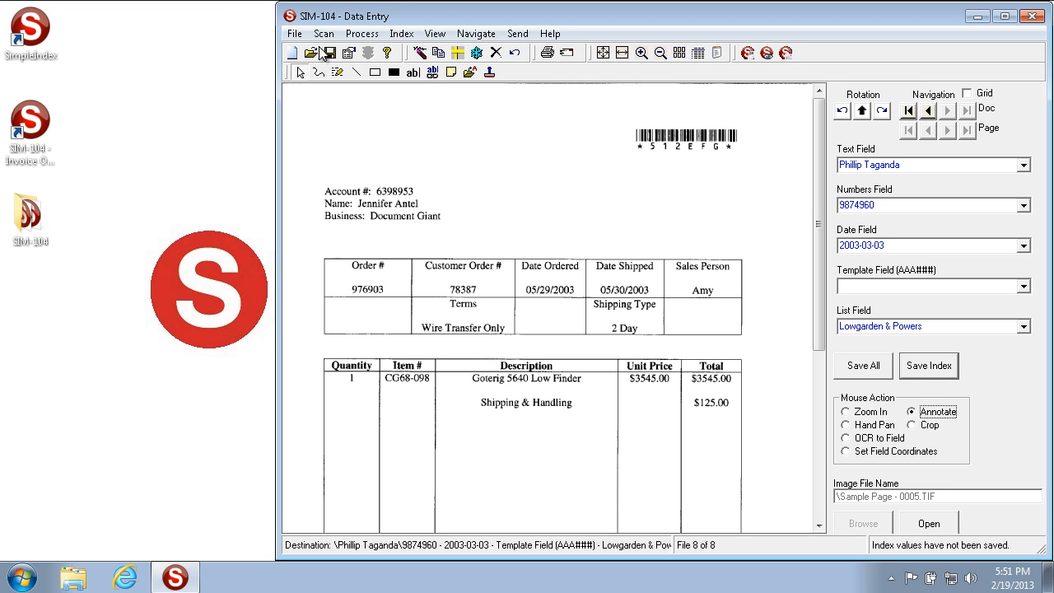
drag(426, 103, 592, 172)
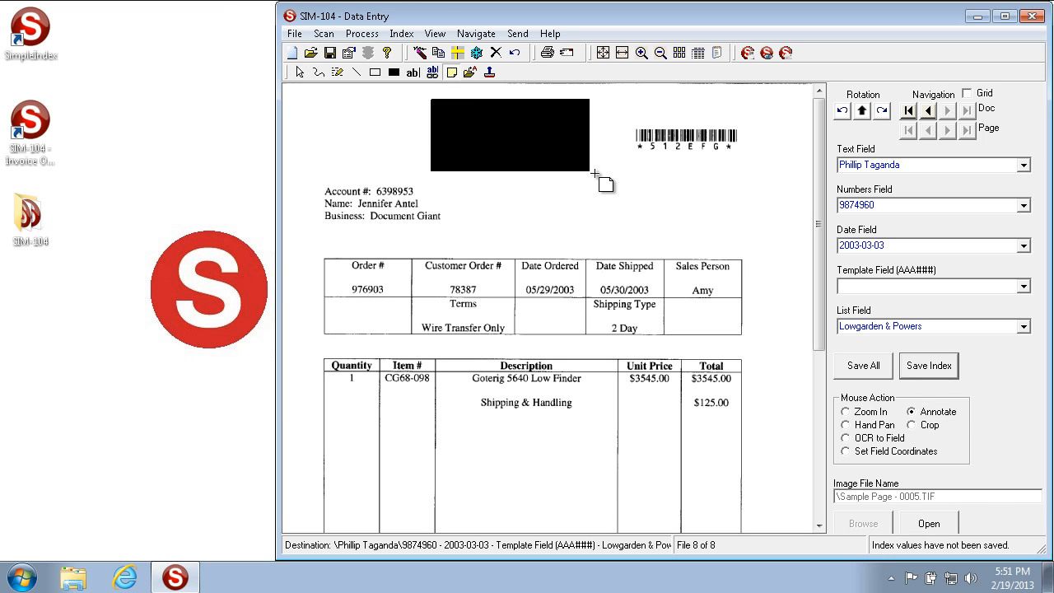
text(Sticky Note)
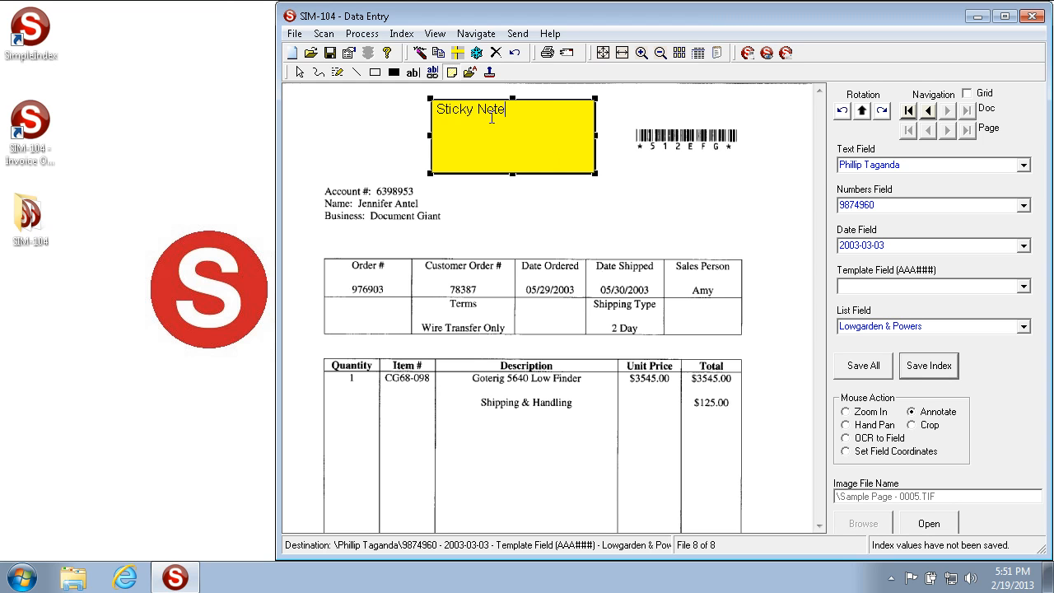
mouse_move(522, 79)
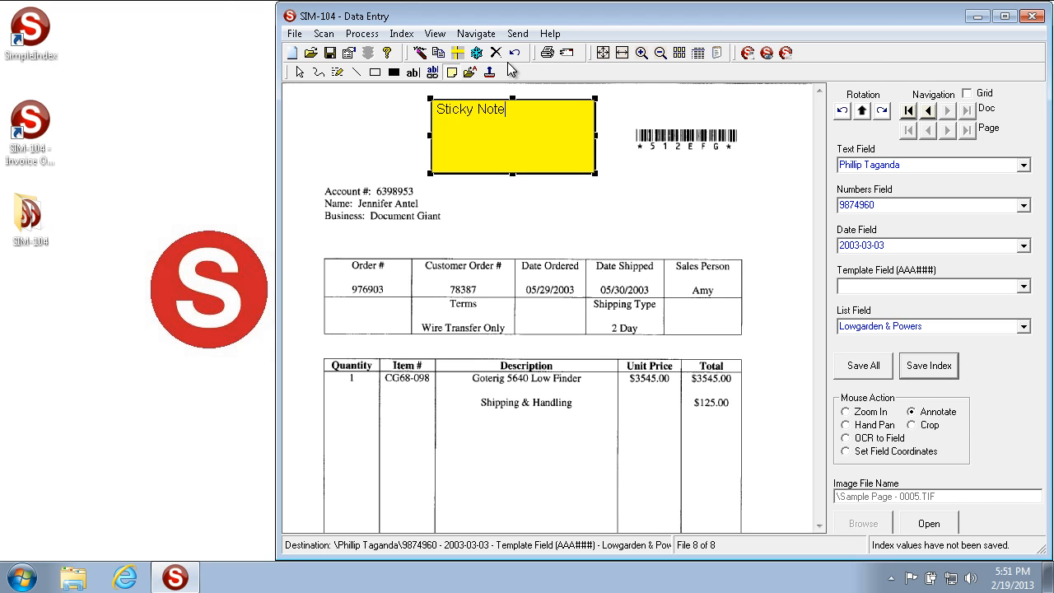
mouse_move(515, 67)
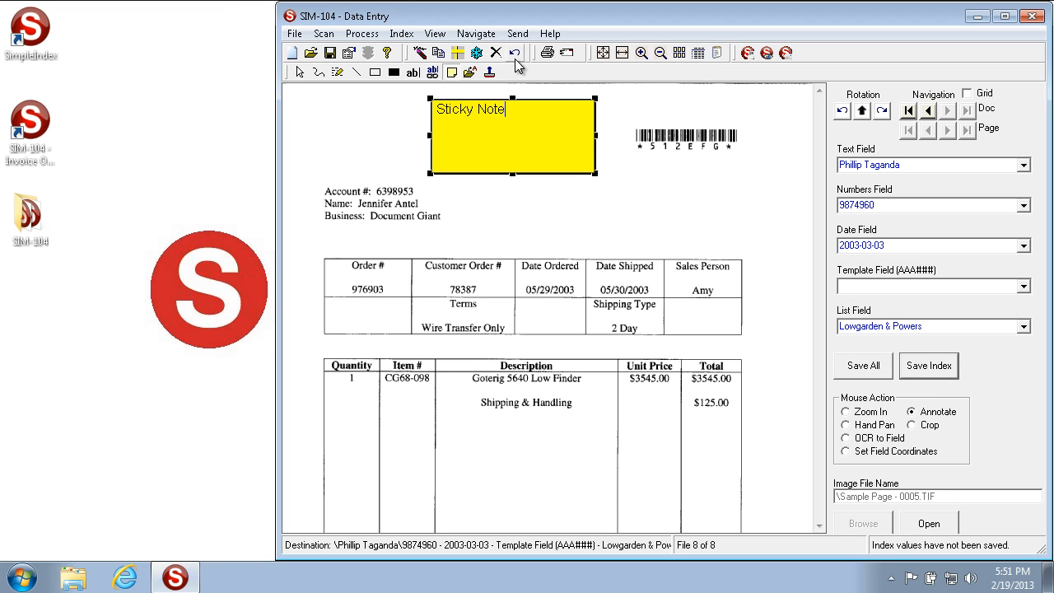
mouse_move(525, 53)
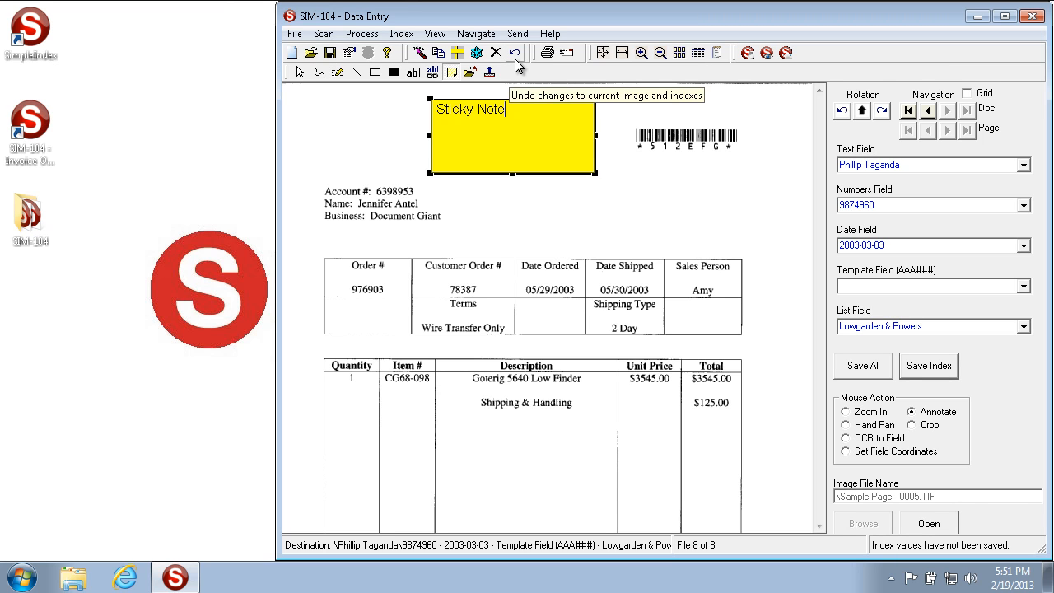
Step: Undo changes to the eighth image, removing the sticky note and clearing all five index fields
click(507, 53)
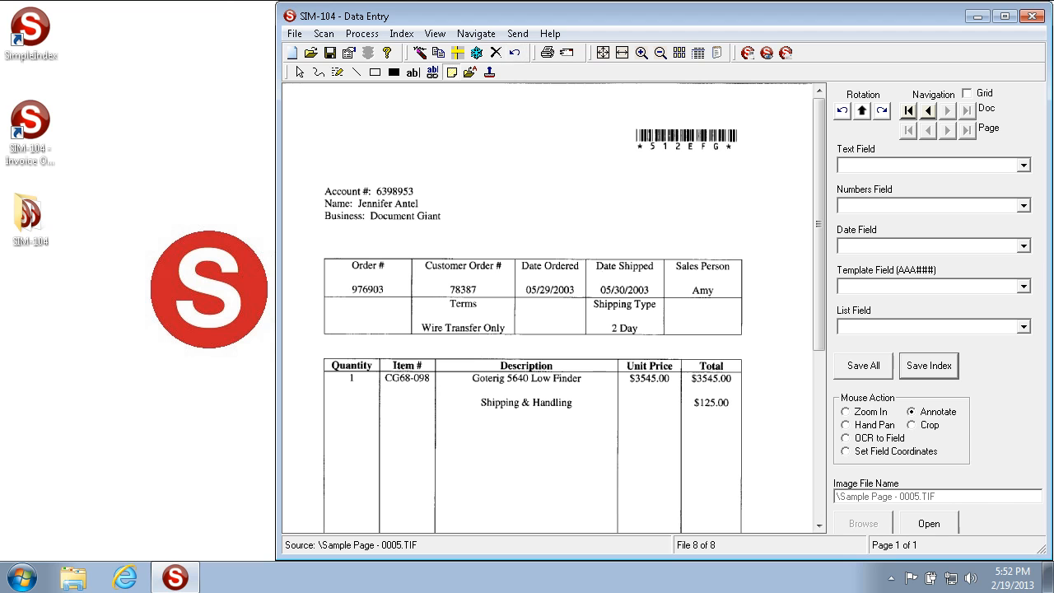
mouse_move(975, 519)
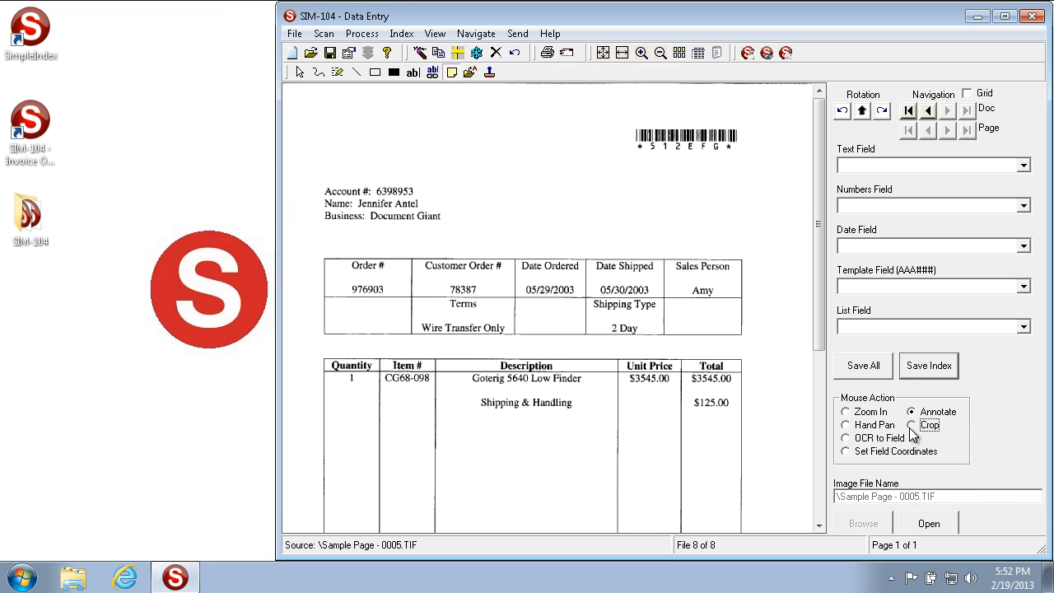
click(912, 425)
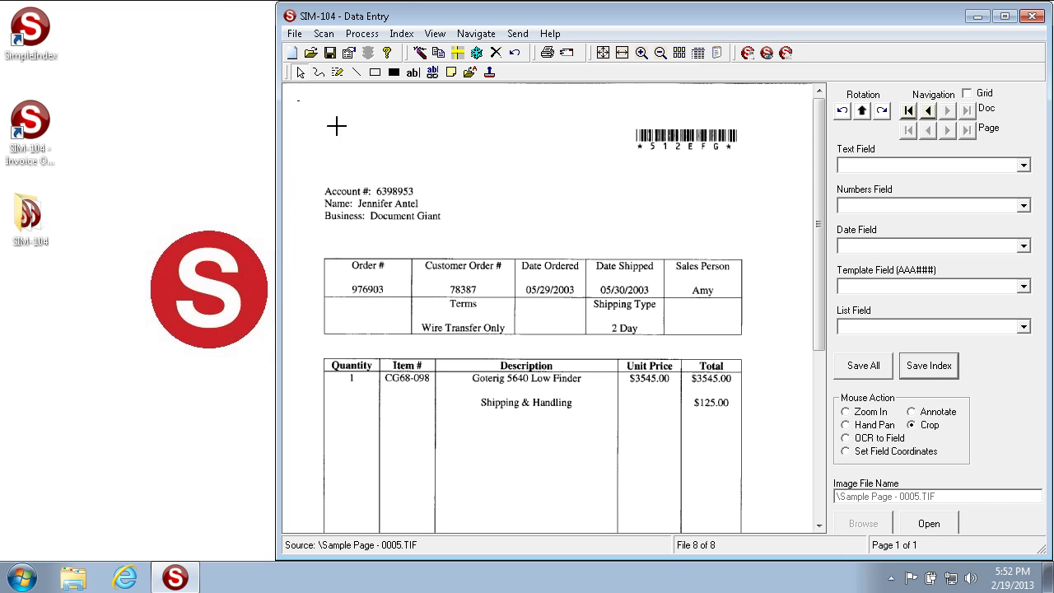
drag(335, 125, 792, 355)
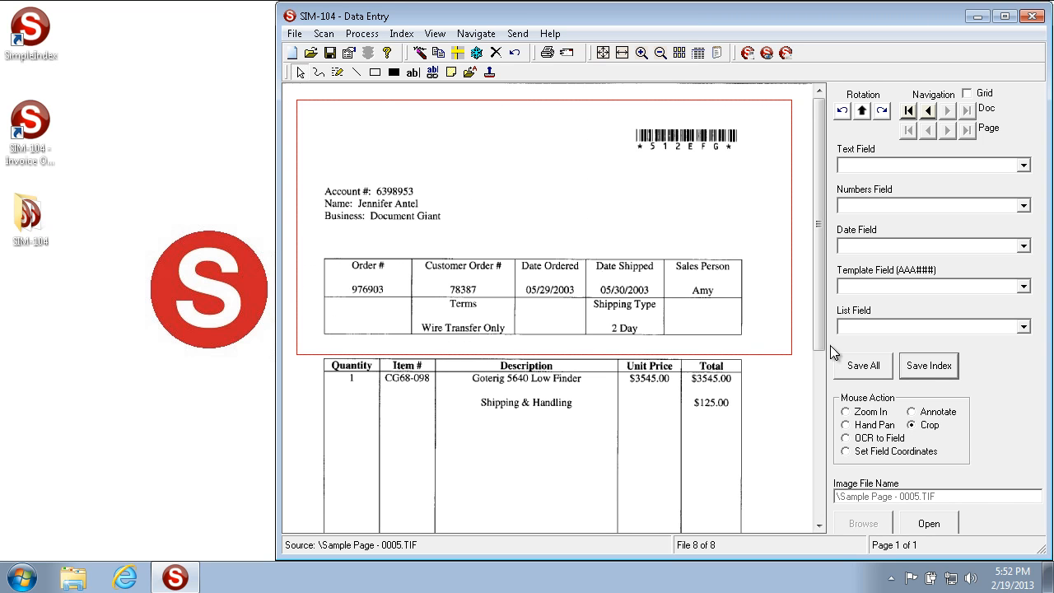
mouse_move(304, 110)
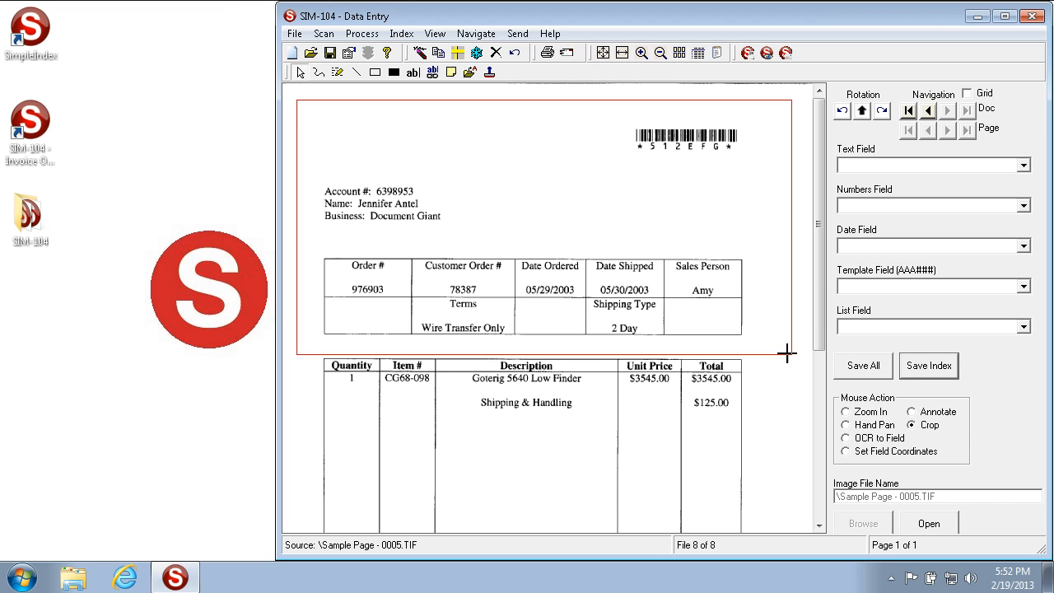
scroll(down, 3)
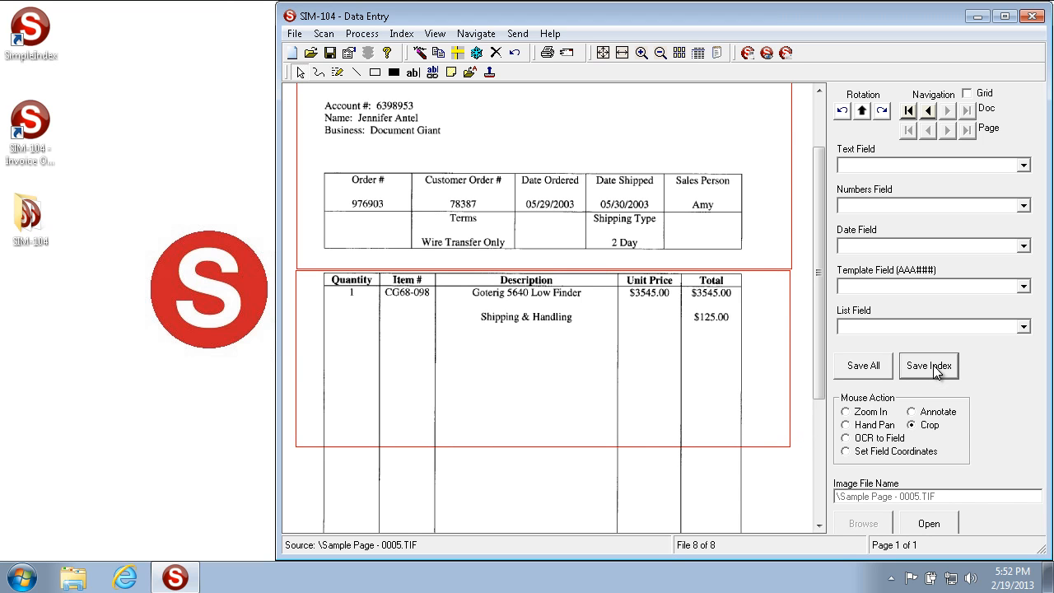
mouse_move(936, 373)
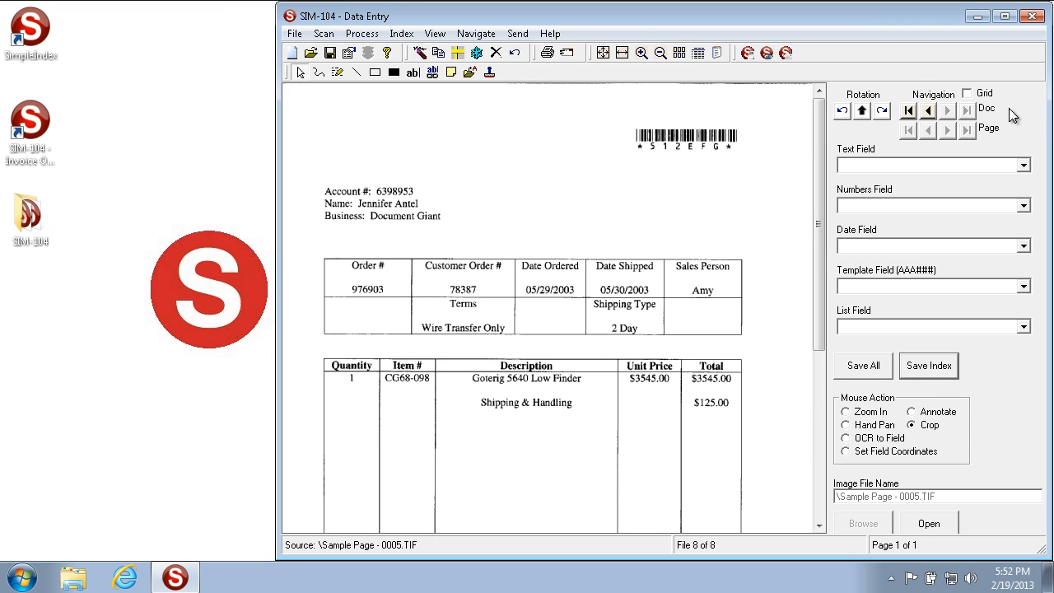
click(841, 110)
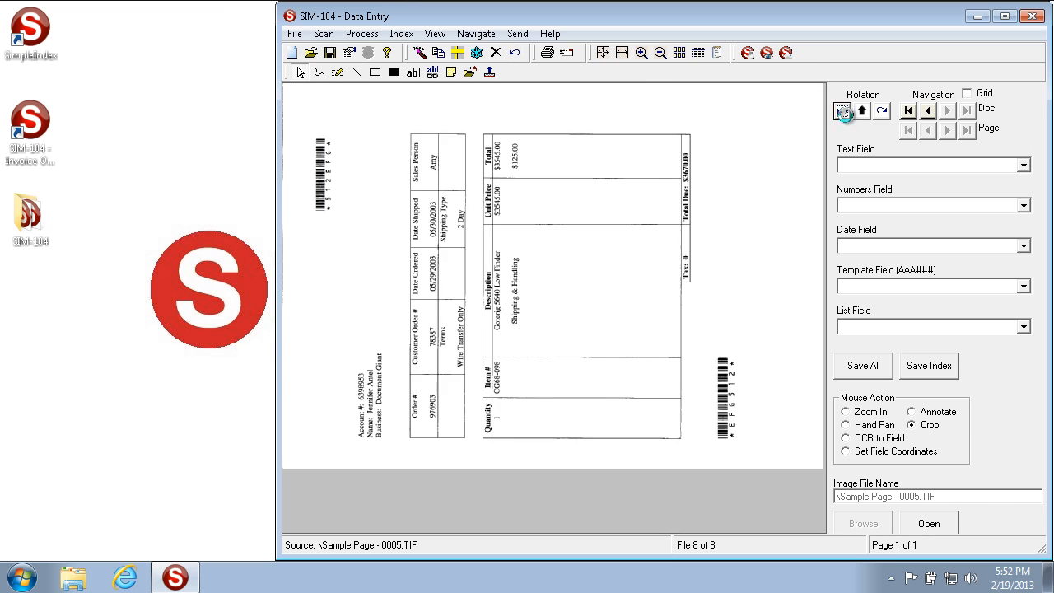
click(842, 110)
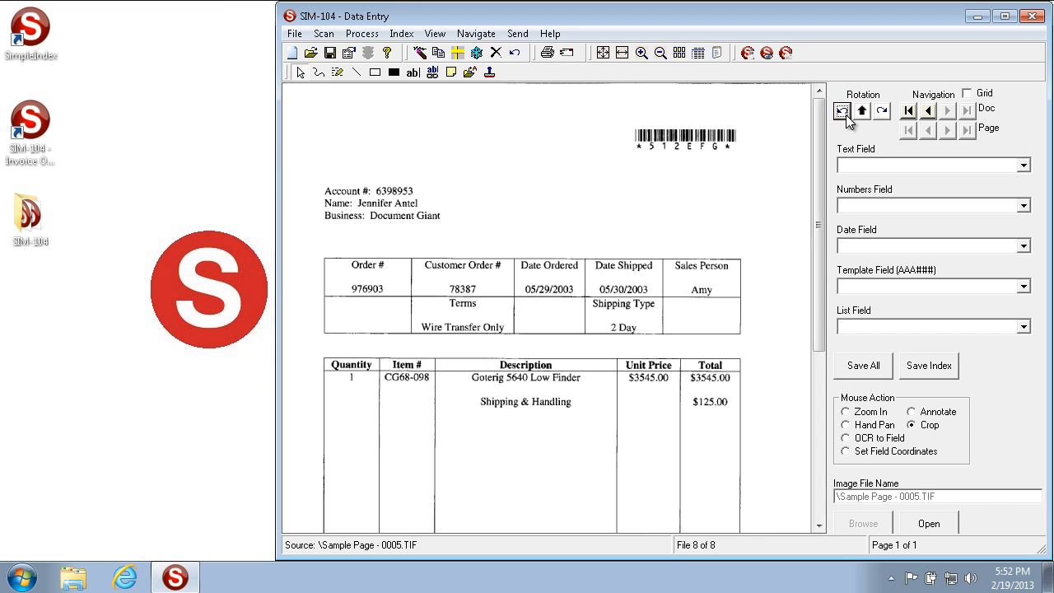
click(842, 110)
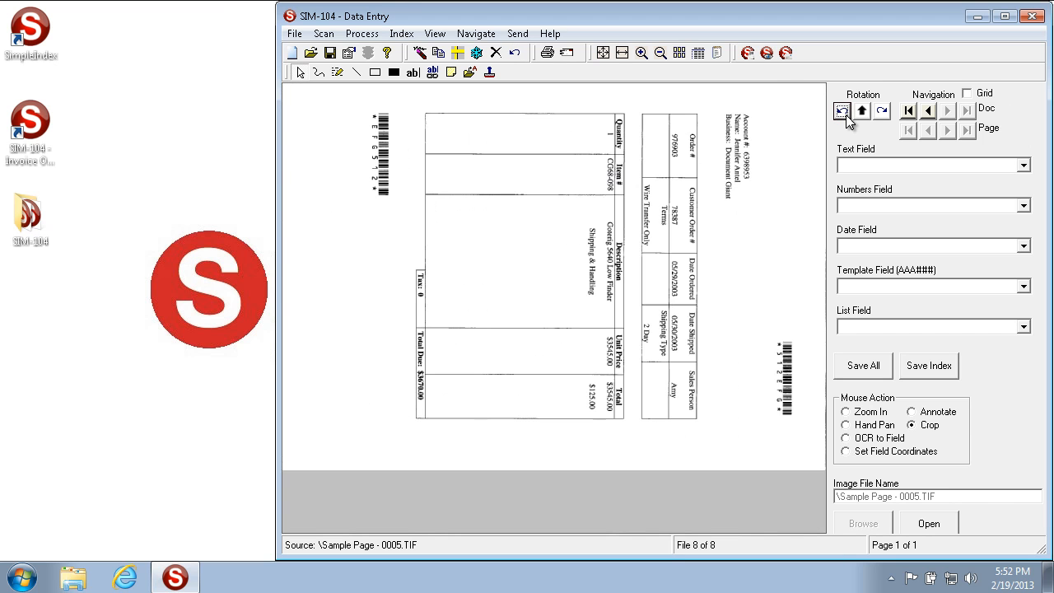
click(861, 111)
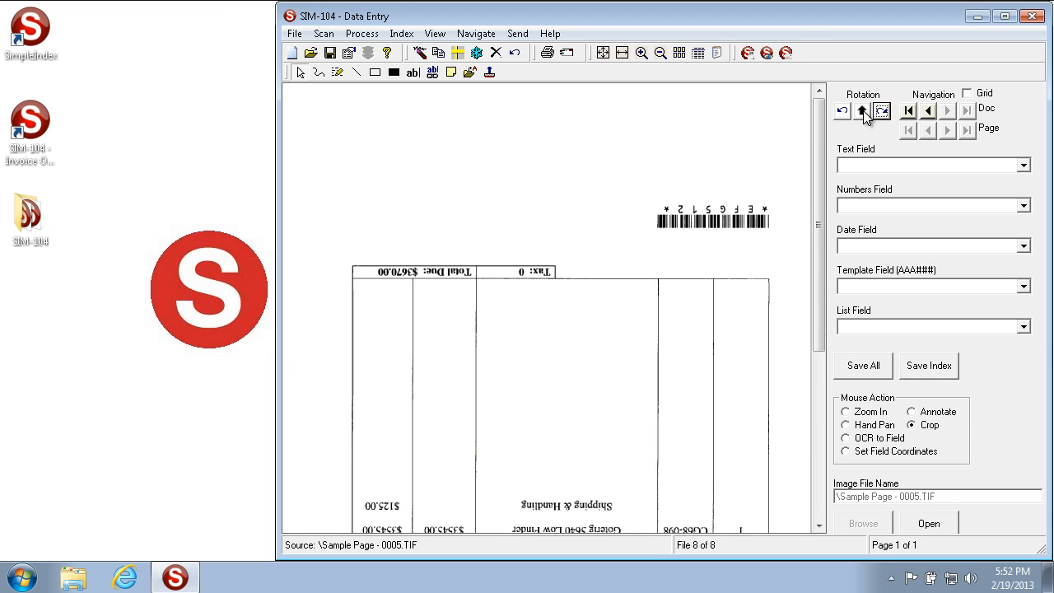
mouse_move(880, 111)
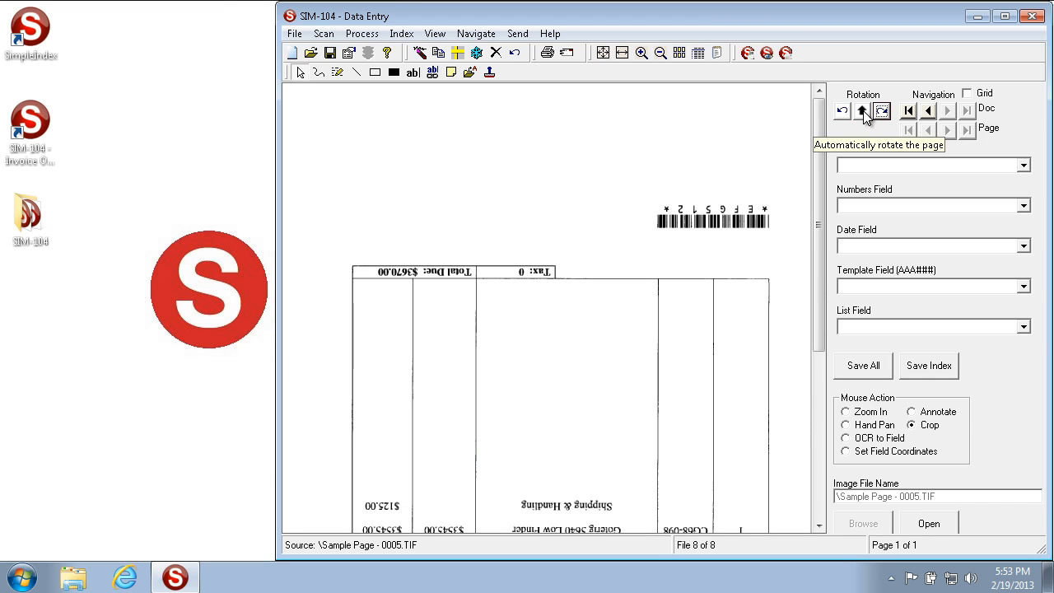
click(861, 110)
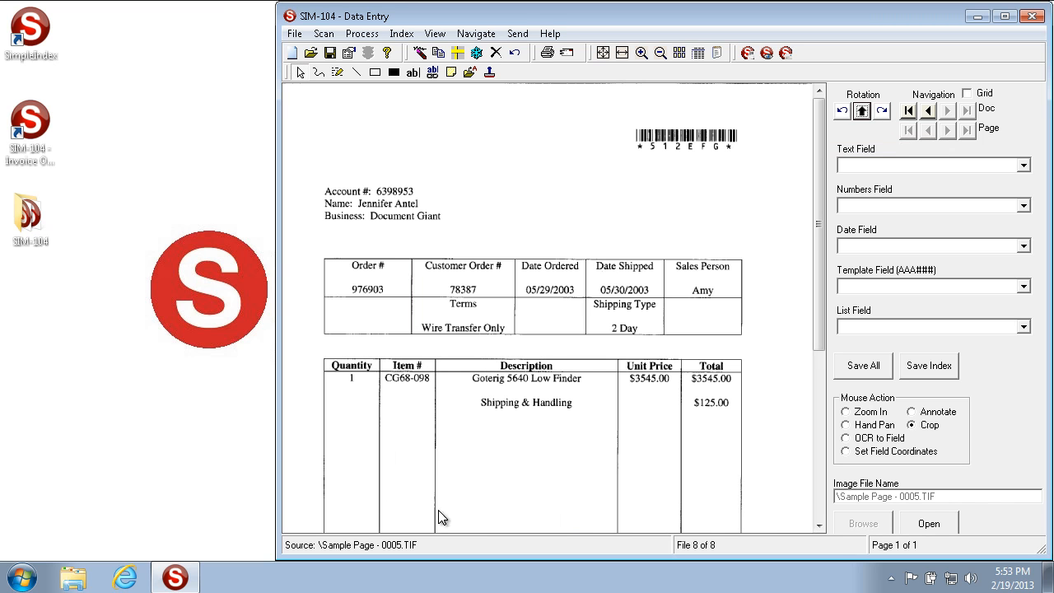
mouse_move(547, 208)
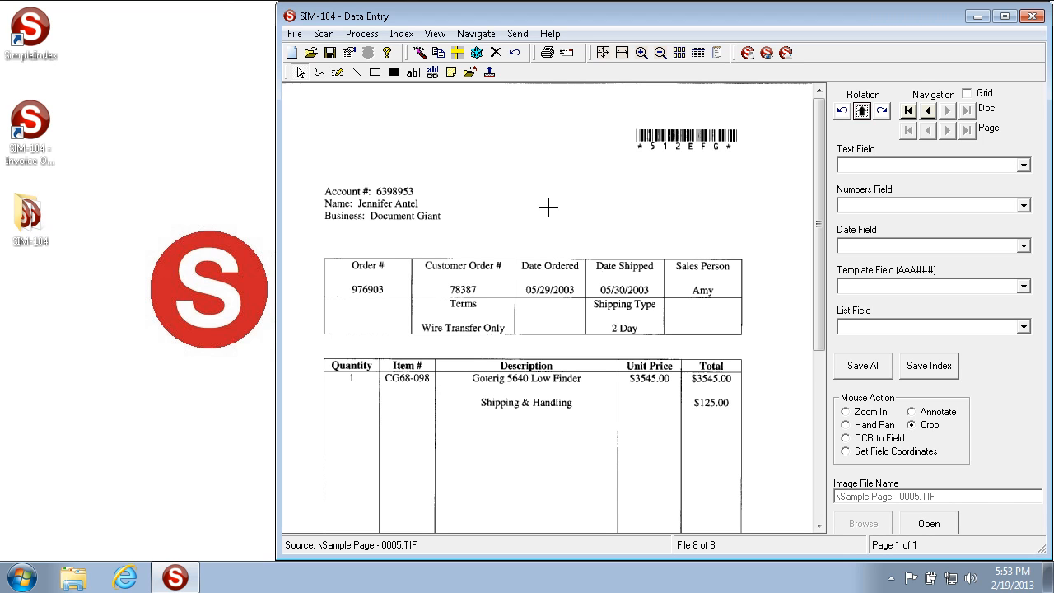
mouse_move(518, 178)
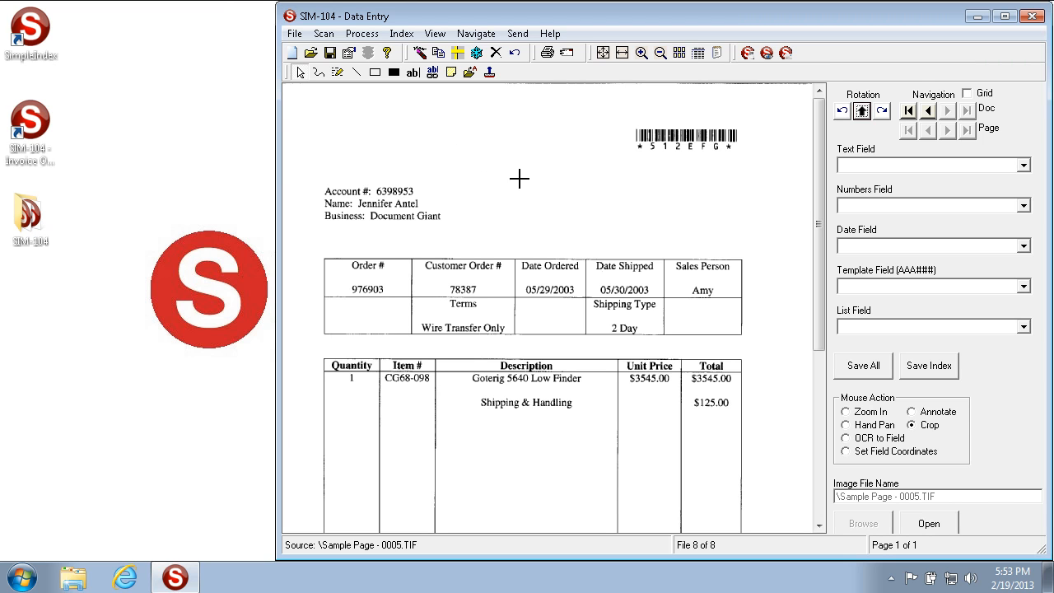
right_click(547, 185)
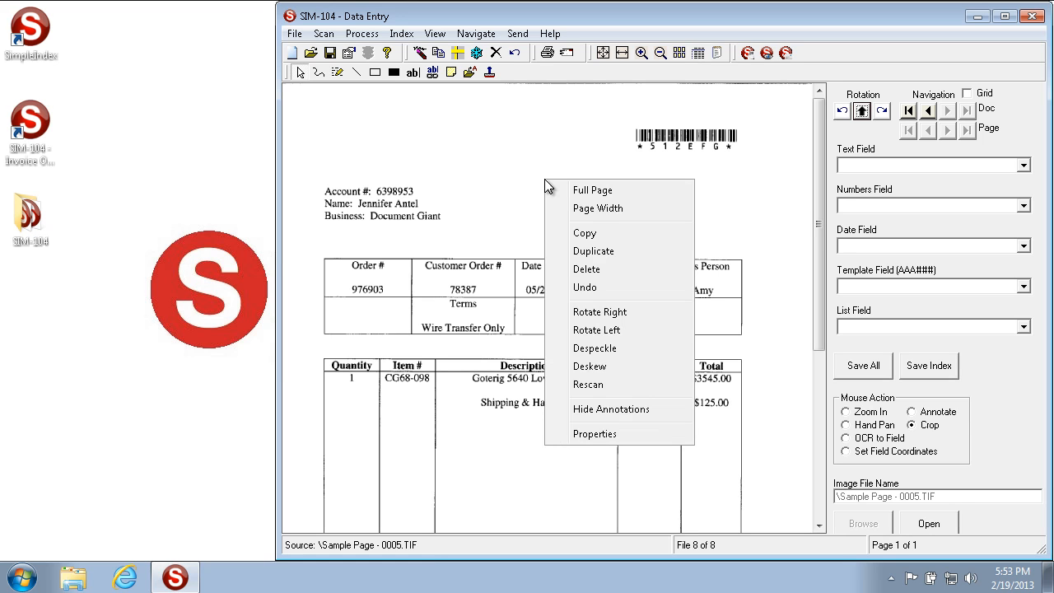
mouse_move(550, 156)
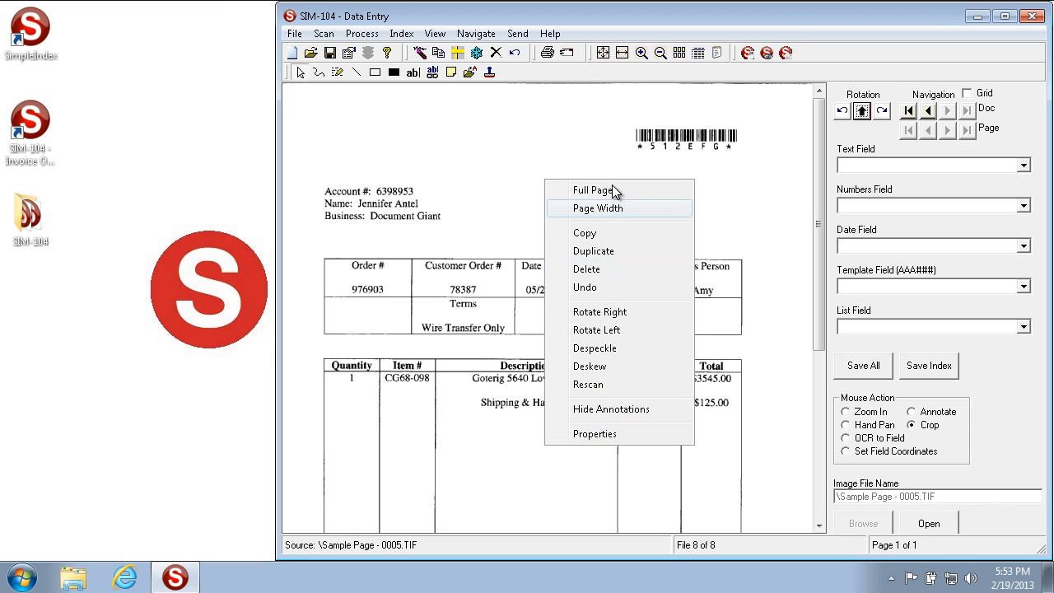
mouse_move(615, 198)
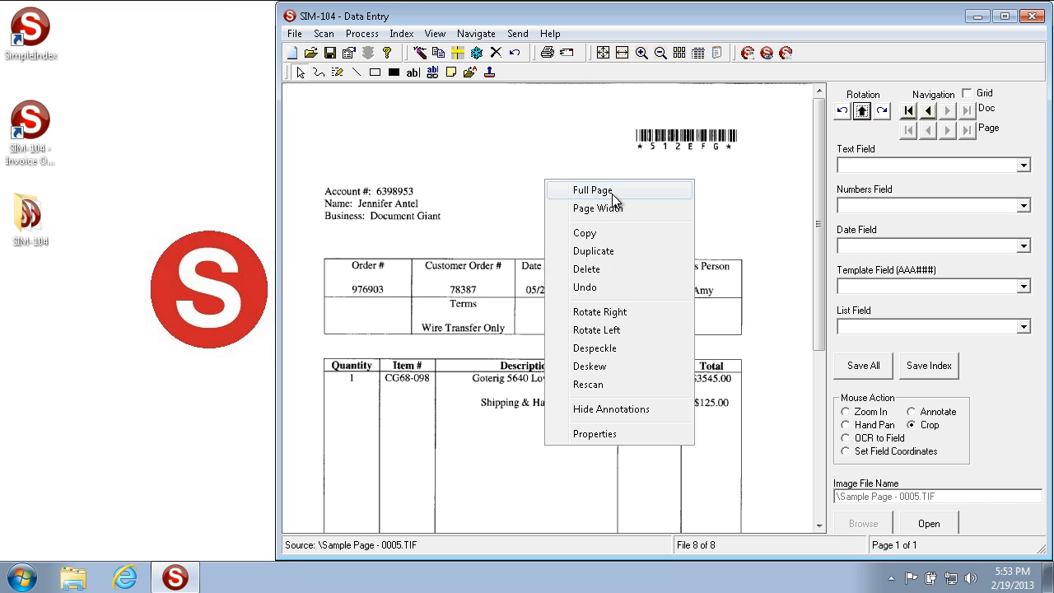
click(592, 190)
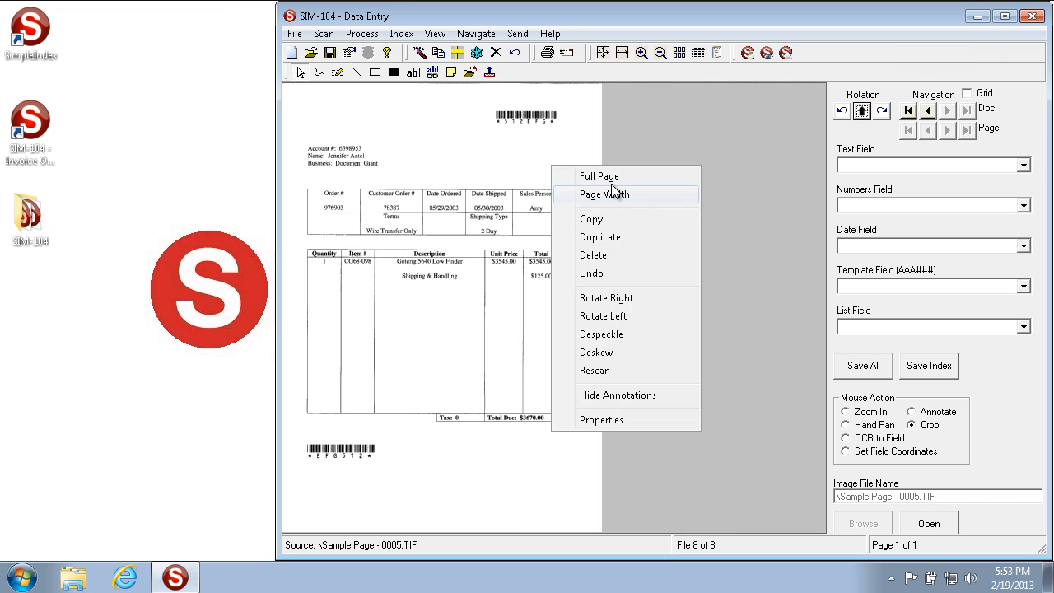
click(601, 193)
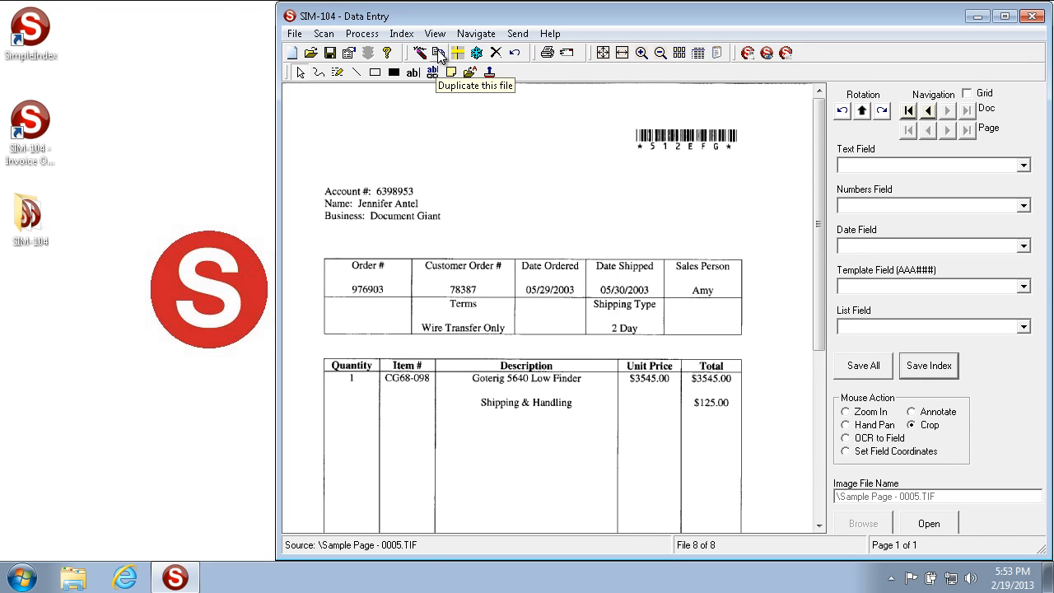
right_click(510, 130)
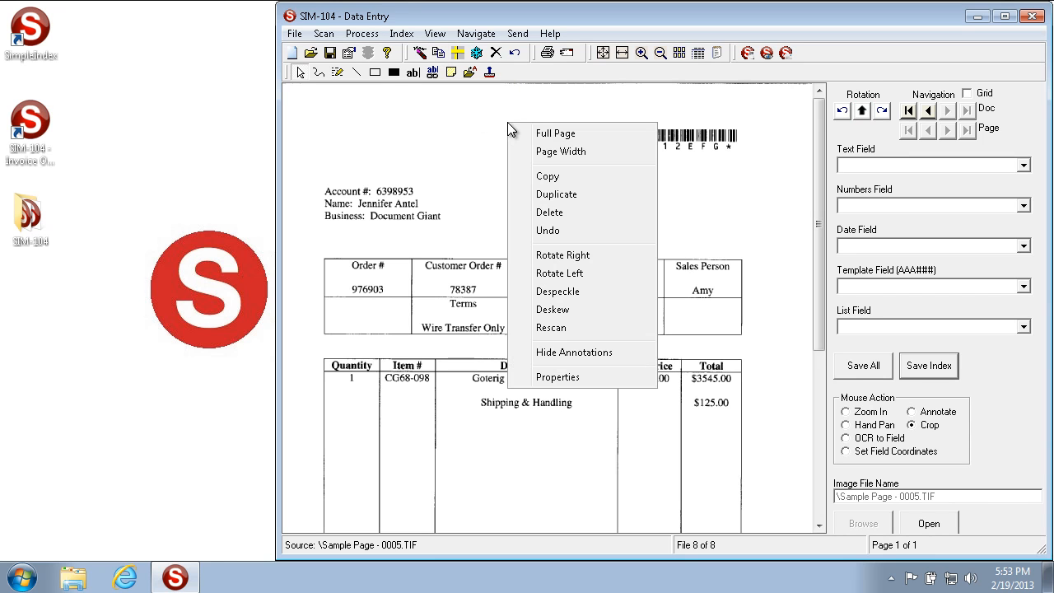
mouse_move(531, 147)
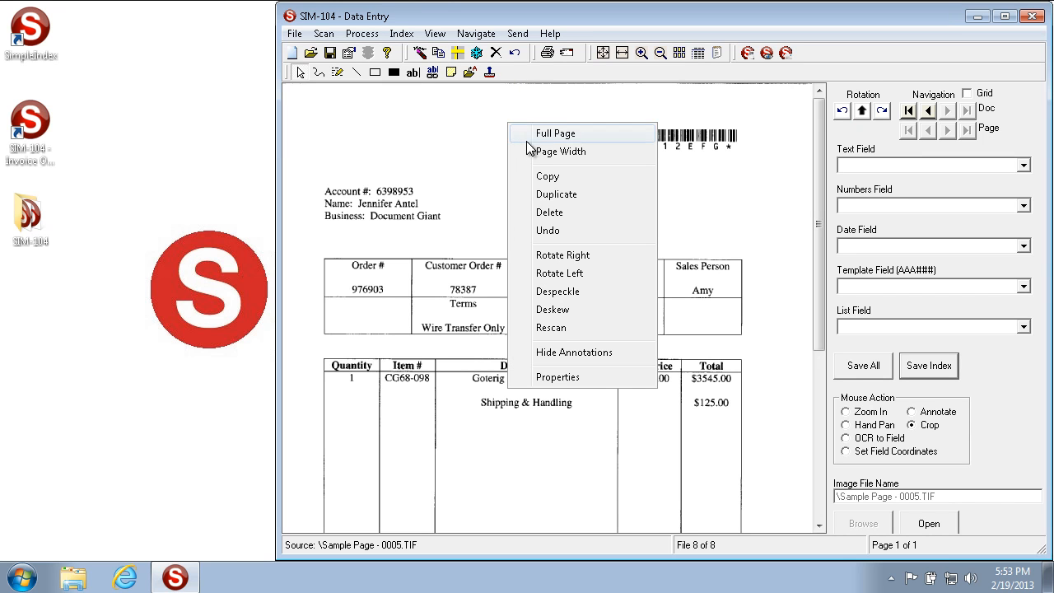
mouse_move(573, 194)
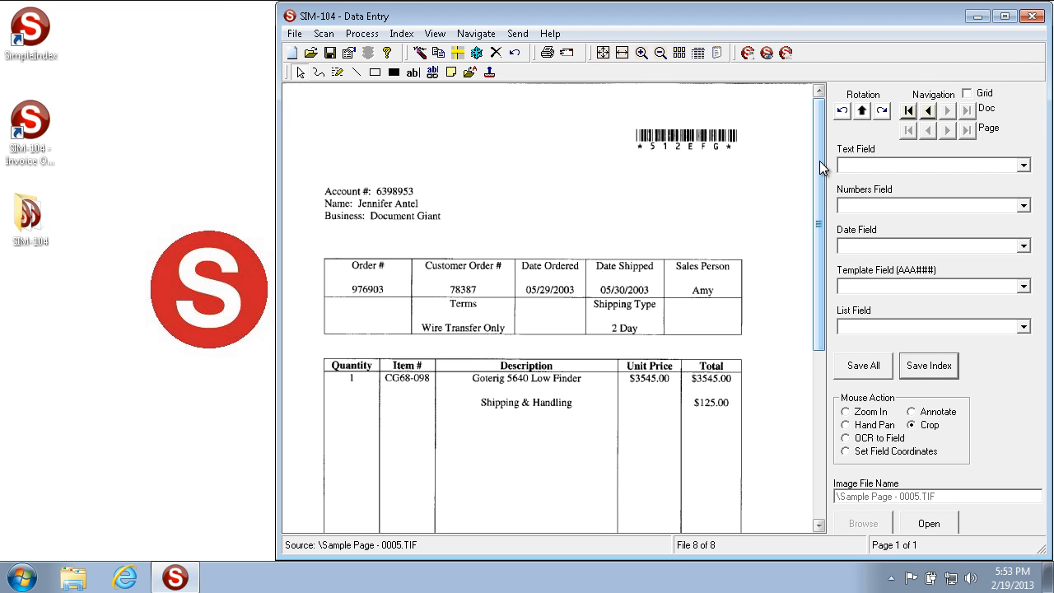
mouse_move(417, 54)
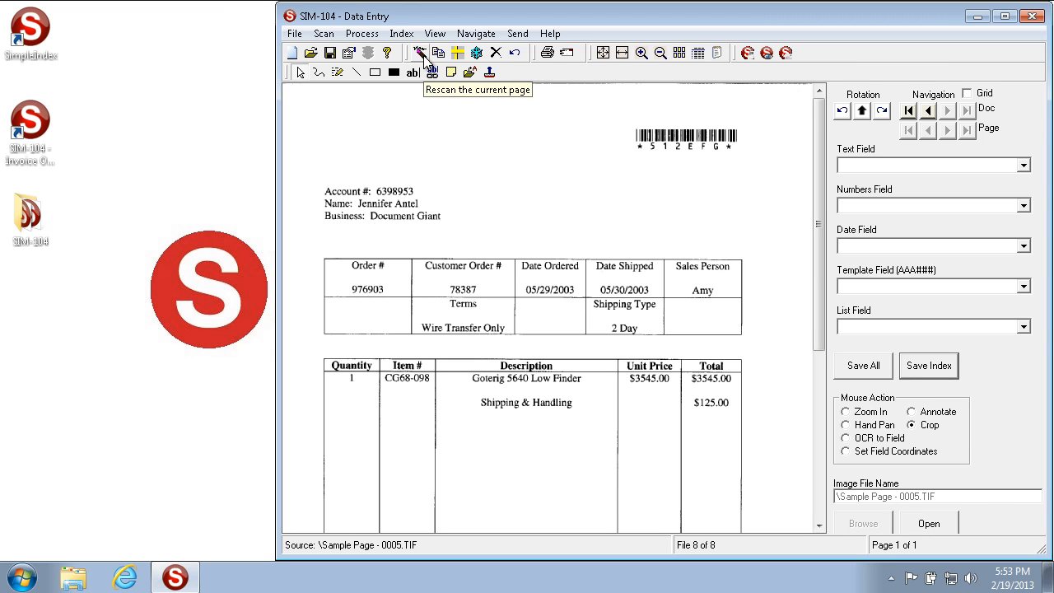
right_click(511, 140)
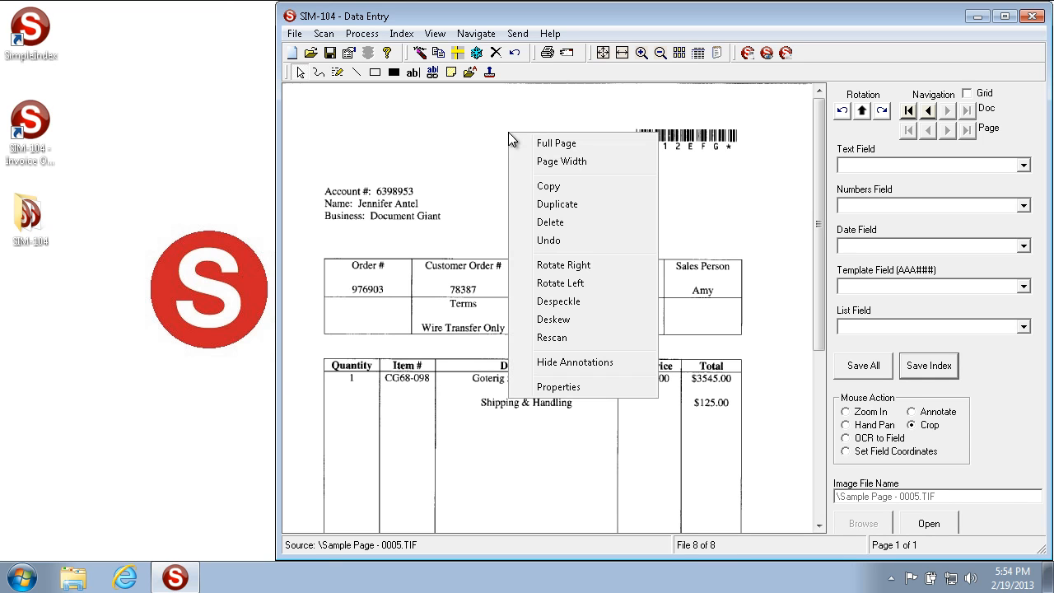
mouse_move(569, 239)
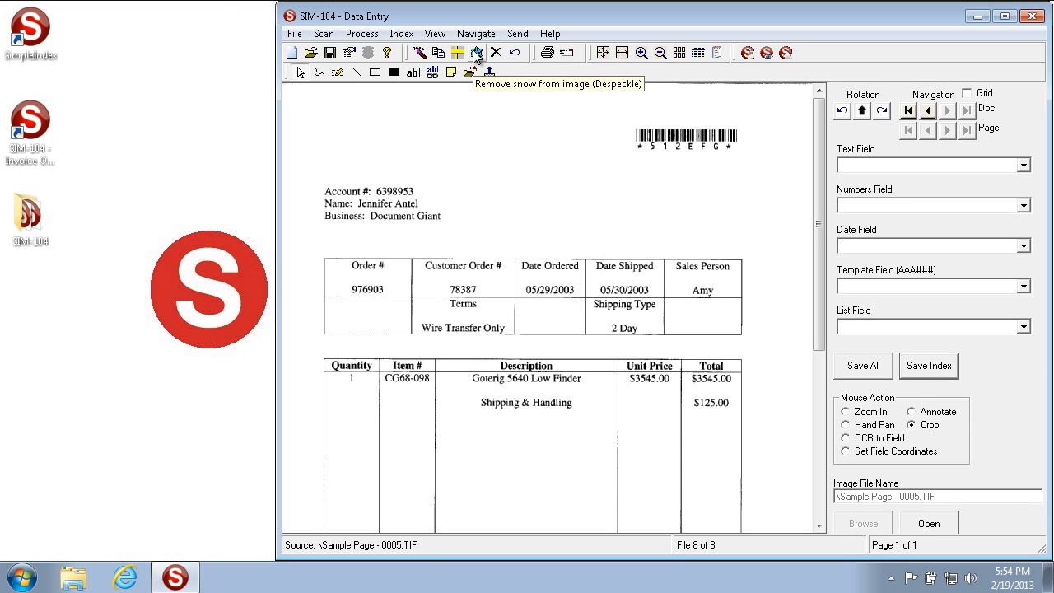
mouse_move(474, 53)
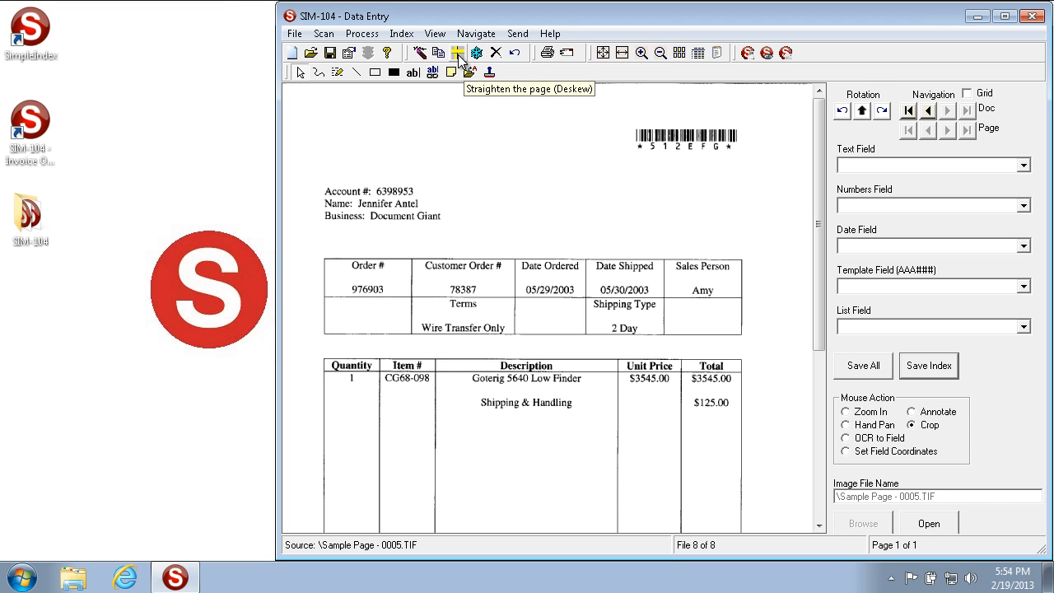
mouse_move(476, 52)
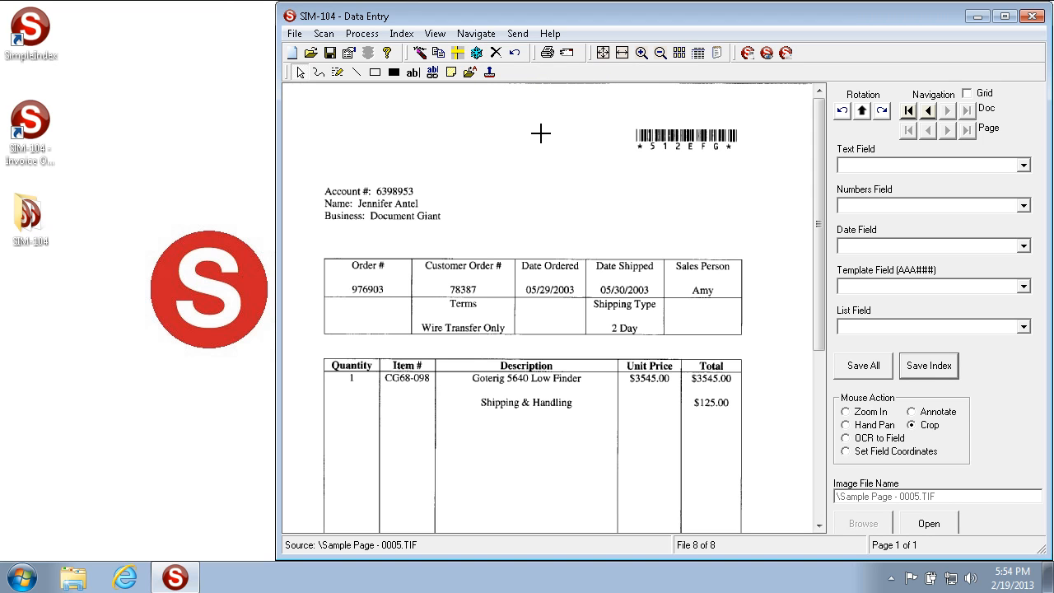
mouse_move(542, 132)
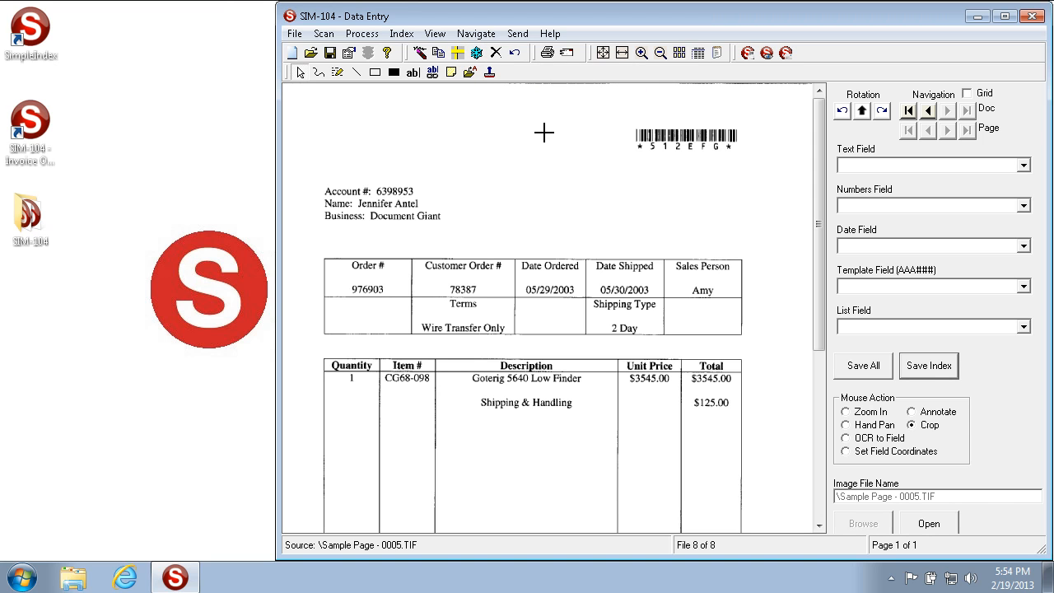
mouse_move(930, 296)
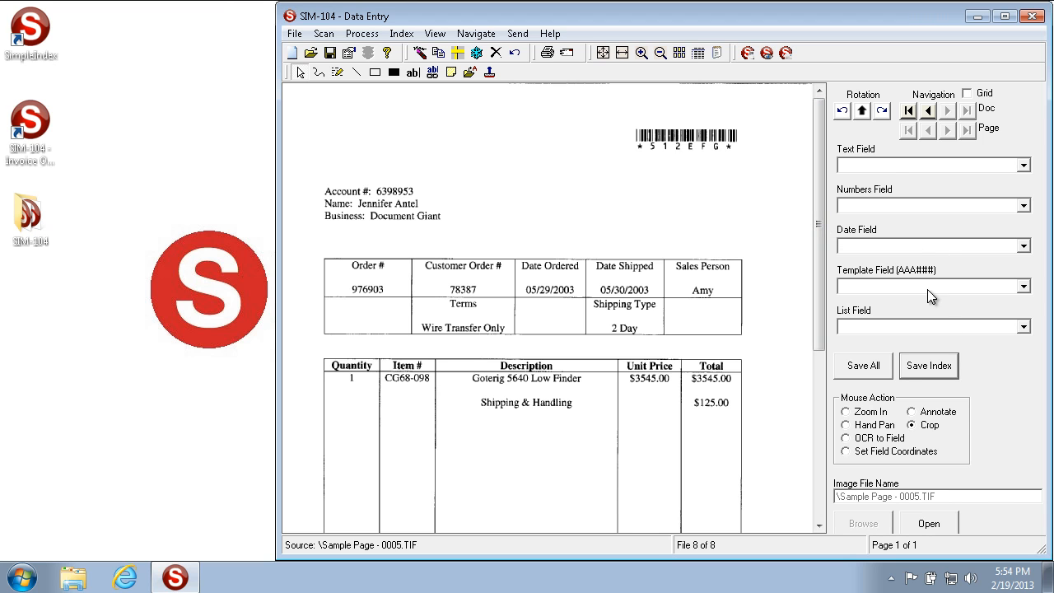
click(930, 165)
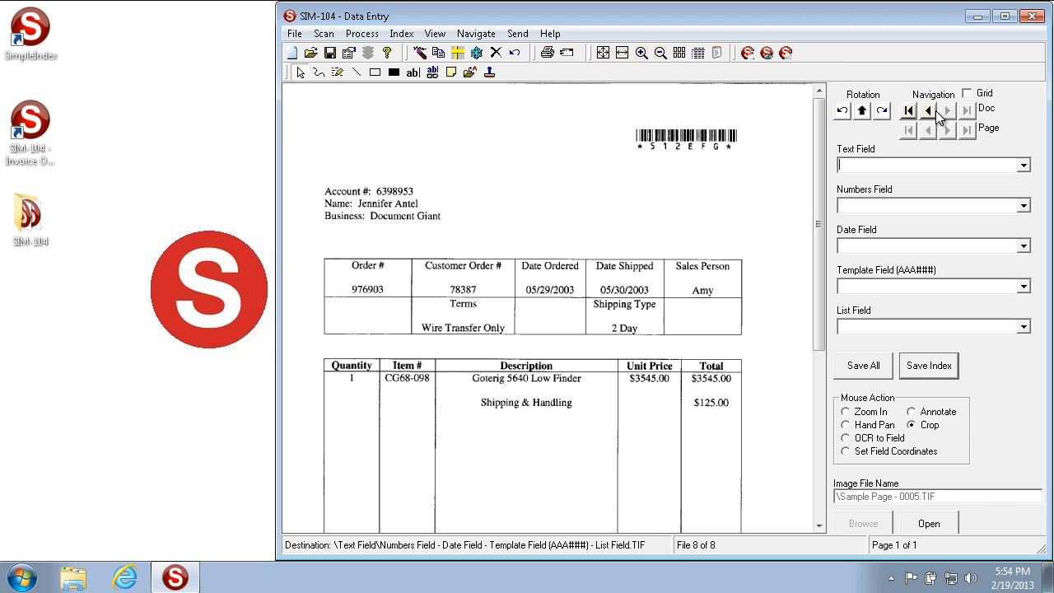
mouse_move(930, 111)
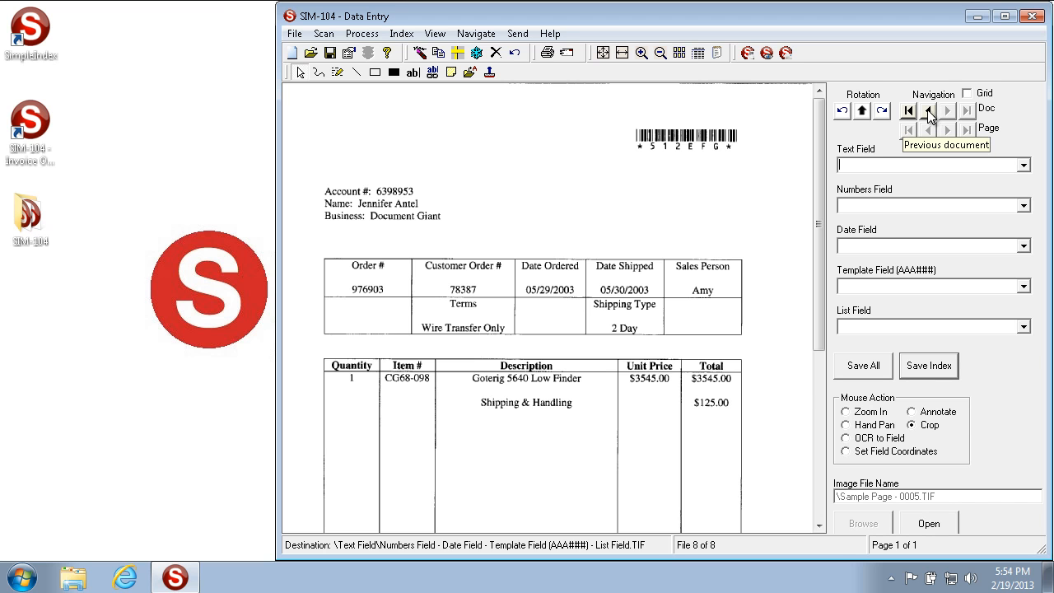
Step: Browse back through estimate files 6, 4 and 5, then forward to invoice file 8
click(937, 111)
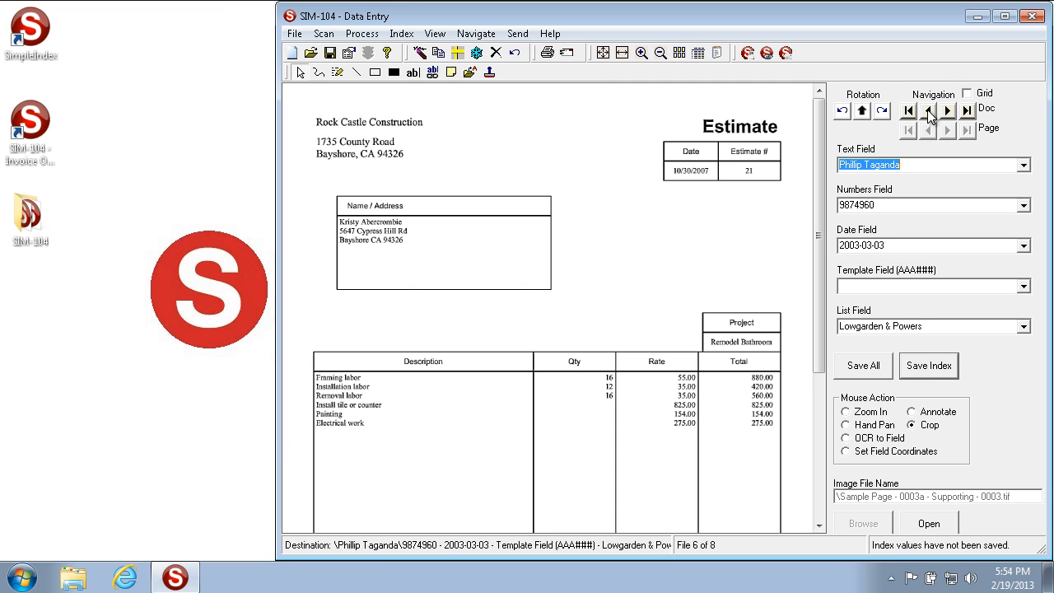
click(930, 110)
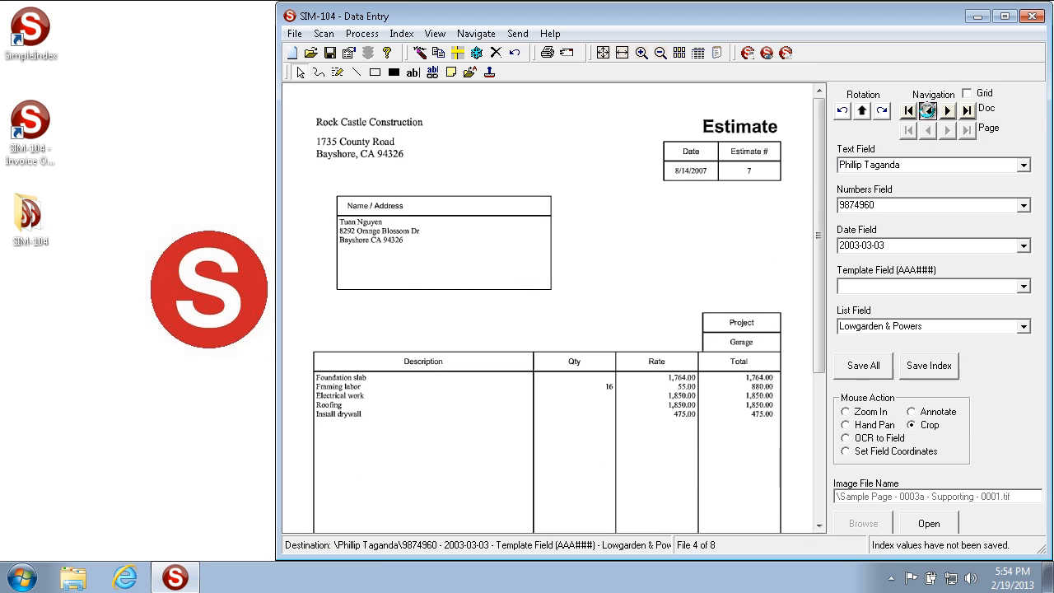
click(945, 110)
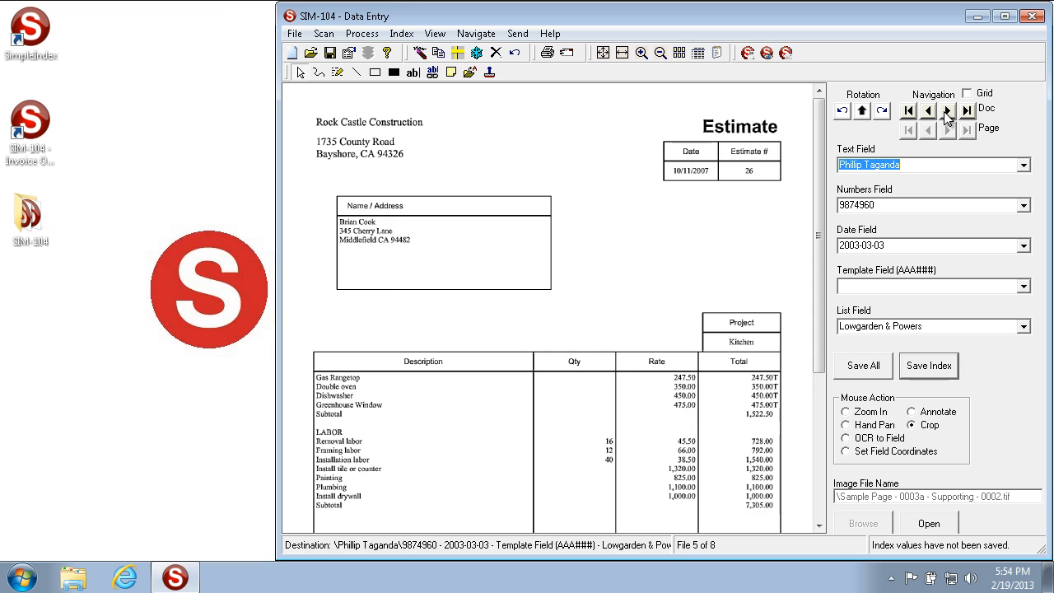
click(947, 110)
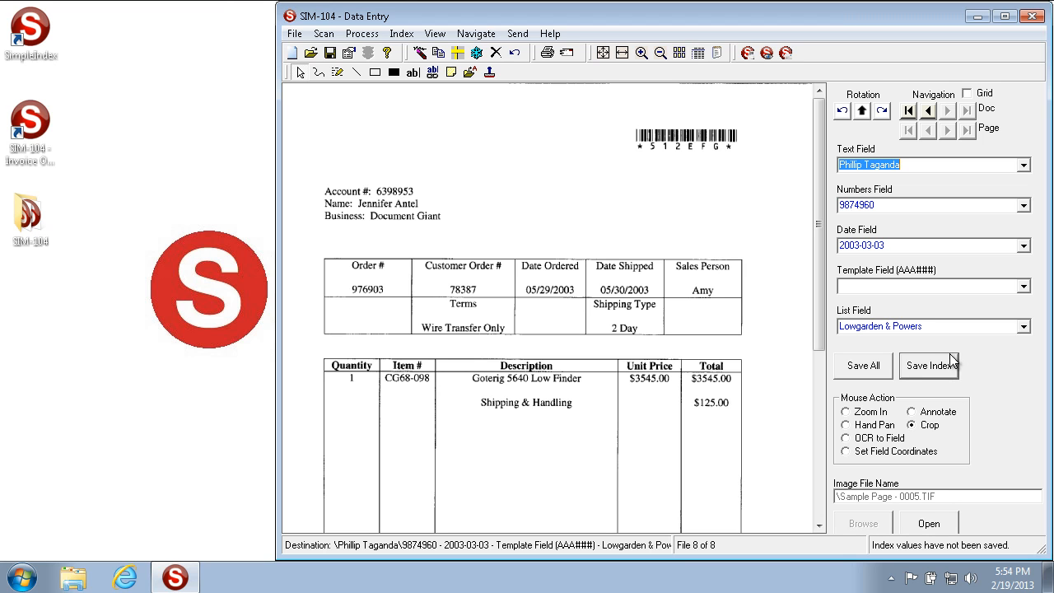
mouse_move(928, 111)
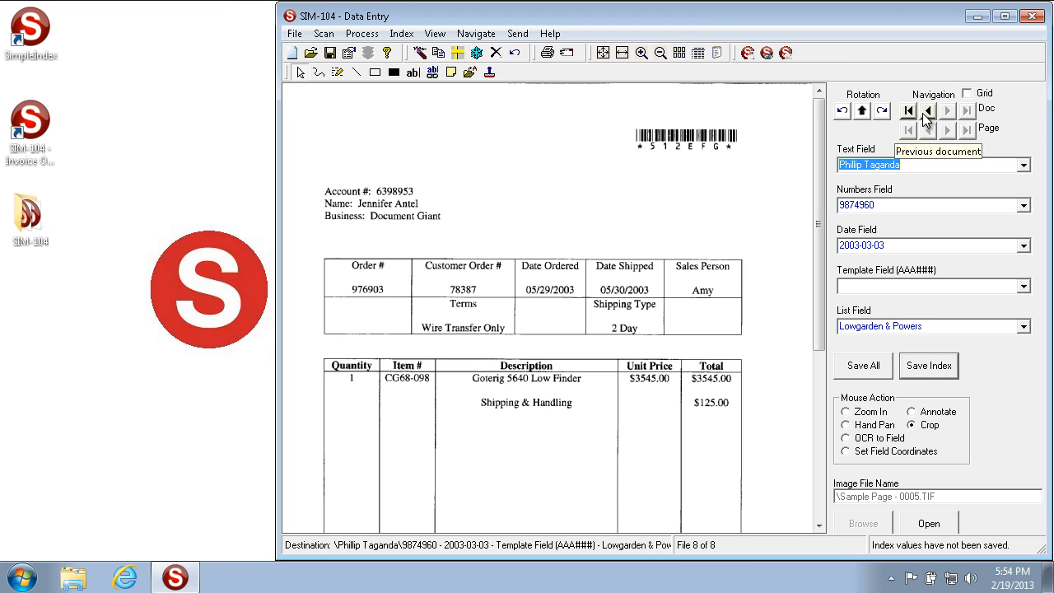
mouse_move(921, 205)
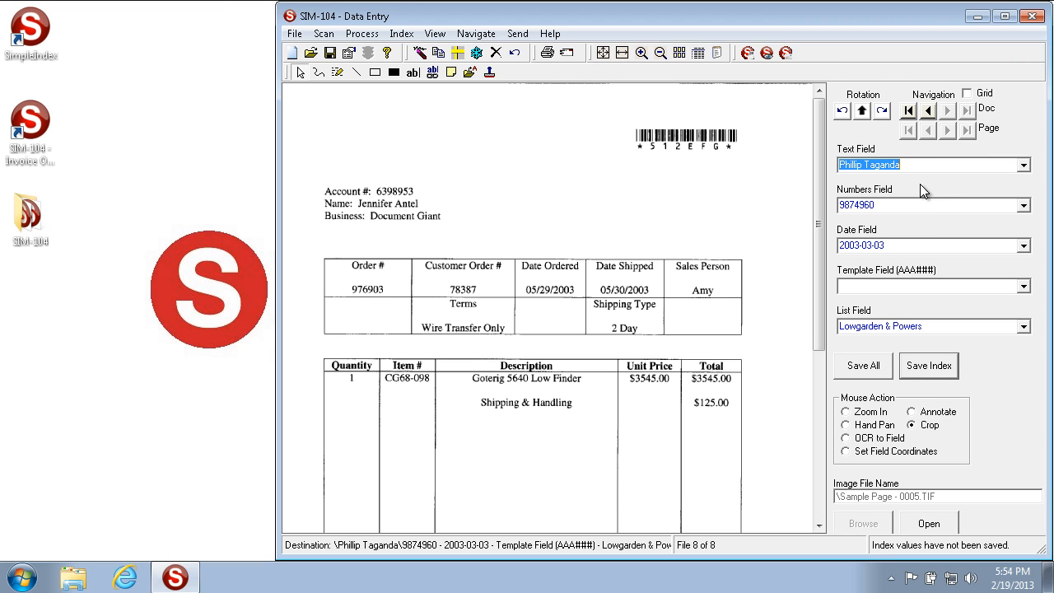
text(Jennifer Antel)
click(934, 205)
text(6398953)
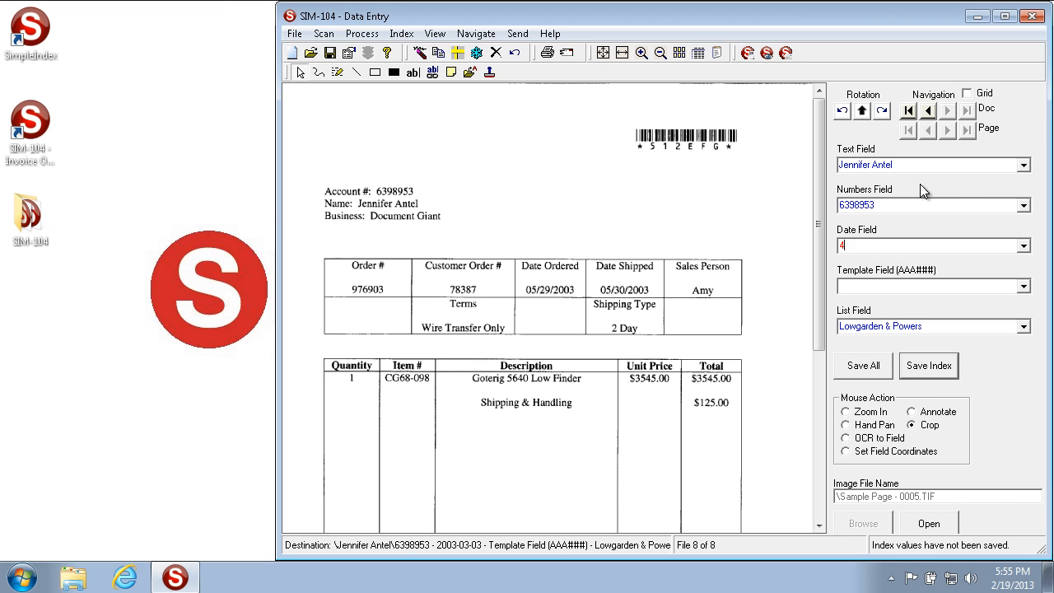
text(-4)
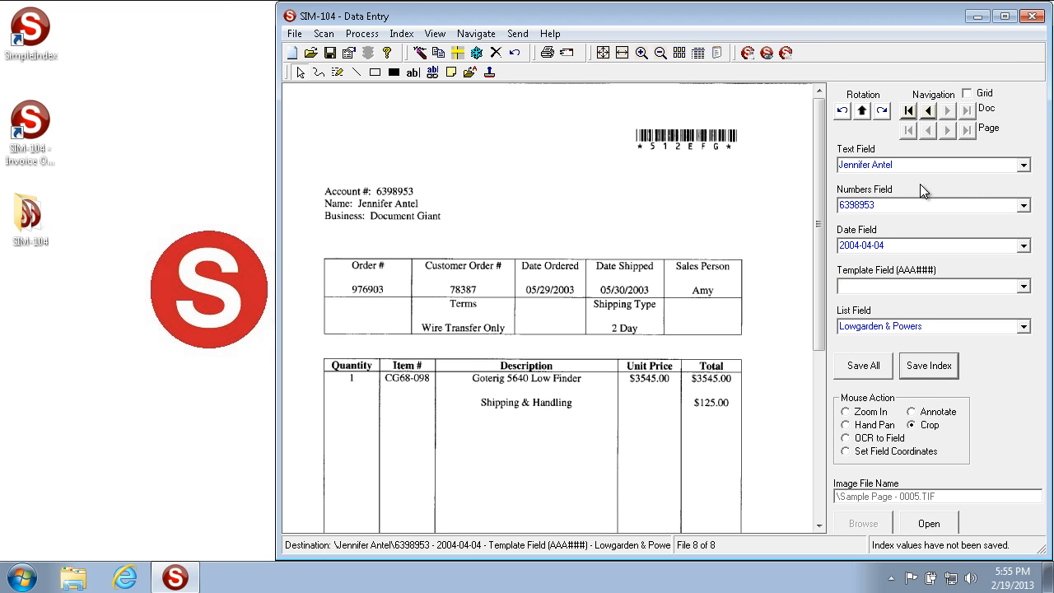
text(HEY738)
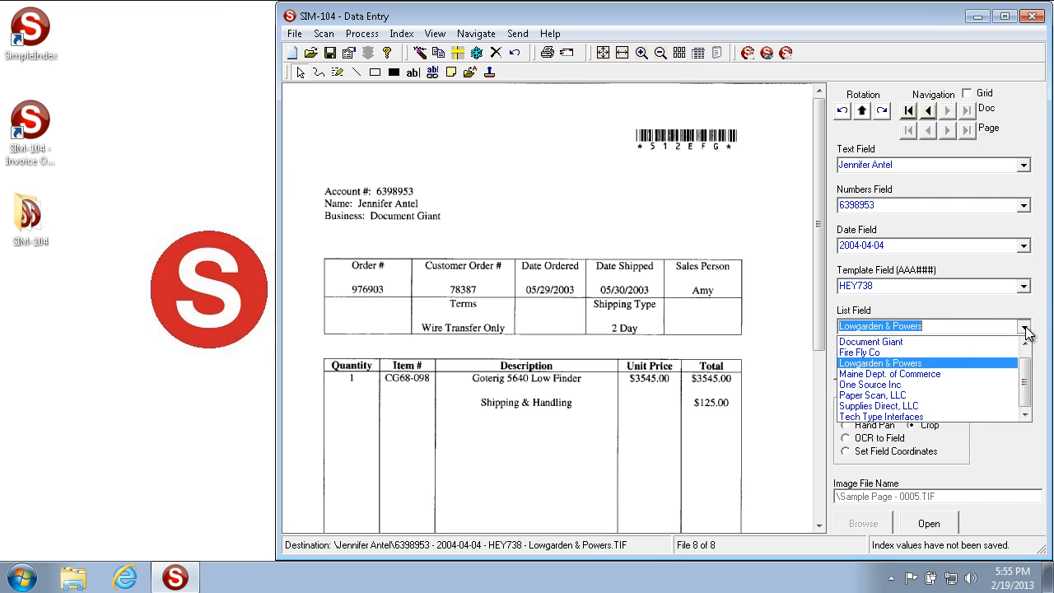
click(878, 405)
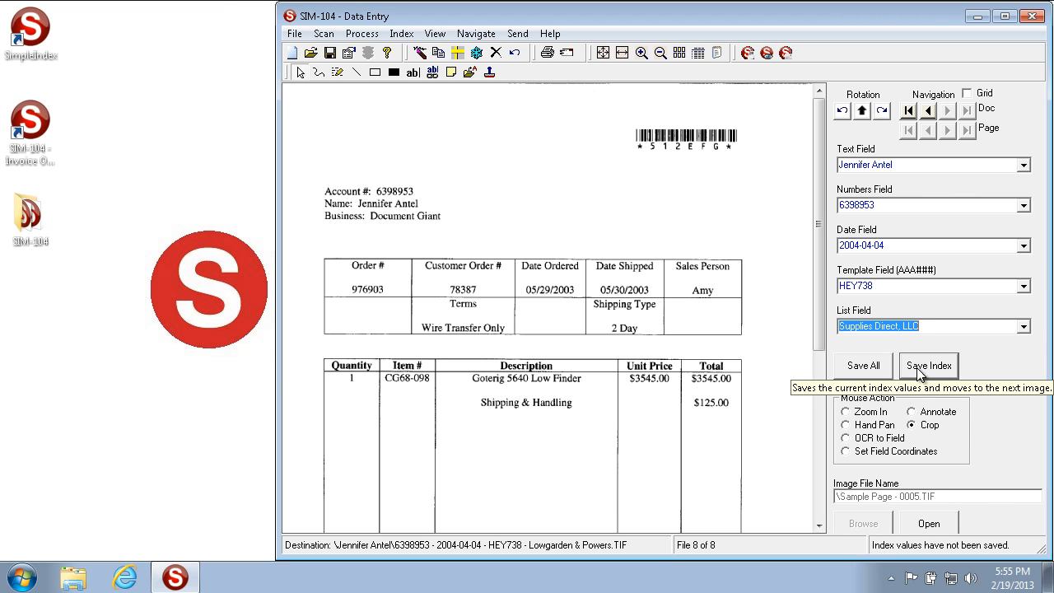
click(928, 366)
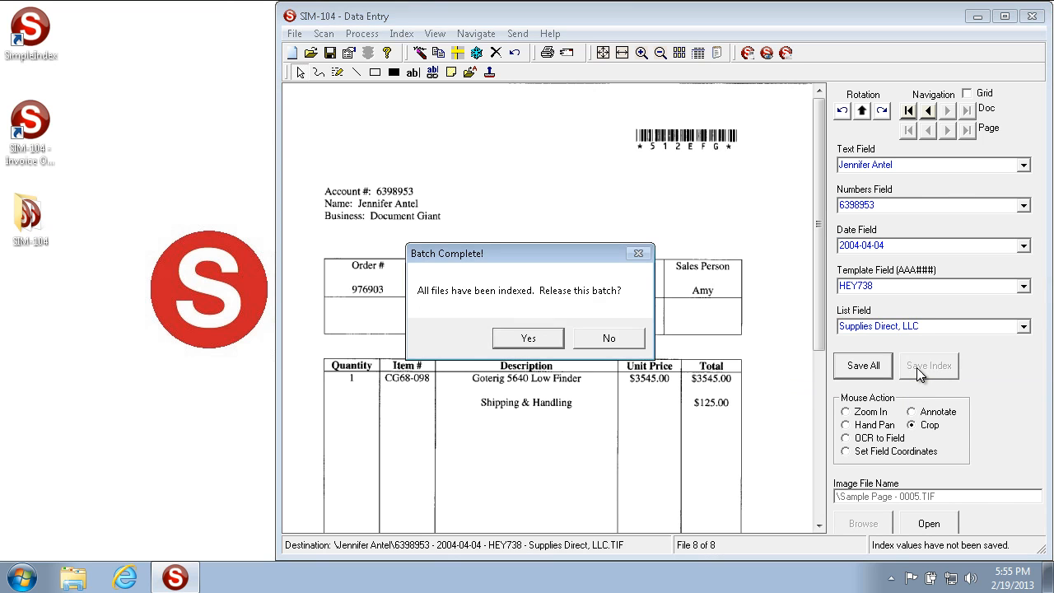
mouse_move(387, 317)
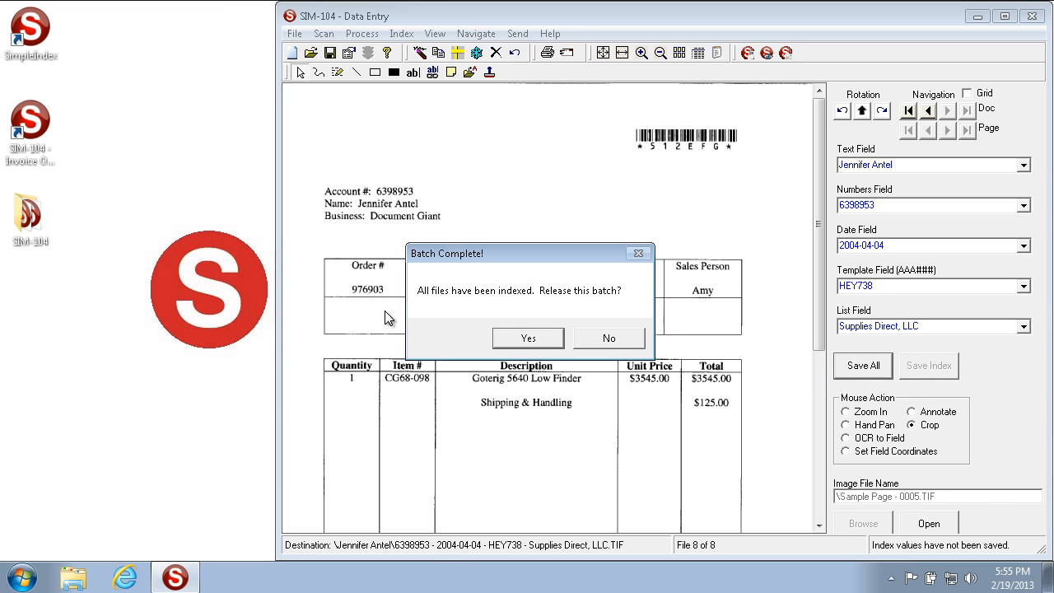
mouse_move(618, 306)
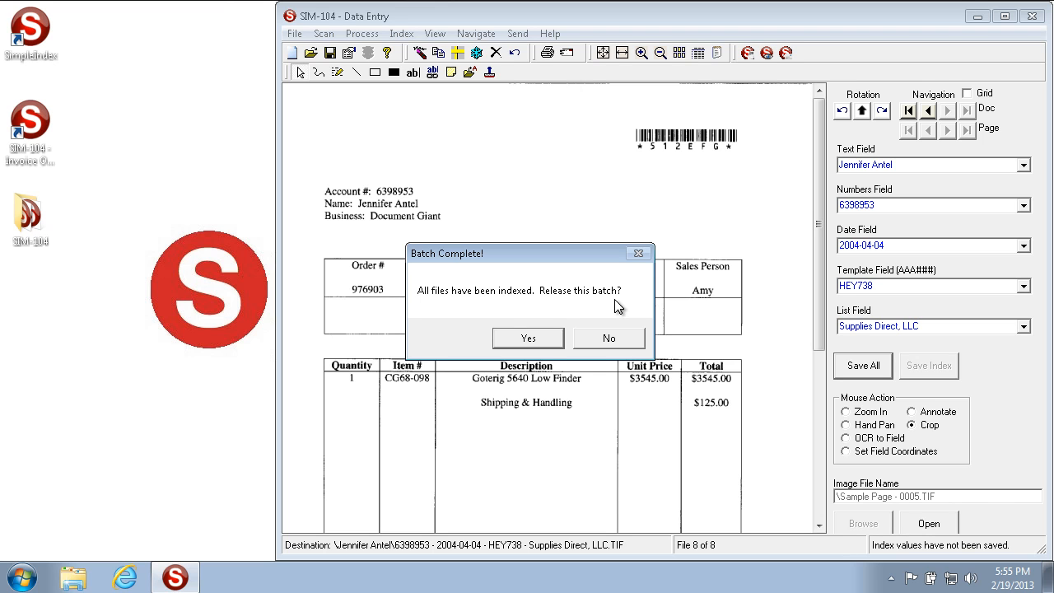
mouse_move(535, 342)
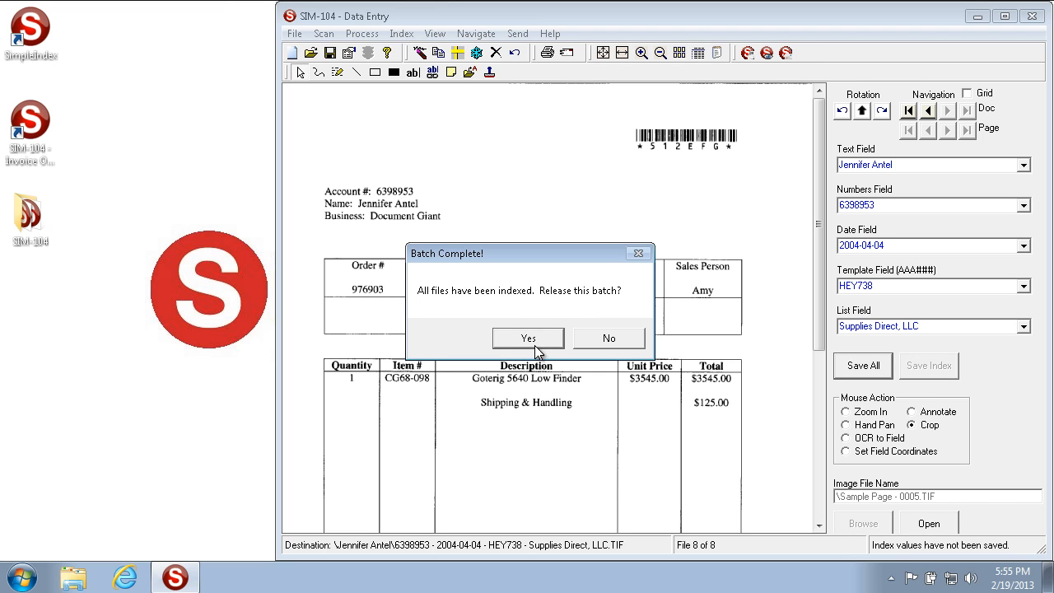
mouse_move(537, 347)
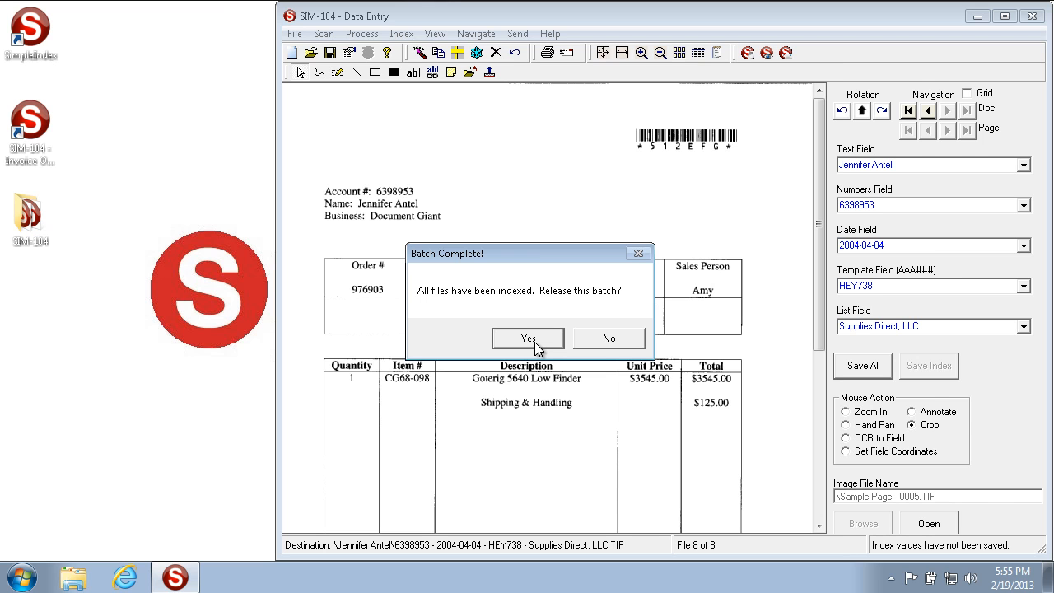
Step: Answer Yes in the Batch Complete dialog so the batch is released
click(526, 338)
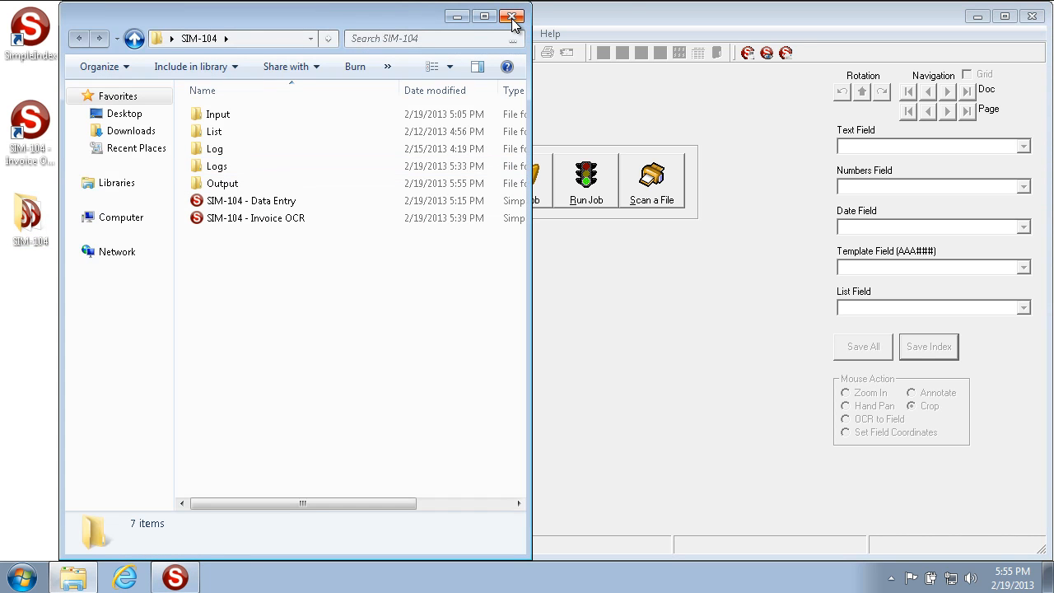
click(222, 183)
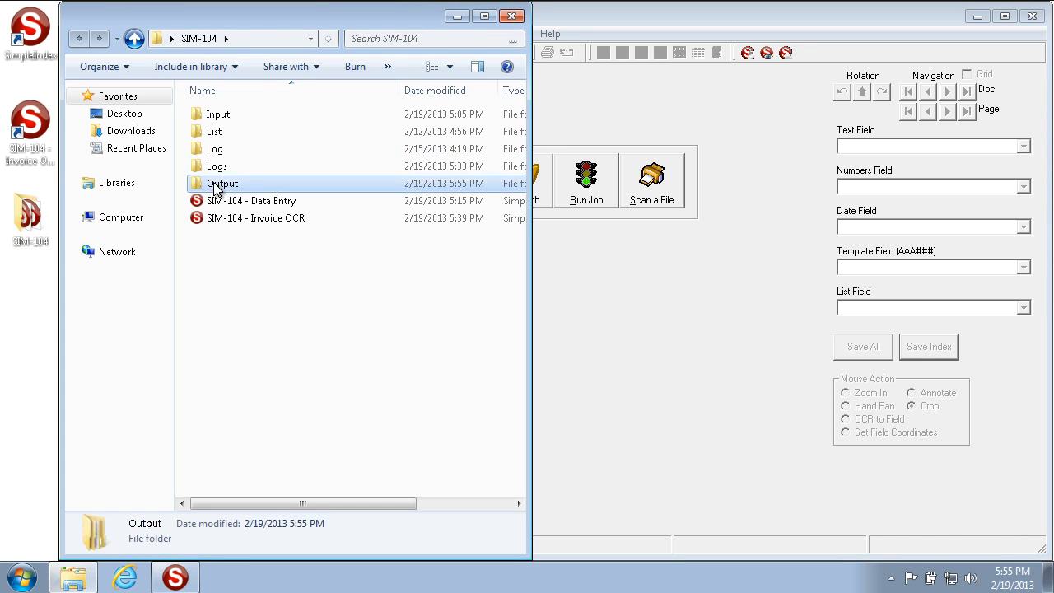
double_click(222, 182)
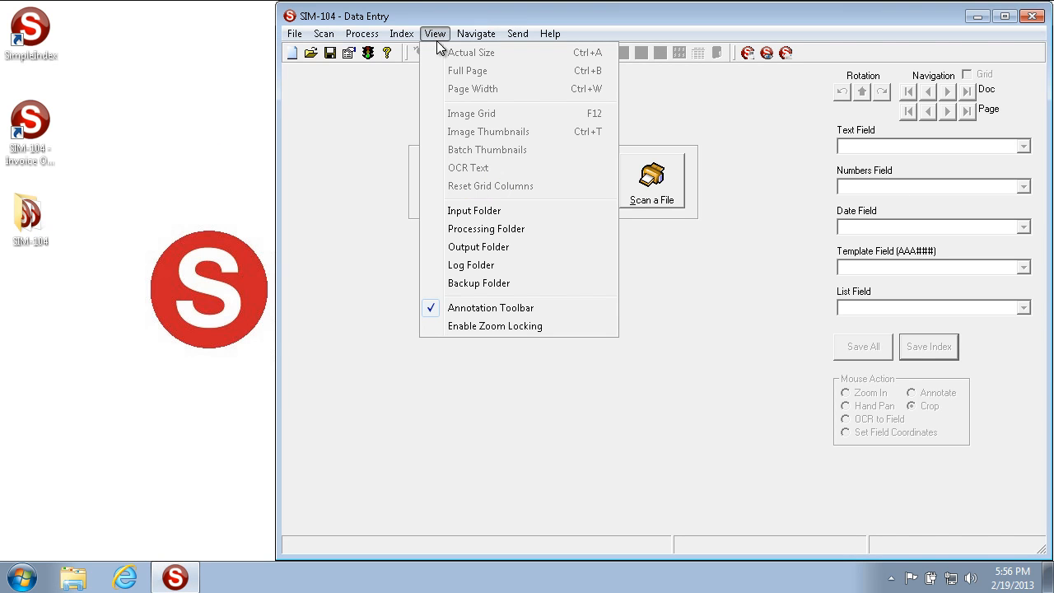
mouse_move(482, 256)
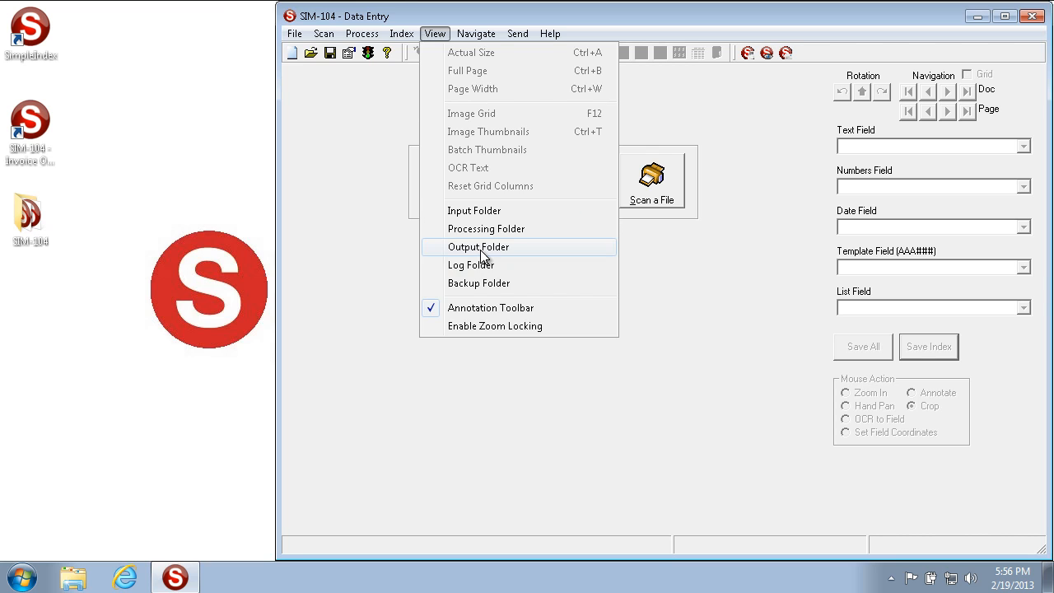
click(477, 247)
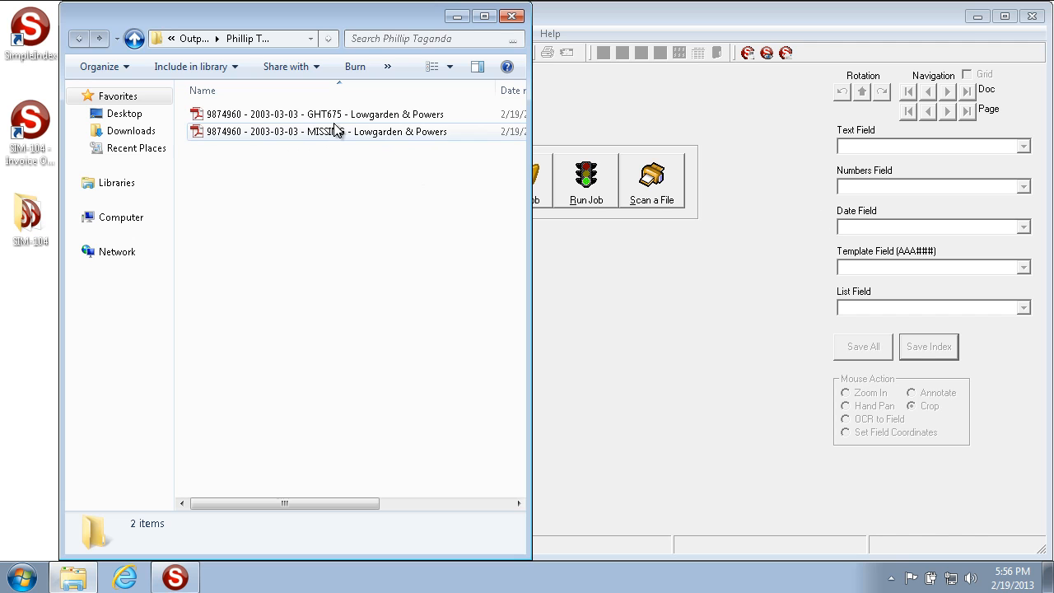
click(136, 39)
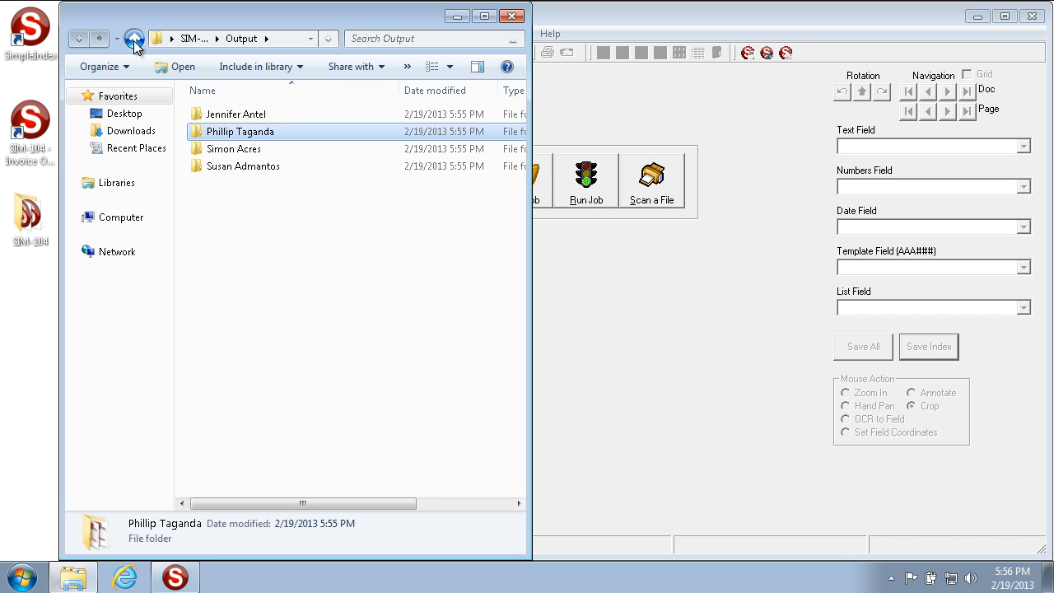
key(ctrl+a)
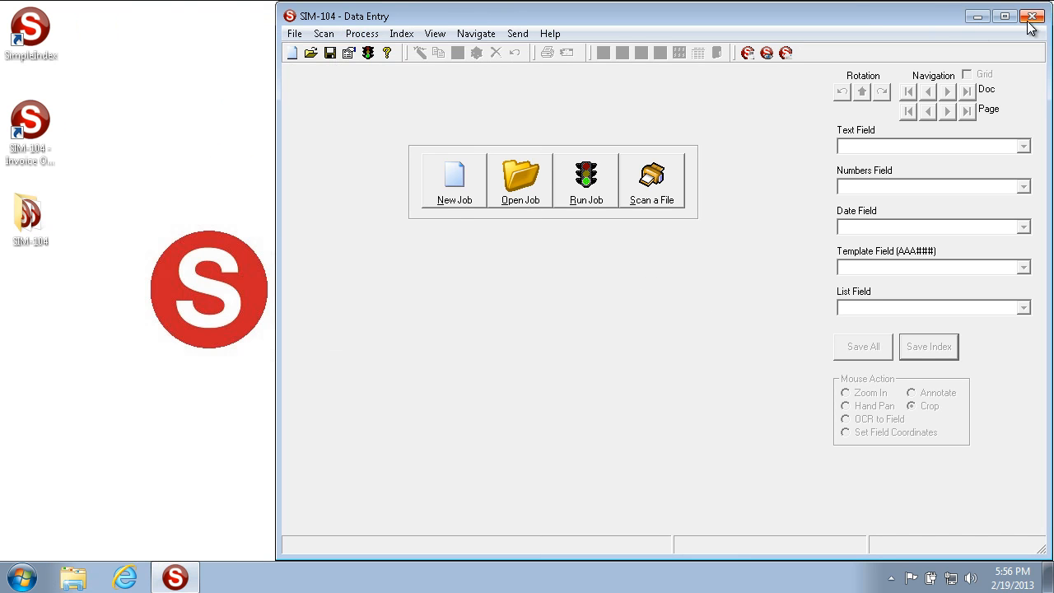
Step: Close SimpleIndex, preview Sample Page - 0001 from the Input folder, then close Photo Viewer and Explorer
click(1033, 18)
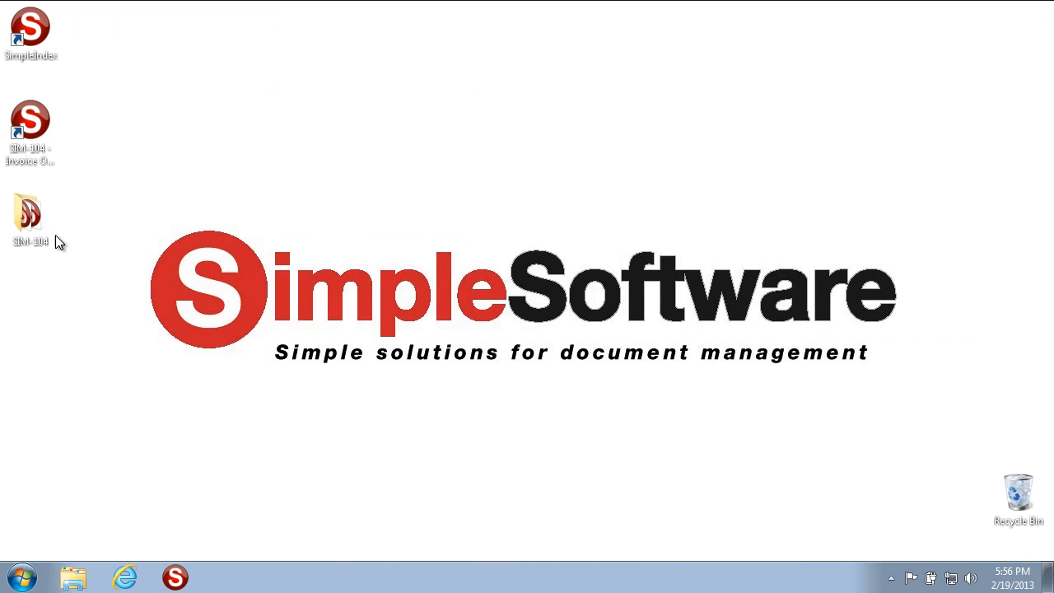
double_click(30, 215)
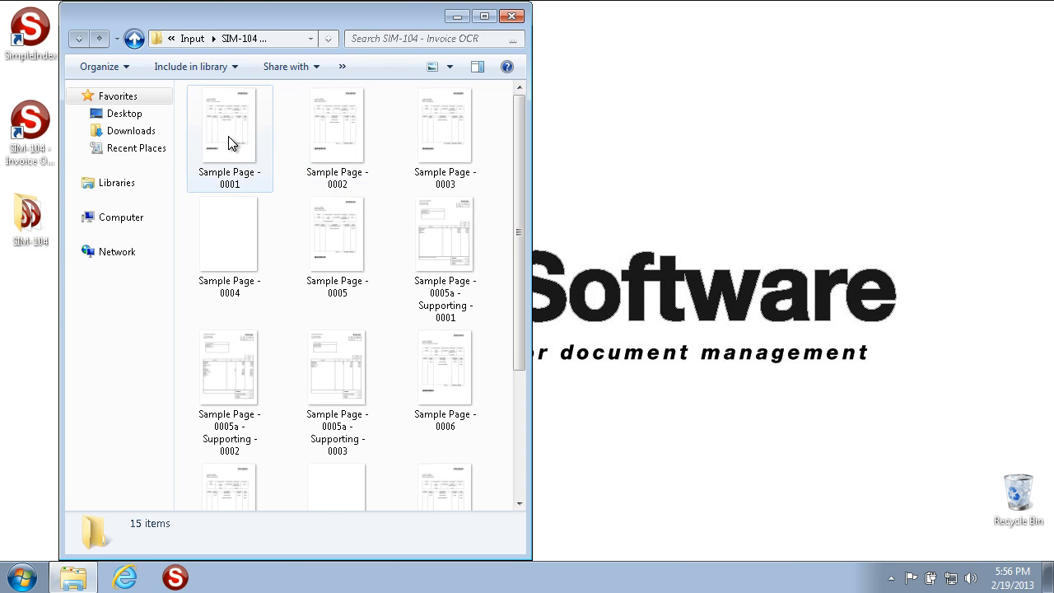
double_click(230, 124)
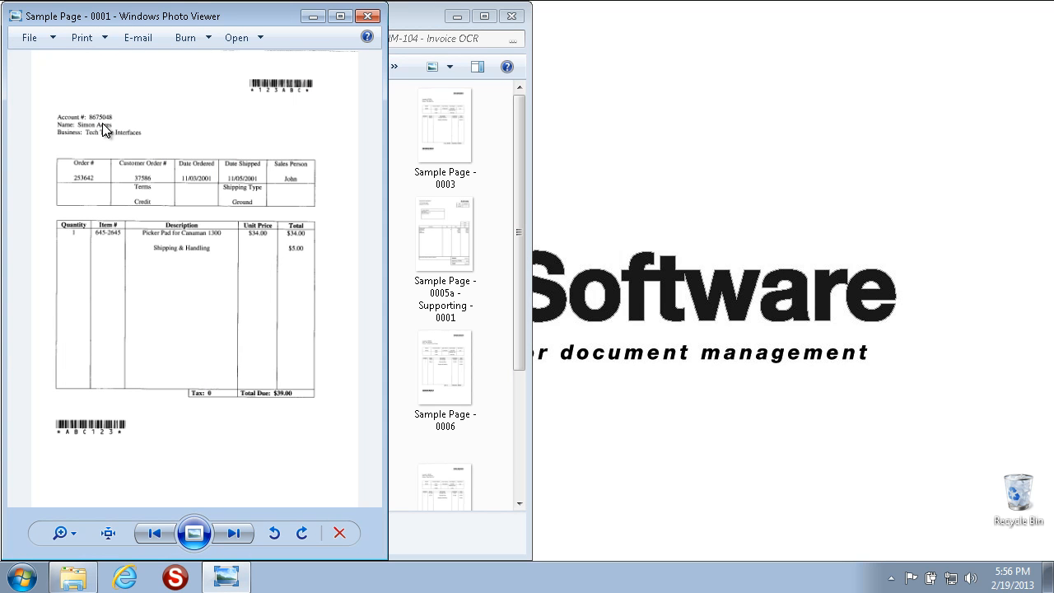
mouse_move(155, 122)
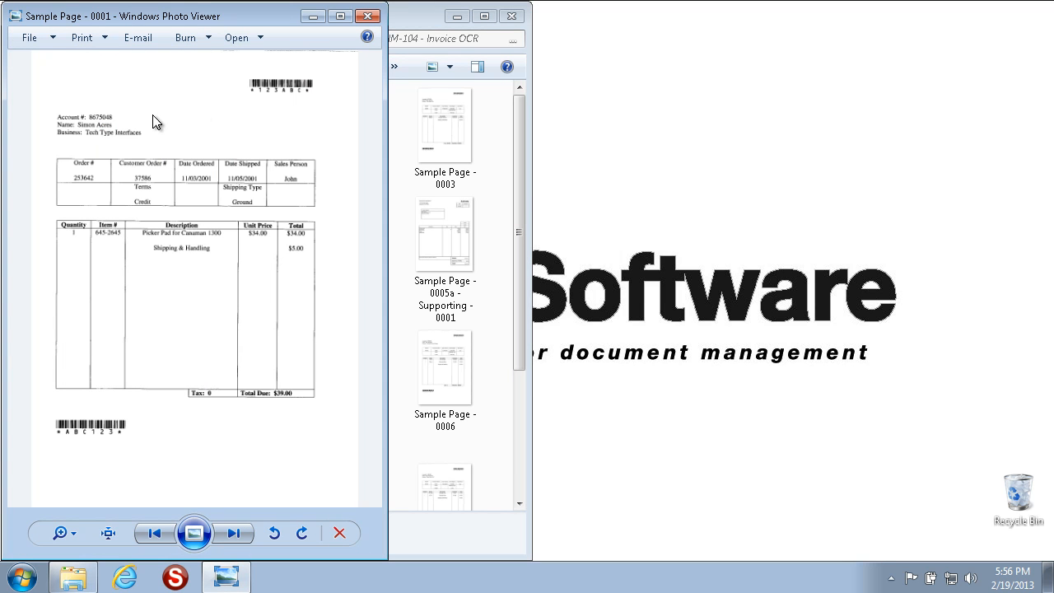
mouse_move(352, 40)
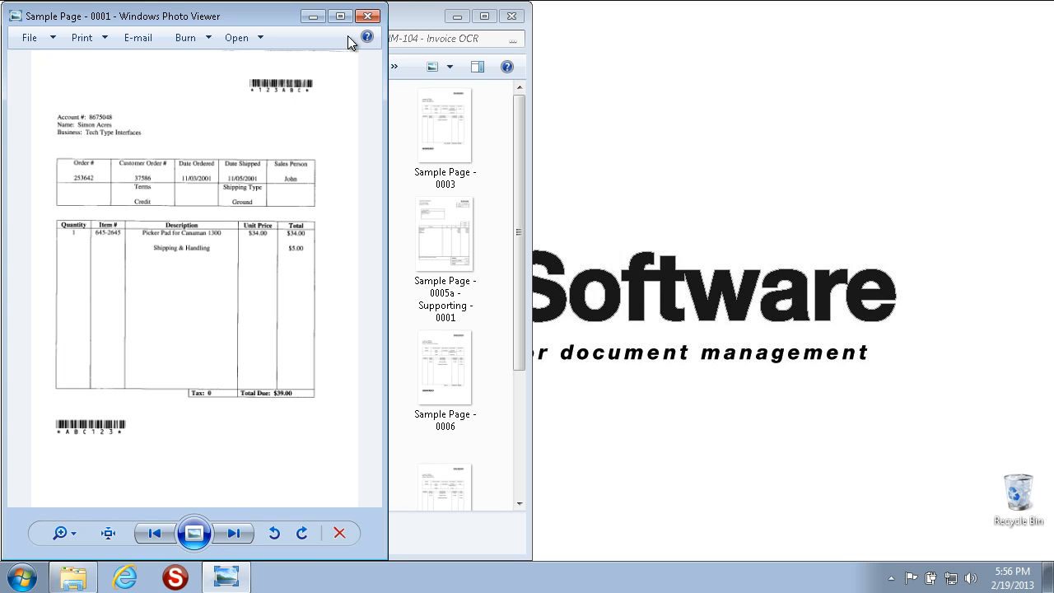
mouse_move(365, 19)
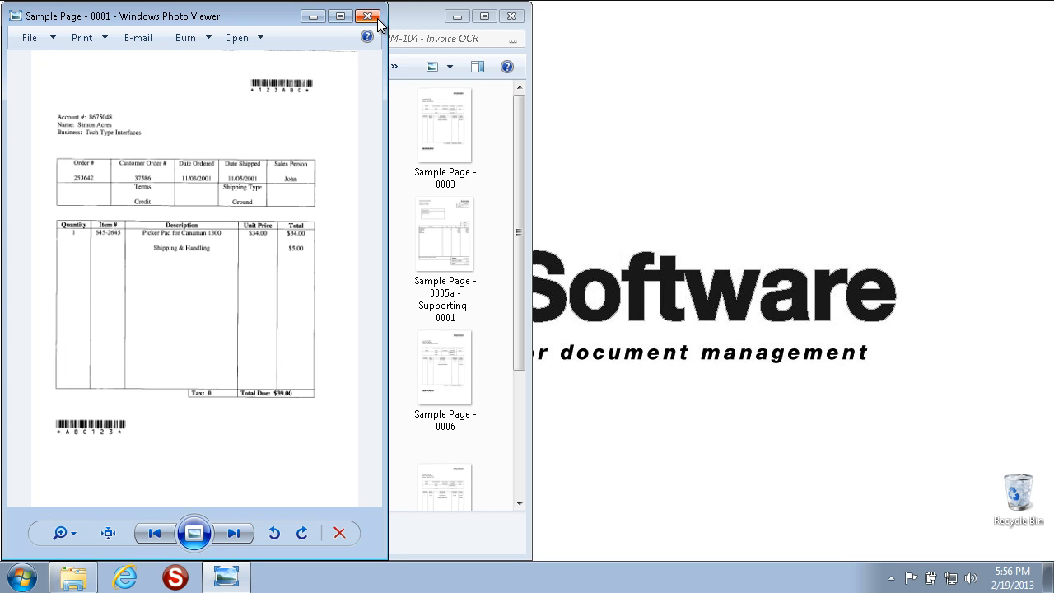
click(364, 20)
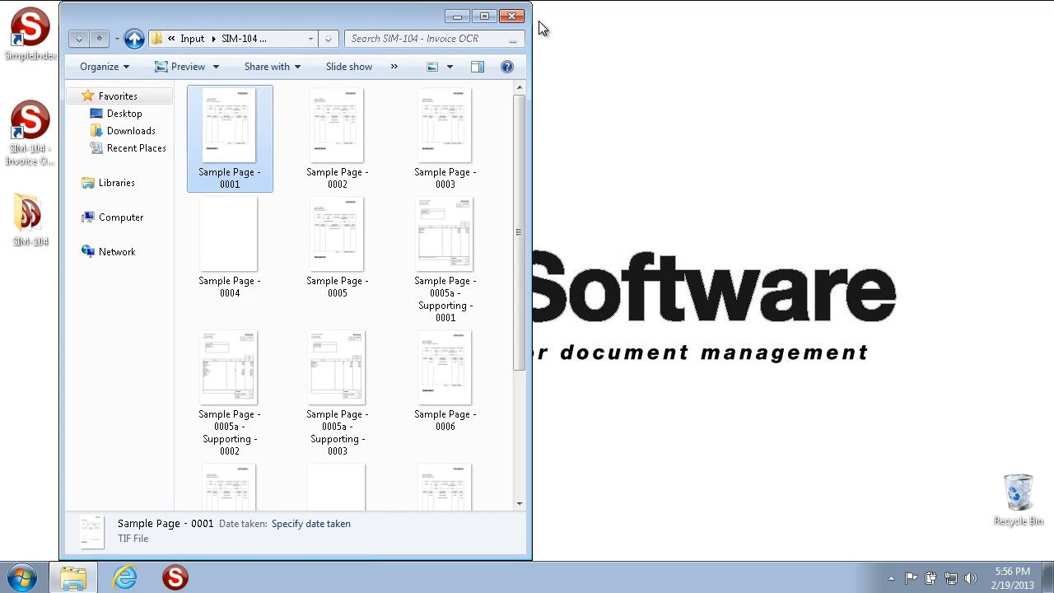
click(511, 15)
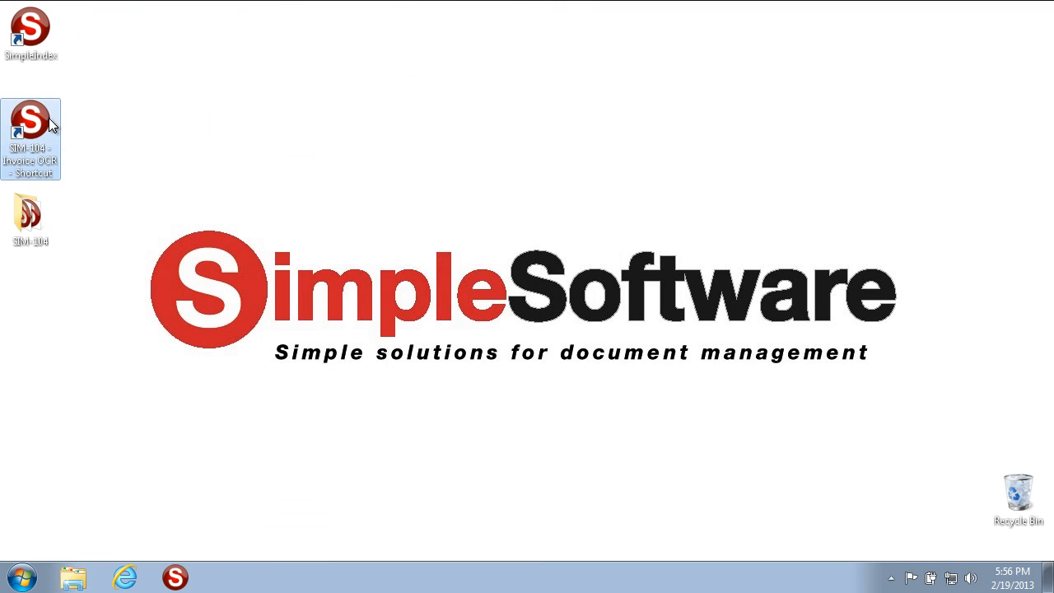
mouse_move(47, 235)
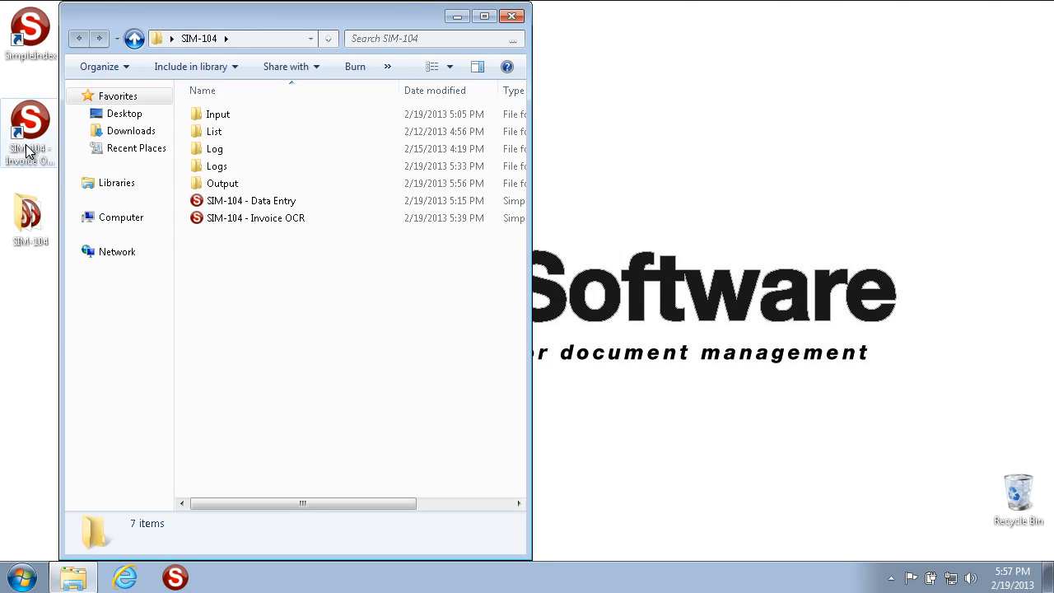
Step: Close the SIM-104 folder and launch the SIM-104 - Invoice OCR shortcut, bringing SimpleIndex forward
click(256, 217)
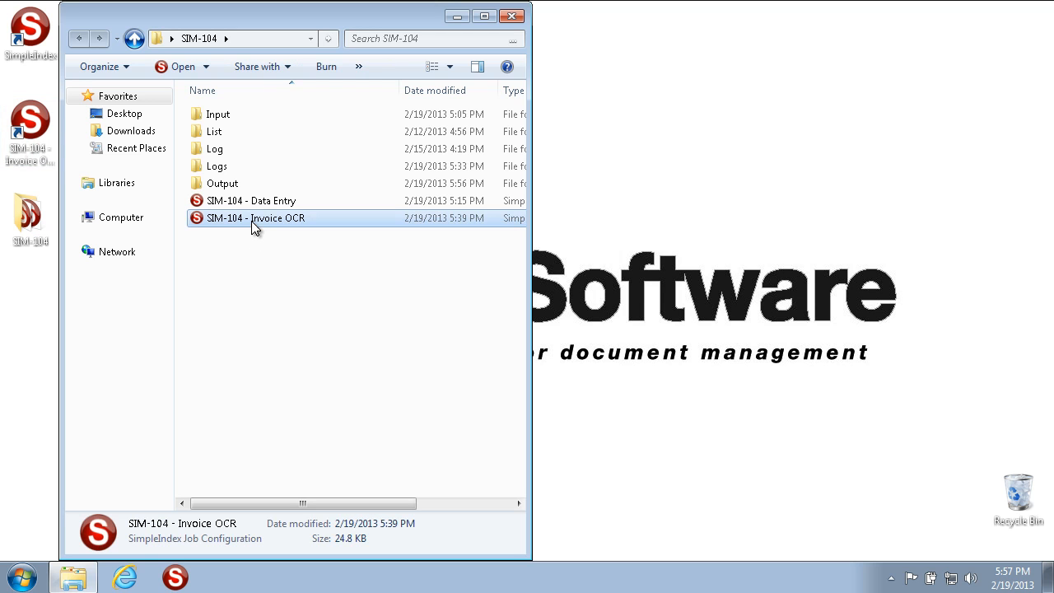
click(516, 18)
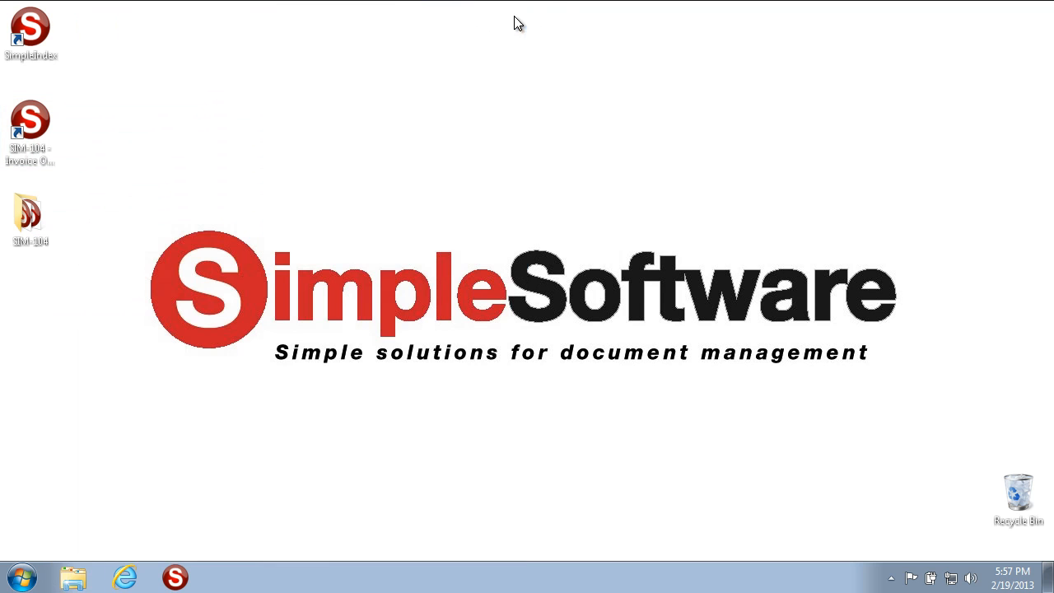
click(30, 120)
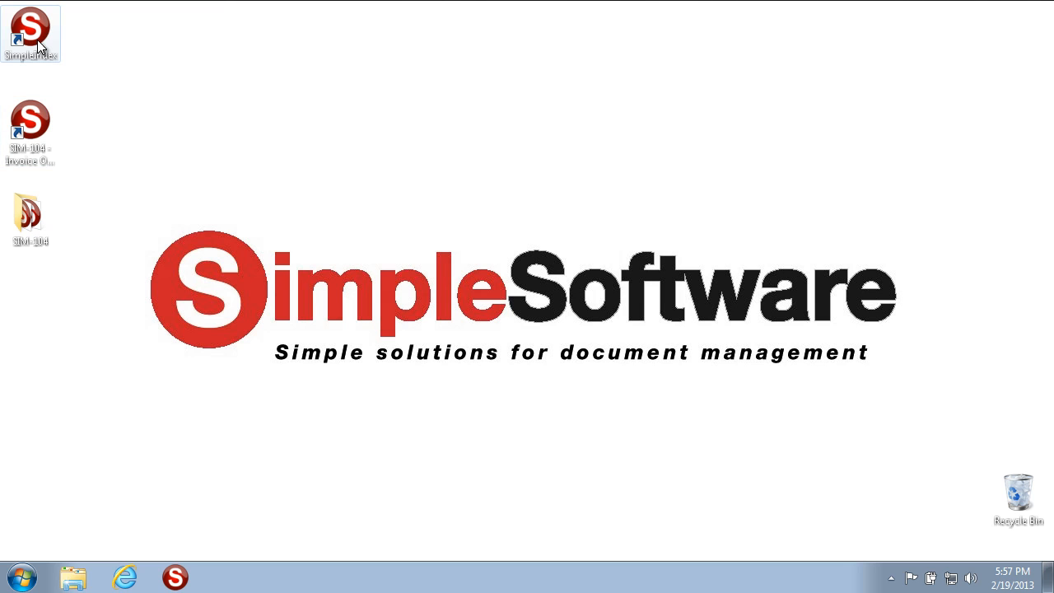
click(31, 127)
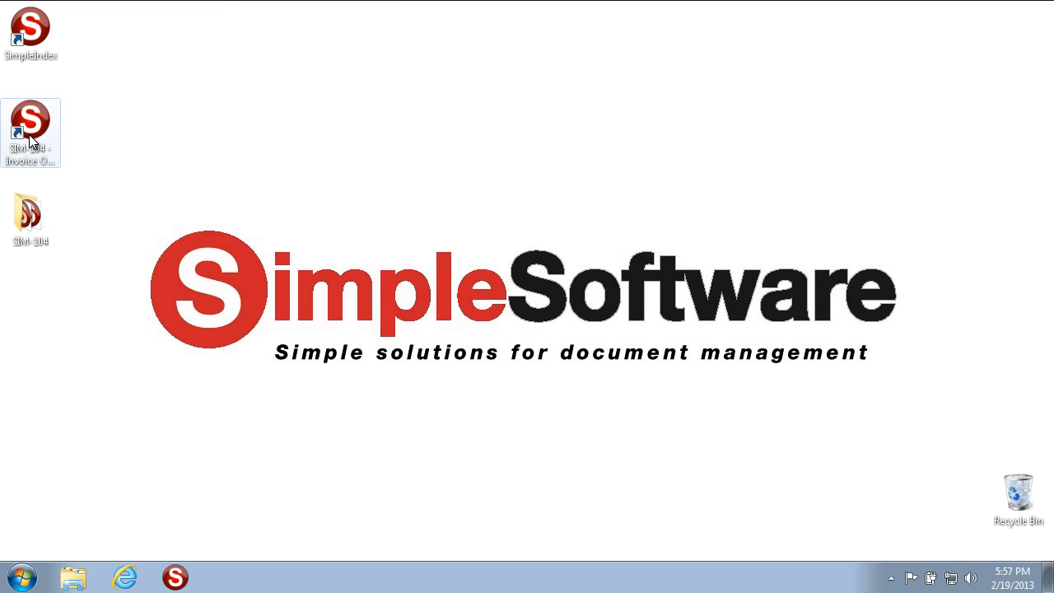
double_click(30, 119)
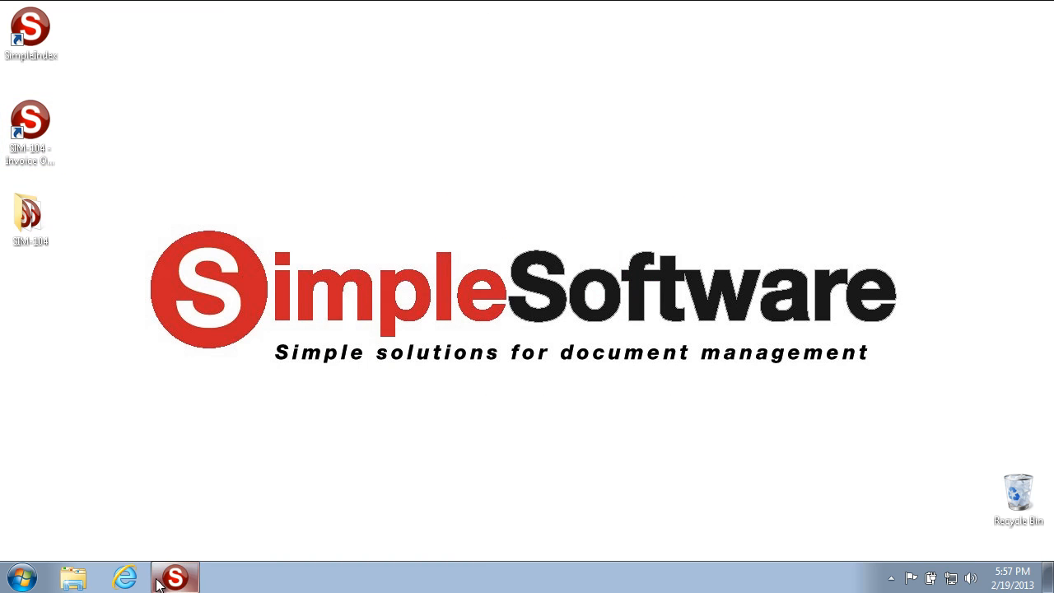
click(174, 575)
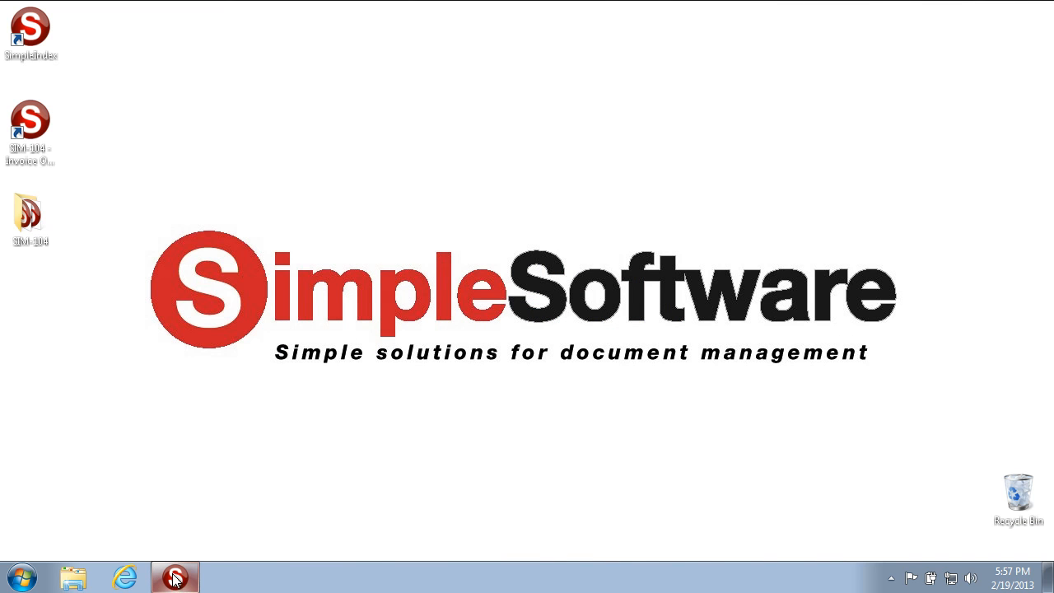
click(173, 576)
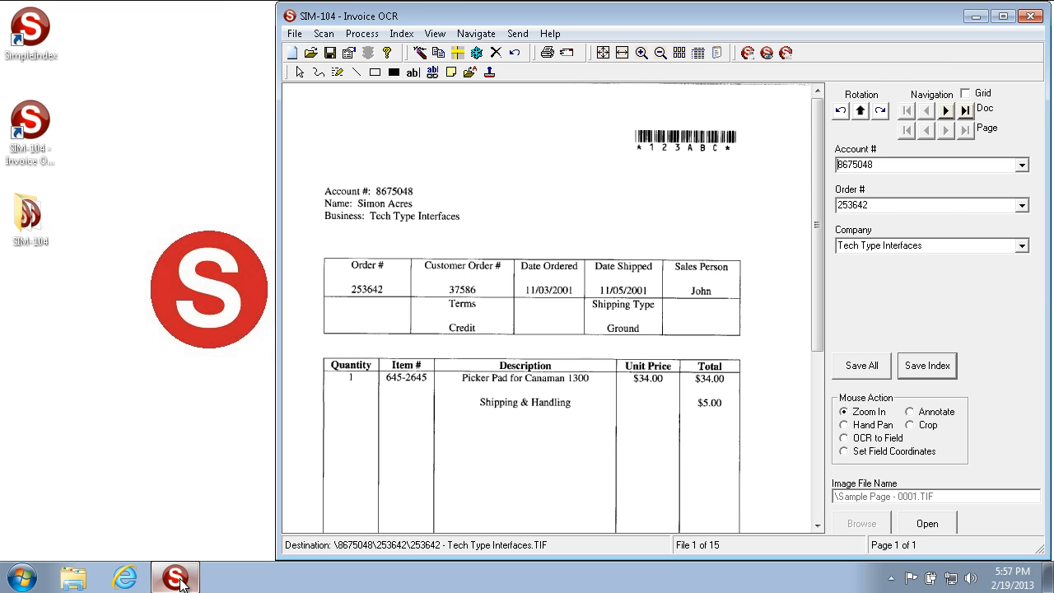
mouse_move(601, 402)
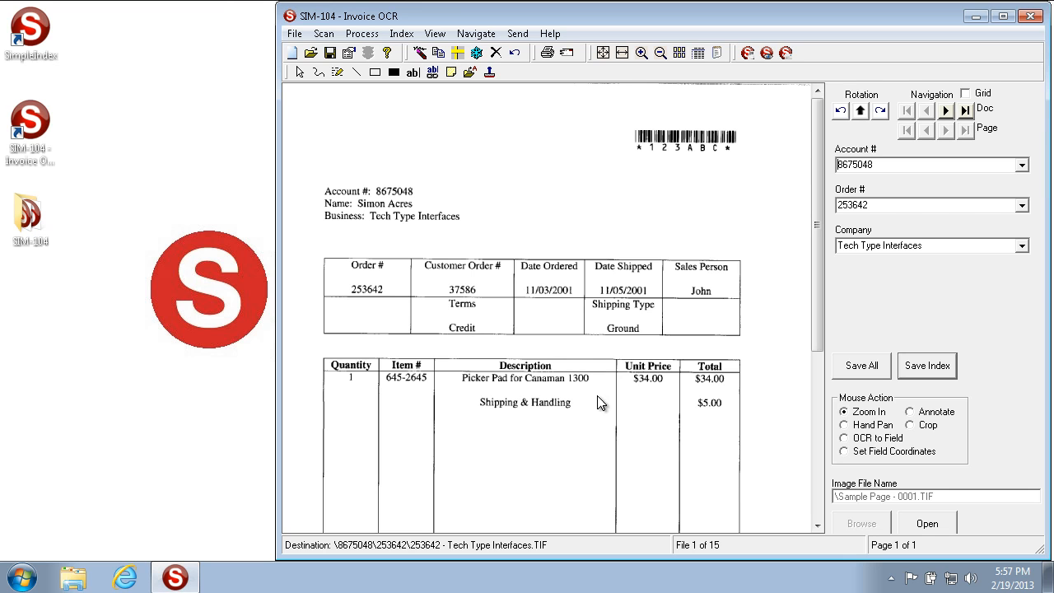
mouse_move(901, 293)
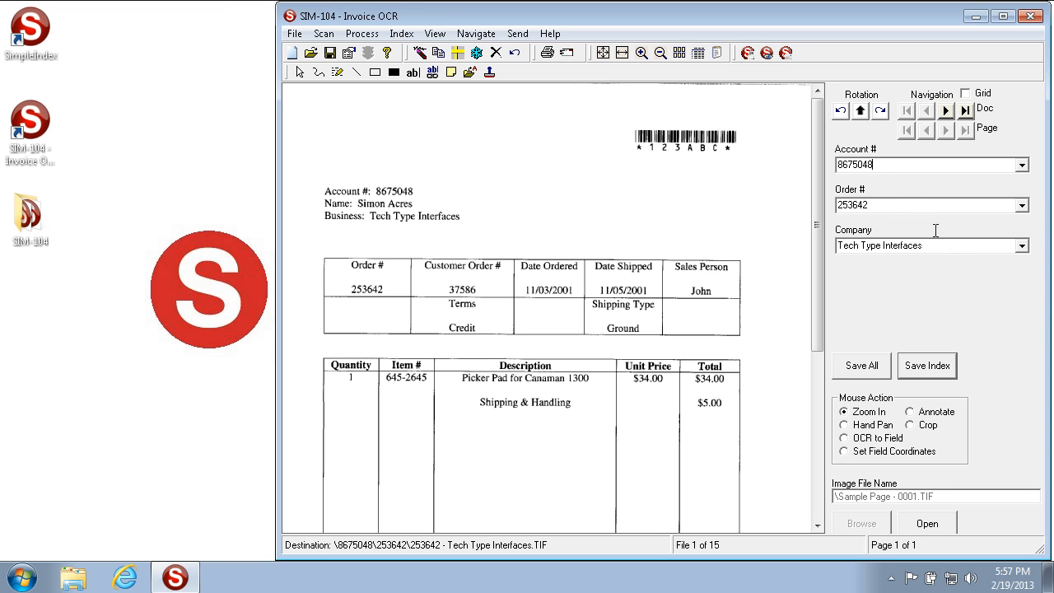
mouse_move(951, 247)
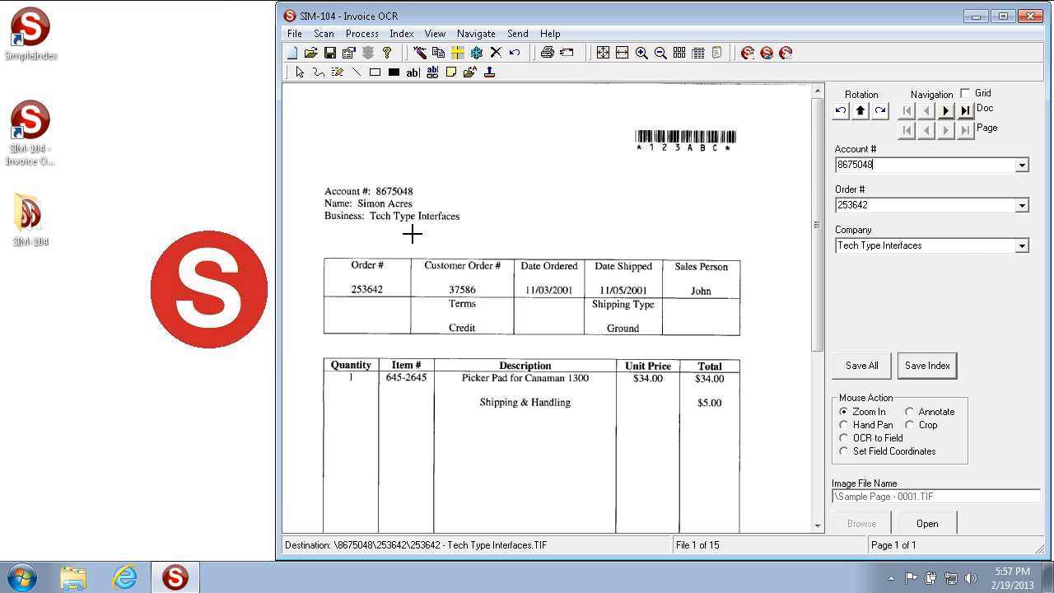
mouse_move(438, 236)
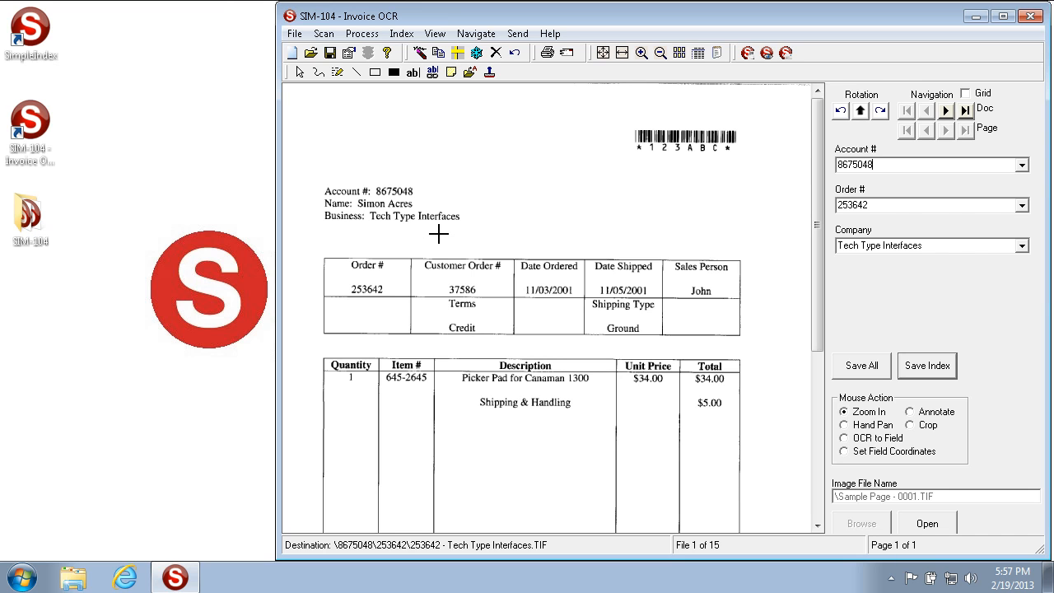
mouse_move(574, 251)
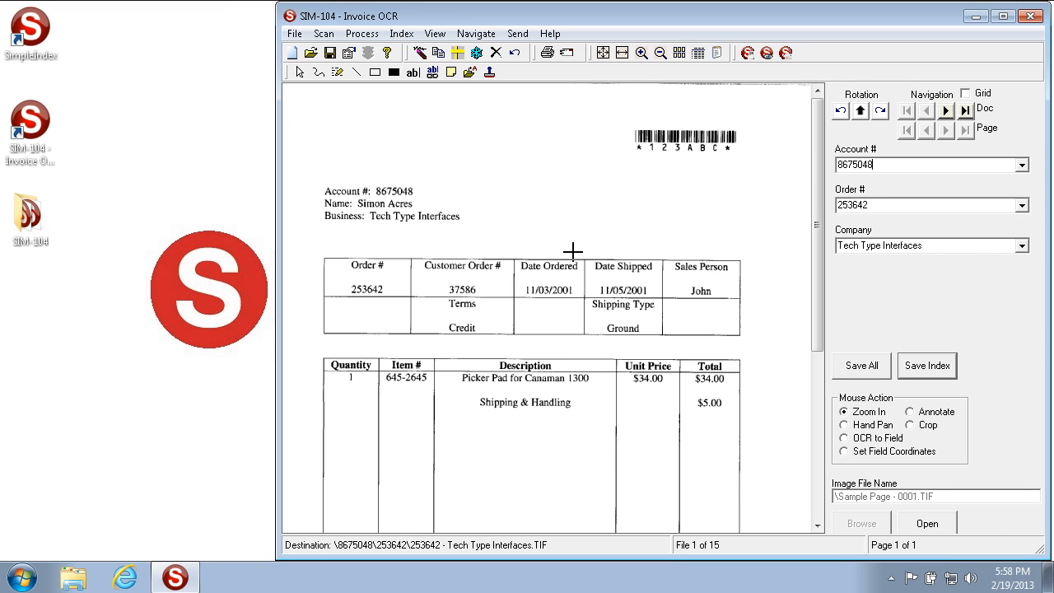
mouse_move(590, 187)
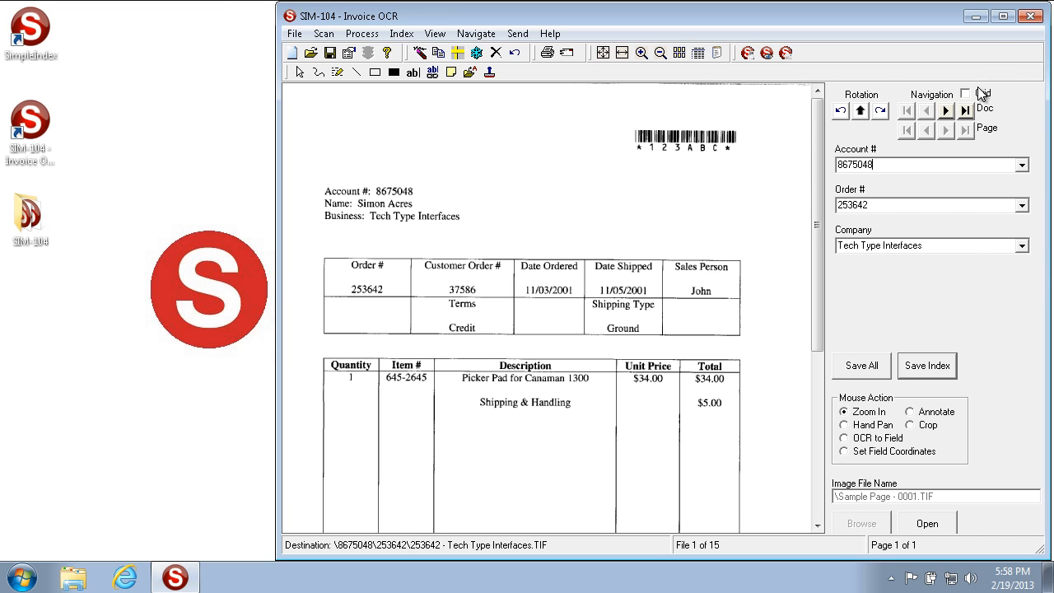
mouse_move(978, 94)
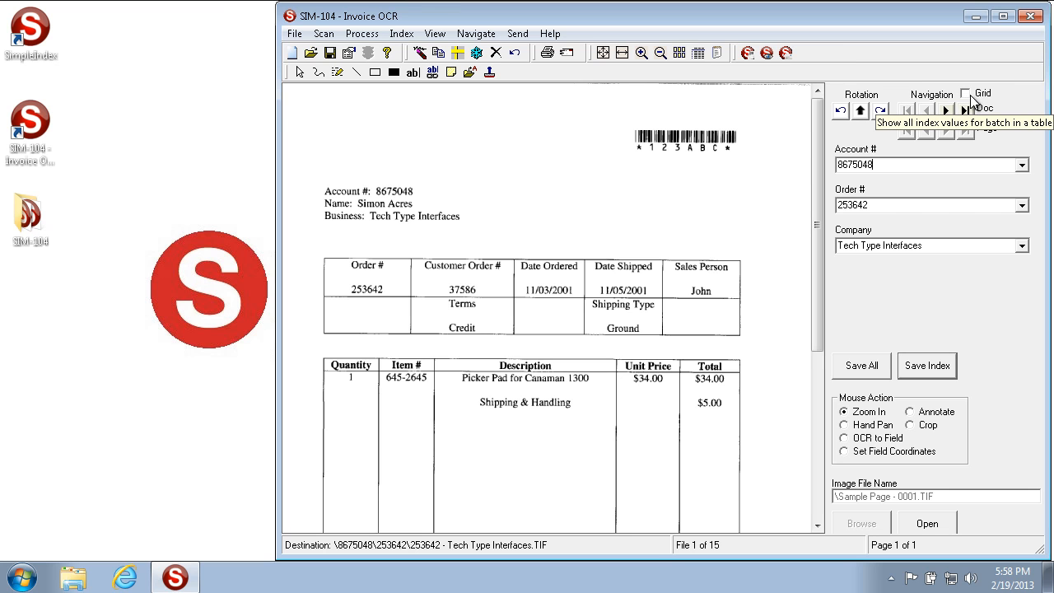
Step: Tick Grid to list the batch's OCR account, order and company values in a table
click(968, 94)
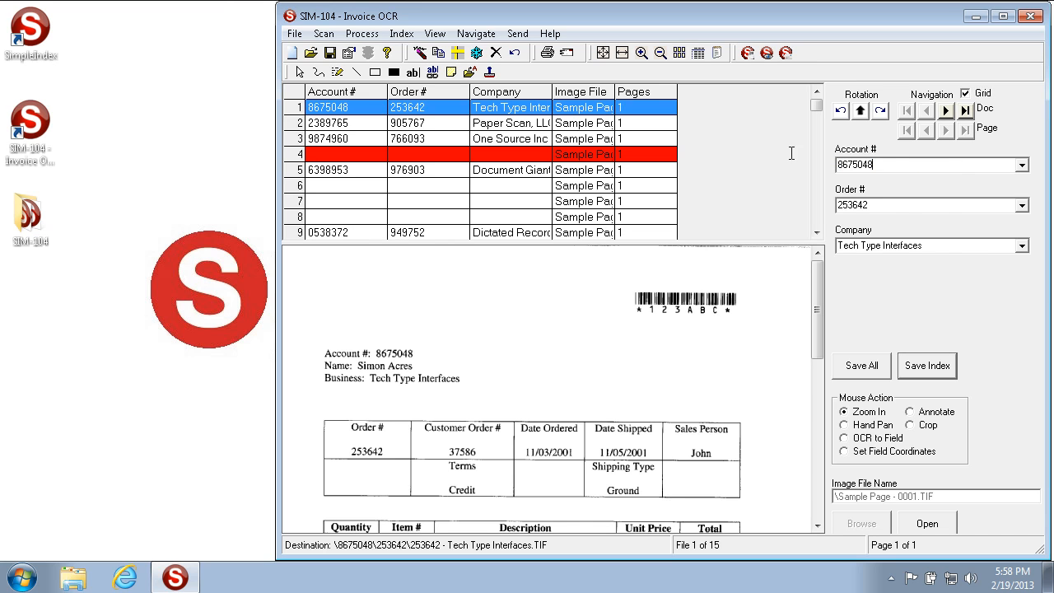
Step: Select the Paper Scan, LLC invoice row and place the cursor in Order #
click(926, 165)
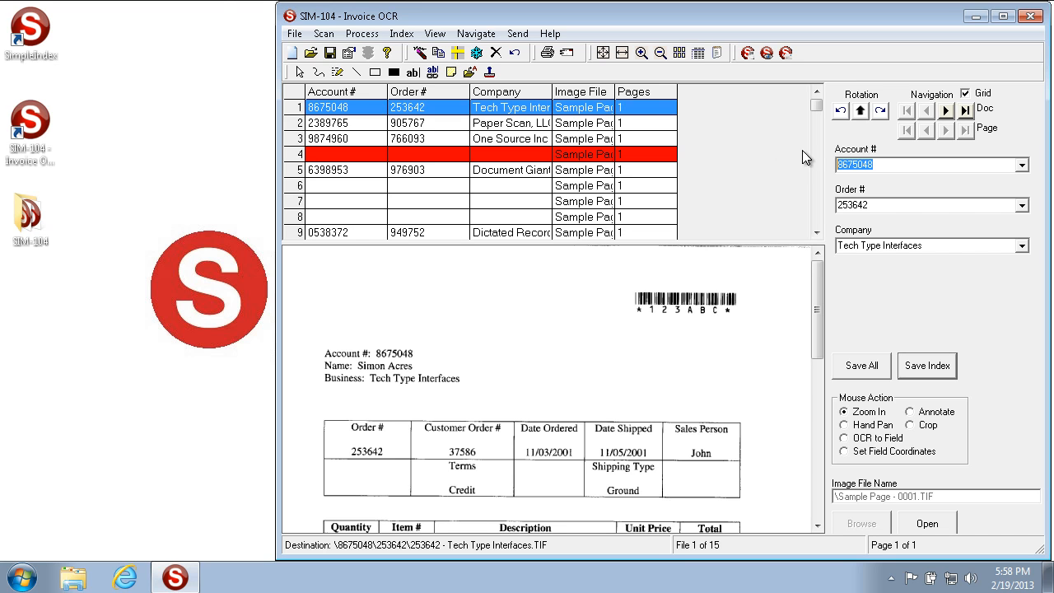
mouse_move(851, 179)
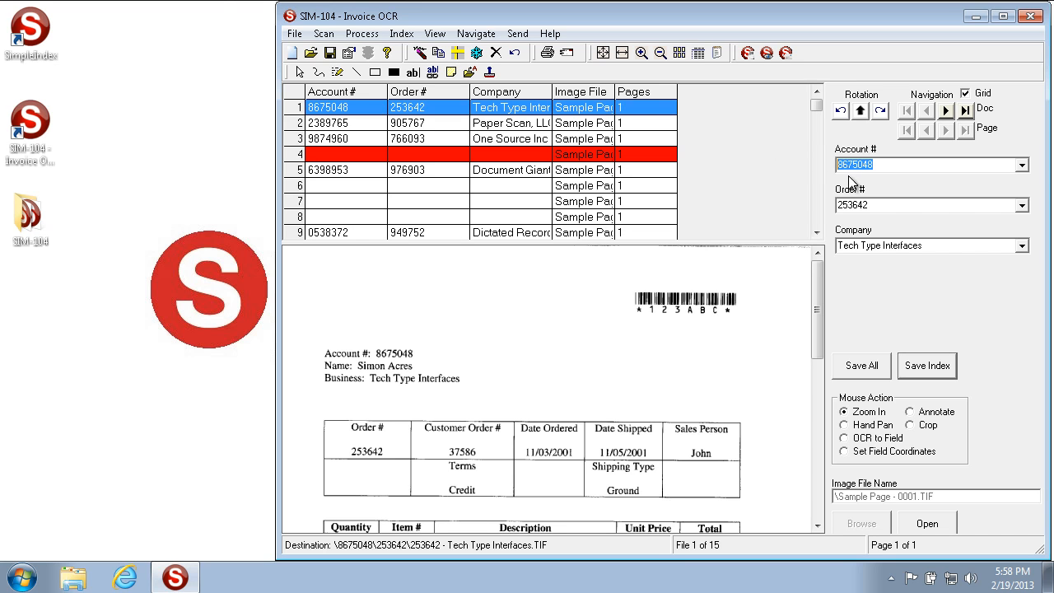
mouse_move(885, 186)
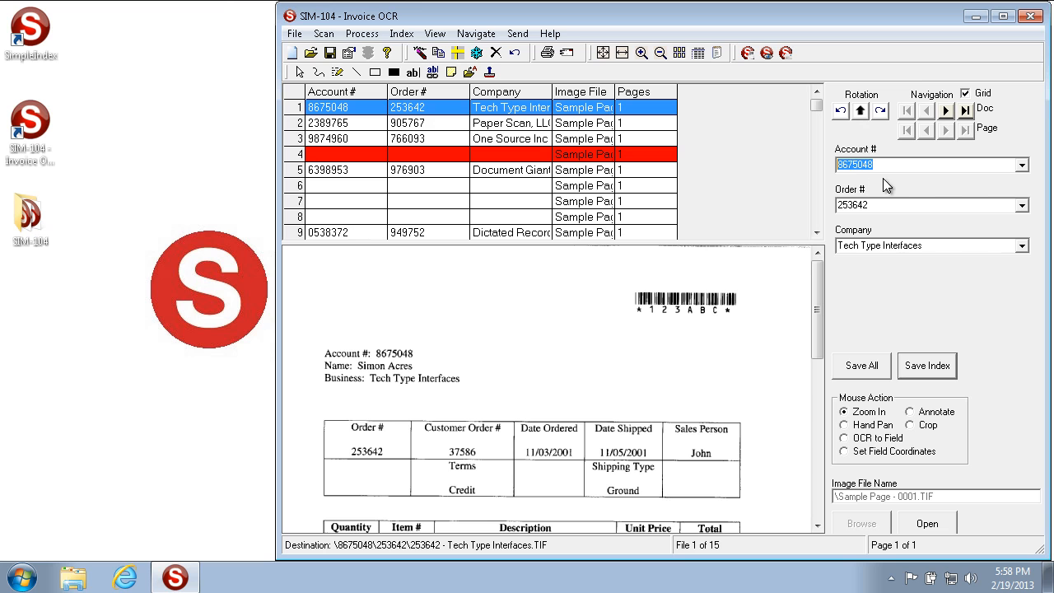
mouse_move(903, 170)
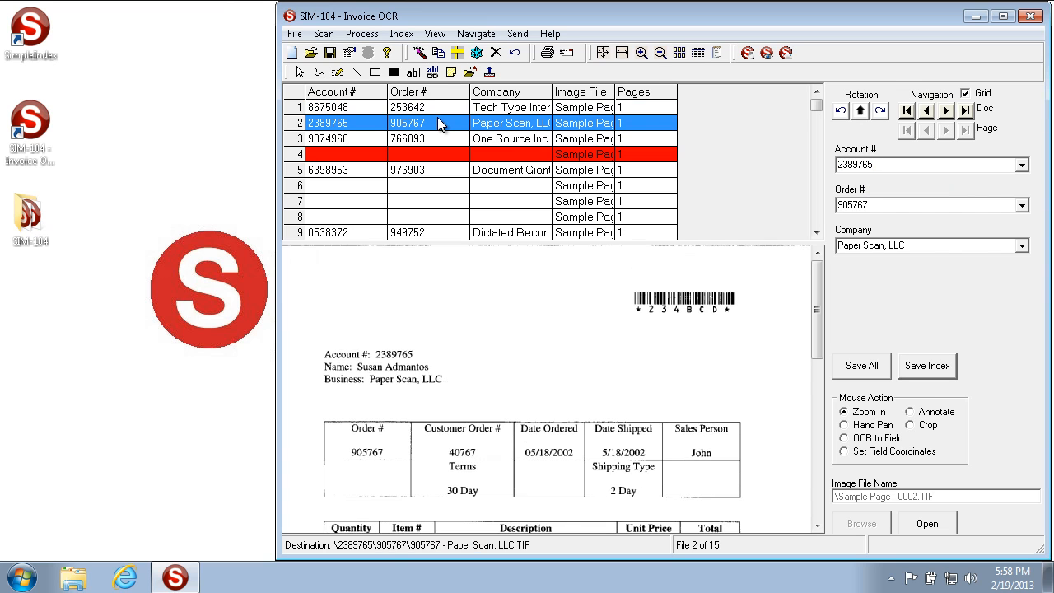
click(930, 205)
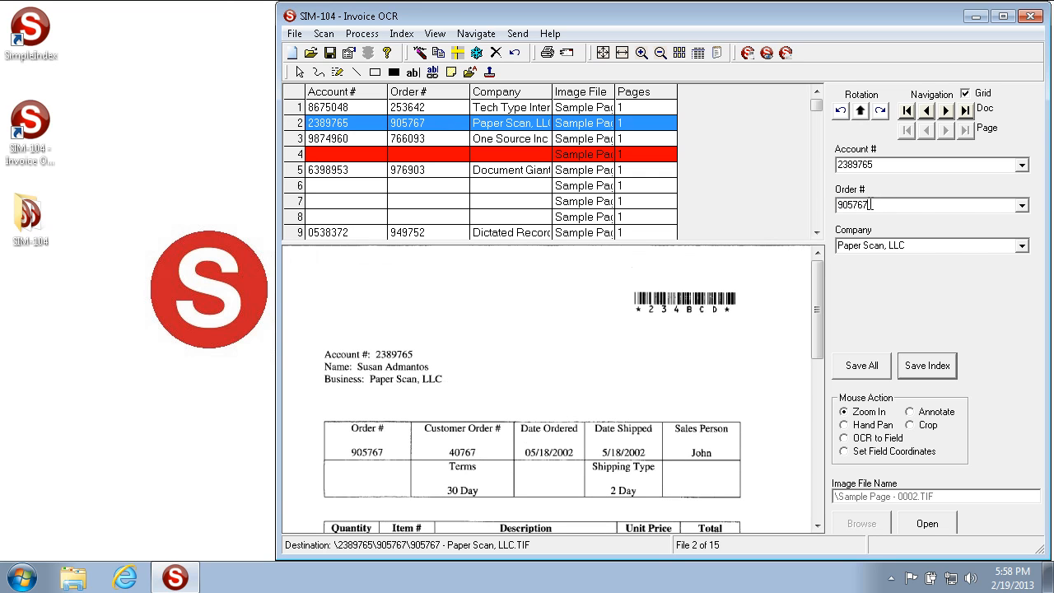
Step: Enter order number 905766 and scroll down through the batch
text(905766)
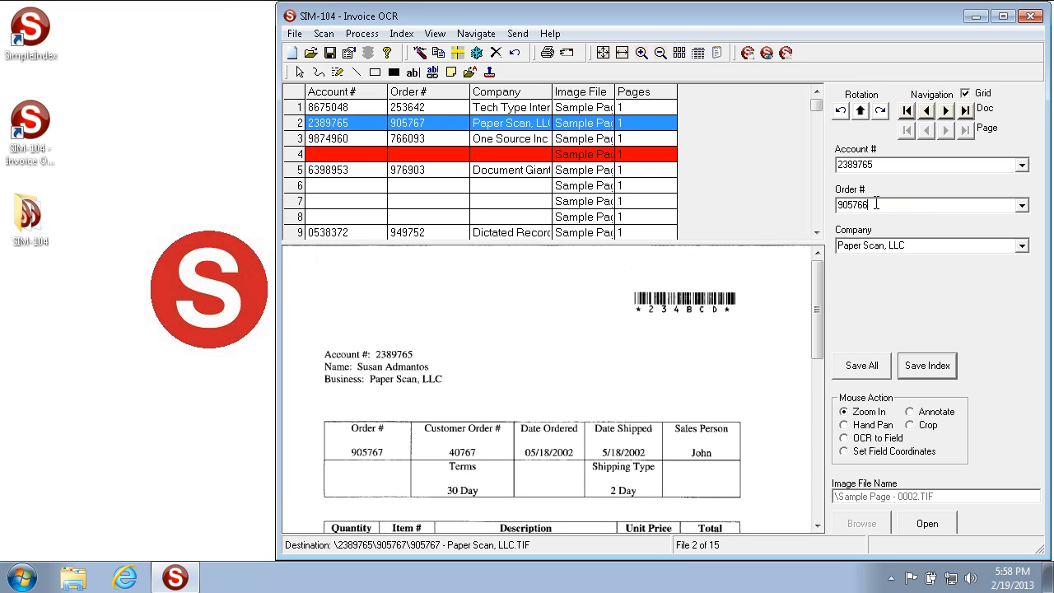
mouse_move(945, 370)
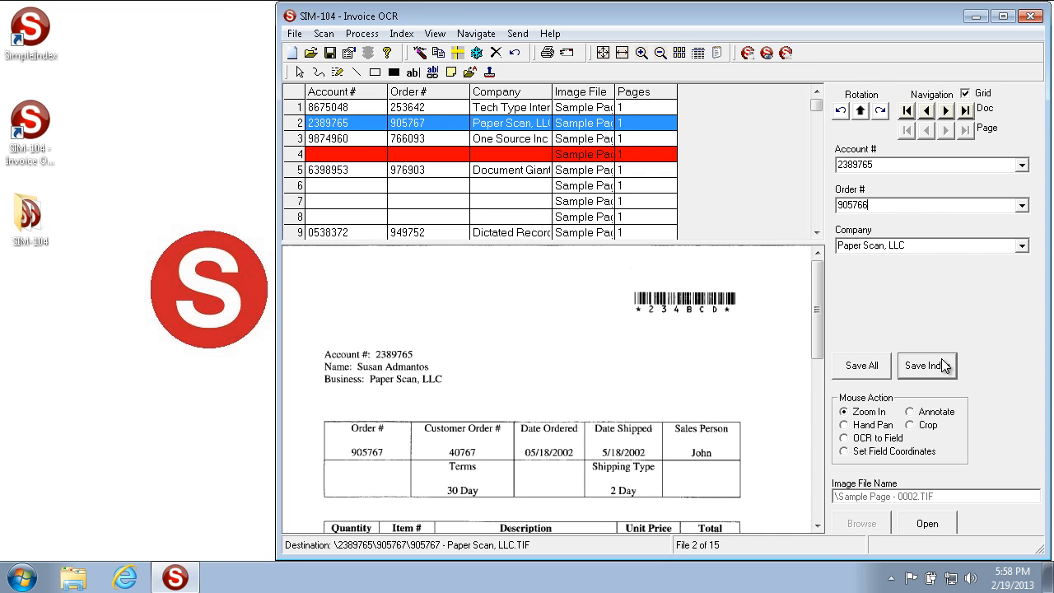
mouse_move(927, 366)
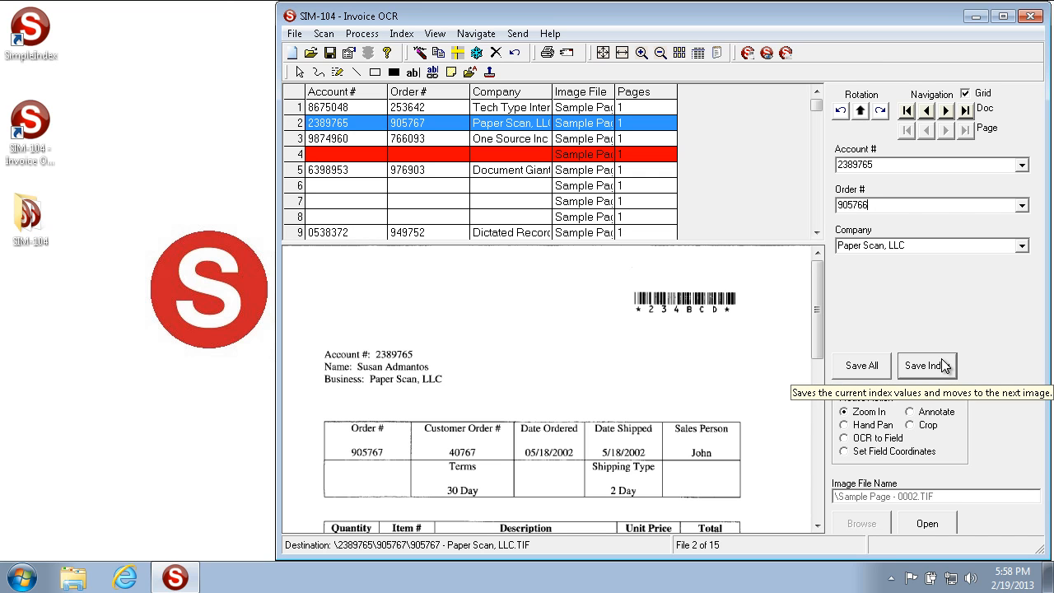
mouse_move(885, 234)
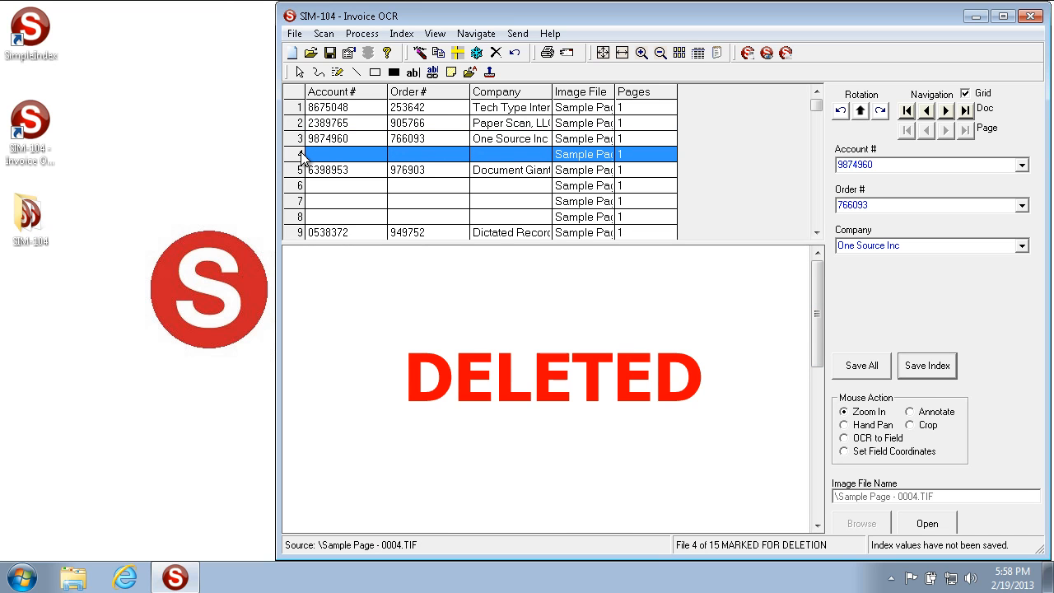
mouse_move(317, 155)
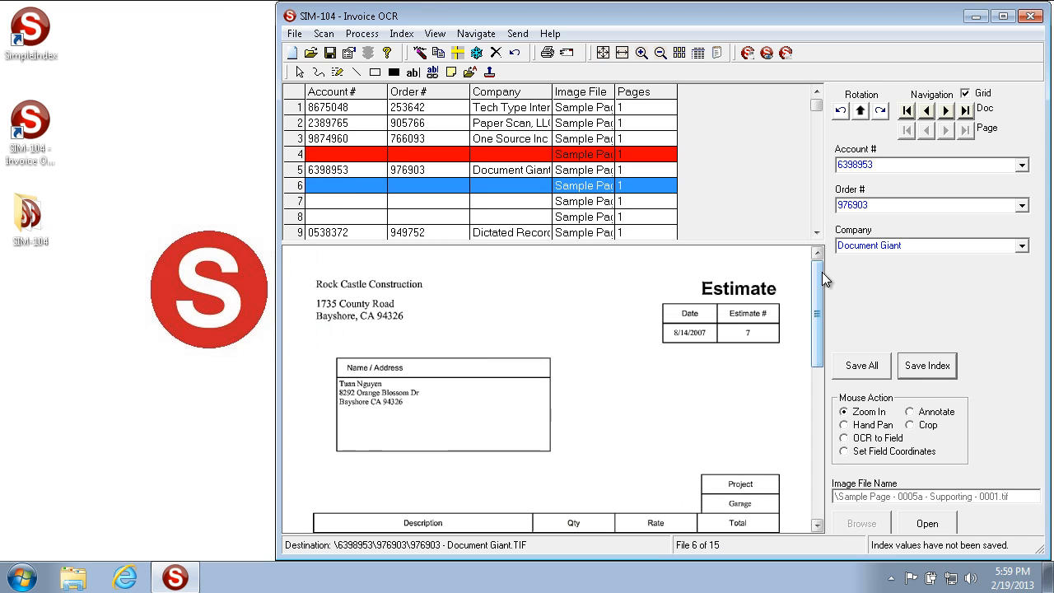
scroll(down, 3)
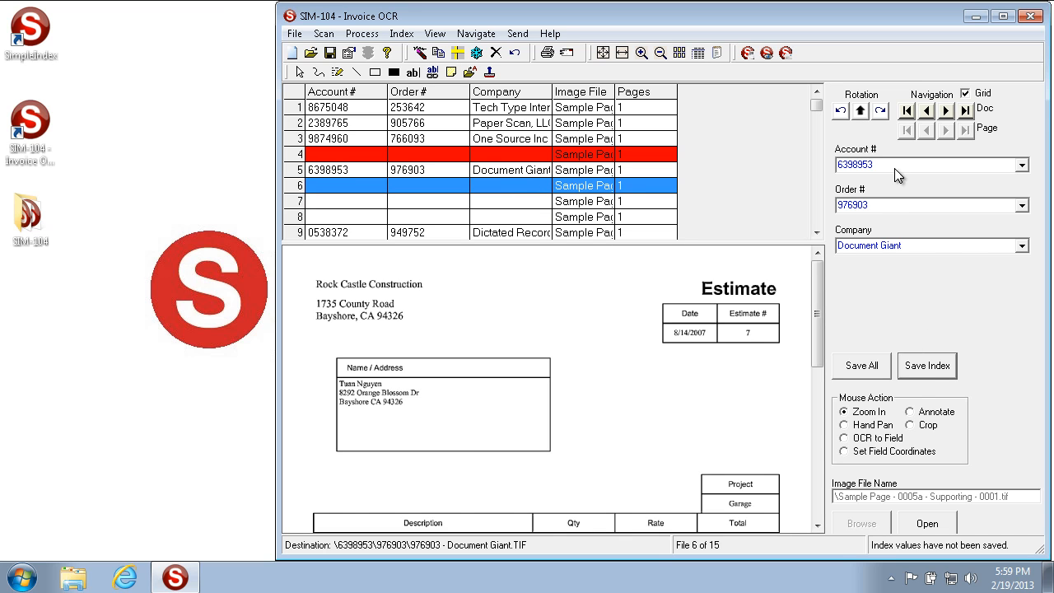
mouse_move(323, 193)
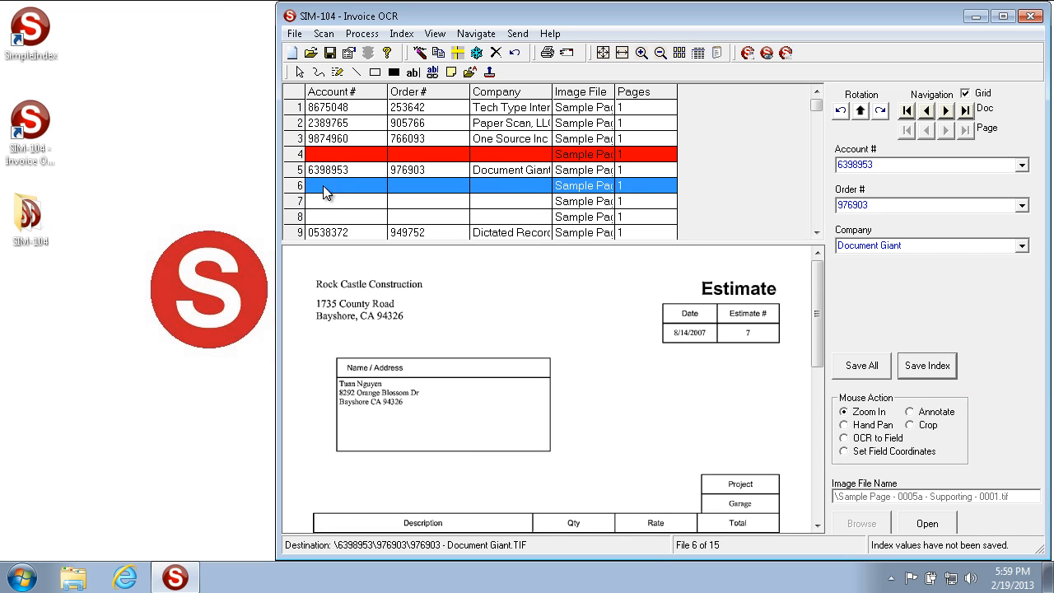
Step: Save the estimate page with Document Giant values, then review grid rows 5 and 14
click(926, 365)
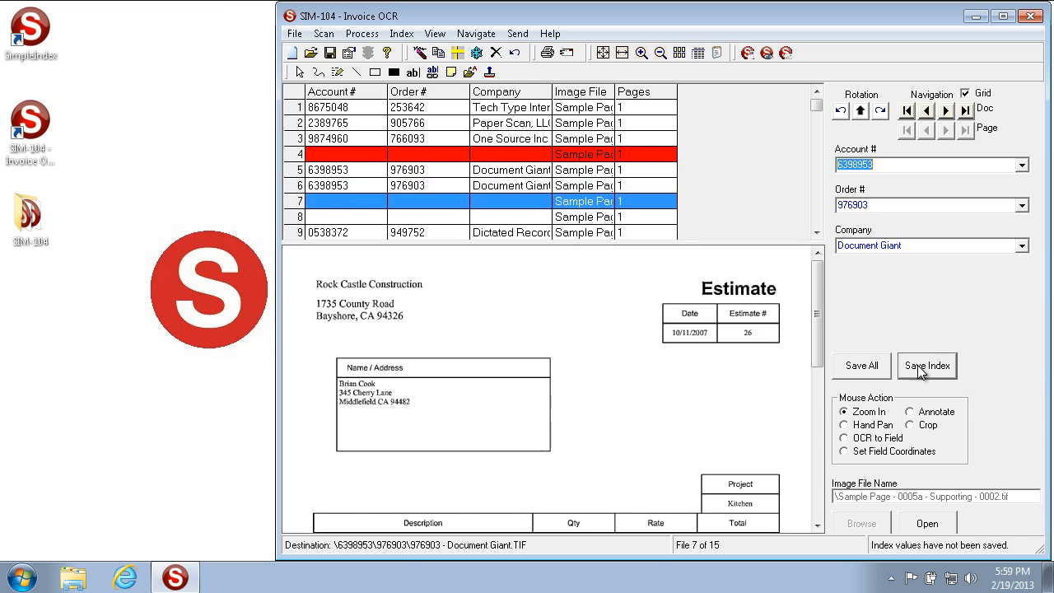
mouse_move(910, 358)
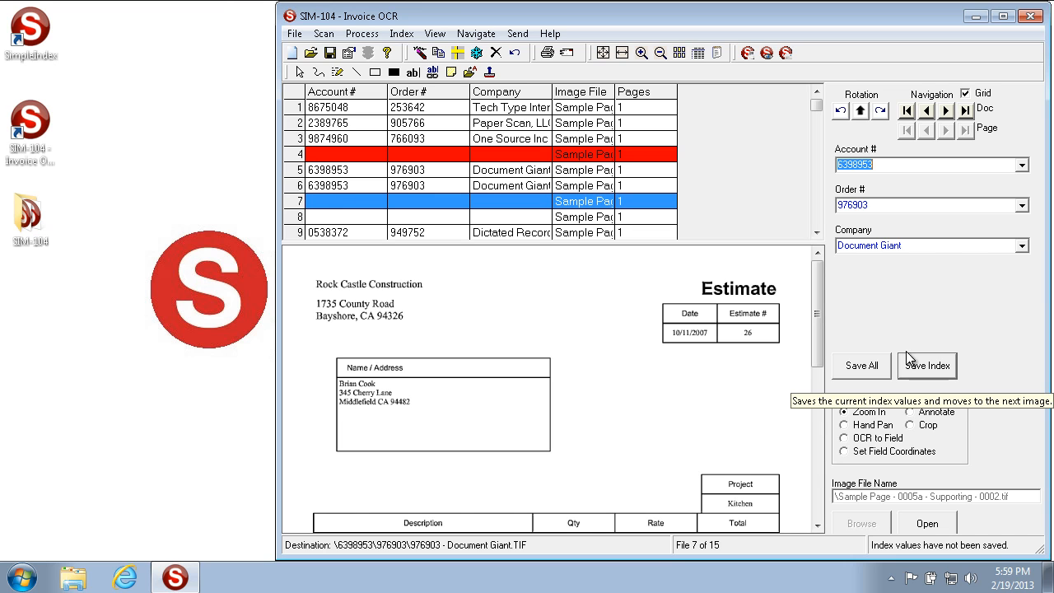
mouse_move(787, 230)
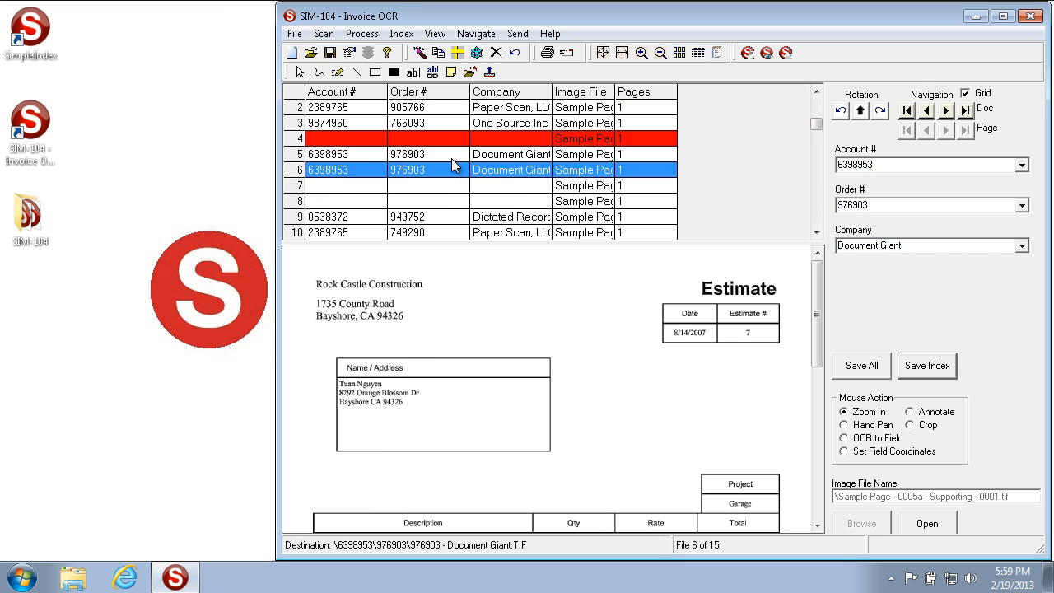
click(377, 154)
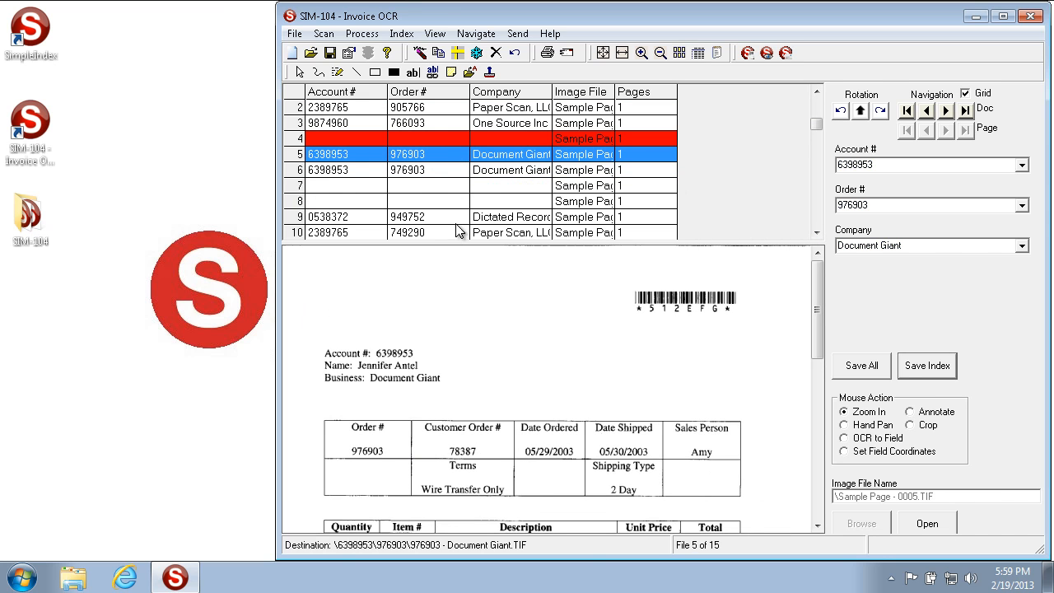
click(346, 231)
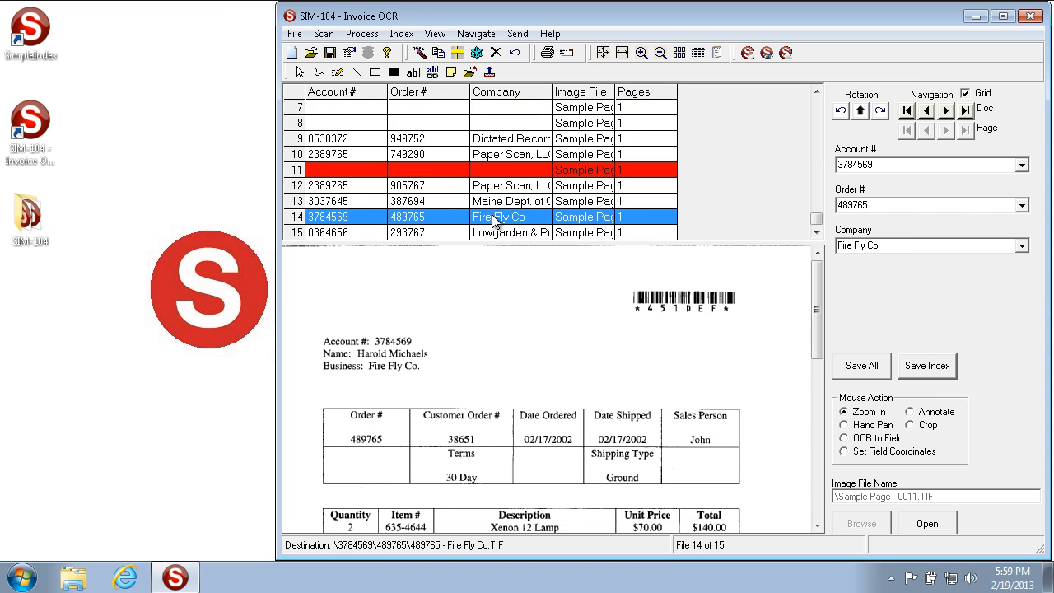
mouse_move(933, 293)
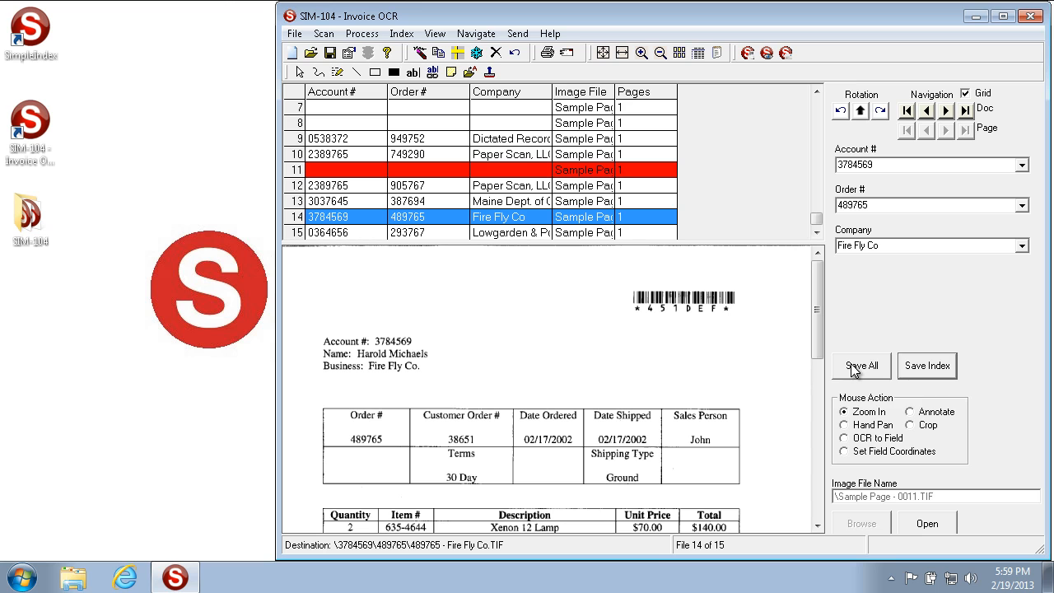
mouse_move(860, 372)
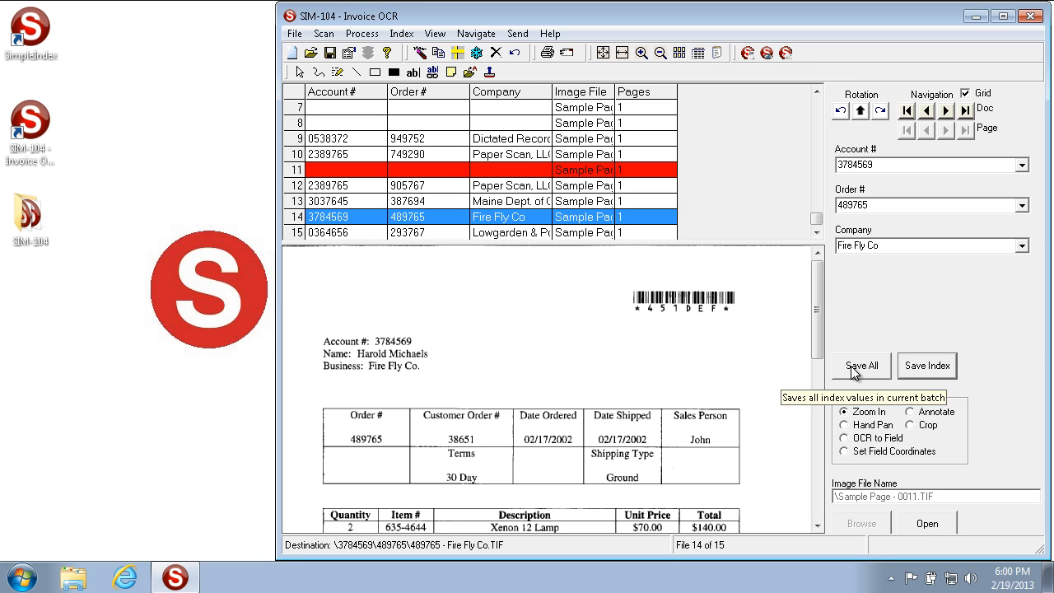
Step: Save All indexes with current values, then release the completed batch
click(860, 366)
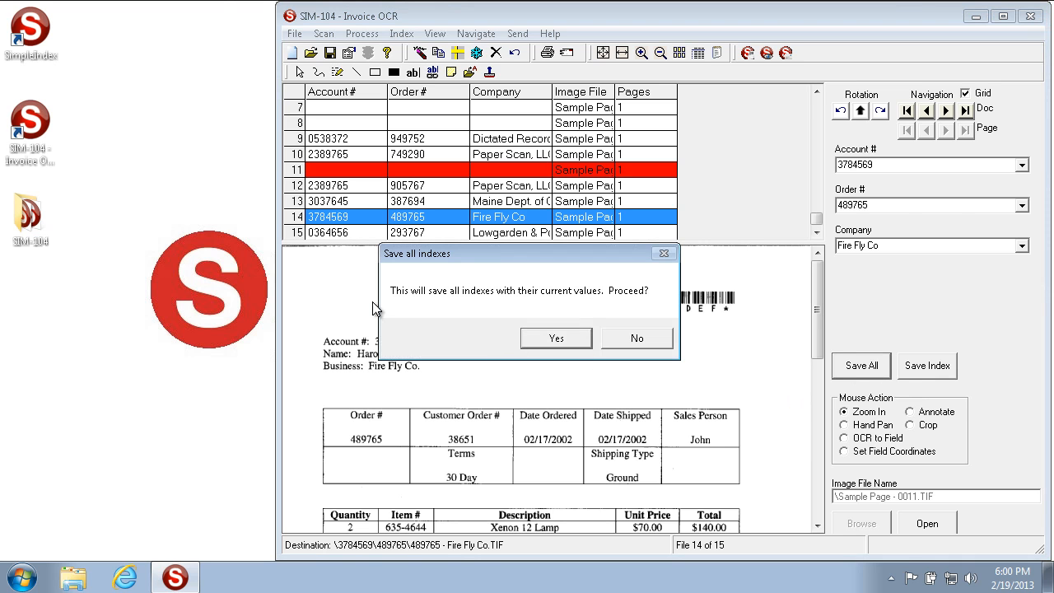
mouse_move(548, 333)
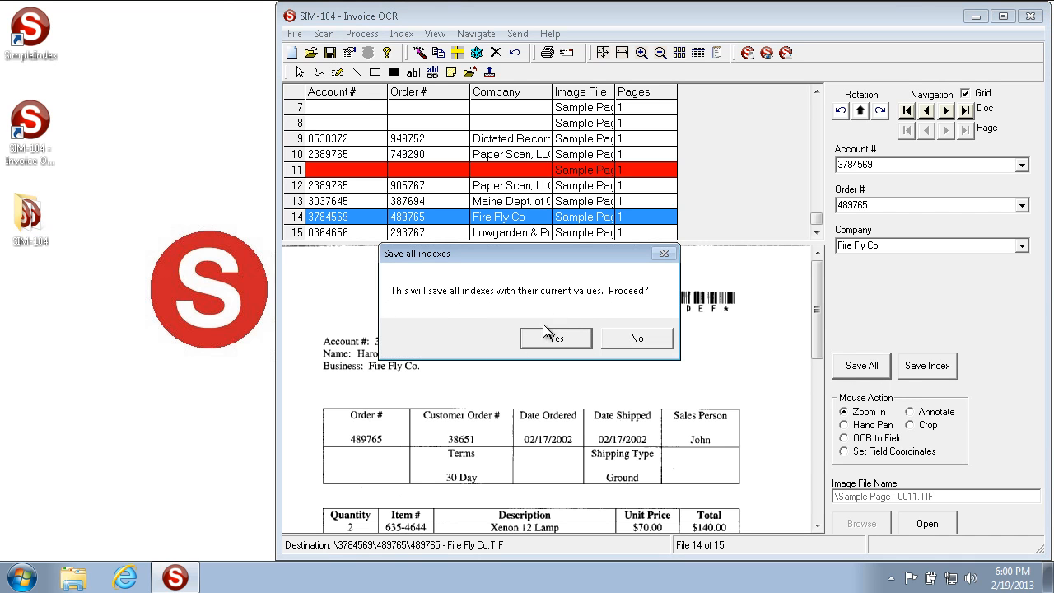
mouse_move(553, 350)
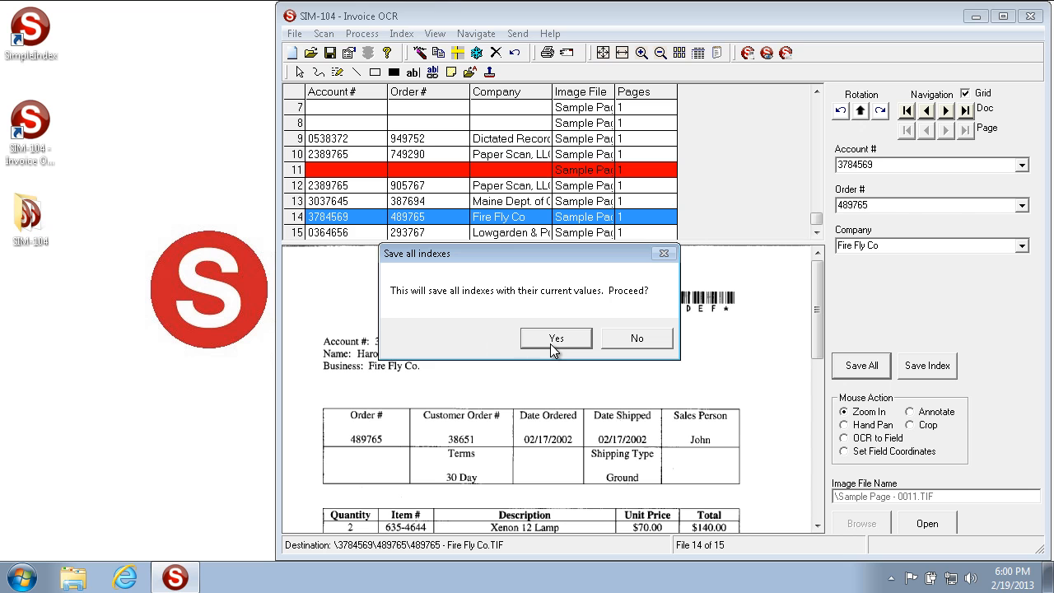
click(556, 337)
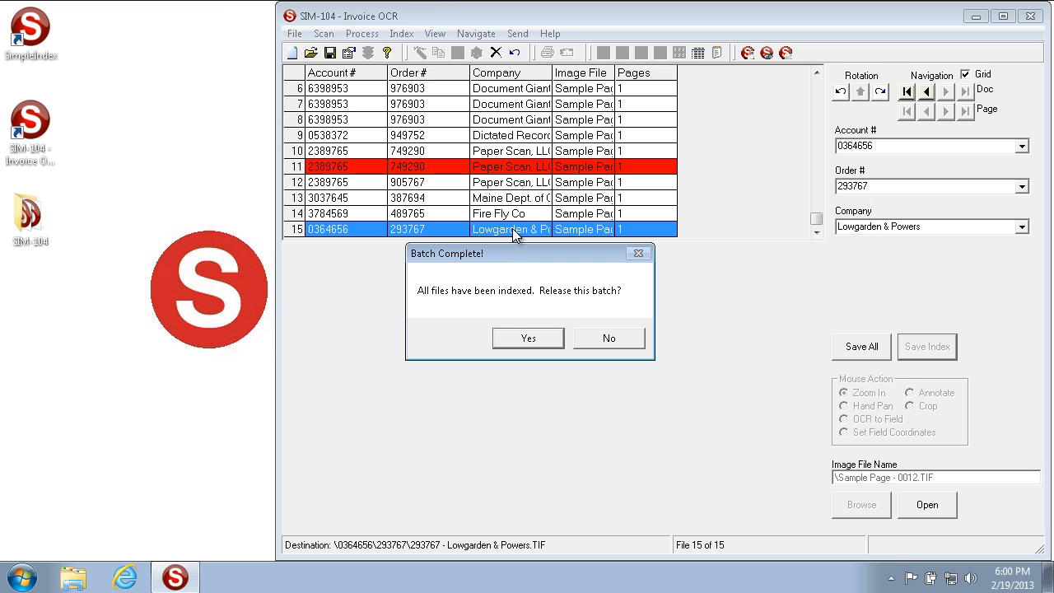
mouse_move(439, 311)
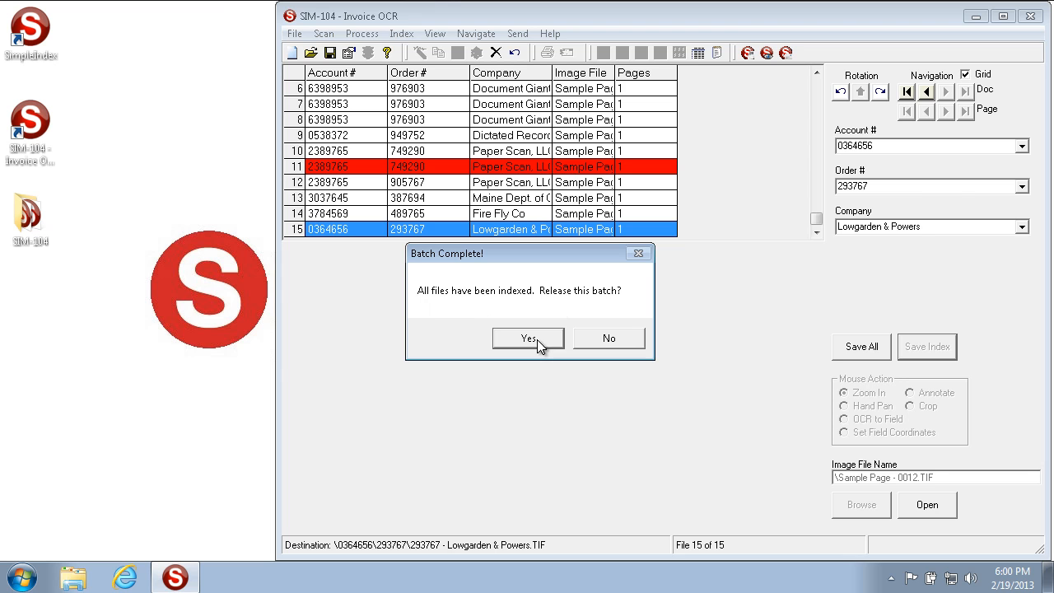
click(528, 337)
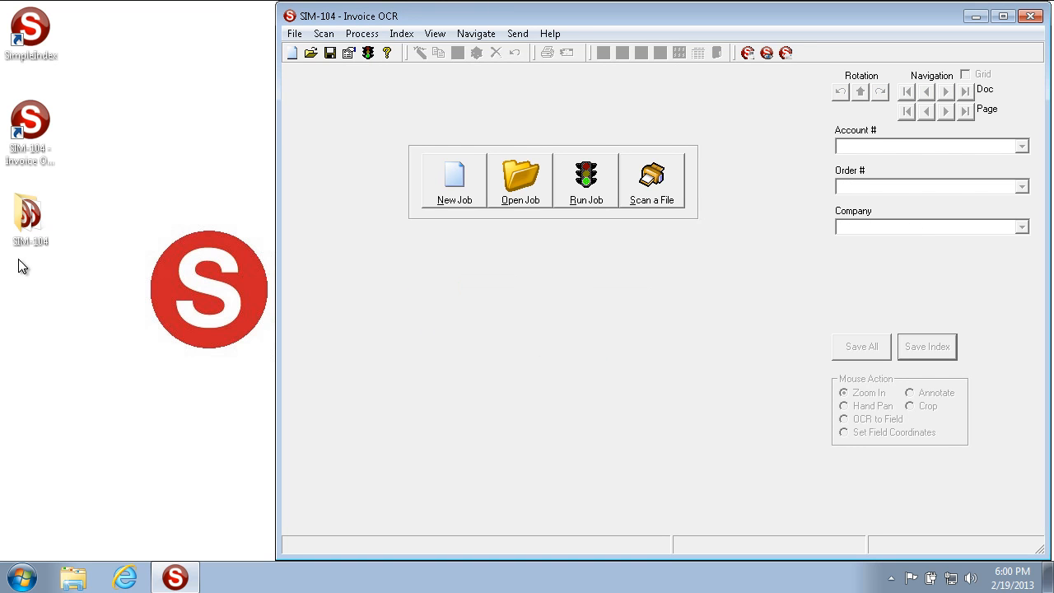
Step: Open the batch output folder, browse into 3037645 > 387694, and select the Maine Dept. of Commerce TIF
click(446, 33)
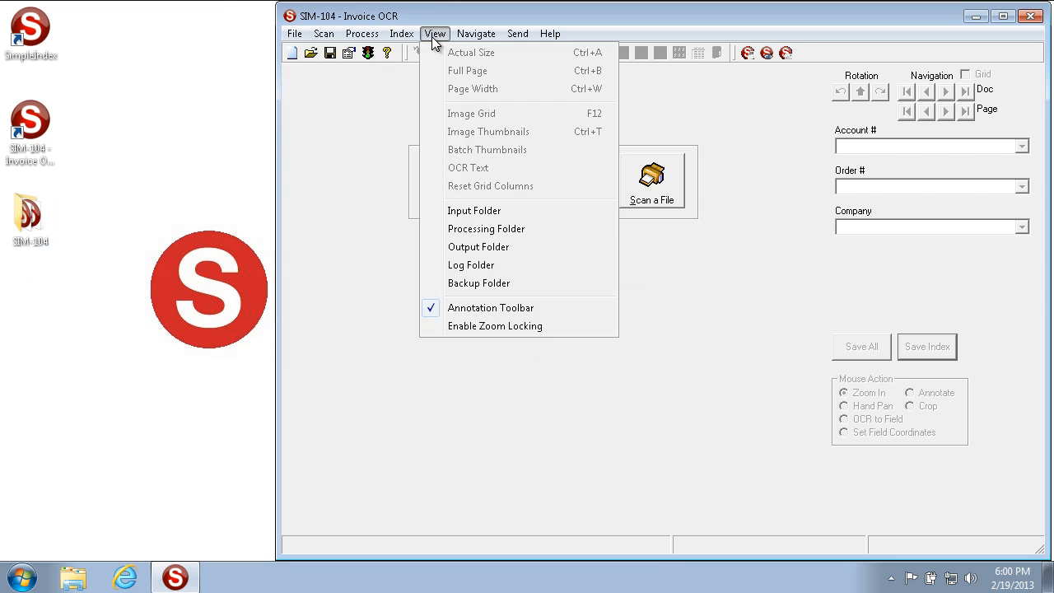
click(478, 246)
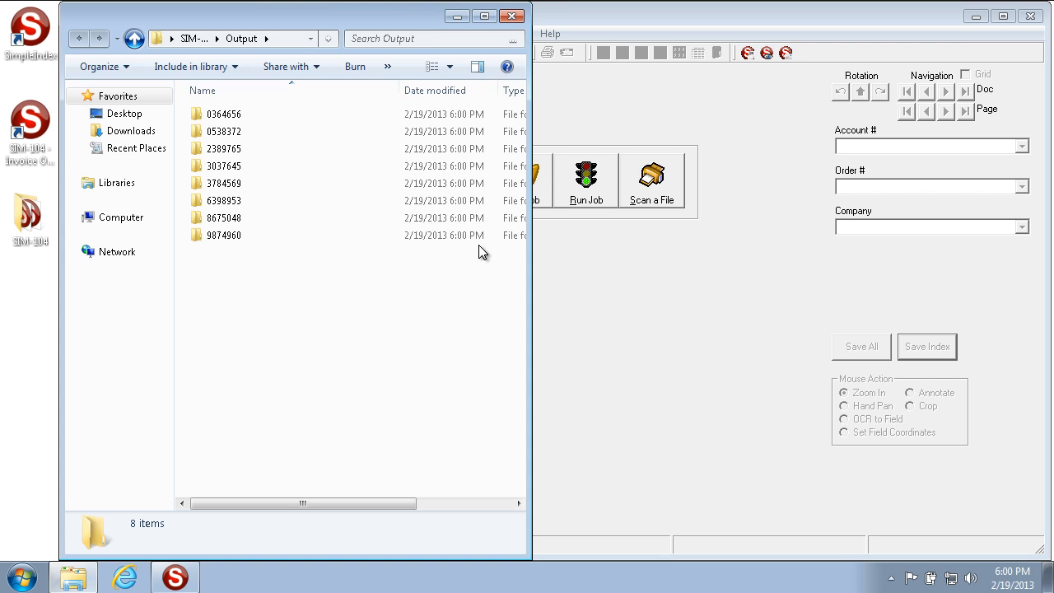
click(223, 166)
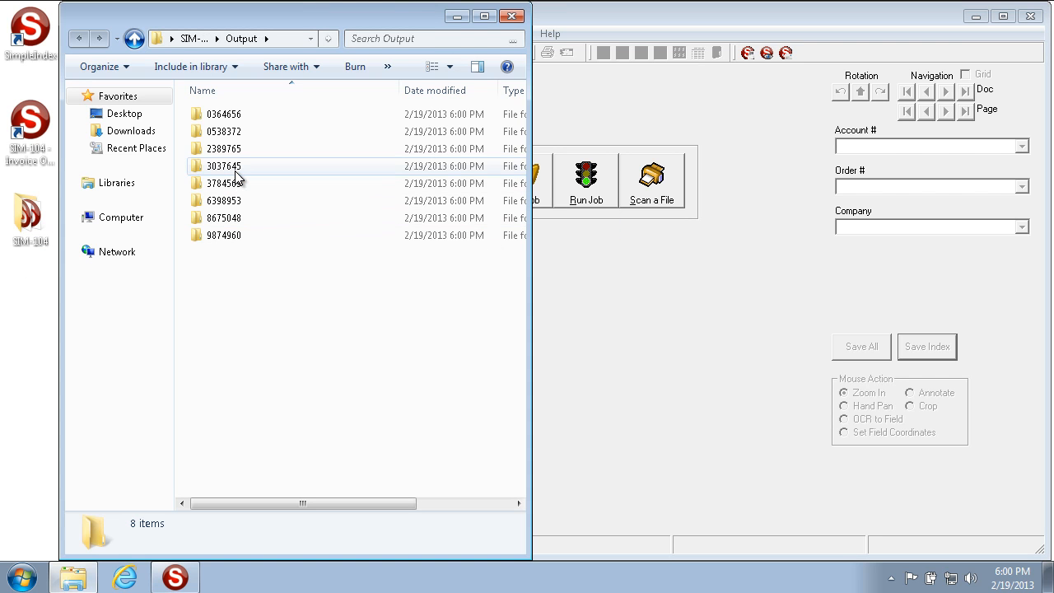
double_click(222, 165)
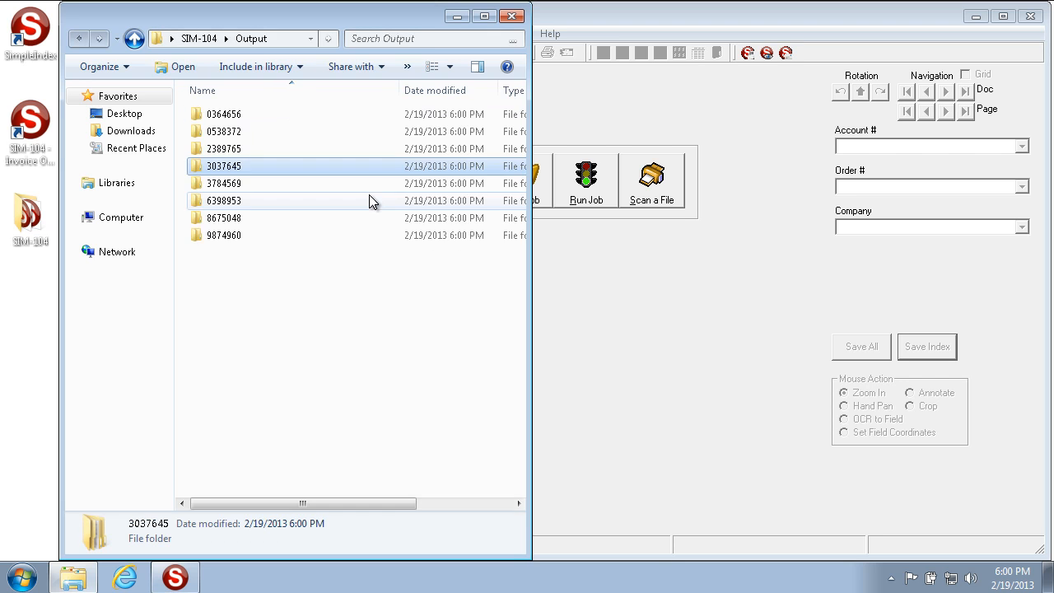
double_click(223, 166)
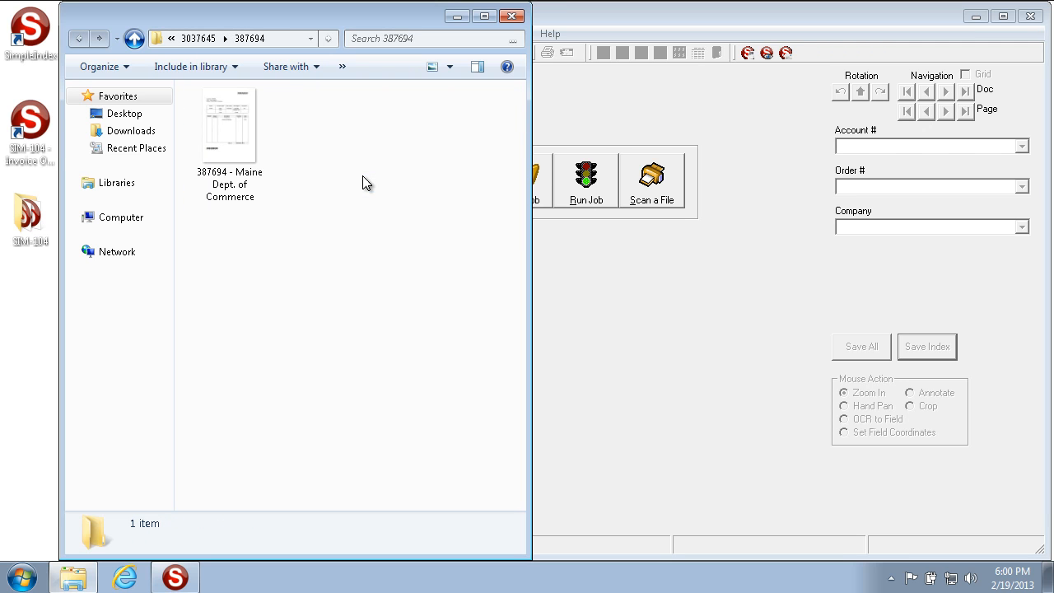
click(230, 127)
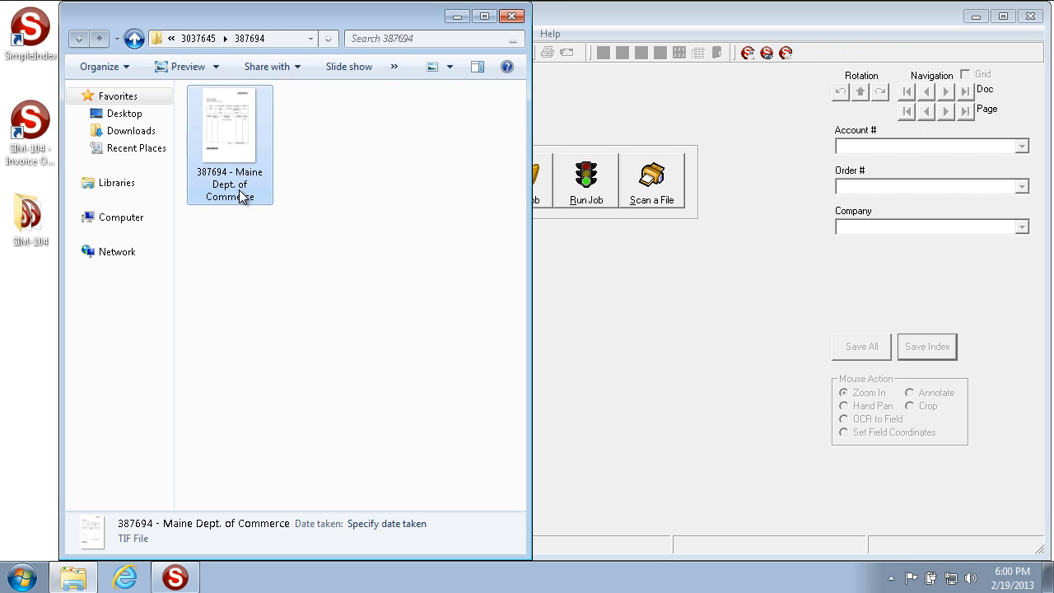
mouse_move(285, 223)
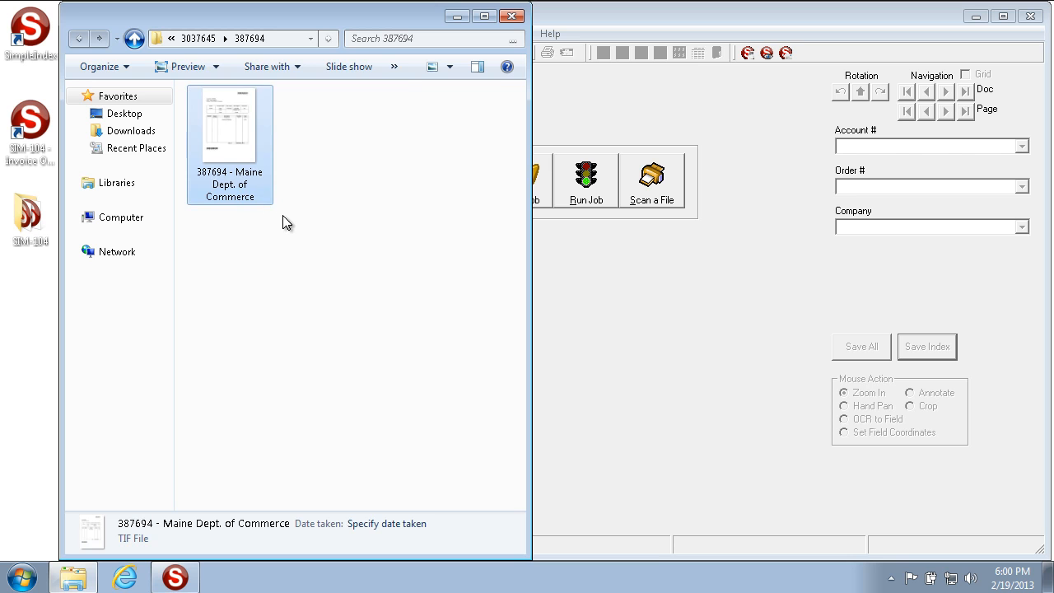